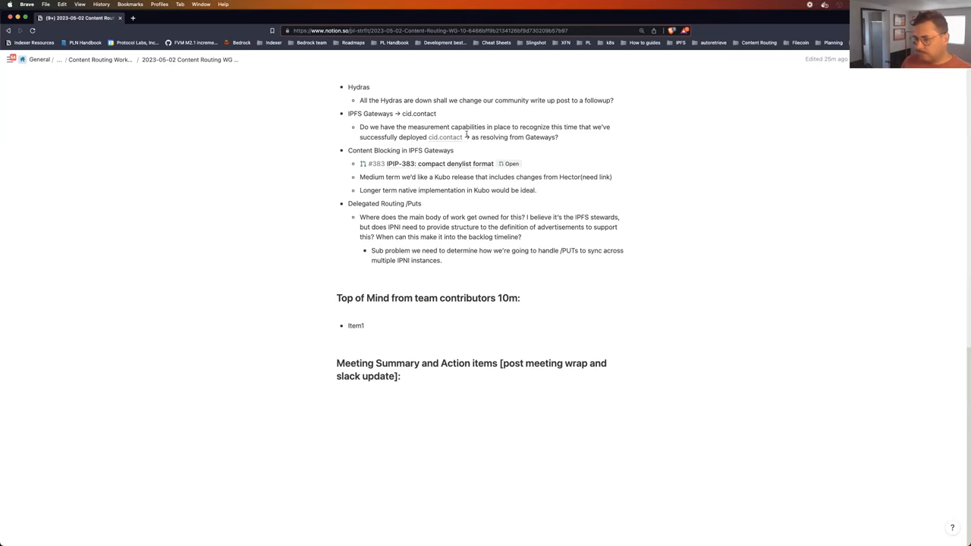
{"action": "mouse_move", "coordinate": [462, 136]}
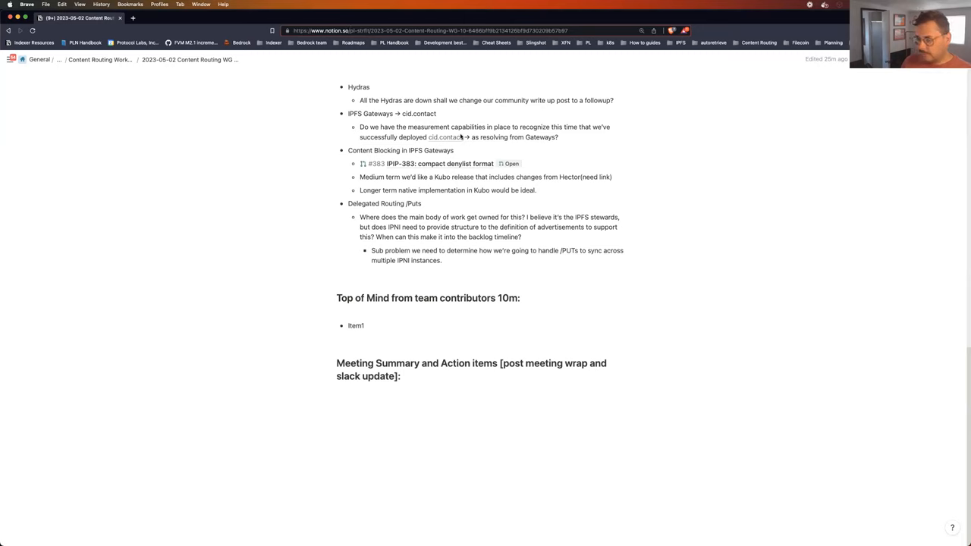
{"action": "mouse_move", "coordinate": [590, 76]}
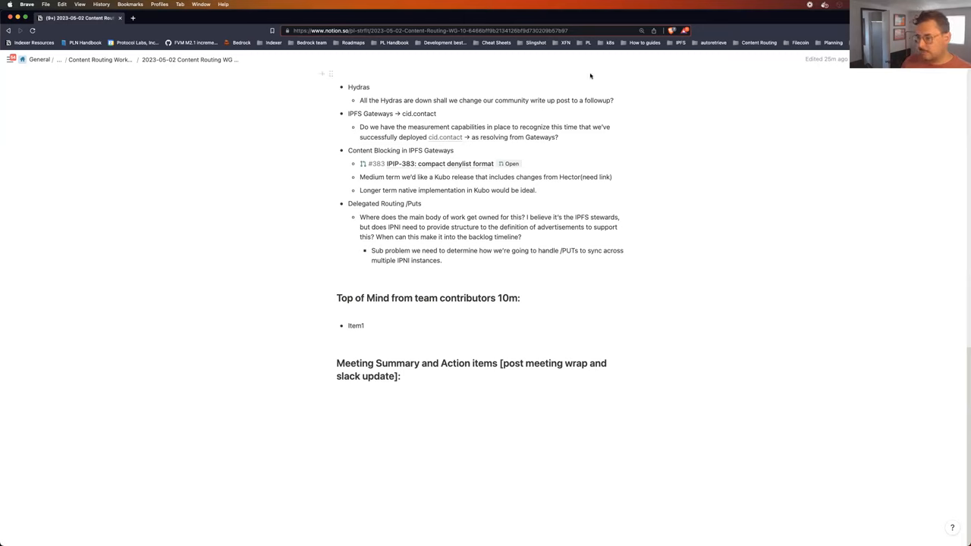
Scroll the meeting notes down to the IPFS 5m team update section
{"action": "scroll", "scroll_direction": "up", "scroll_amount": 3}
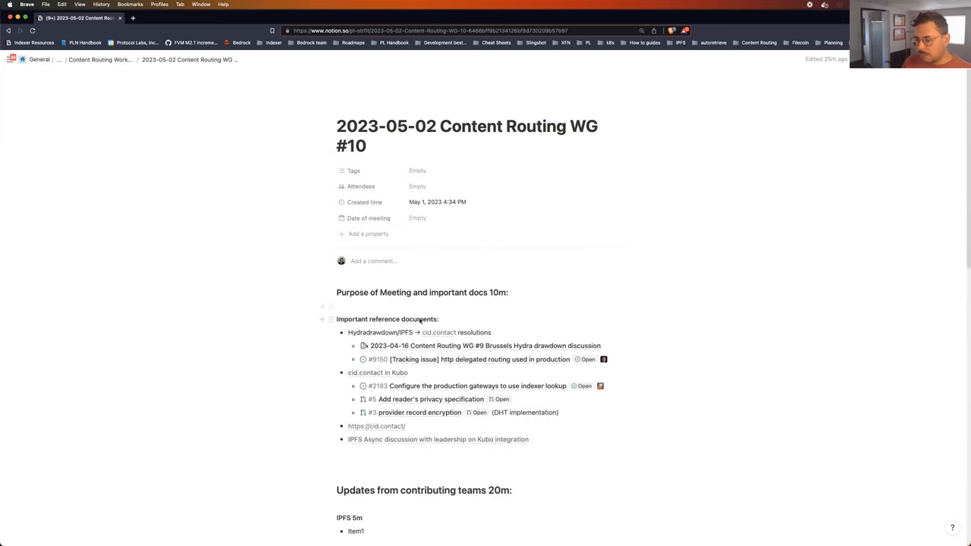
{"action": "scroll", "scroll_direction": "down", "scroll_amount": 3}
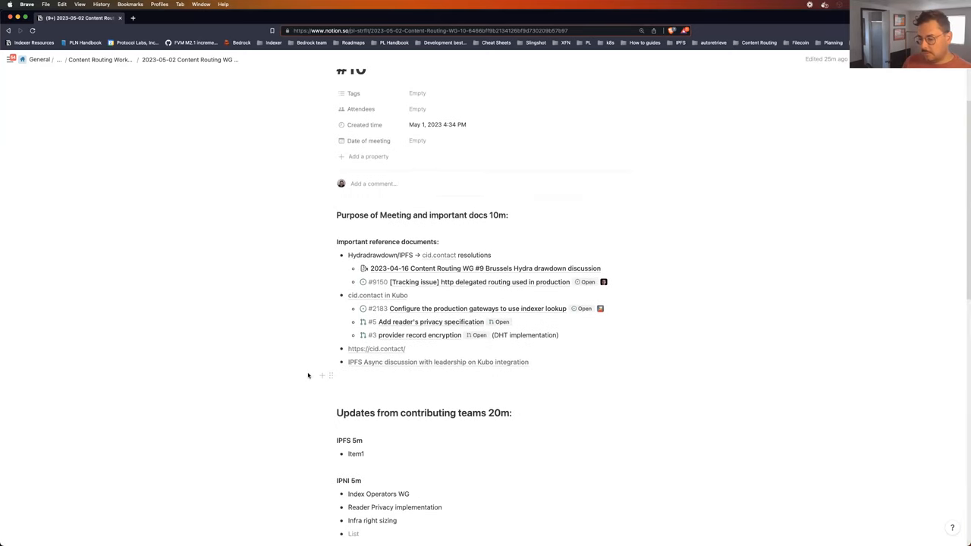
{"action": "scroll", "scroll_direction": "down", "scroll_amount": 3}
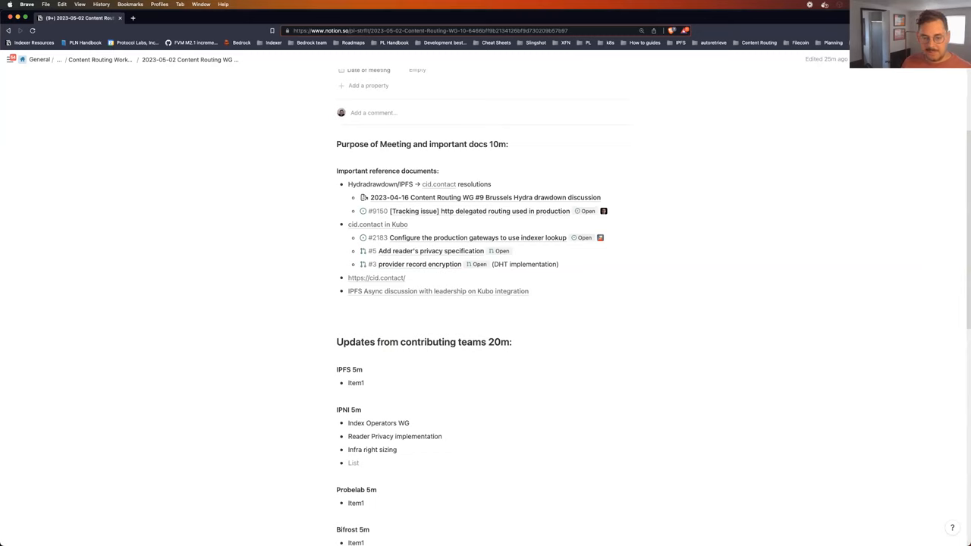
{"action": "mouse_move", "coordinate": [173, 285]}
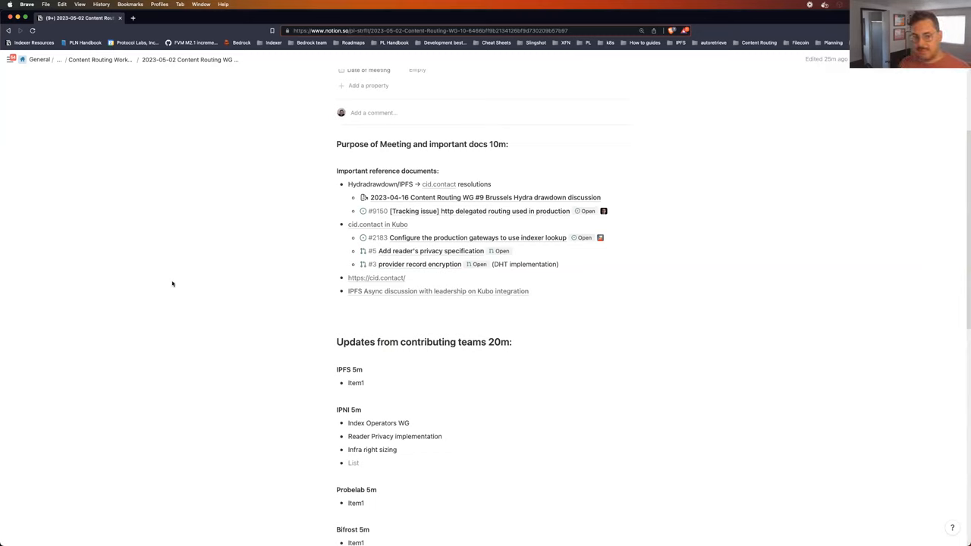
{"action": "mouse_move", "coordinate": [182, 268]}
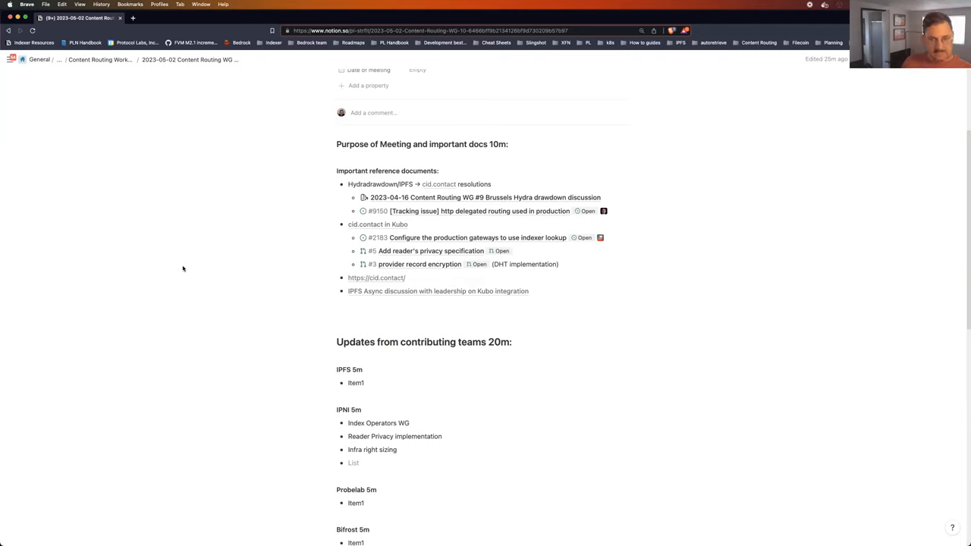
{"action": "mouse_move", "coordinate": [702, 83]}
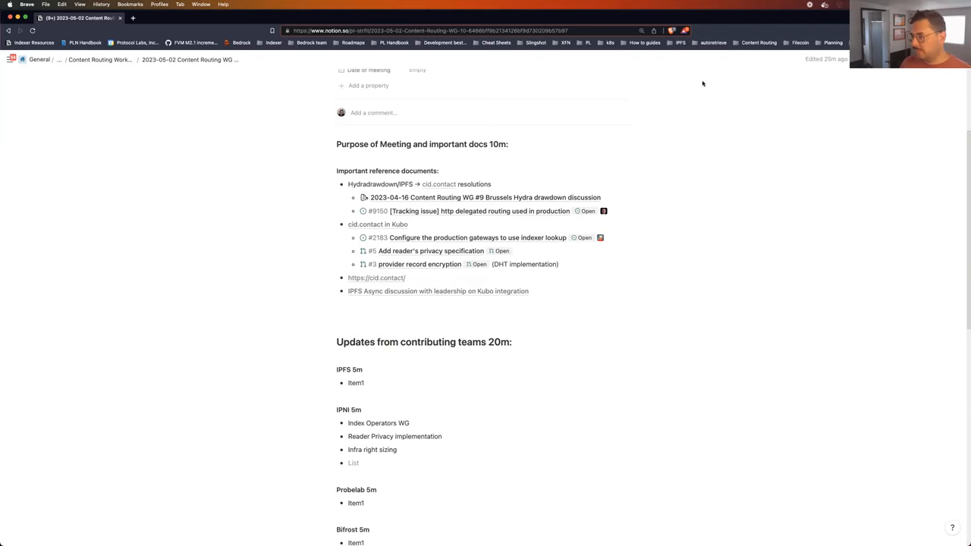
{"action": "mouse_move", "coordinate": [697, 86]}
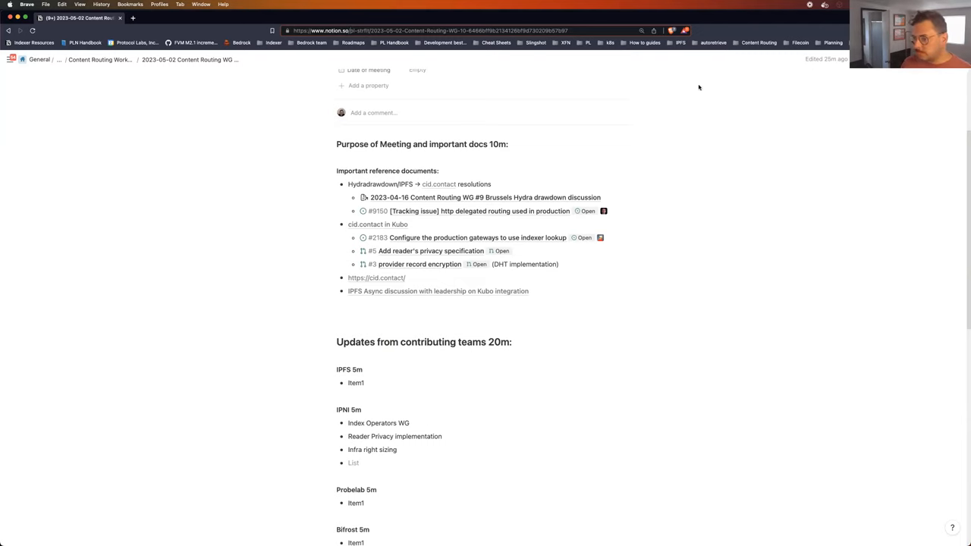
{"action": "mouse_move", "coordinate": [249, 253]}
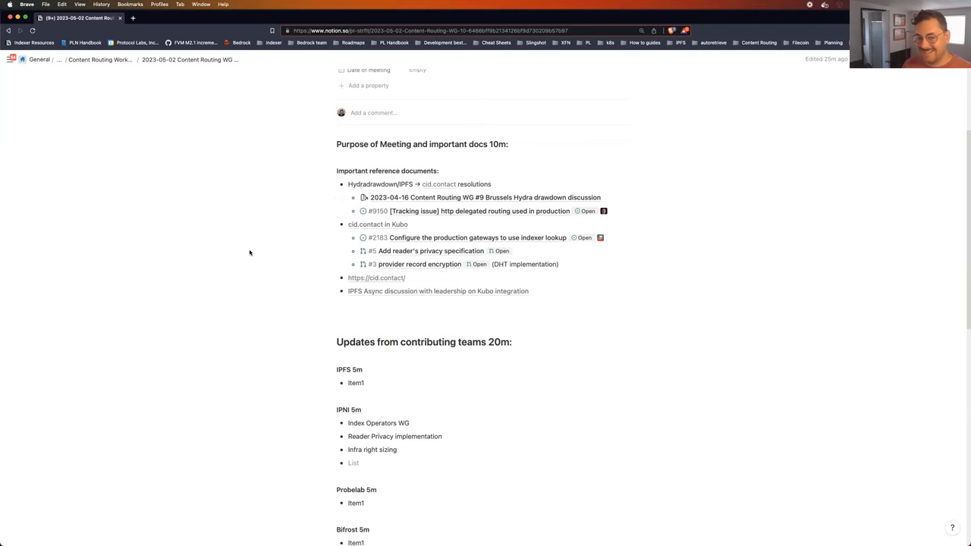
{"action": "mouse_move", "coordinate": [282, 216]}
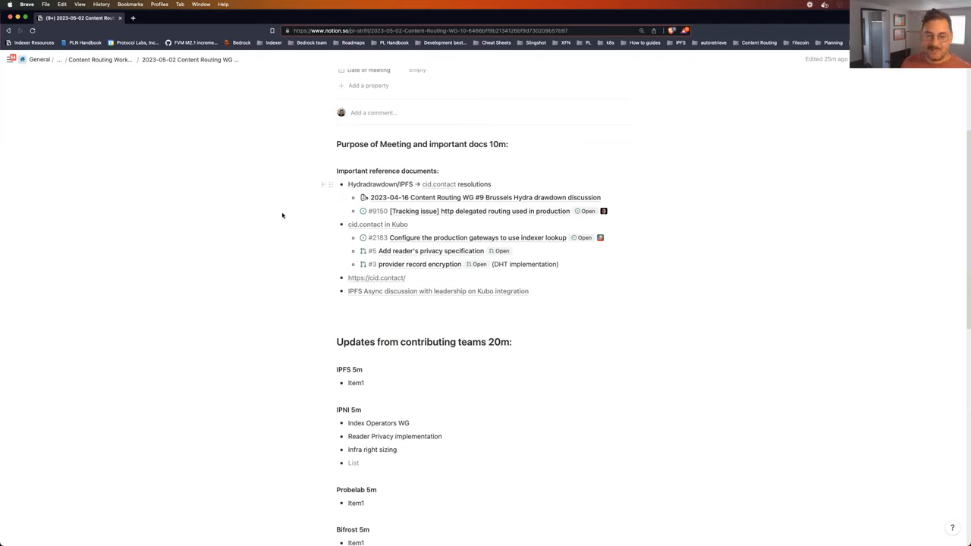
{"action": "mouse_move", "coordinate": [282, 239]}
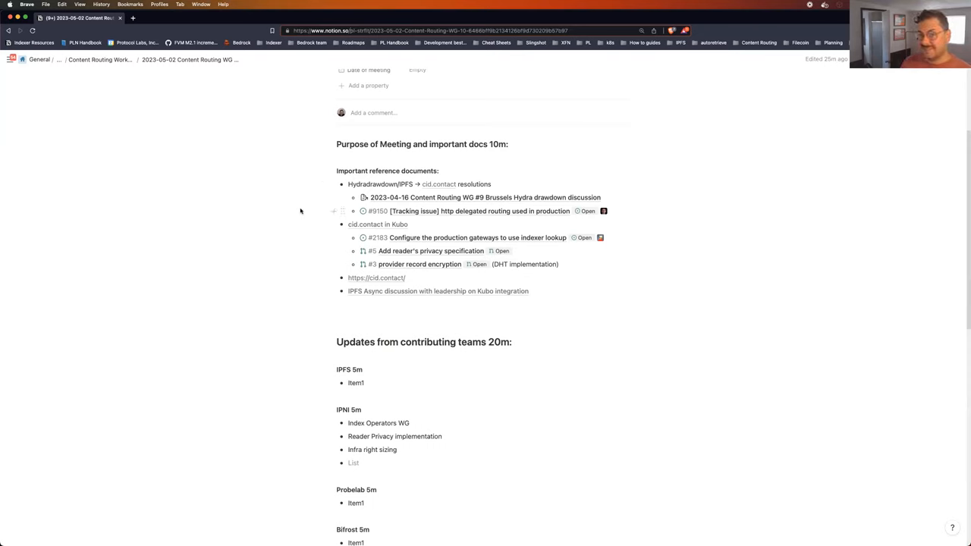
{"action": "mouse_move", "coordinate": [212, 222]}
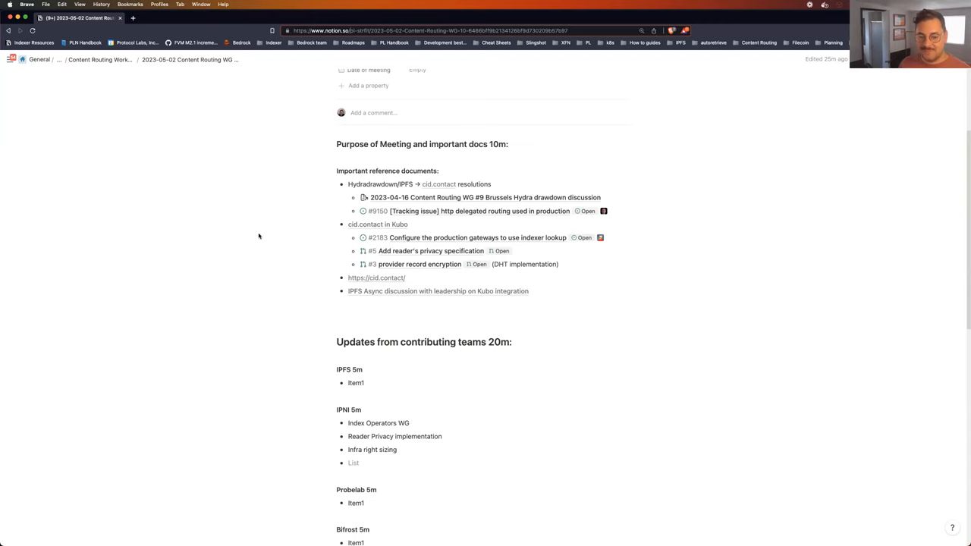
{"action": "mouse_move", "coordinate": [273, 194]}
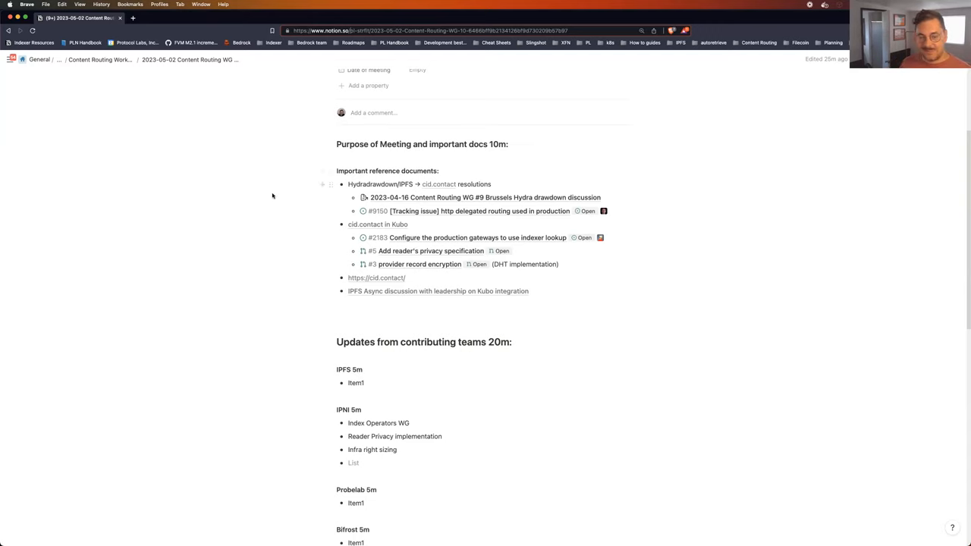
{"action": "mouse_move", "coordinate": [254, 211]}
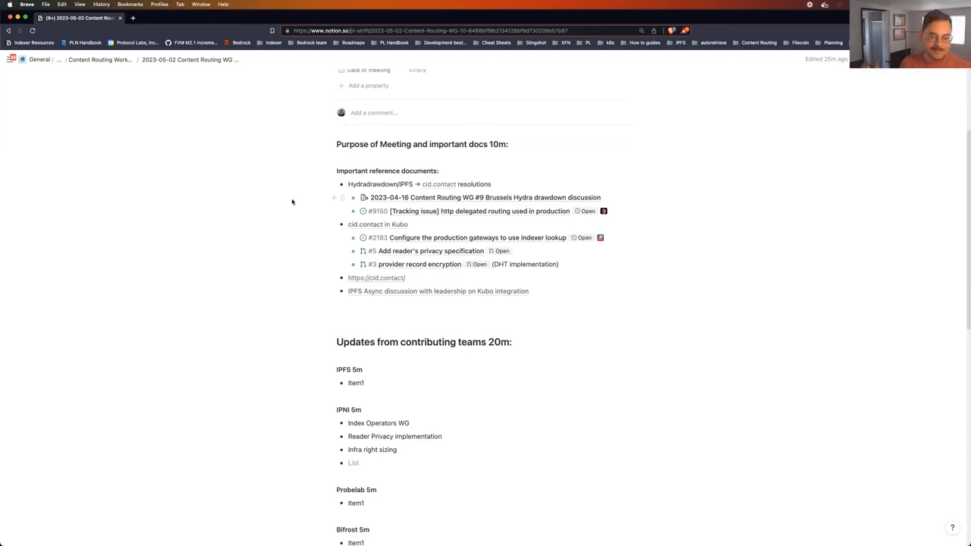
{"action": "scroll", "scroll_direction": "down", "scroll_amount": 3}
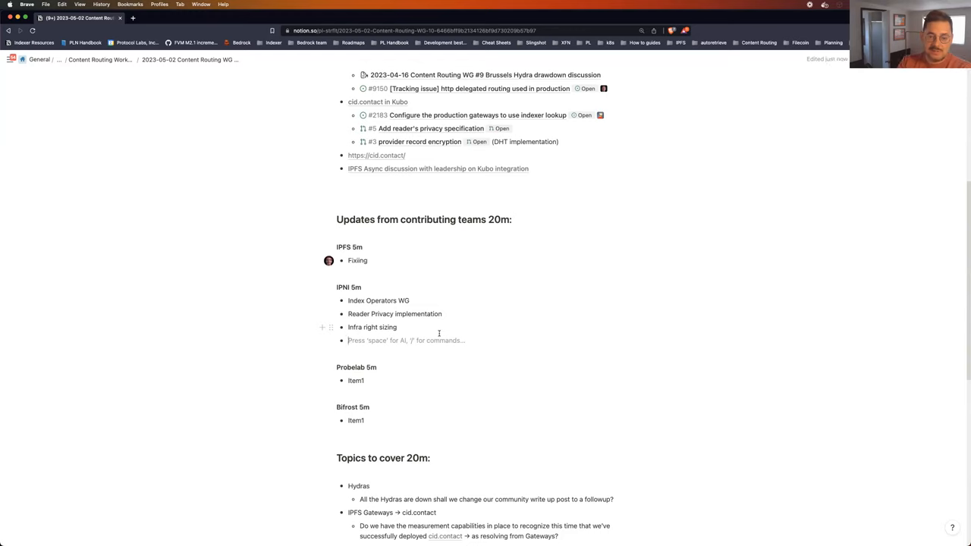
Write the IPFS update: 'Fixing bug where routers like cid.contact' under accelerated DHT
{"action": "key", "text": "Backspace"}
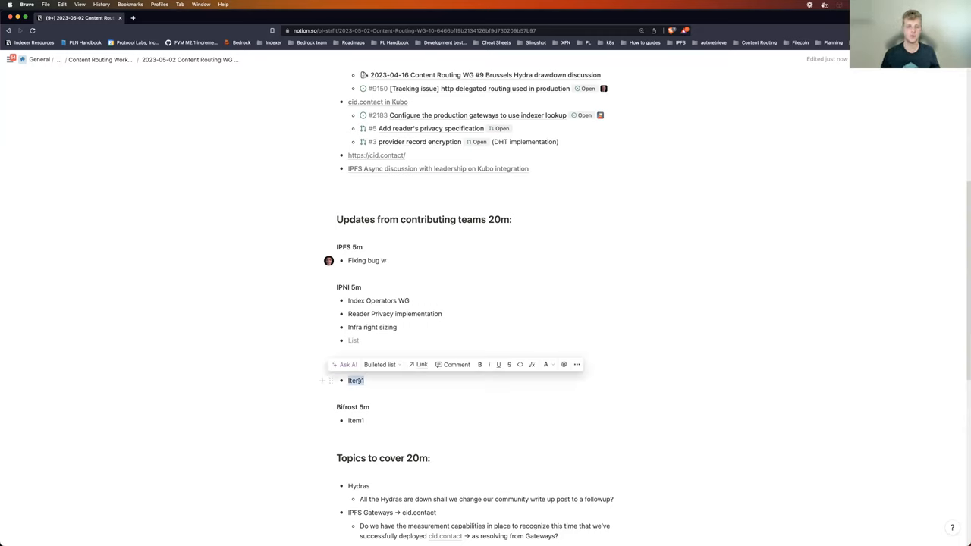
{"action": "type", "text": "here accelerated"}
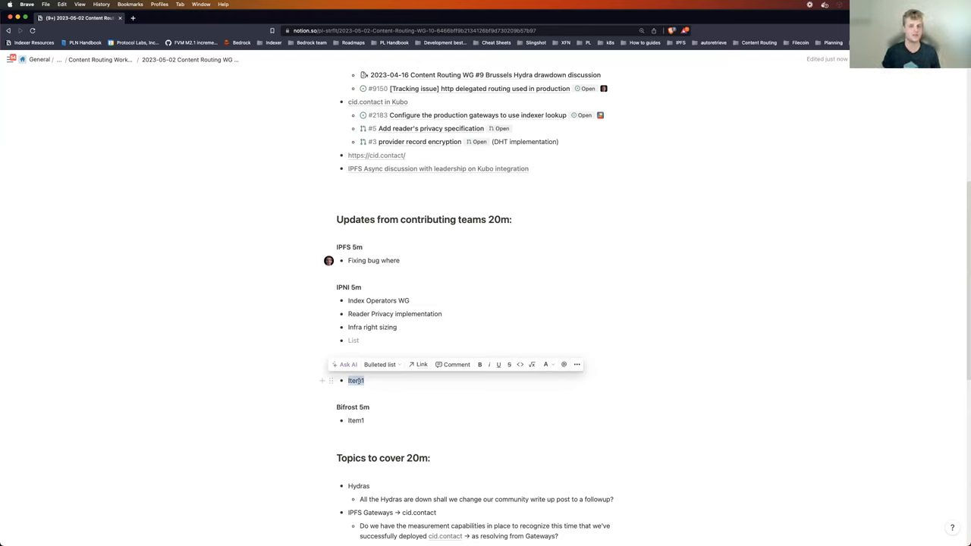
{"action": "type", "text": "custom"}
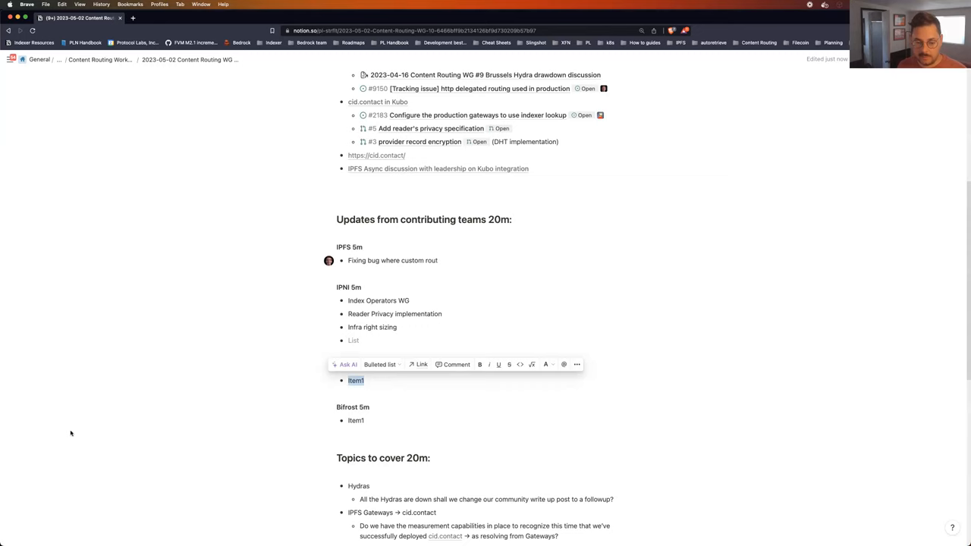
{"action": "type", "text": "routers I"}
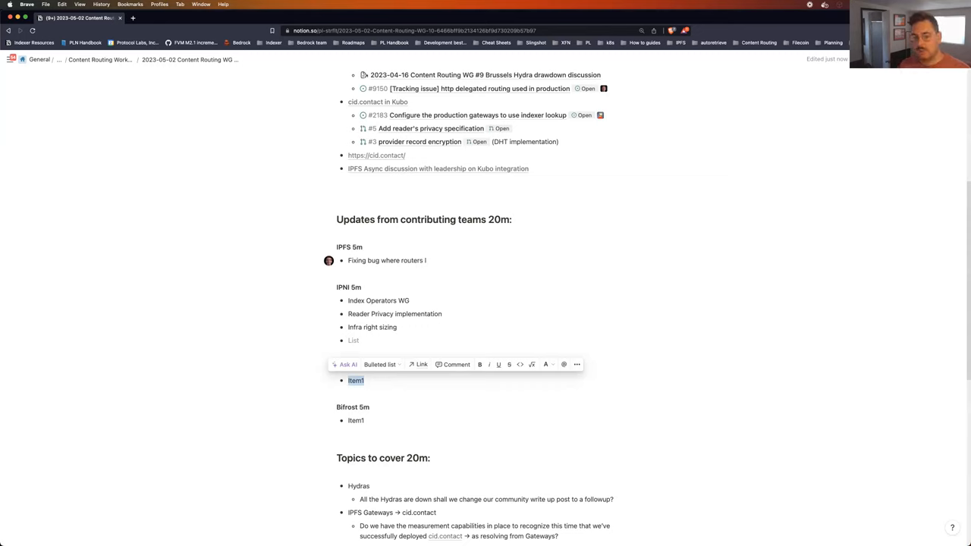
{"action": "type", "text": "like cid.contact"}
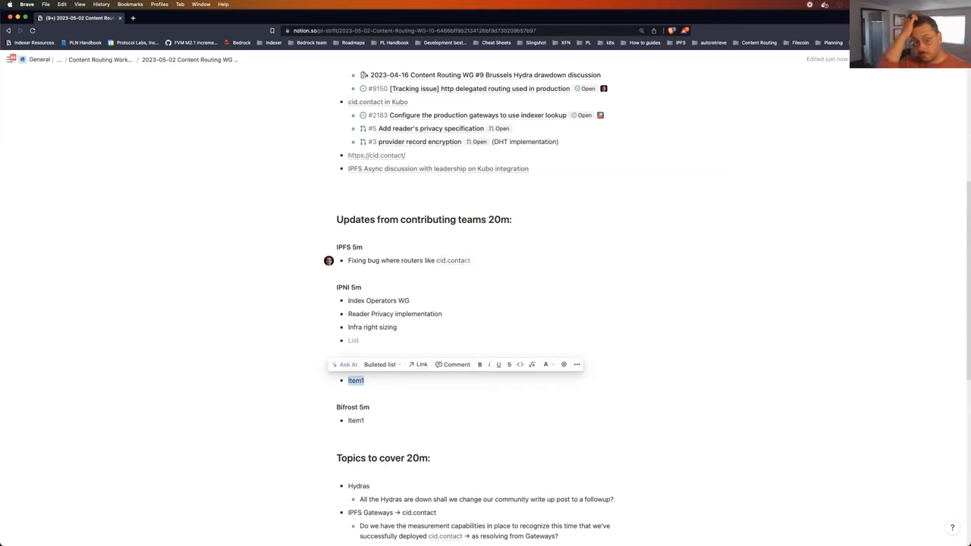
{"action": "mouse_move", "coordinate": [49, 185]}
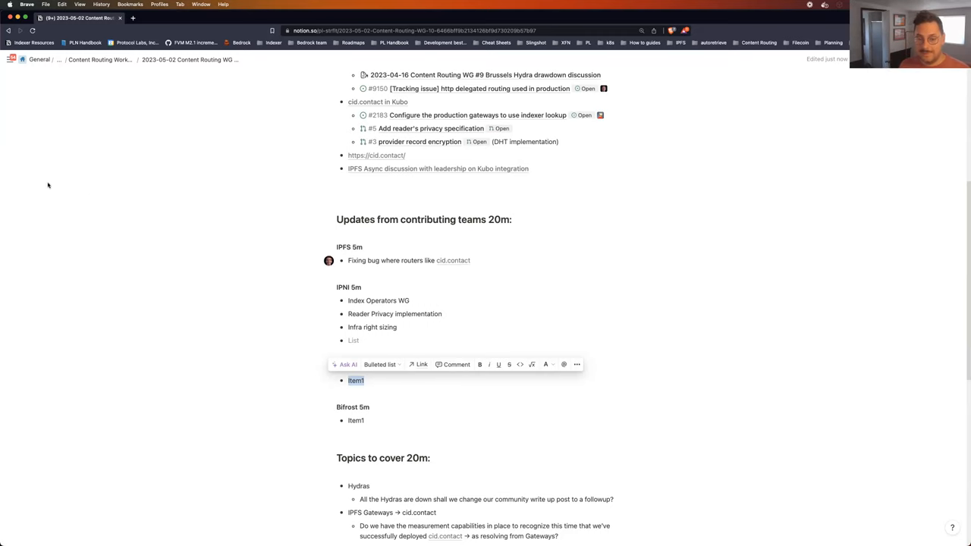
{"action": "mouse_move", "coordinate": [288, 181]}
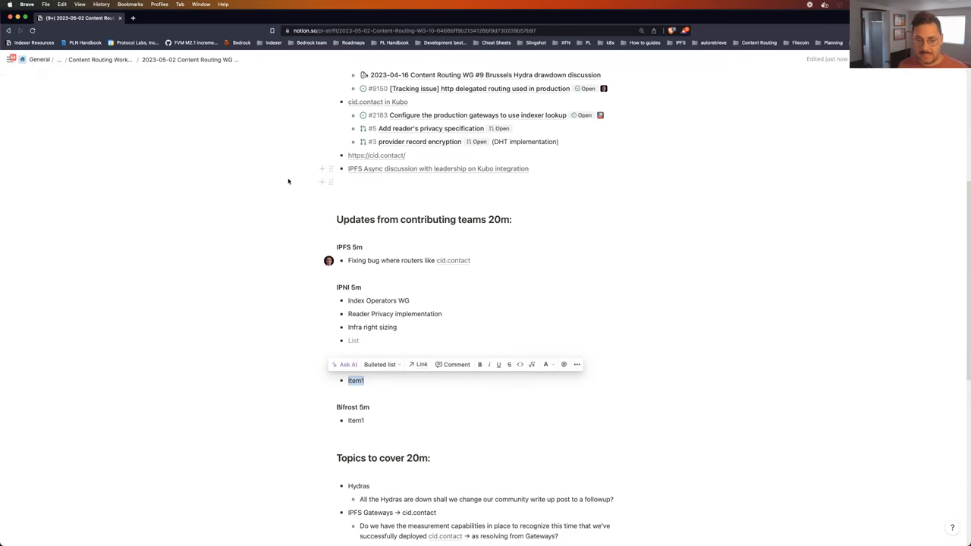
{"action": "mouse_move", "coordinate": [287, 184]}
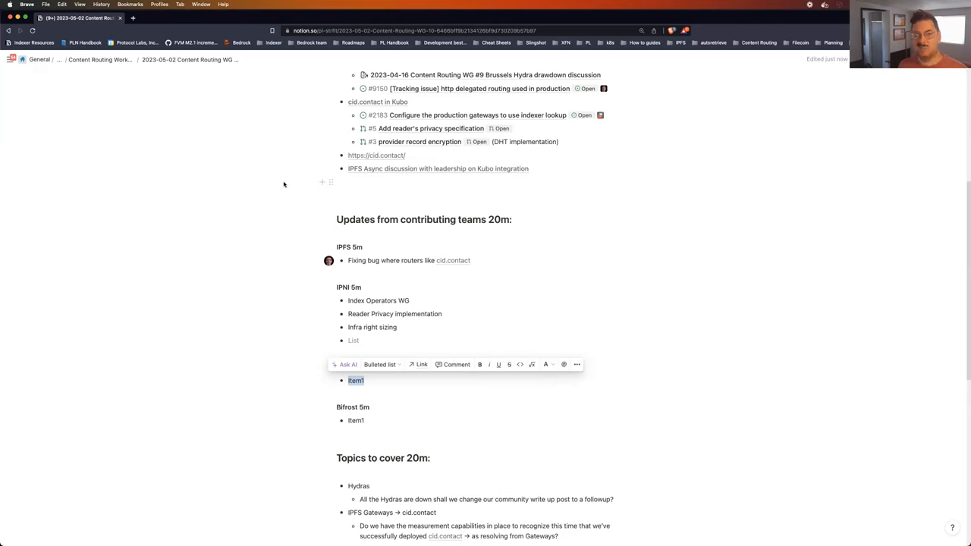
{"action": "mouse_move", "coordinate": [262, 194]}
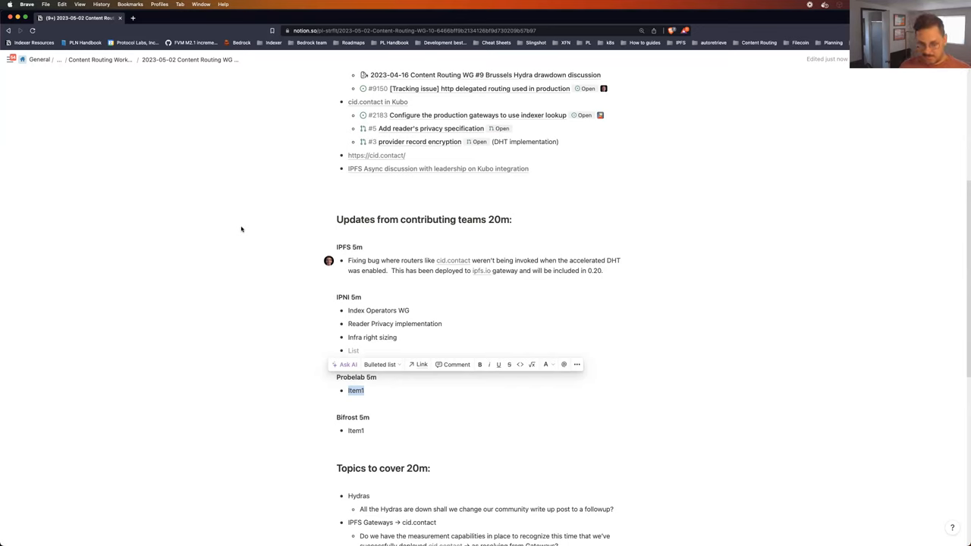
{"action": "mouse_move", "coordinate": [625, 288]}
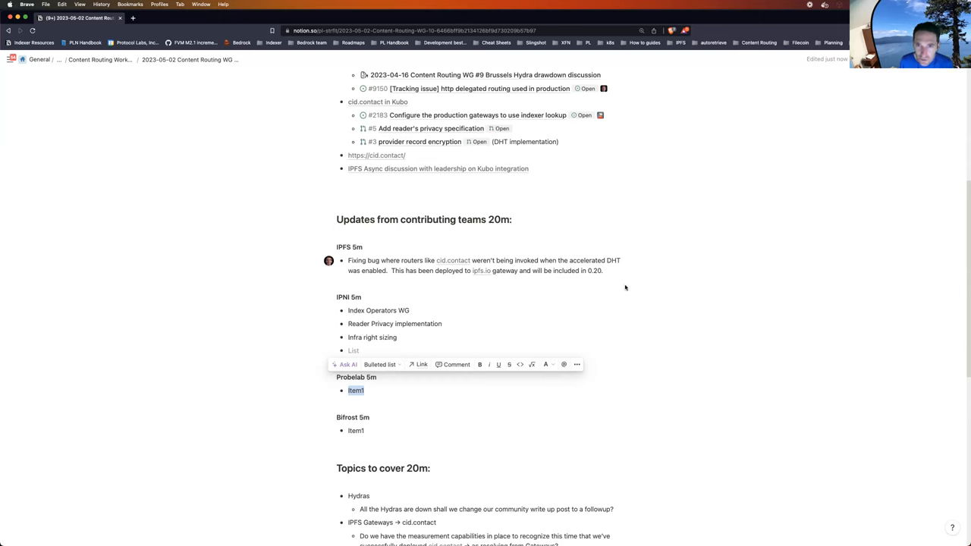
{"action": "mouse_move", "coordinate": [579, 300]}
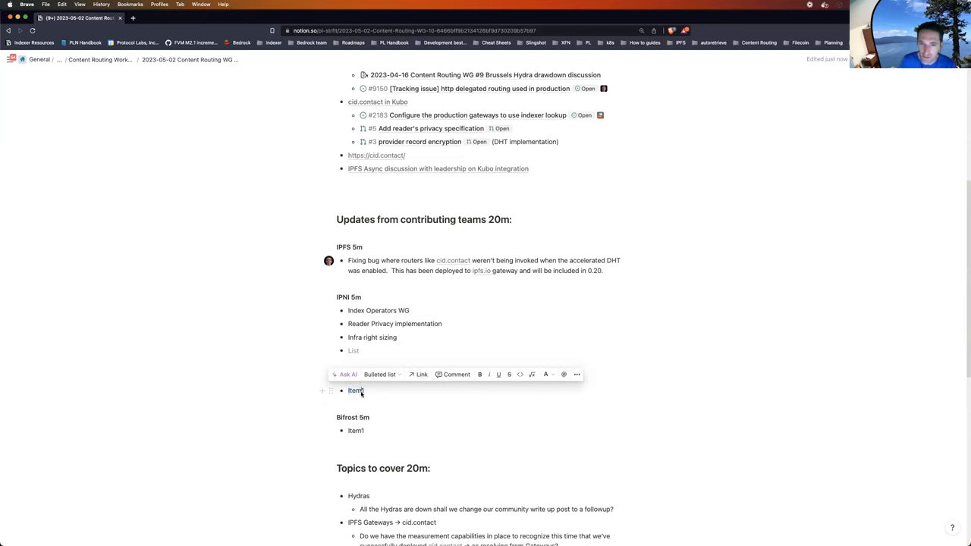
Add Probelab bullets thanking them for the research and on reader privacy under composable DHT
{"action": "type", "text": "THanks"}
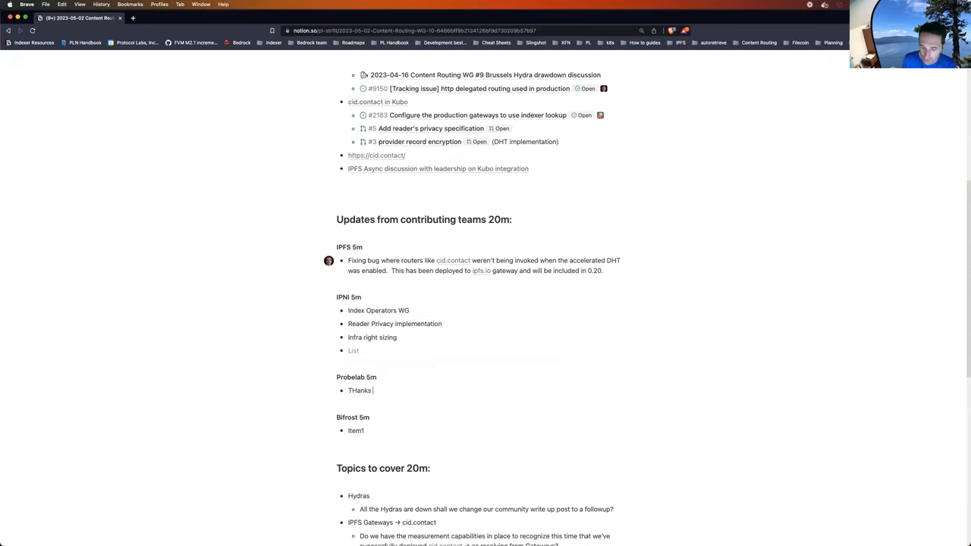
{"action": "type", "text": "for all the research from probelab"}
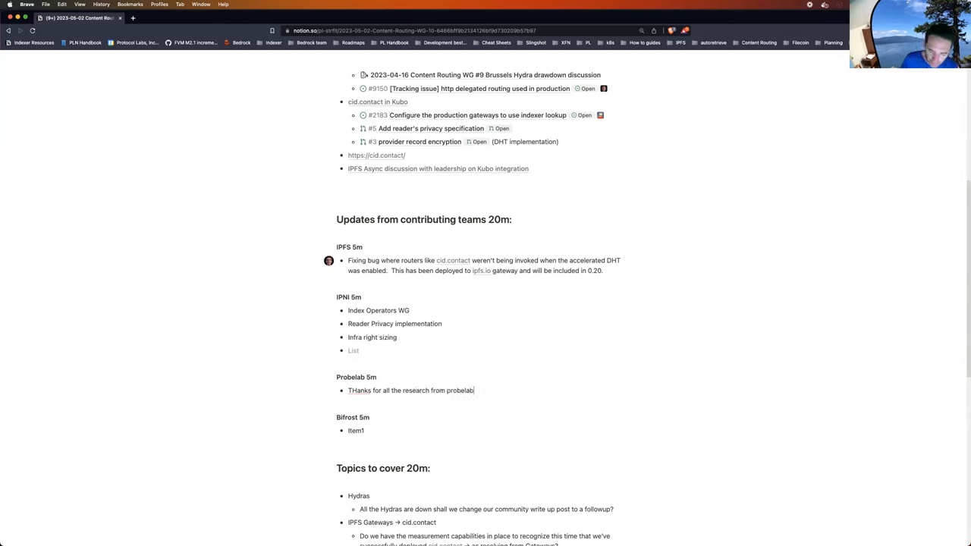
{"action": "type", "text": "regarding their support"}
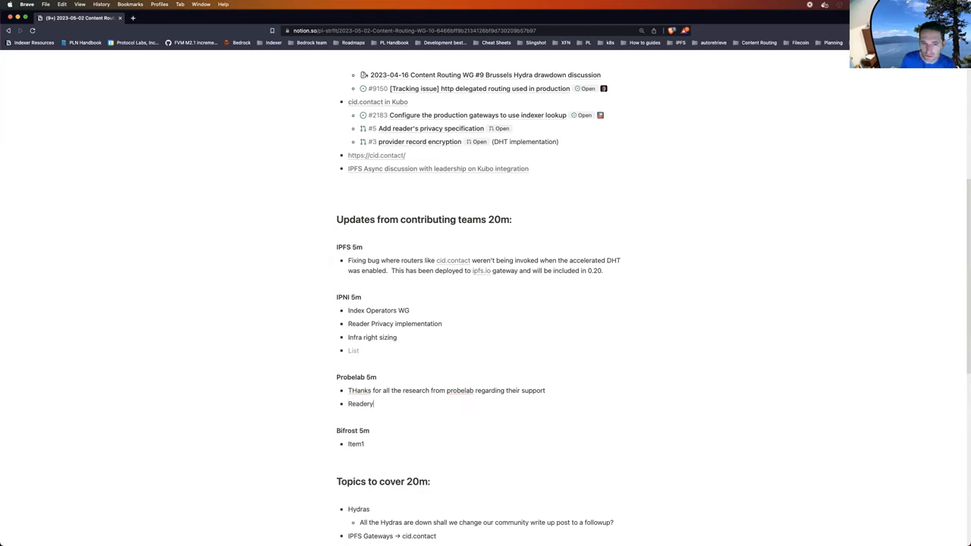
{"action": "type", "text": "Reader priv"}
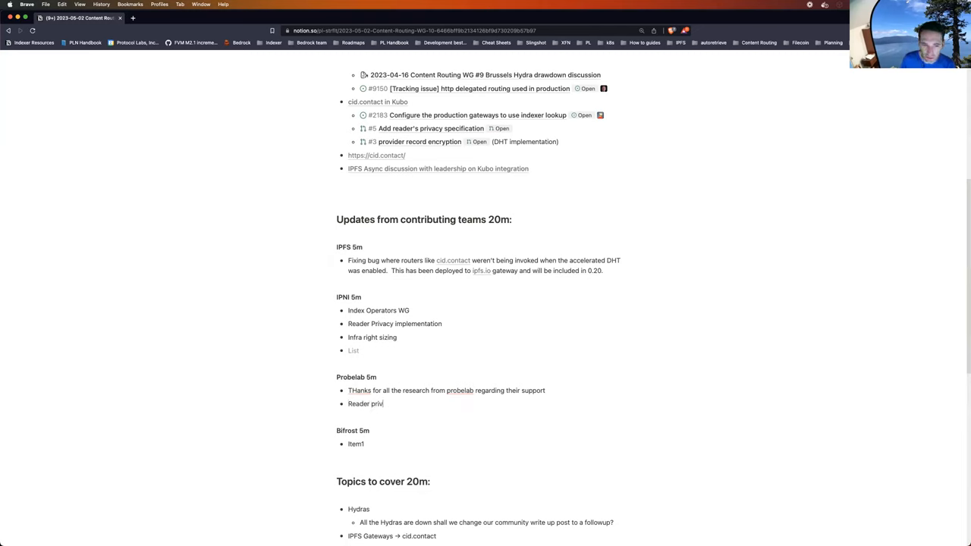
{"action": "type", "text": "acy under"}
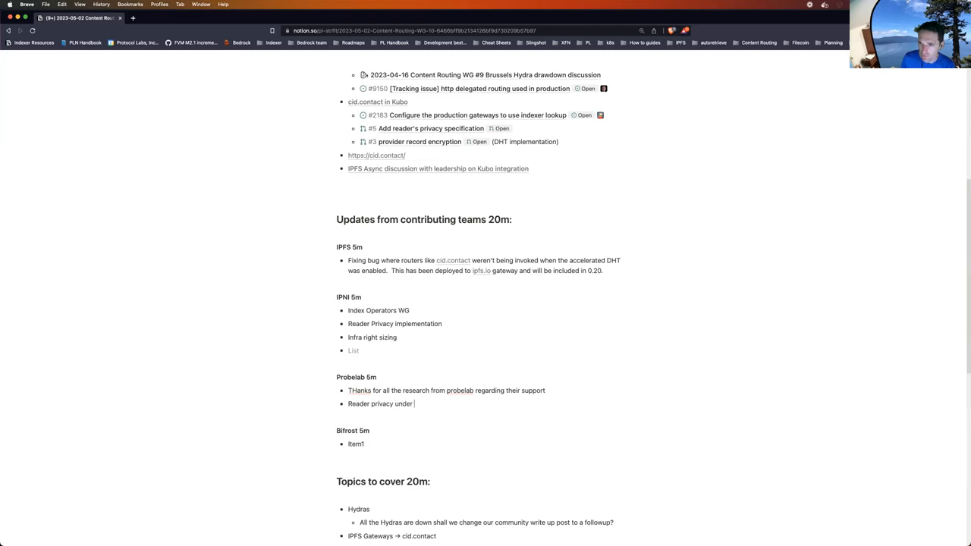
{"action": "type", "text": "DHT- compos"}
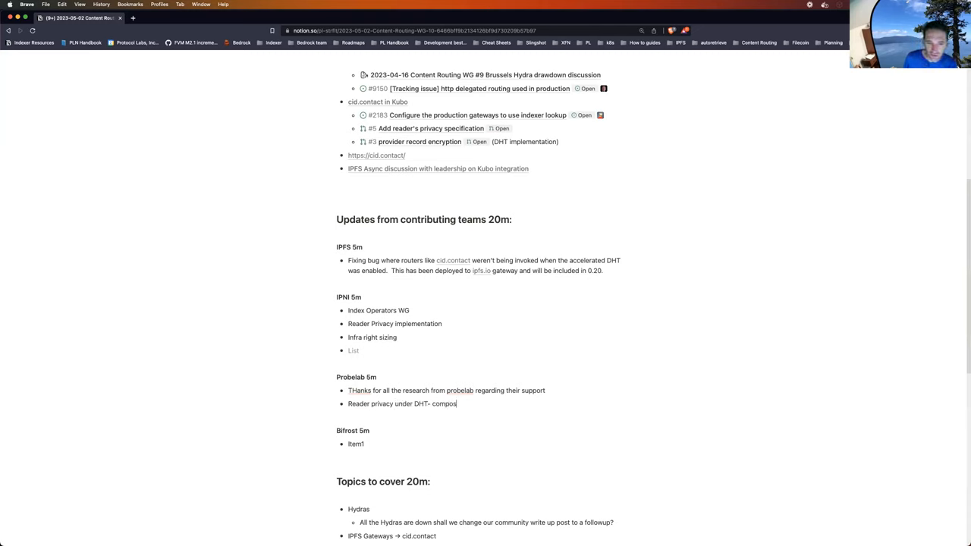
{"action": "type", "text": "able DHT first"}
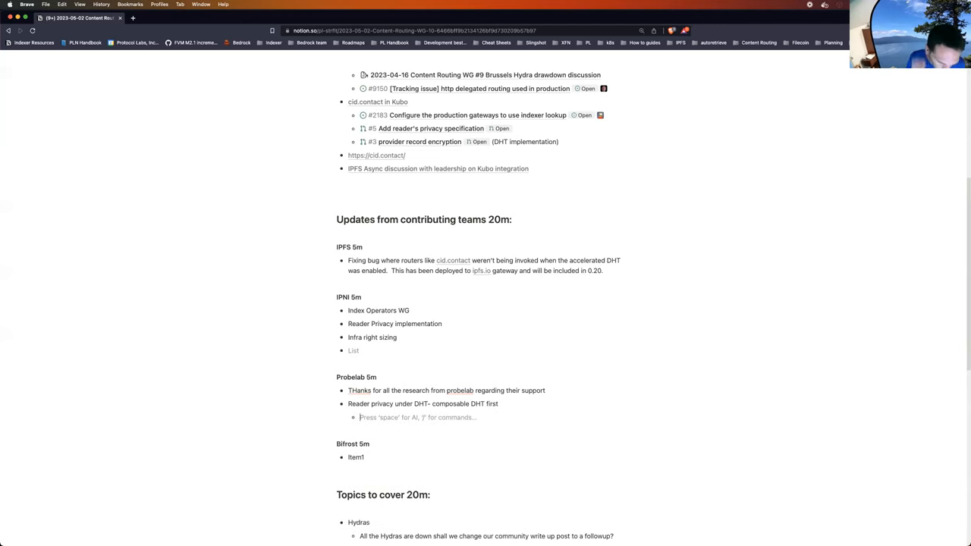
Add sub-bullet: can split out public-good peer routing DHT and differentiate the IPFS-specific portions
{"action": "type", "text": "Can ssplit out"}
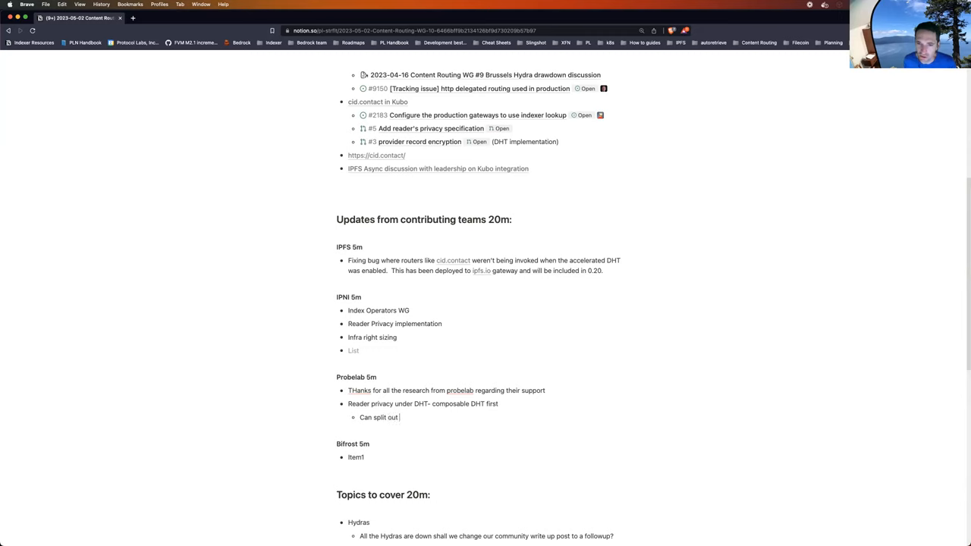
{"action": "type", "text": "public good p"}
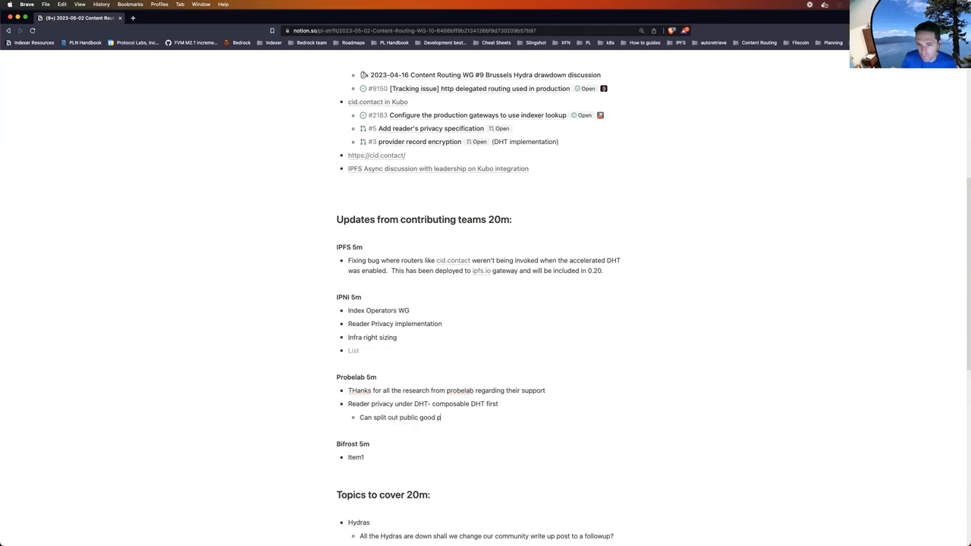
{"action": "type", "text": "peer routing focused"}
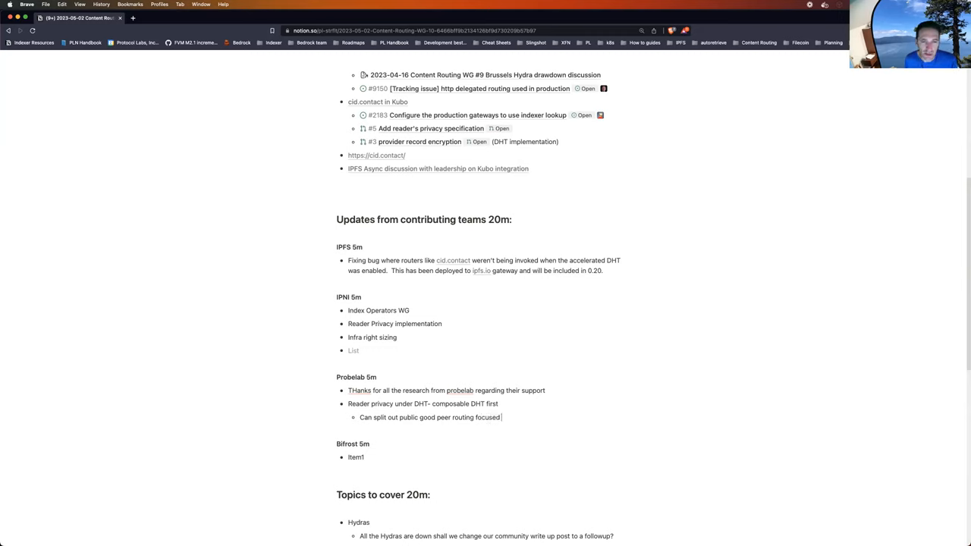
{"action": "type", "text": "DHT and differ"}
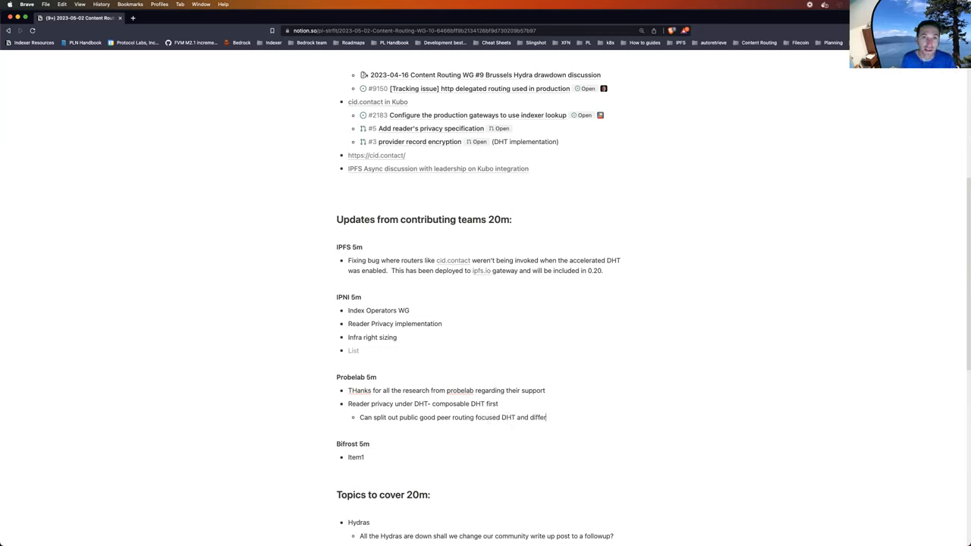
{"action": "type", "text": "entiate the IPFS"}
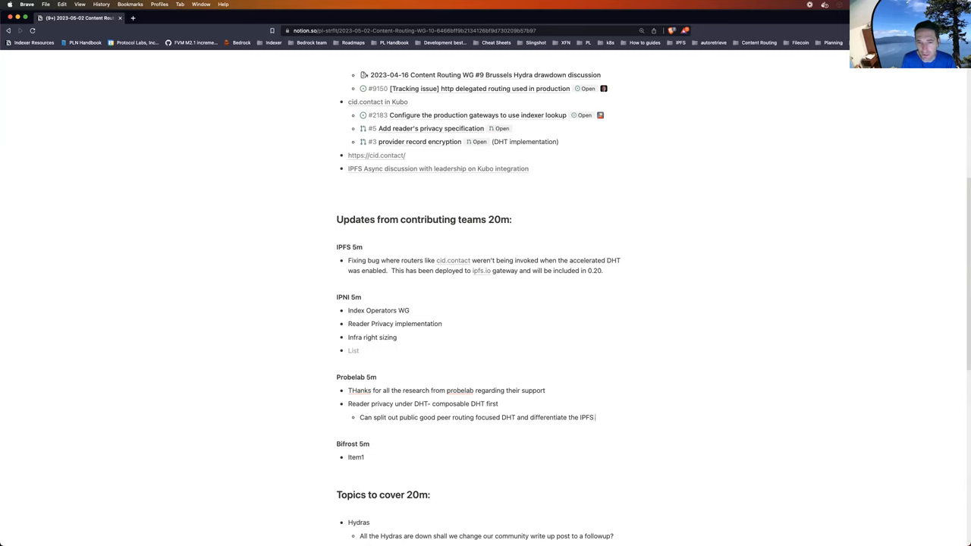
{"action": "type", "text": "specific port"}
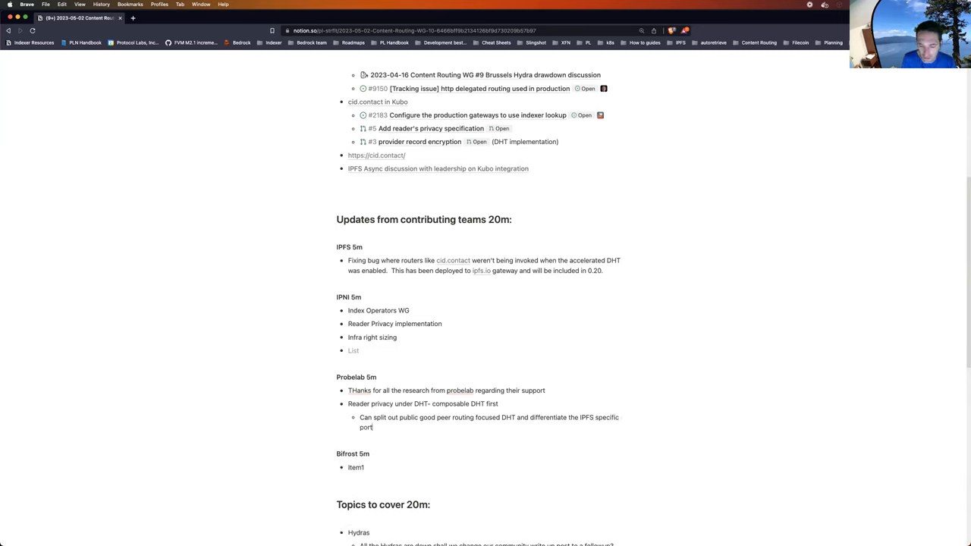
{"action": "type", "text": "ions."}
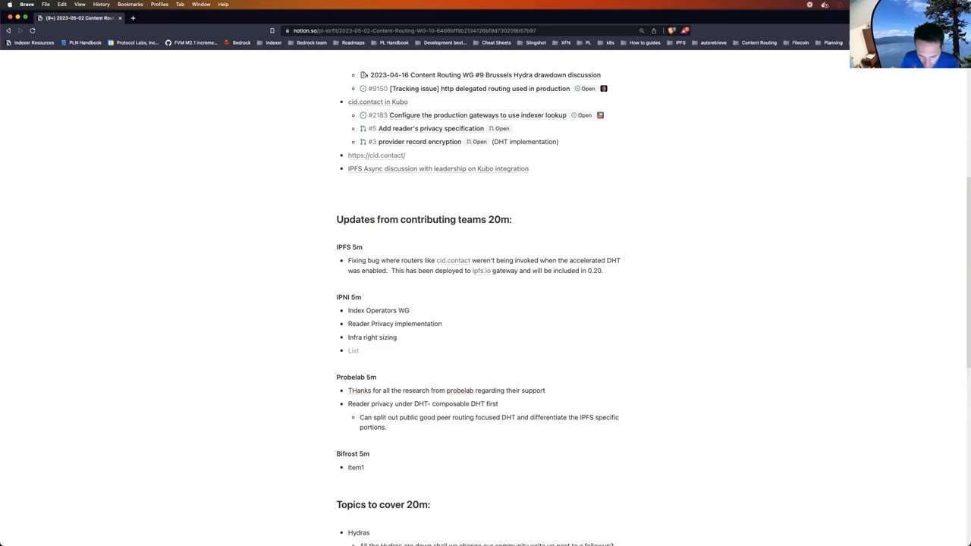
{"action": "type", "text": "Gives"}
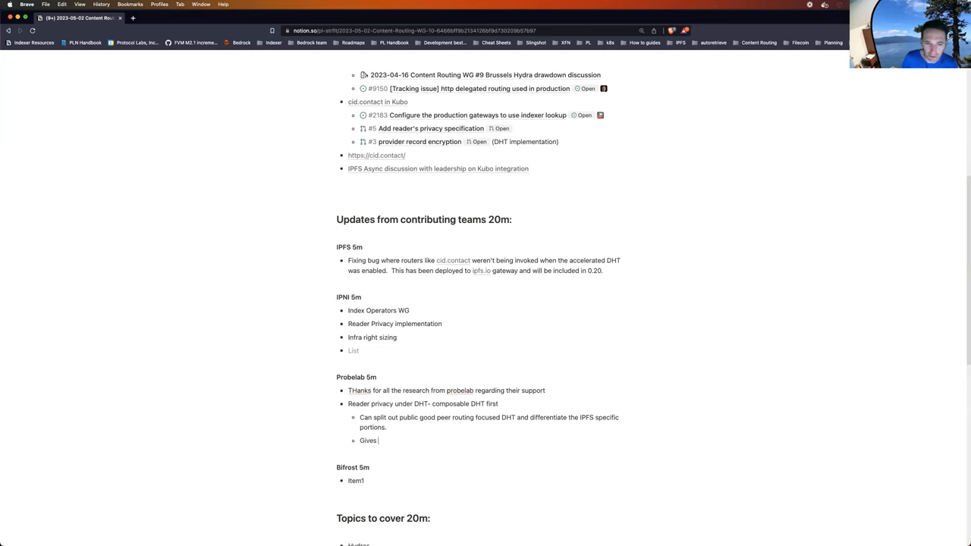
{"action": "type", "text": "some timeline/ sequencing"}
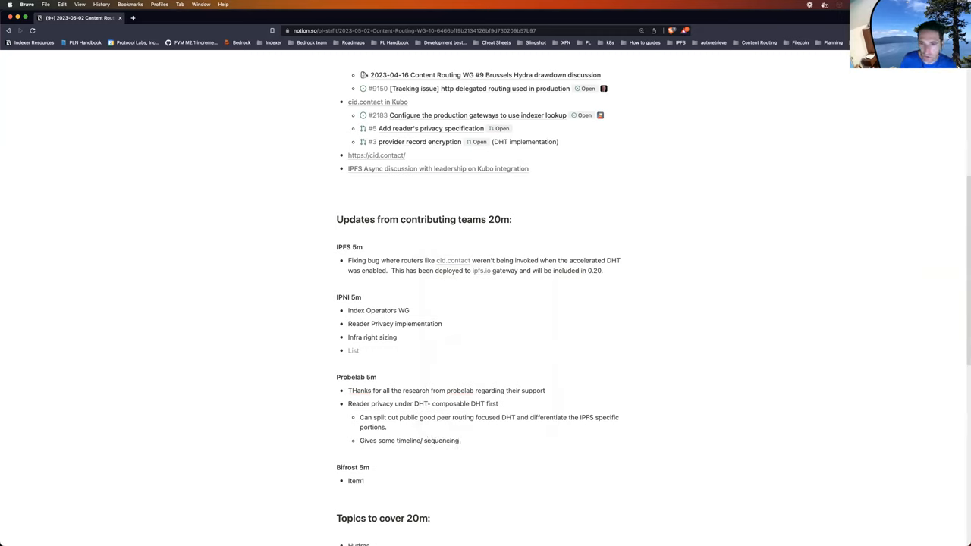
{"action": "type", "text": "commitments a lot of estimating to be done."}
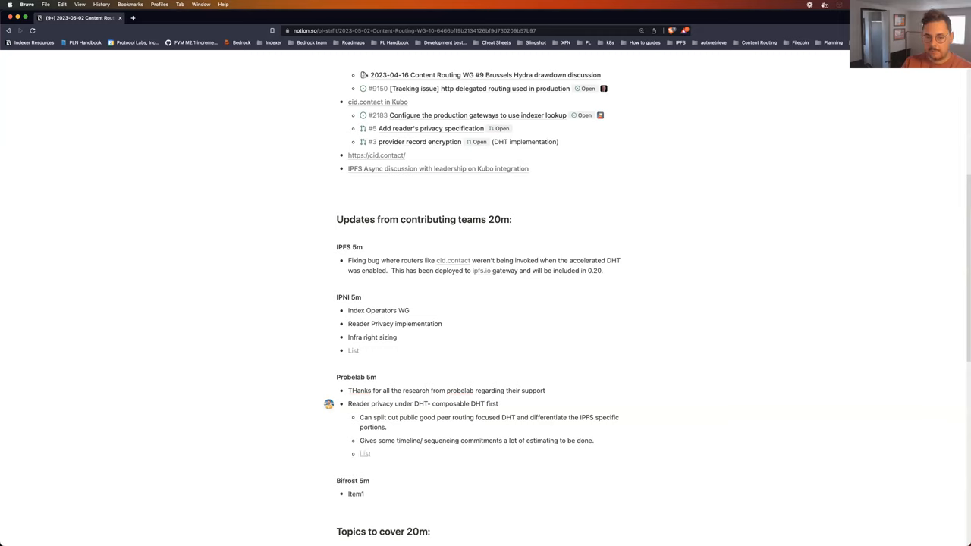
{"action": "type", "text": "@"}
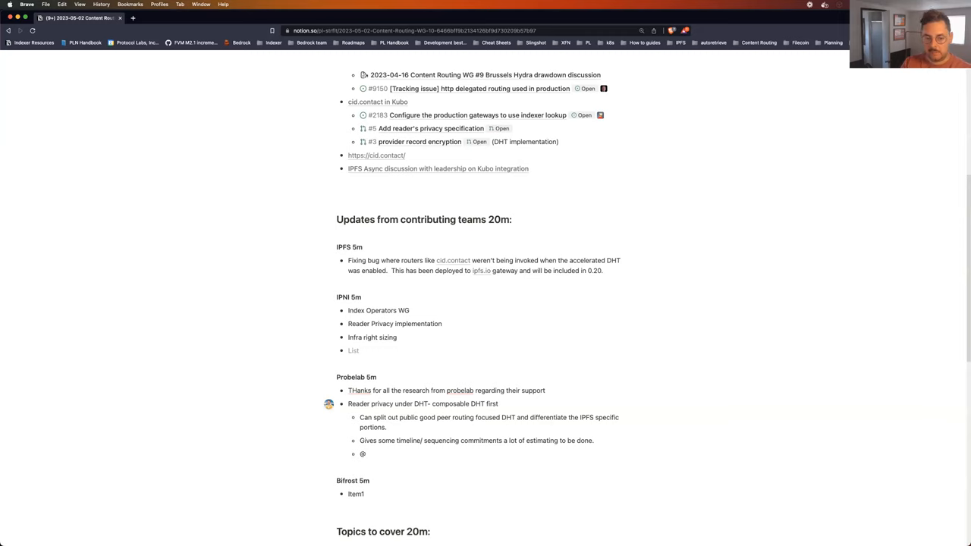
{"action": "type", "text": "composable DHT Design"}
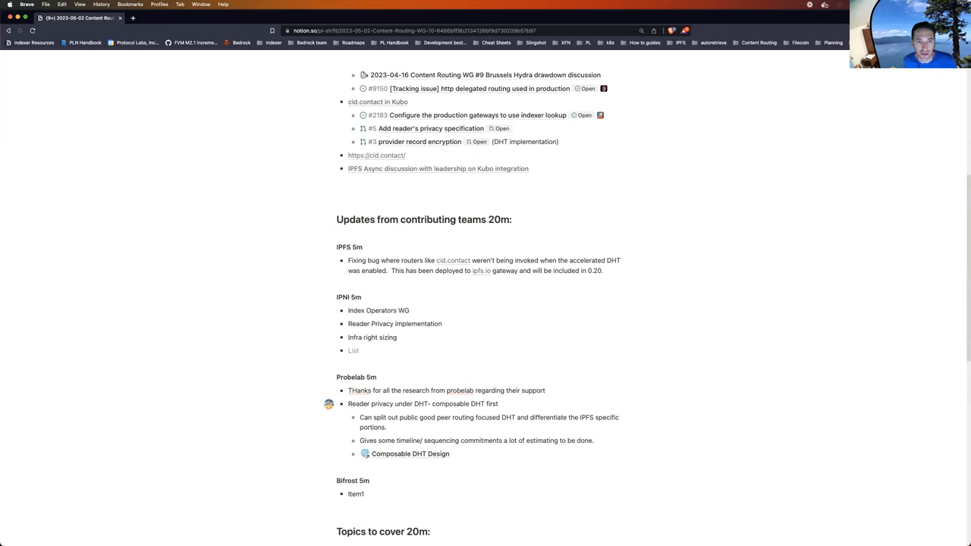
{"action": "mouse_move", "coordinate": [508, 370]}
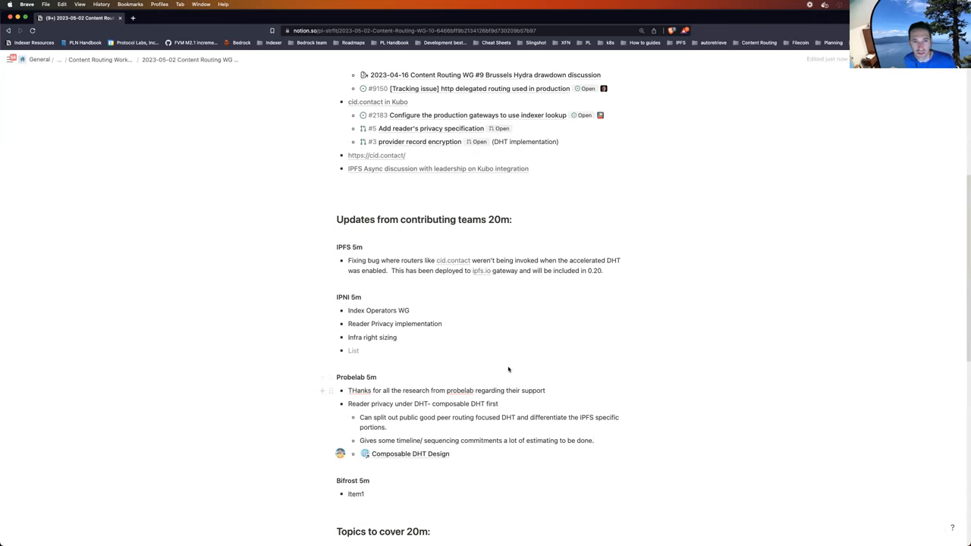
Scroll down past the Probelab notes toward the Bifrost 5m section
{"action": "scroll", "scroll_direction": "down", "scroll_amount": 3}
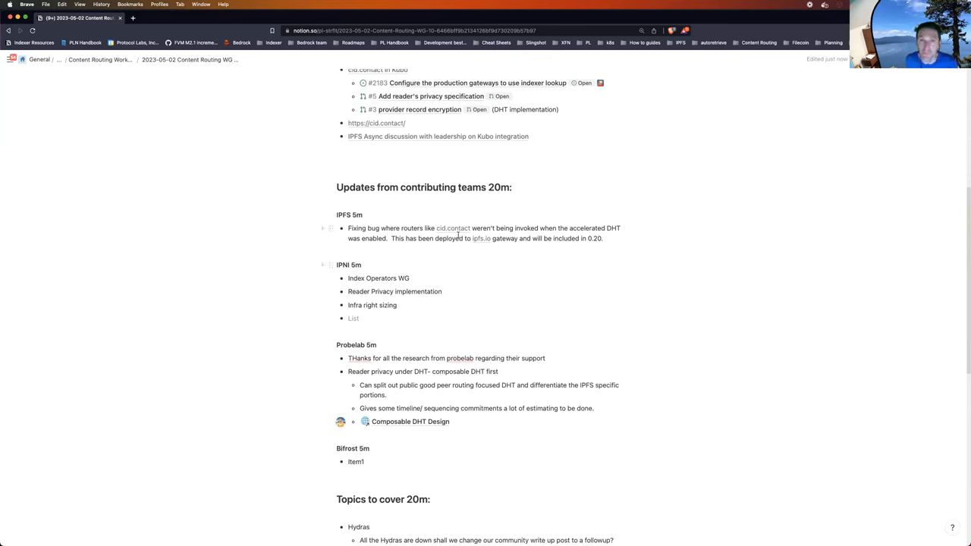
{"action": "mouse_move", "coordinate": [907, 222]}
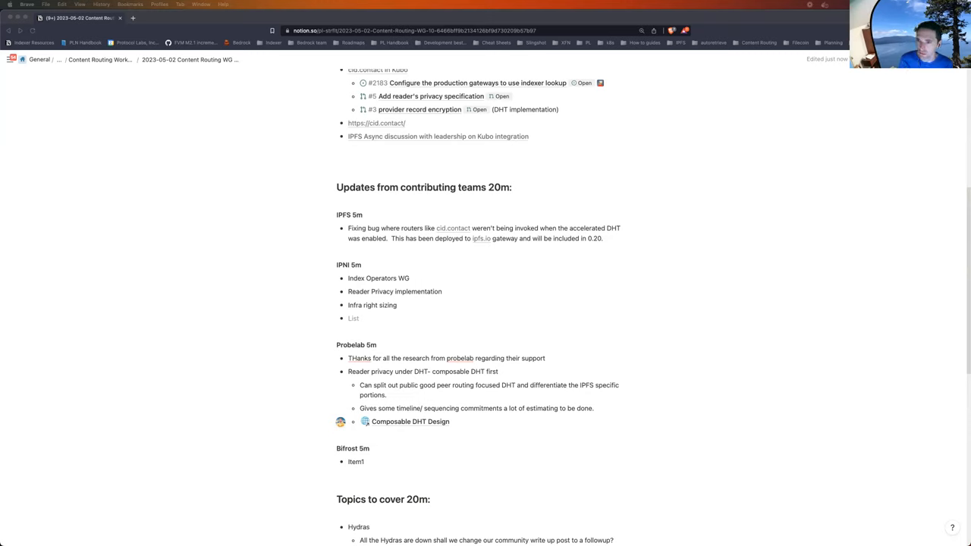
{"action": "mouse_move", "coordinate": [491, 267]}
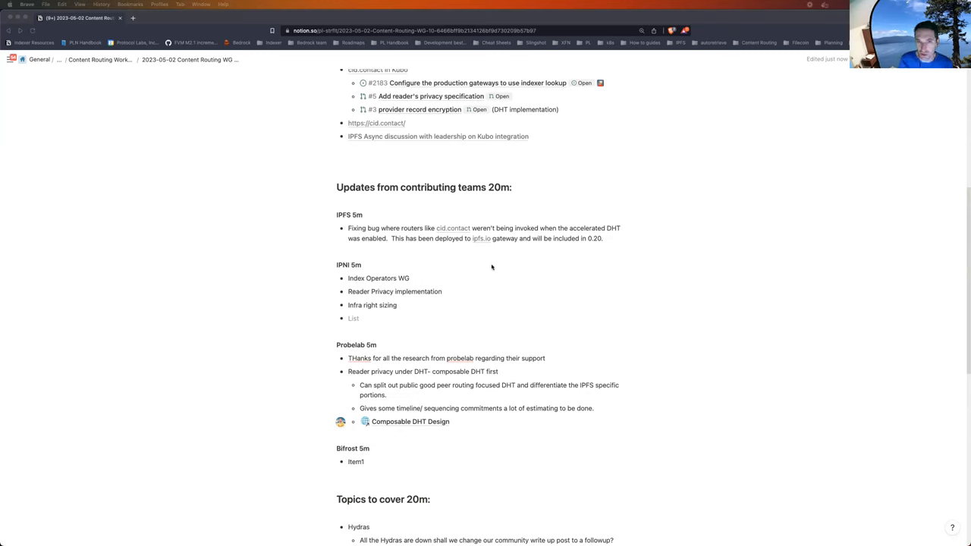
{"action": "mouse_move", "coordinate": [609, 239]}
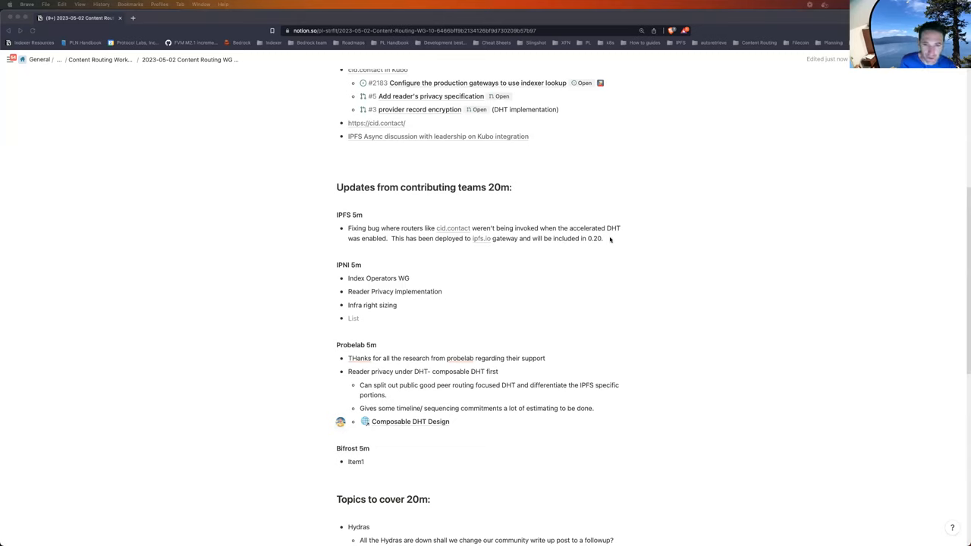
{"action": "mouse_move", "coordinate": [610, 240]}
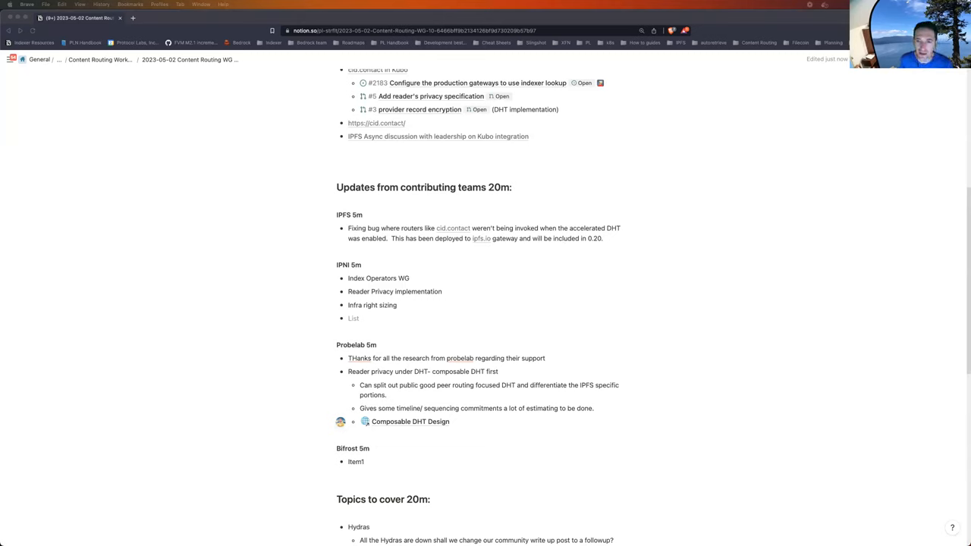
{"action": "mouse_move", "coordinate": [255, 364]}
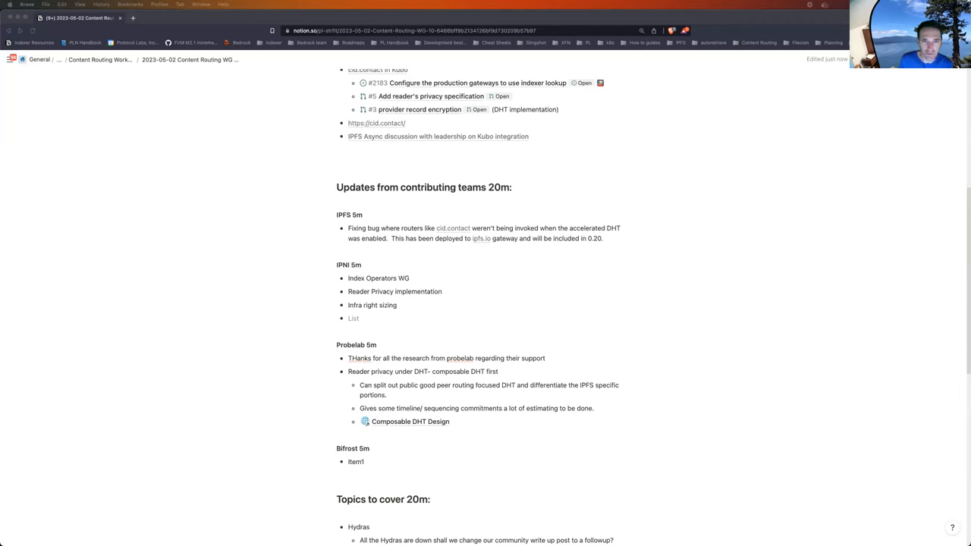
{"action": "mouse_move", "coordinate": [561, 332]}
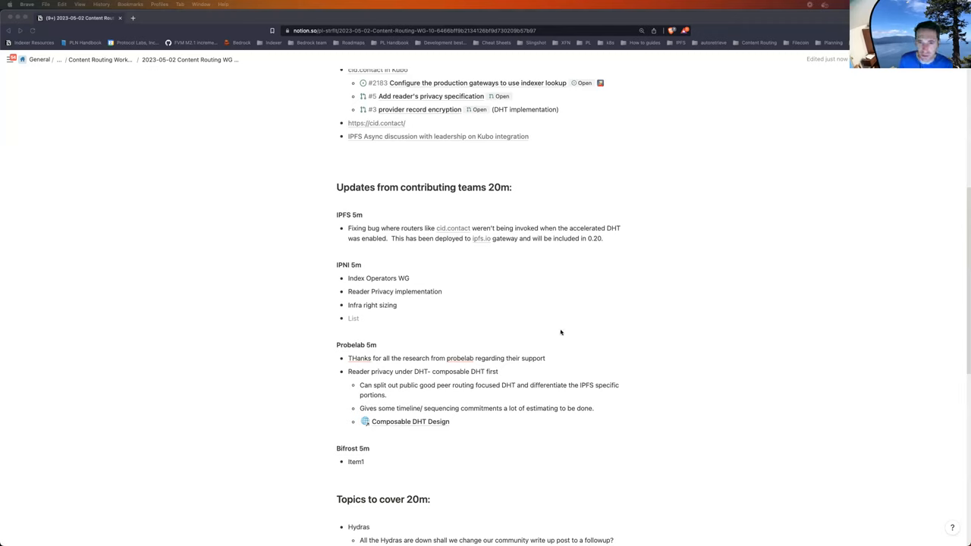
{"action": "mouse_move", "coordinate": [476, 321]}
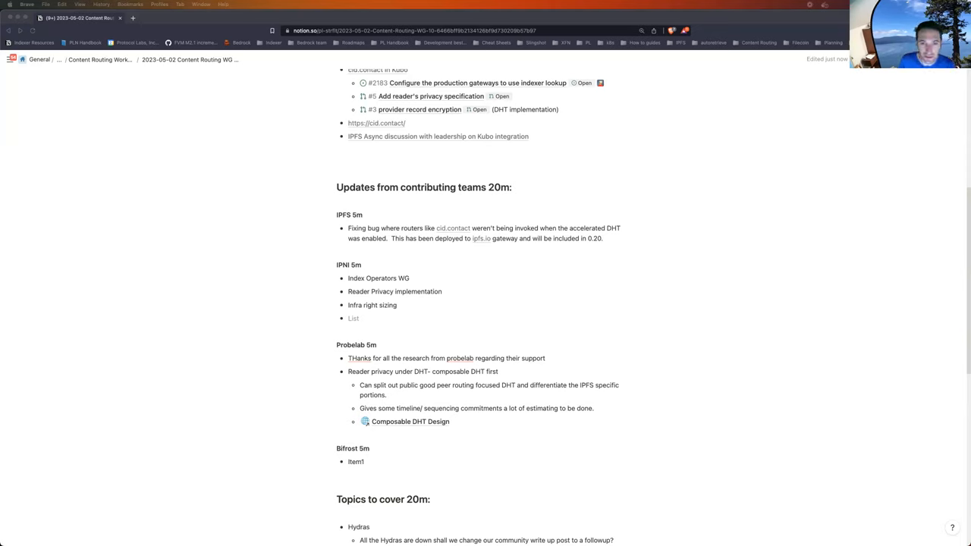
{"action": "mouse_move", "coordinate": [603, 246]}
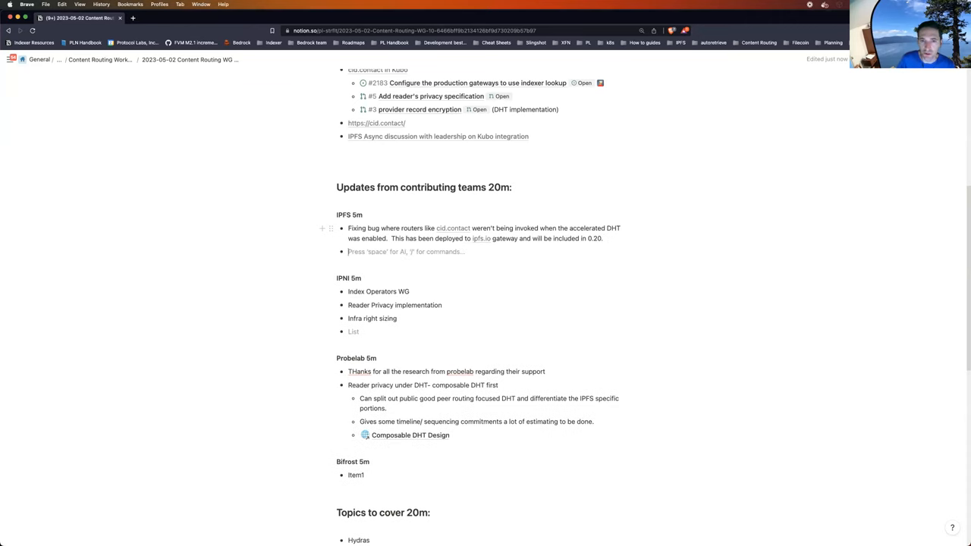
Write the sub-bullet 'Is now observed calling cid.contact' under the IPFS bug-fix note
{"action": "type", "text": "Is now"}
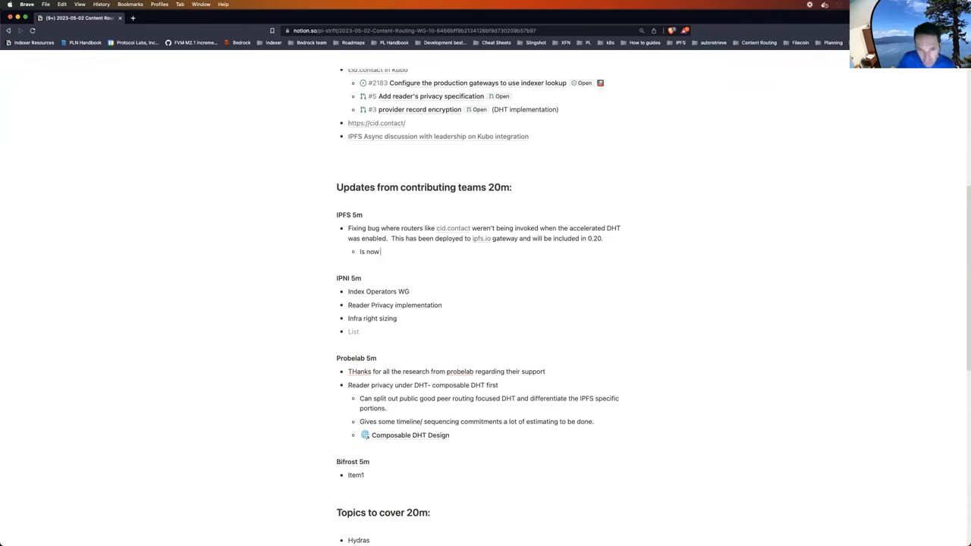
{"action": "type", "text": "observed"}
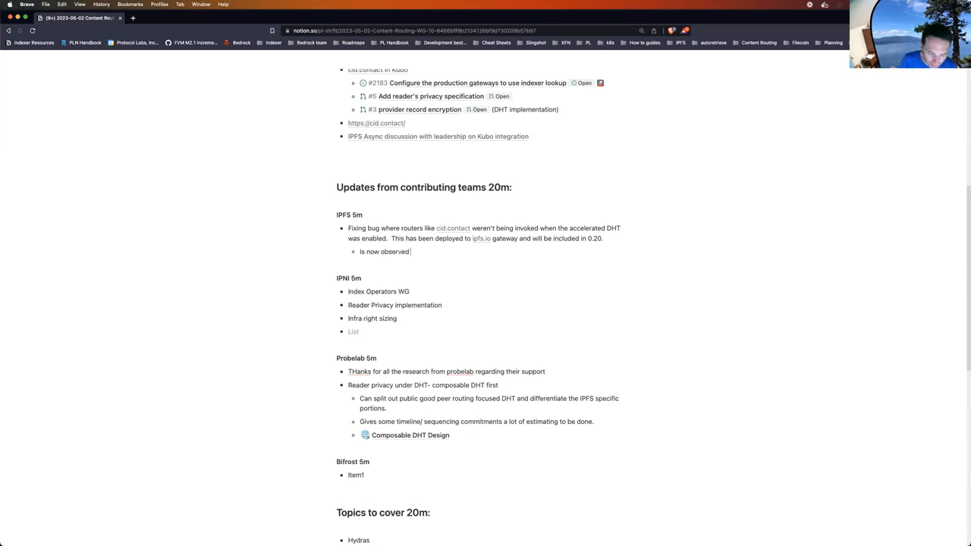
{"action": "type", "text": "calling cid.contact."}
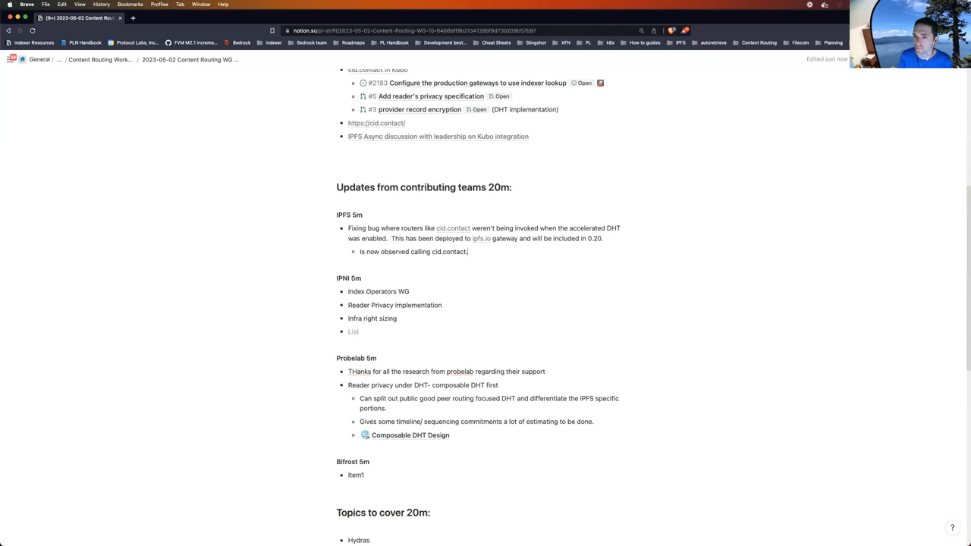
{"action": "mouse_move", "coordinate": [141, 298]}
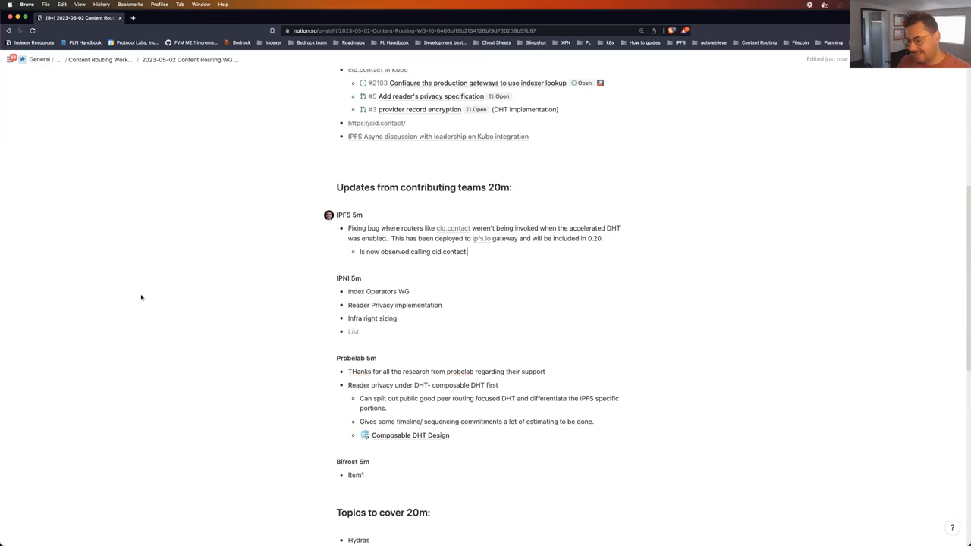
Rename the IPFS 5m heading to 'PL EngRes IPFS (Kubo/Helia) 5m'
{"action": "scroll", "scroll_direction": "down", "scroll_amount": 3}
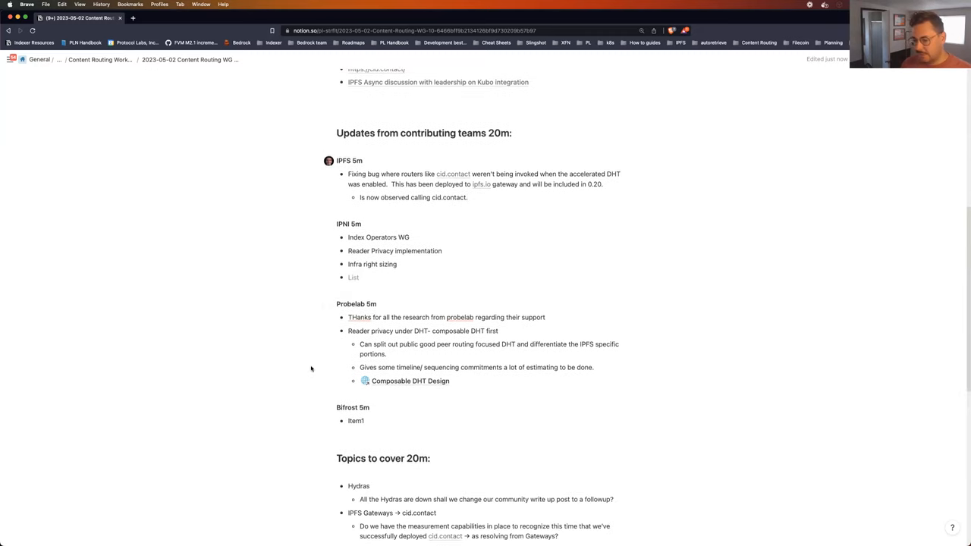
{"action": "scroll", "scroll_direction": "down", "scroll_amount": 3}
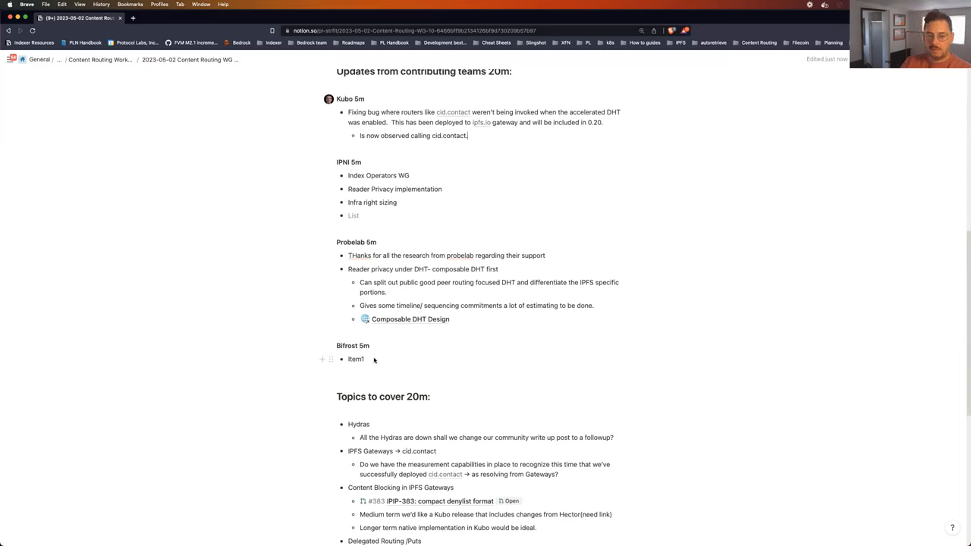
{"action": "type", "text": "/Helia"}
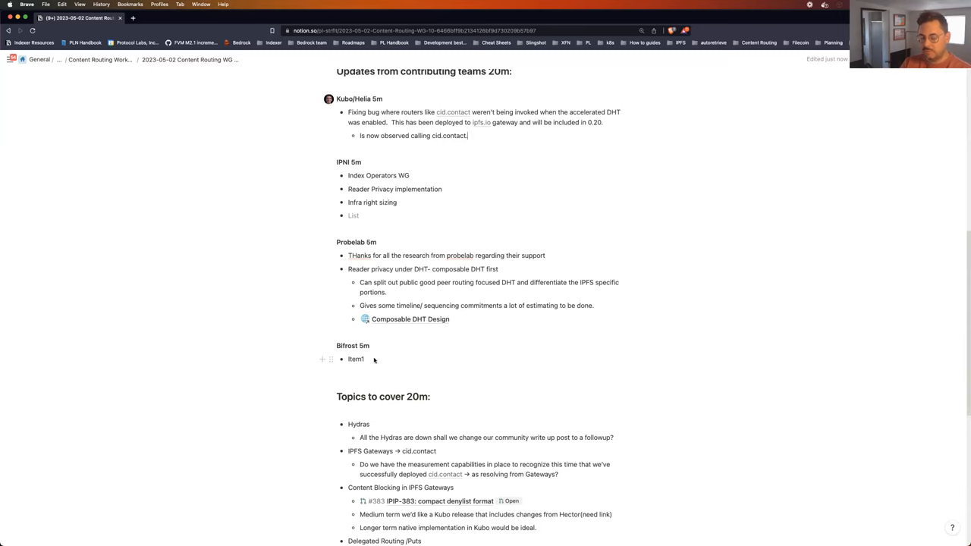
{"action": "type", "text": "PL EngRes IPFS ("}
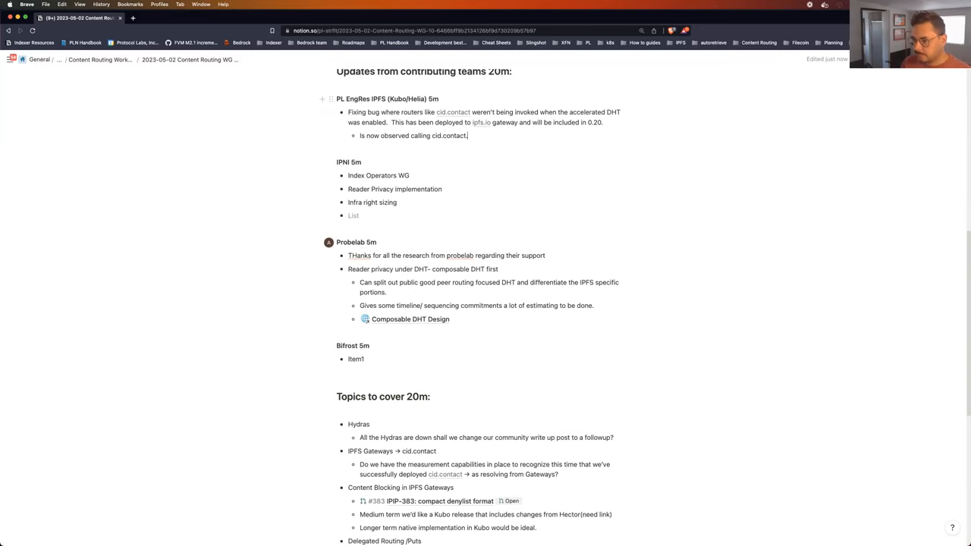
{"action": "mouse_move", "coordinate": [488, 273]}
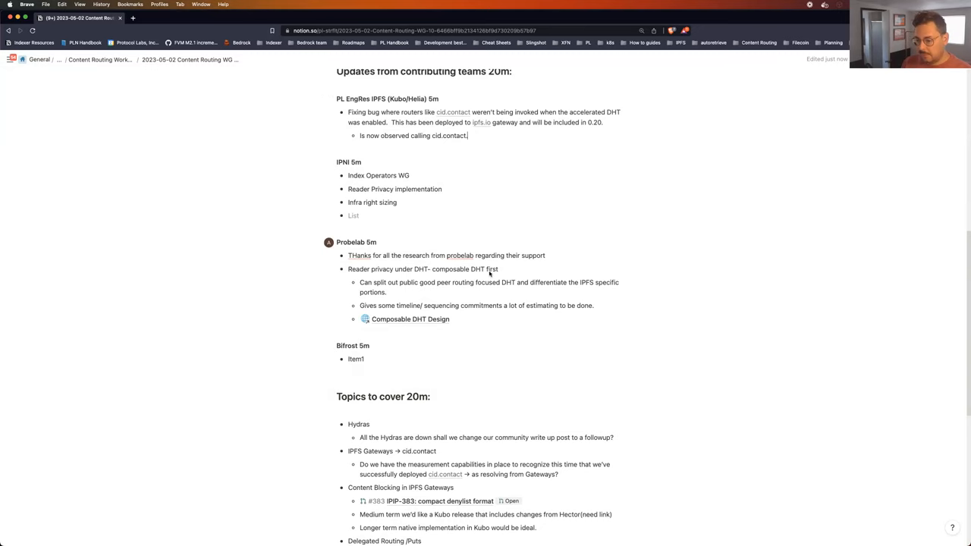
{"action": "scroll", "scroll_direction": "down", "scroll_amount": 3}
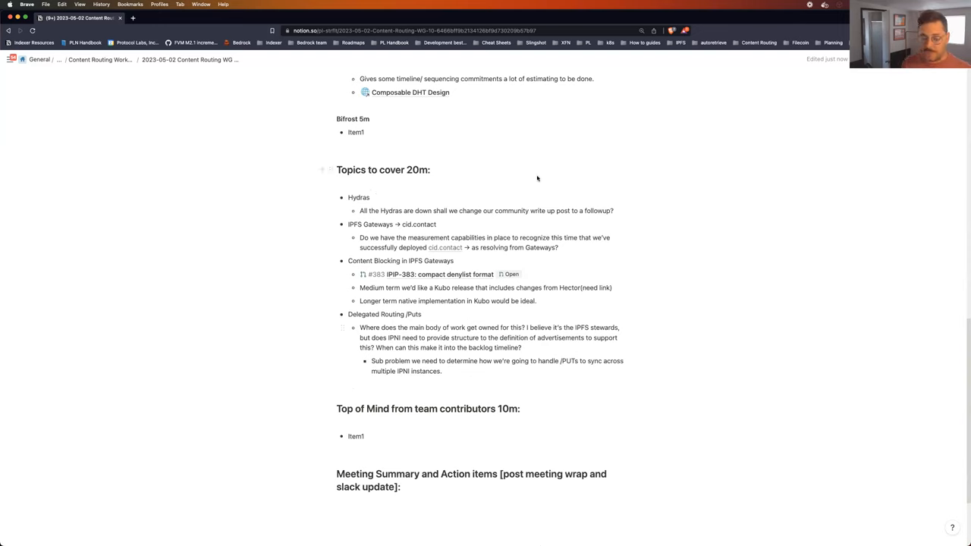
{"action": "mouse_move", "coordinate": [593, 182]}
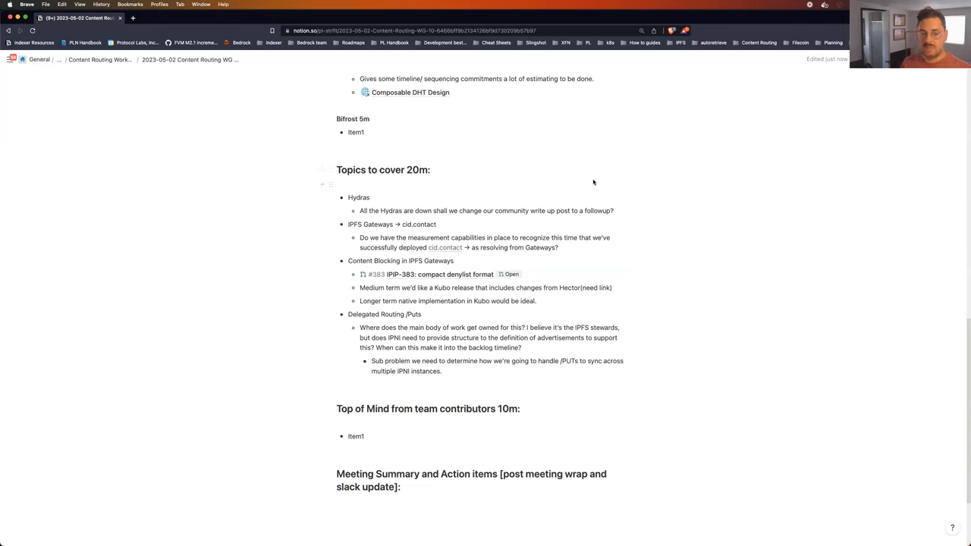
{"action": "mouse_move", "coordinate": [614, 179]}
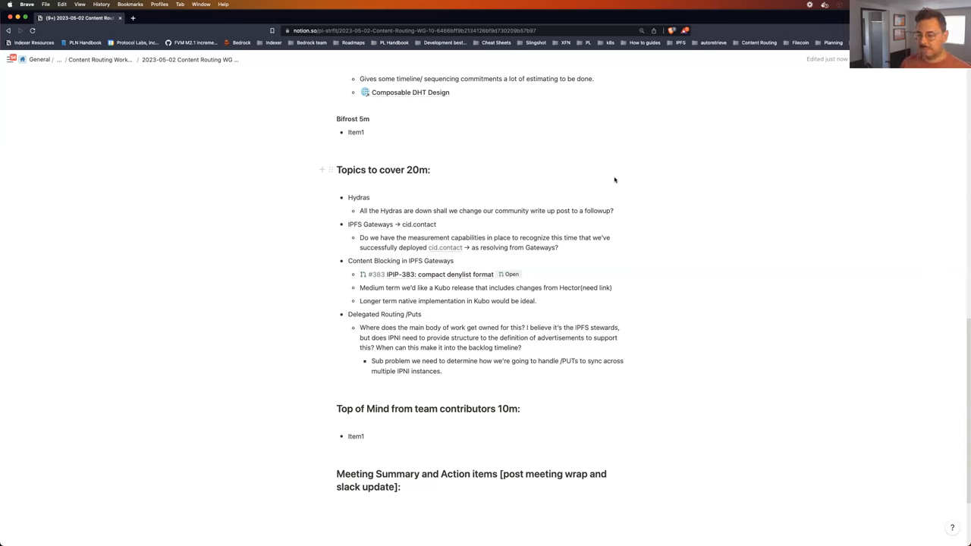
{"action": "mouse_move", "coordinate": [619, 179]}
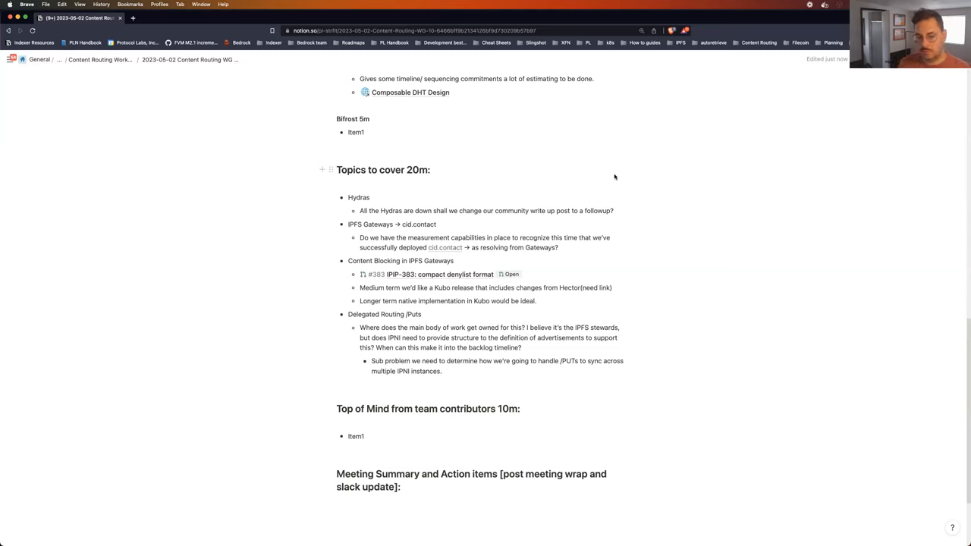
{"action": "mouse_move", "coordinate": [589, 234]}
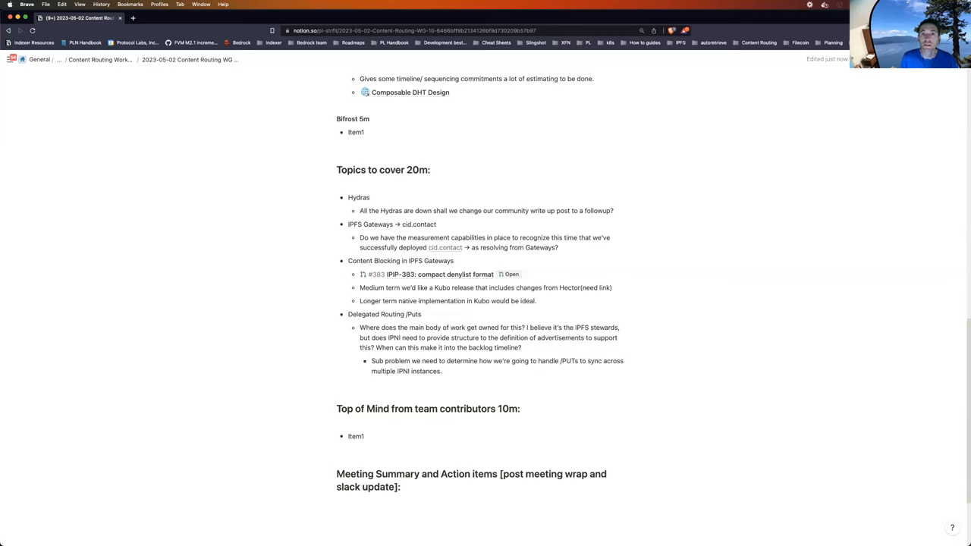
{"action": "mouse_move", "coordinate": [97, 198]}
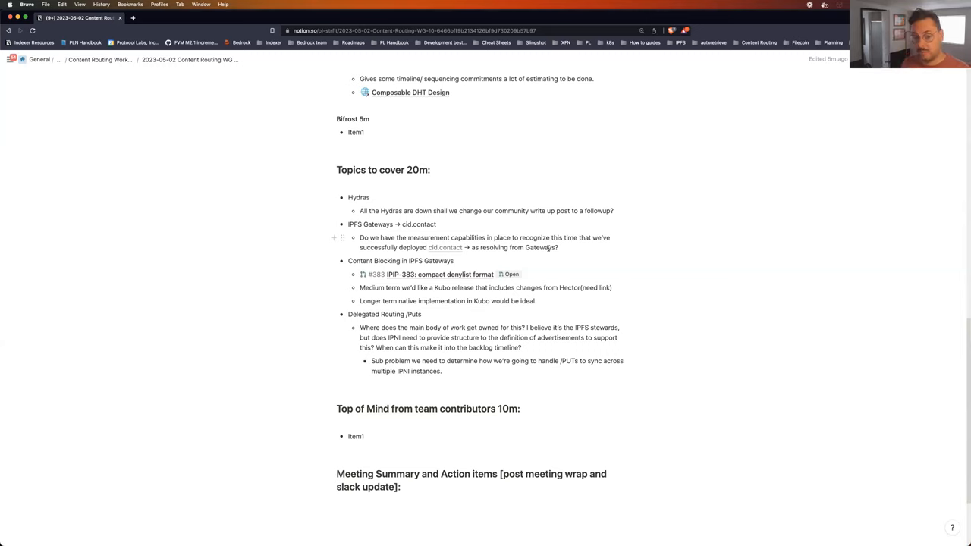
{"action": "mouse_move", "coordinate": [196, 294]}
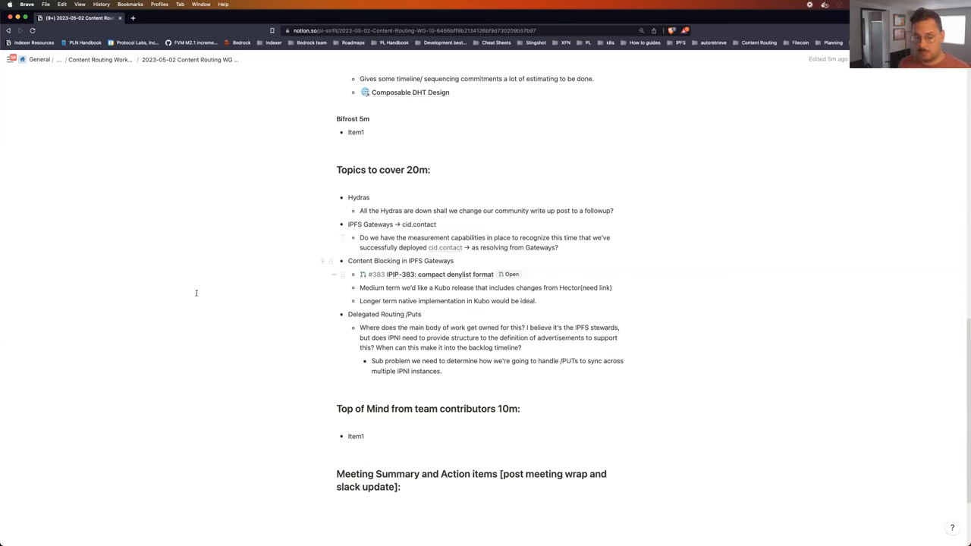
{"action": "mouse_move", "coordinate": [488, 264]}
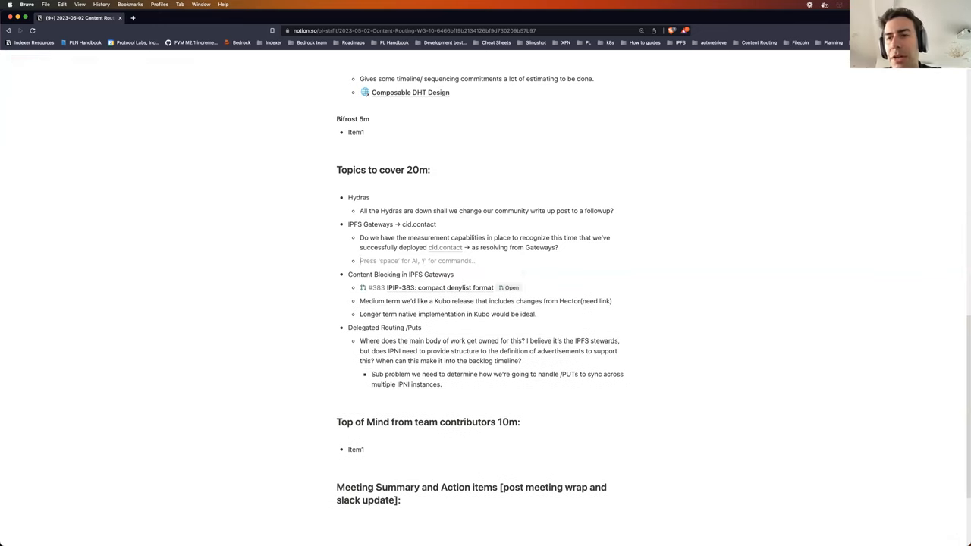
Write the concern: only Internet Archive reached out, we don't know how many people or users are affected
{"action": "type", "text": "There's a concern"}
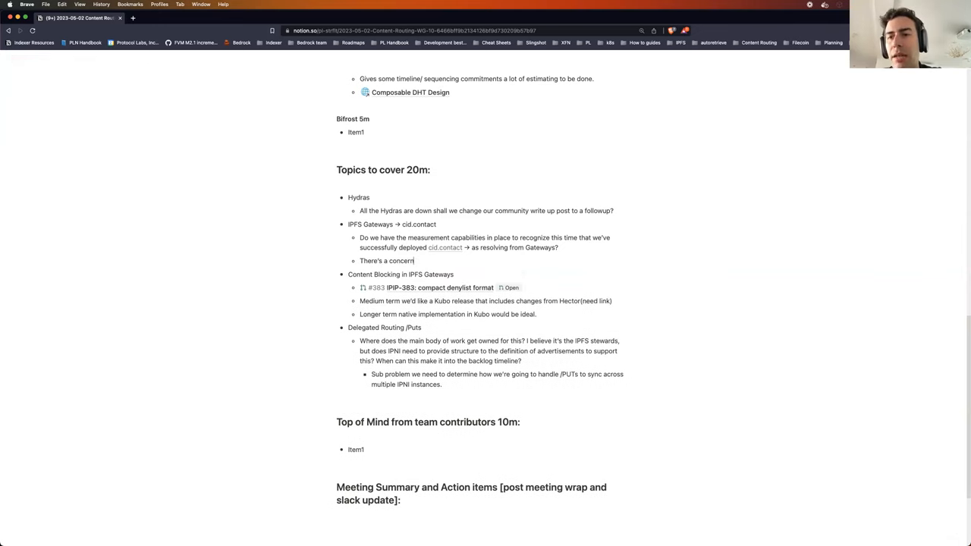
{"action": "type", "text": "that"}
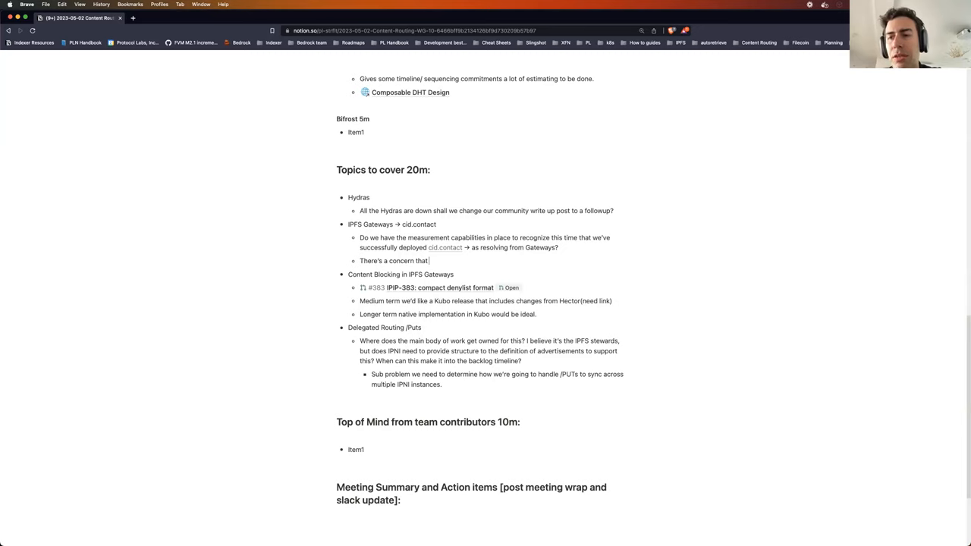
{"action": "type", "text": "even though only"}
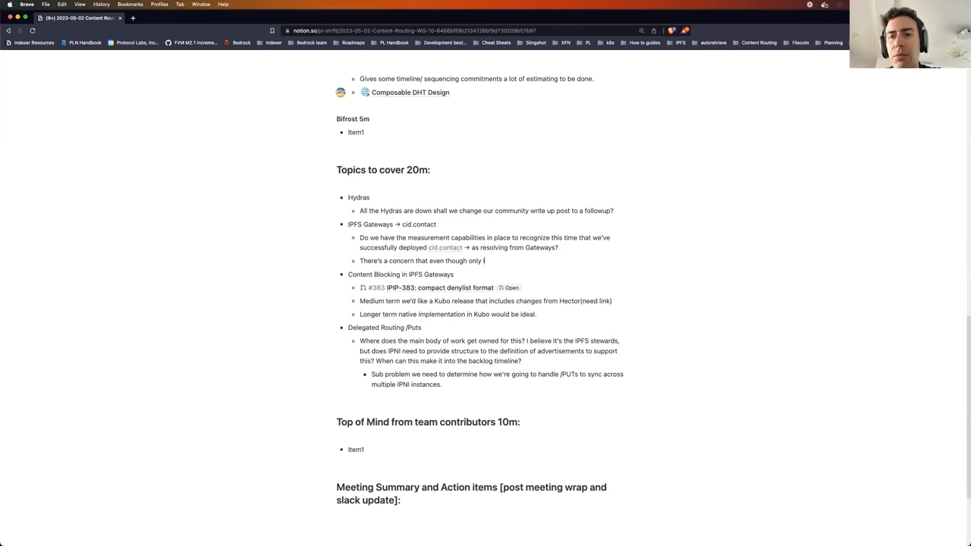
{"action": "type", "text": "Internet Ar"}
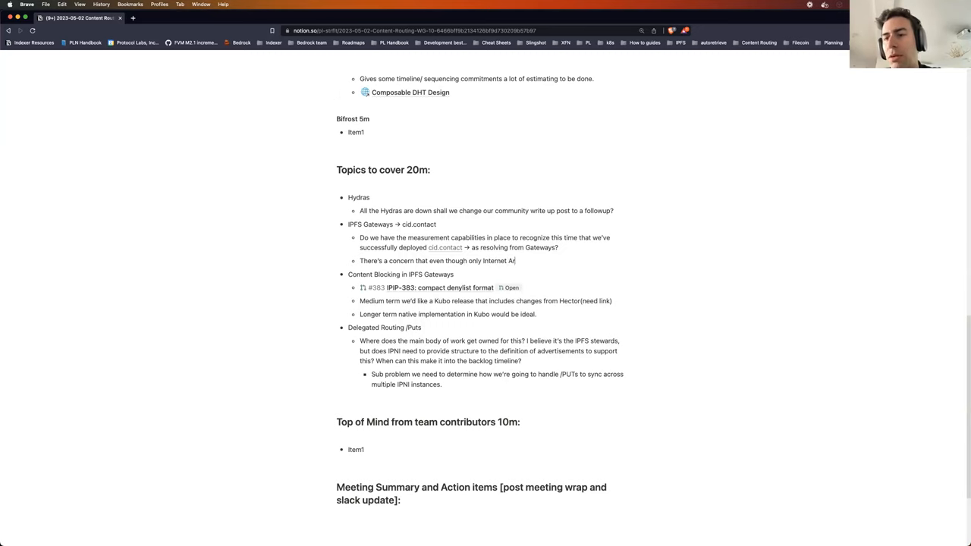
{"action": "type", "text": "Archive reached o"}
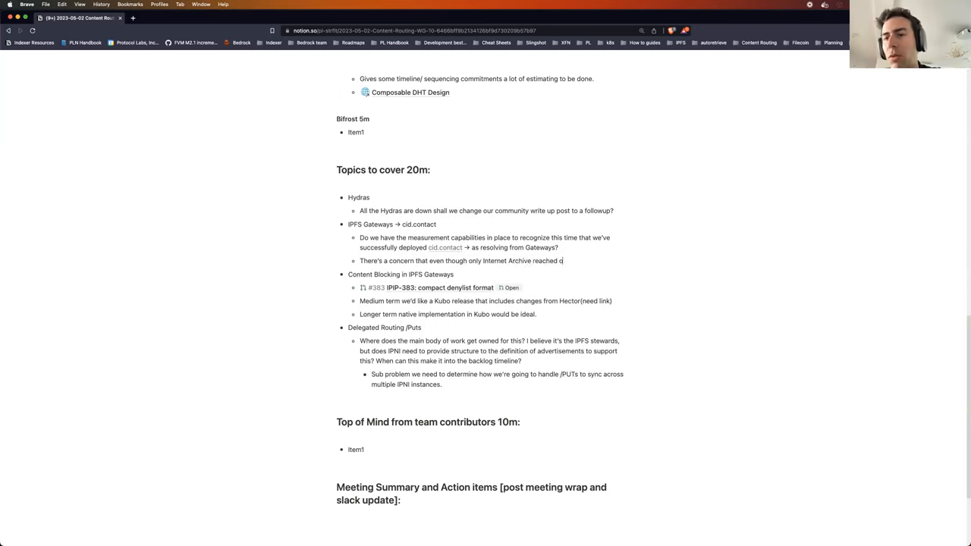
{"action": "type", "text": "ut"}
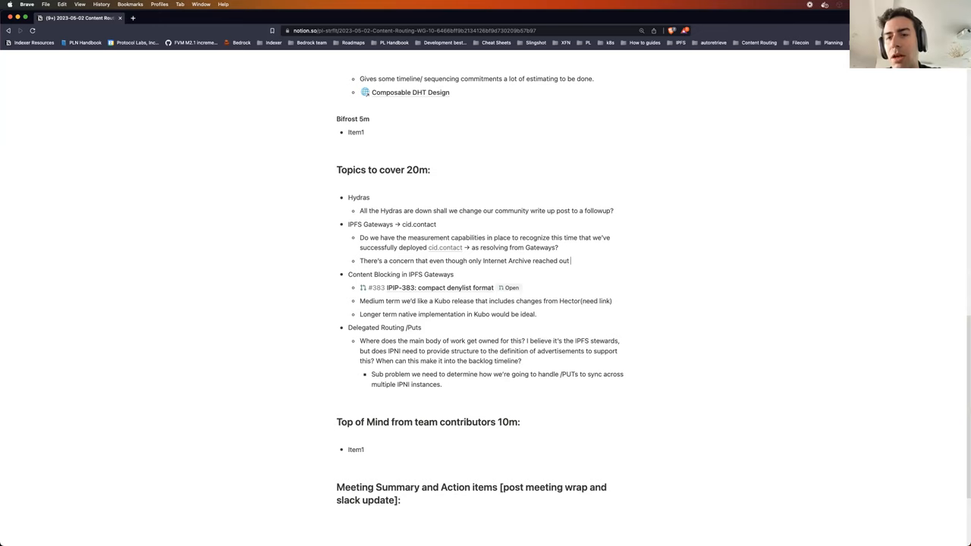
{"action": "type", "text": "we don't know"}
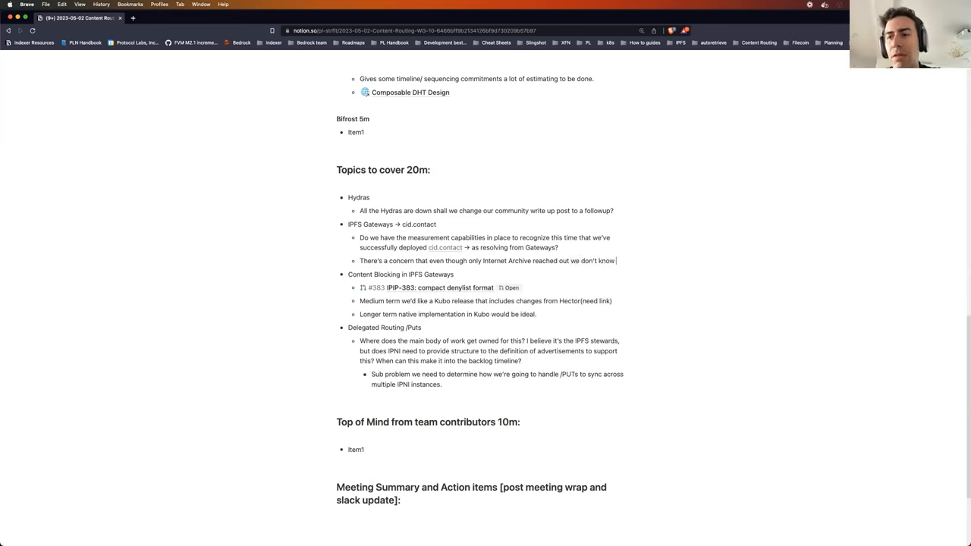
{"action": "type", "text": "how many people"}
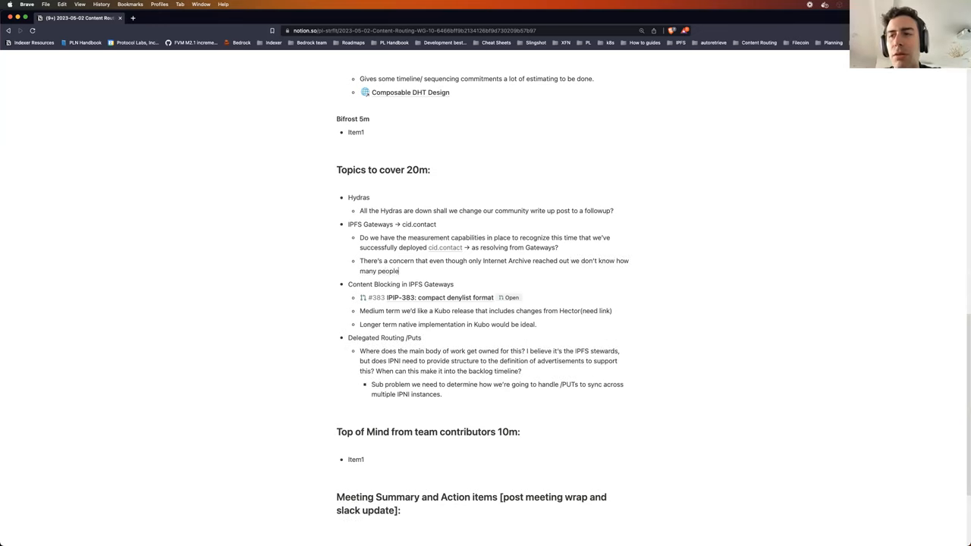
{"action": "type", "text": "or users are experiencing an impact"}
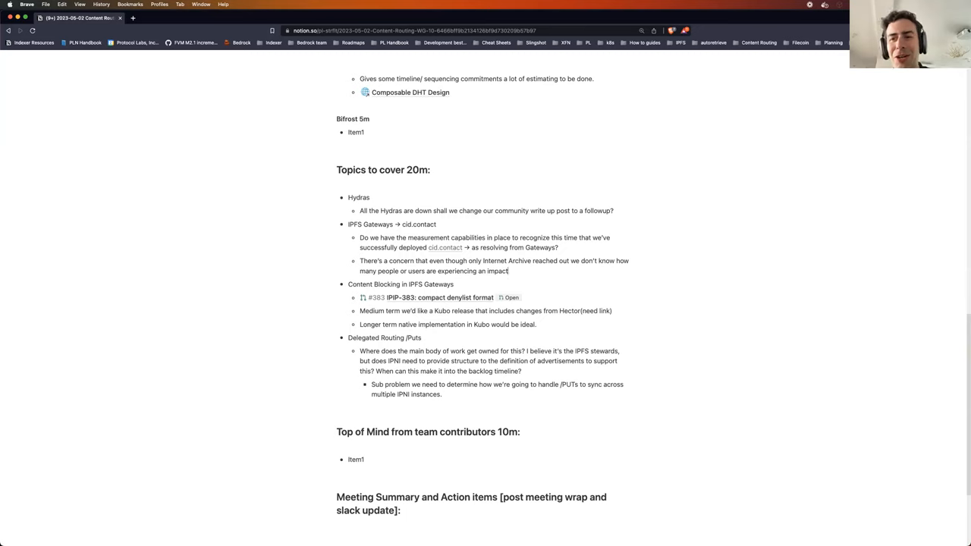
Add that Nebula crawler reports raw data may observe this metric; Dennis to take a look
{"action": "type", "text": "W"}
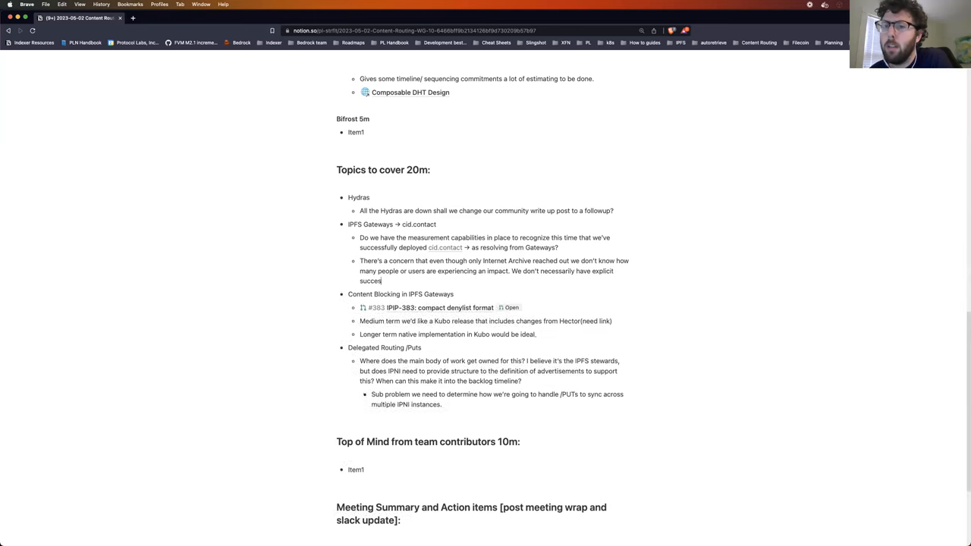
{"action": "type", "text": "metrics."}
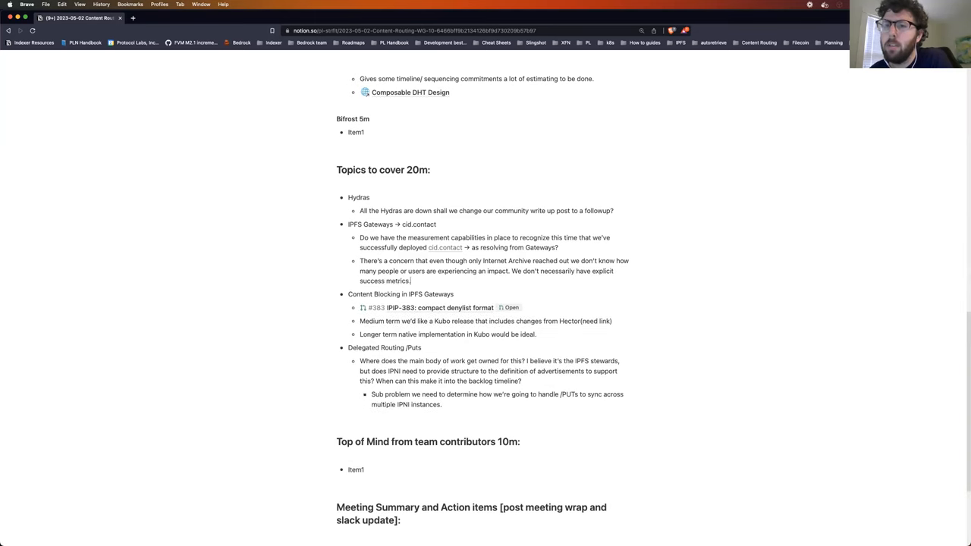
{"action": "type", "text": "Nebula"}
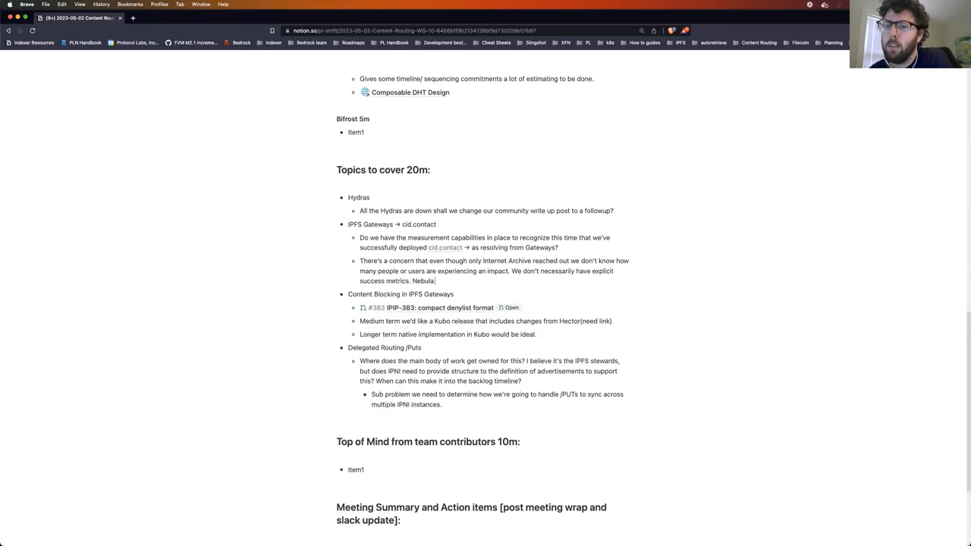
{"action": "type", "text": "crawler"}
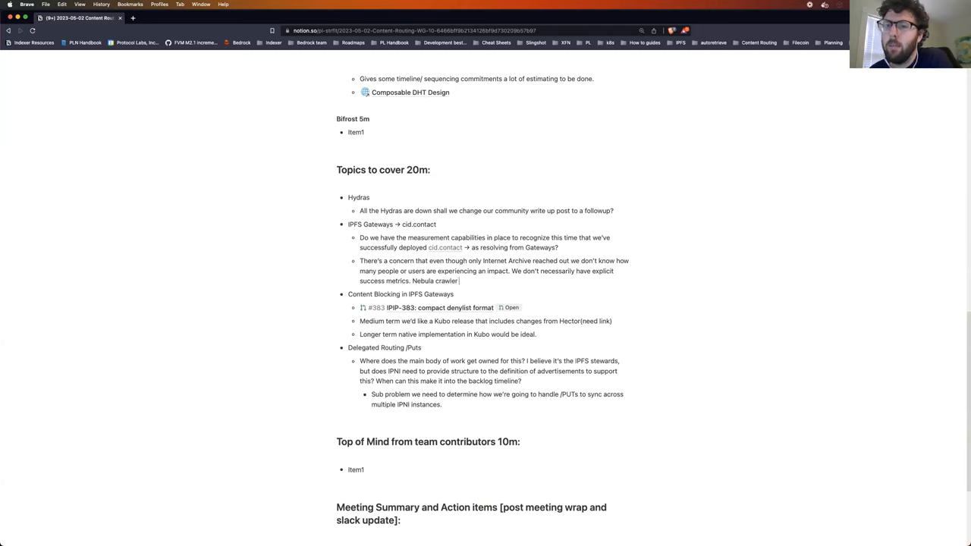
{"action": "type", "text": "reports"}
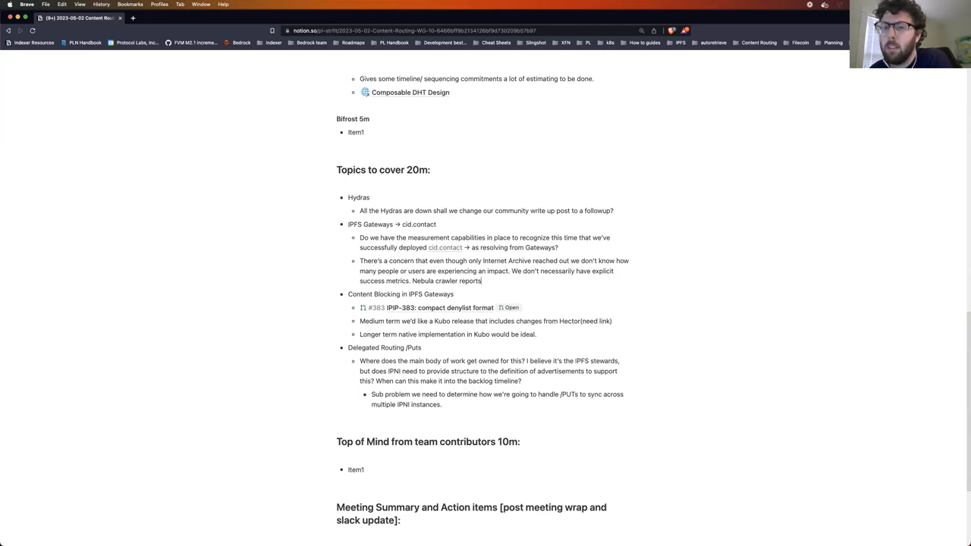
{"action": "type", "text": "raw data may"}
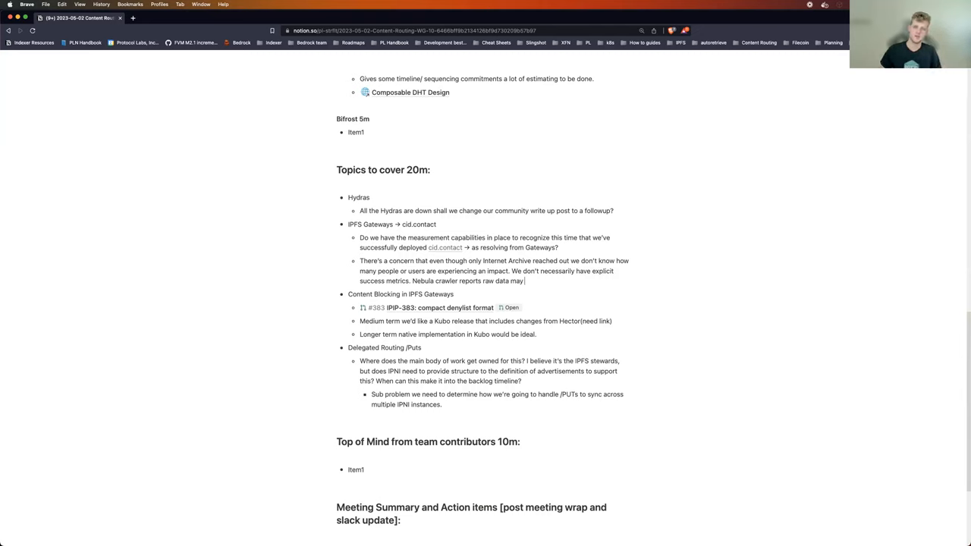
{"action": "type", "text": "observe this. We might n"}
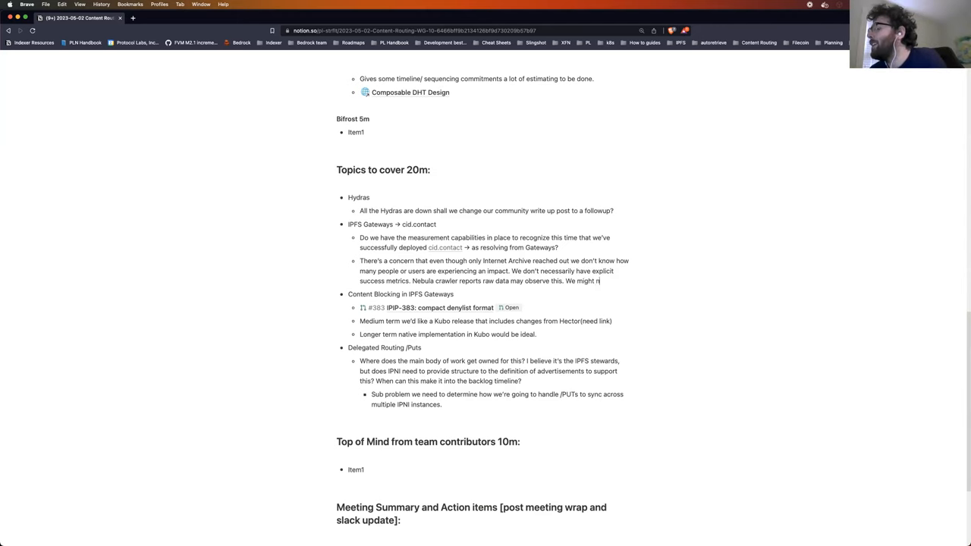
{"action": "type", "text": "Dennis"}
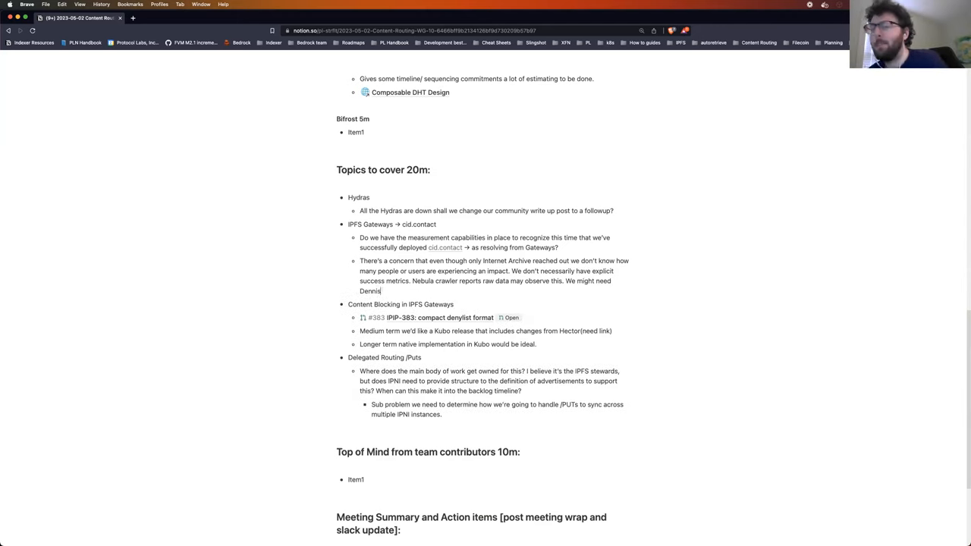
{"action": "type", "text": "to take a look."}
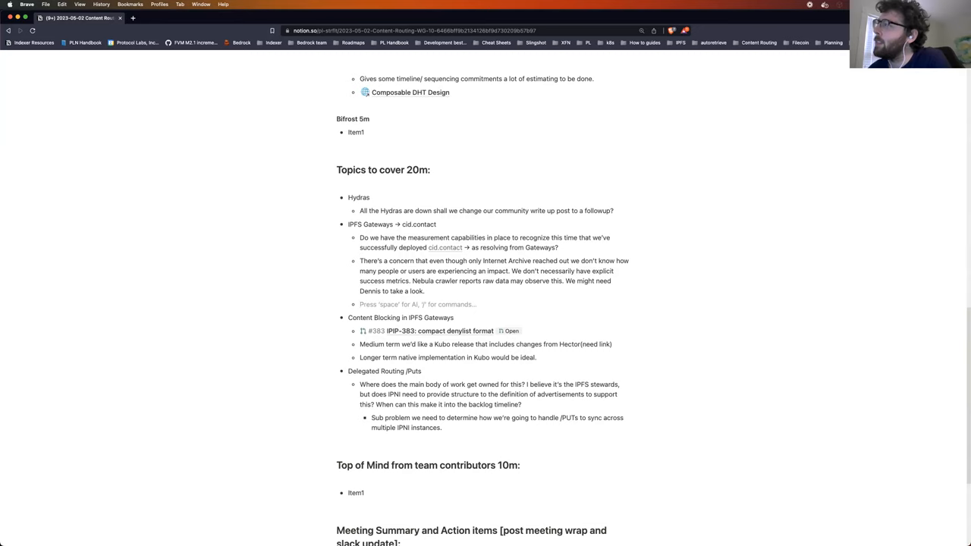
Add bullet 'We also may have spam users to draw on observations.' and start a nested sub-bullet
{"action": "type", "text": "We also may have to spam ues"}
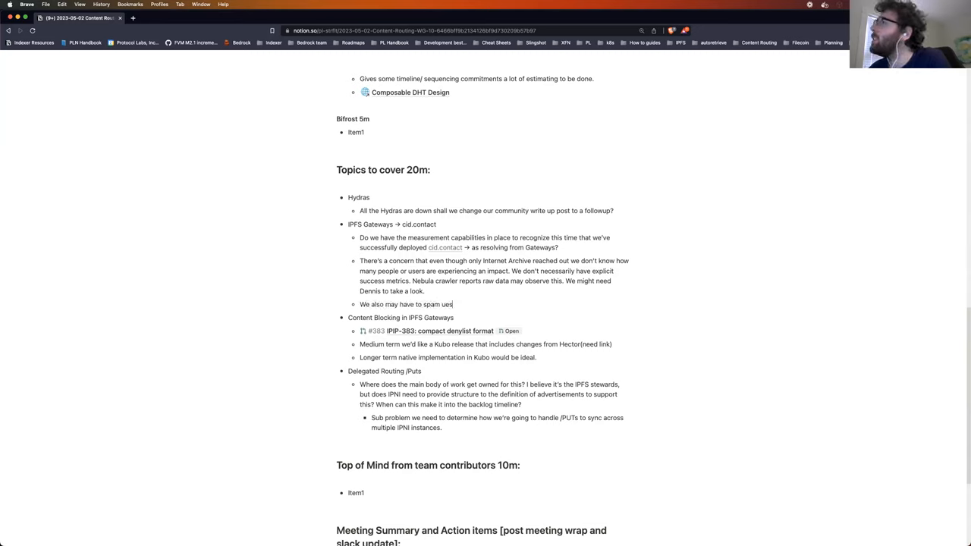
{"action": "type", "text": "rs"}
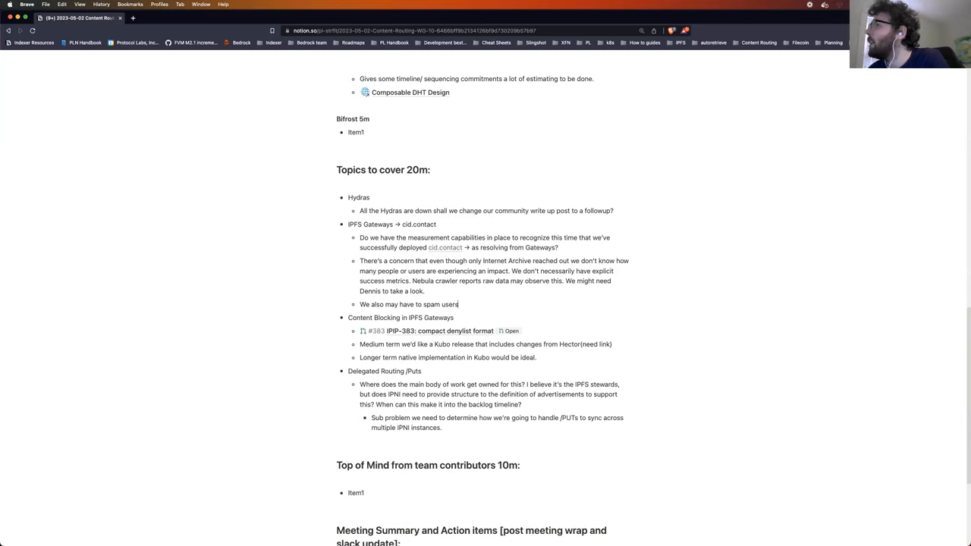
{"action": "type", "text": "to draw"}
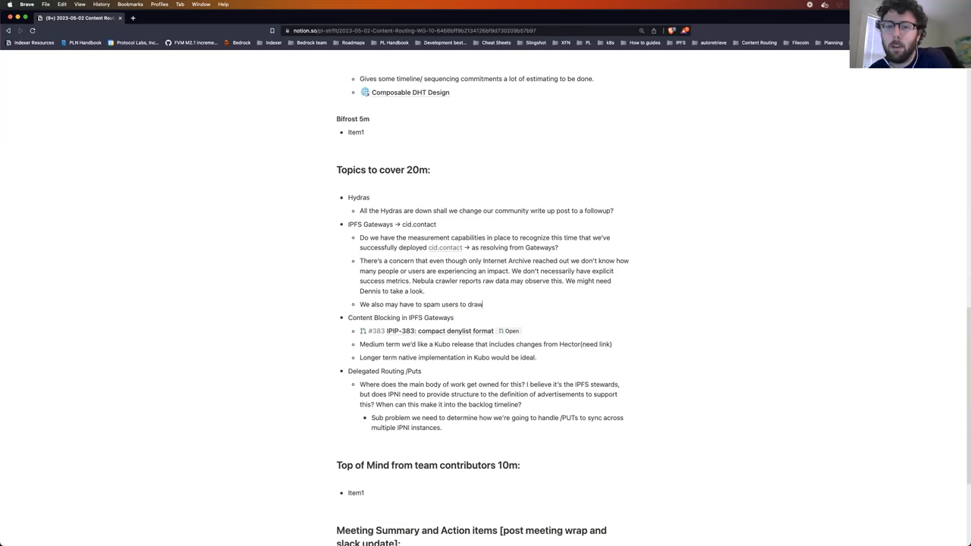
{"action": "type", "text": "on observation"}
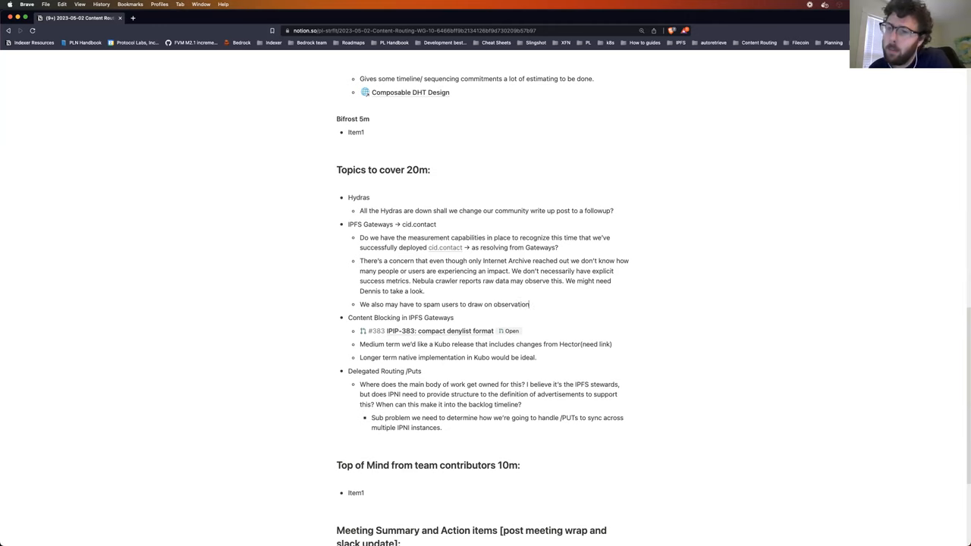
{"action": "type", "text": "s."}
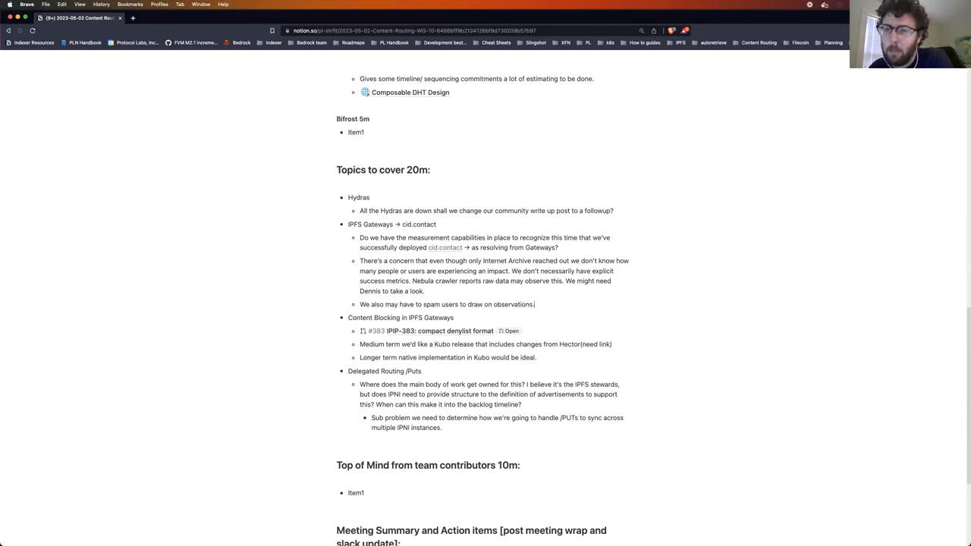
{"action": "key", "text": "enter"}
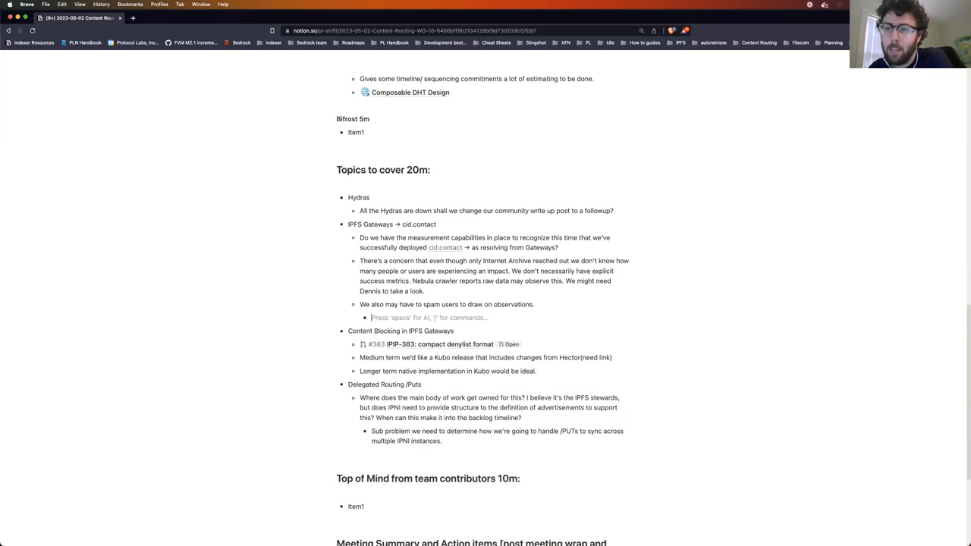
Note that Daghouse is still leveraging the gateways in spite of spamming, so peering arrangements are working
{"action": "type", "text": "Daghous"}
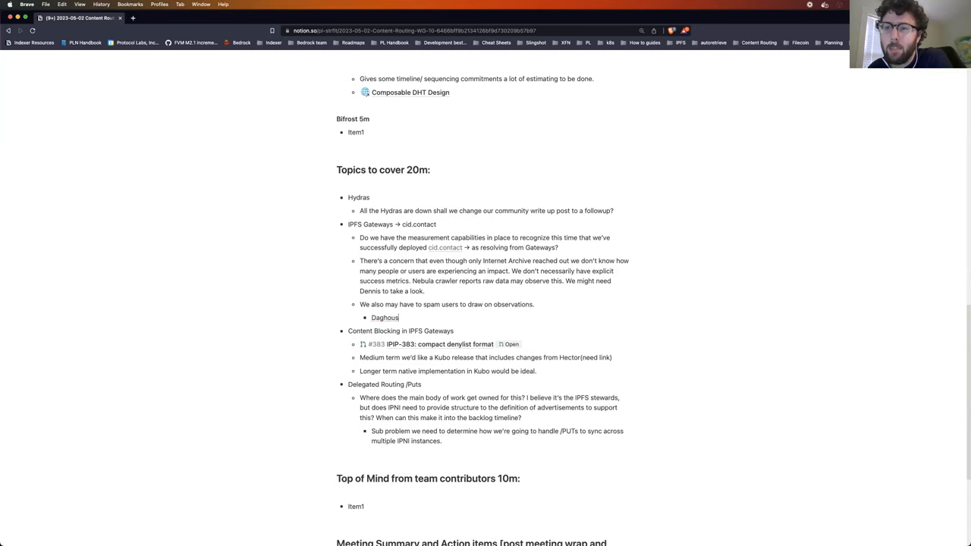
{"action": "type", "text": "is still le"}
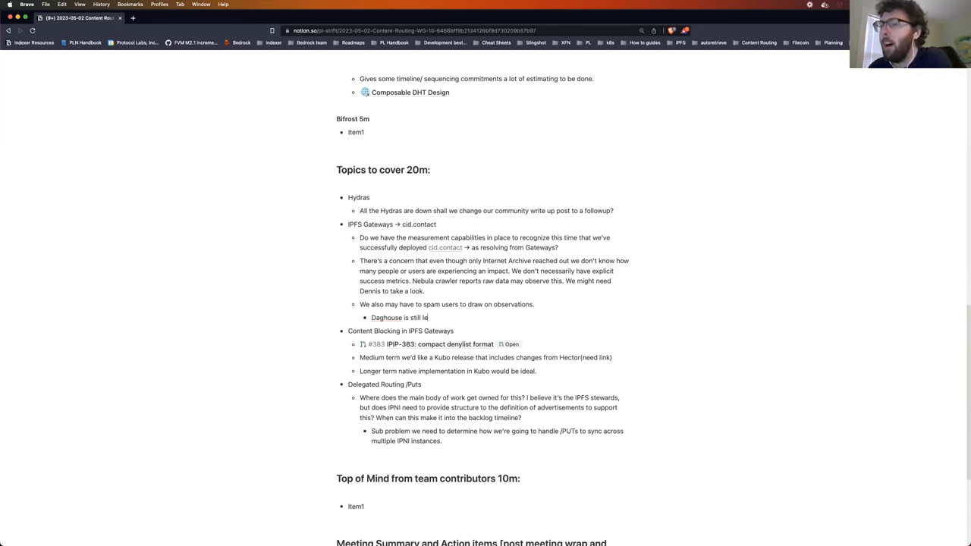
{"action": "type", "text": "everaging the gateways in"}
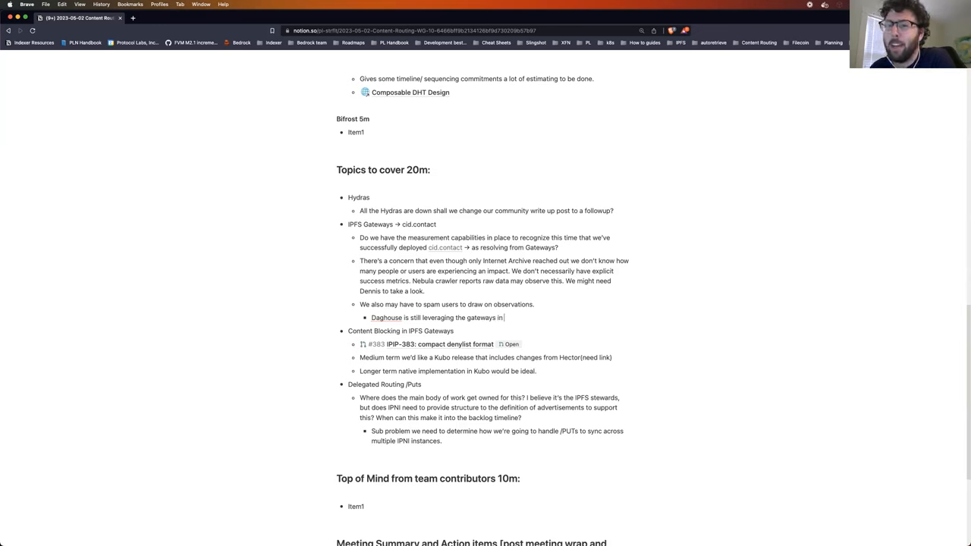
{"action": "type", "text": "spite"}
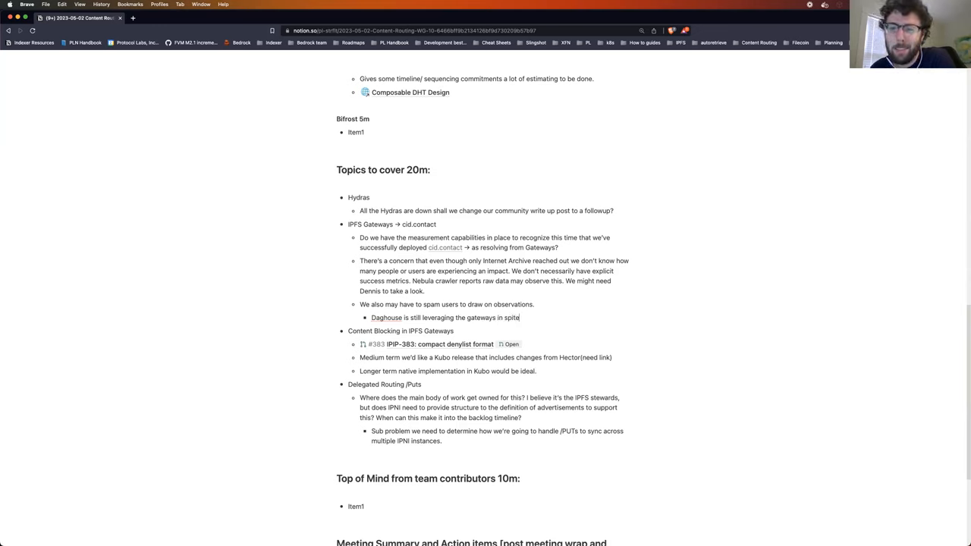
{"action": "type", "text": "of spamming IPNI"}
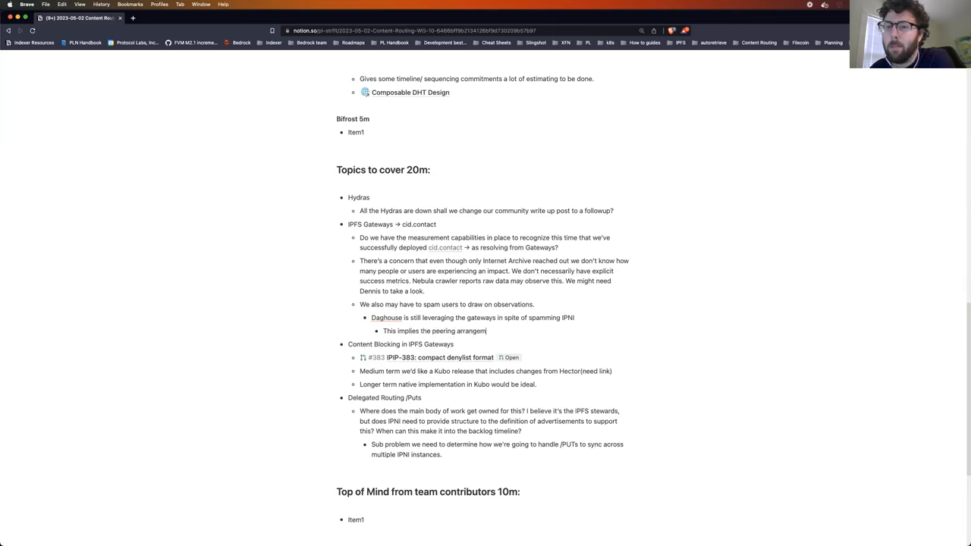
{"action": "type", "text": "ents are"}
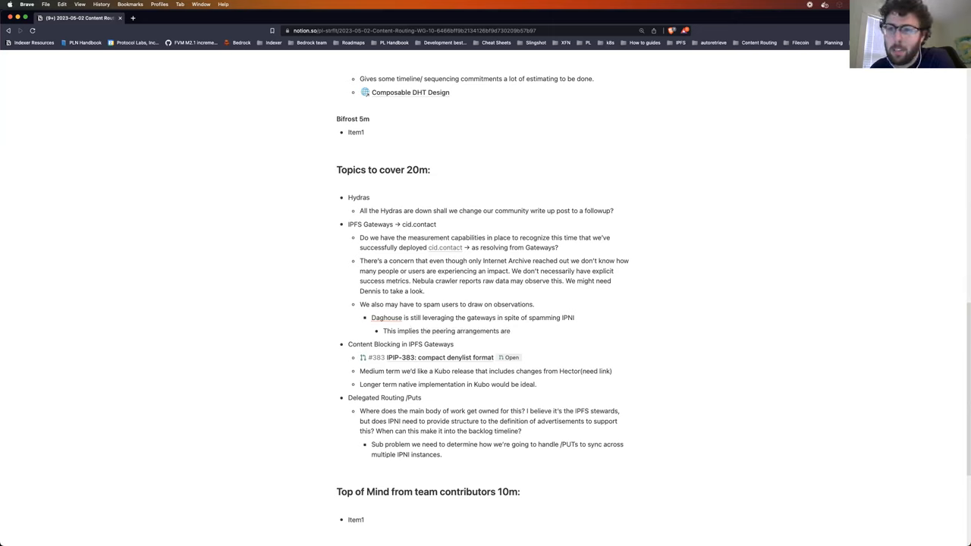
{"action": "type", "text": "working, because they would've been impact"}
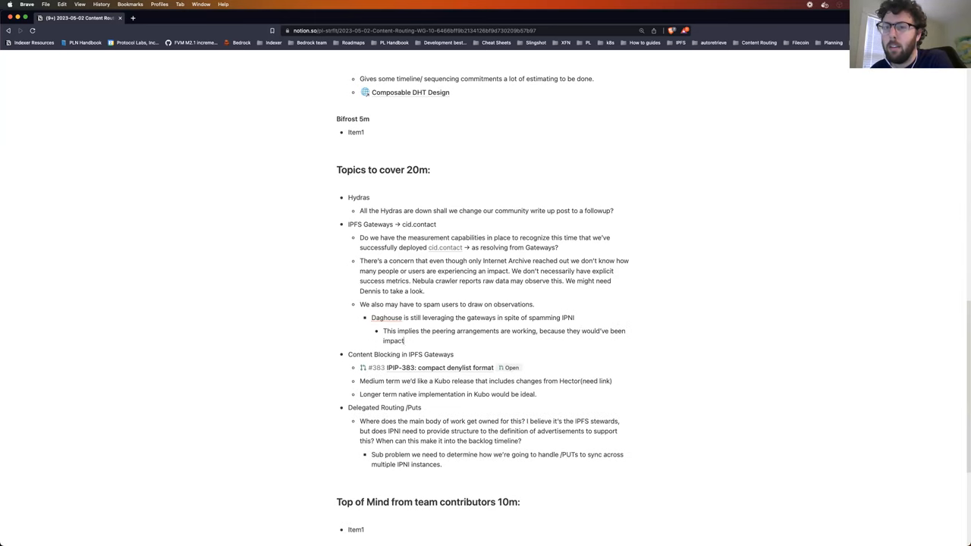
Begin the question sub-bullet 'Q: how many people are'
{"action": "type", "text": "QQ"}
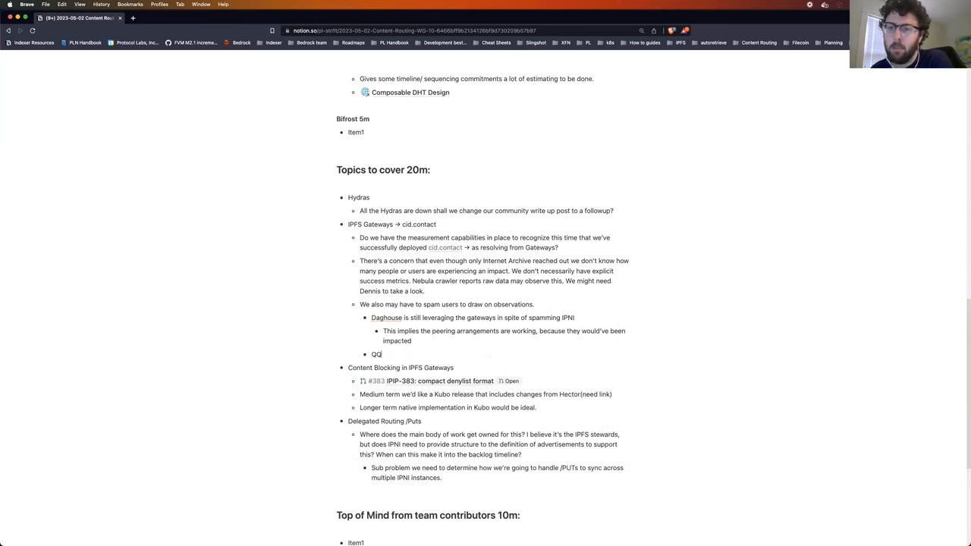
{"action": "type", "text": ": how many"}
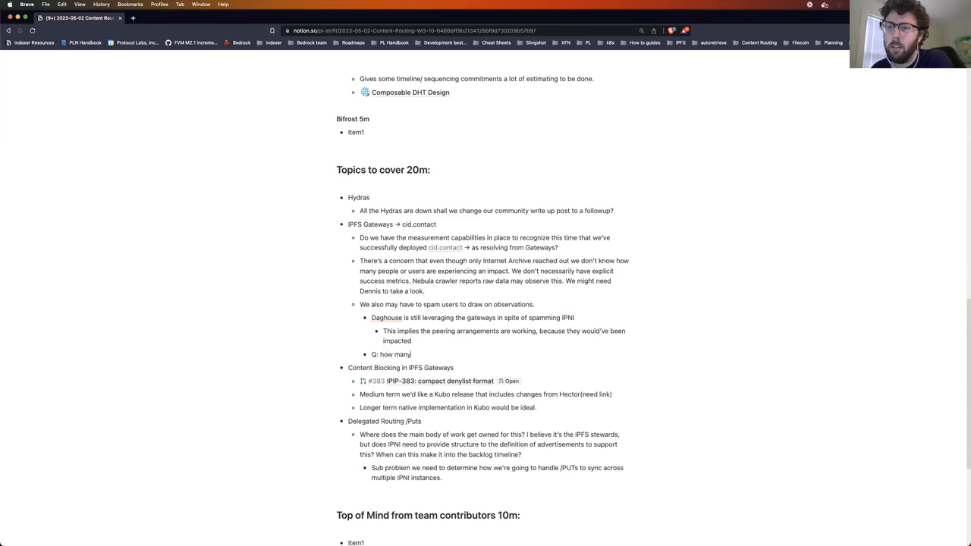
{"action": "type", "text": "people are"}
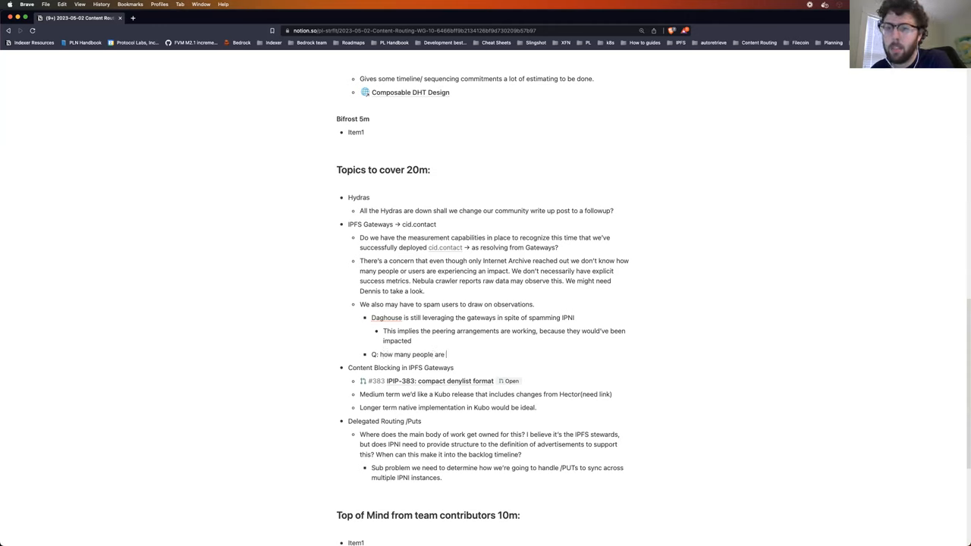
Finish the question: running accelerated DHT clients but operating lookups; would have to crawl the network
{"action": "type", "text": "running accee"}
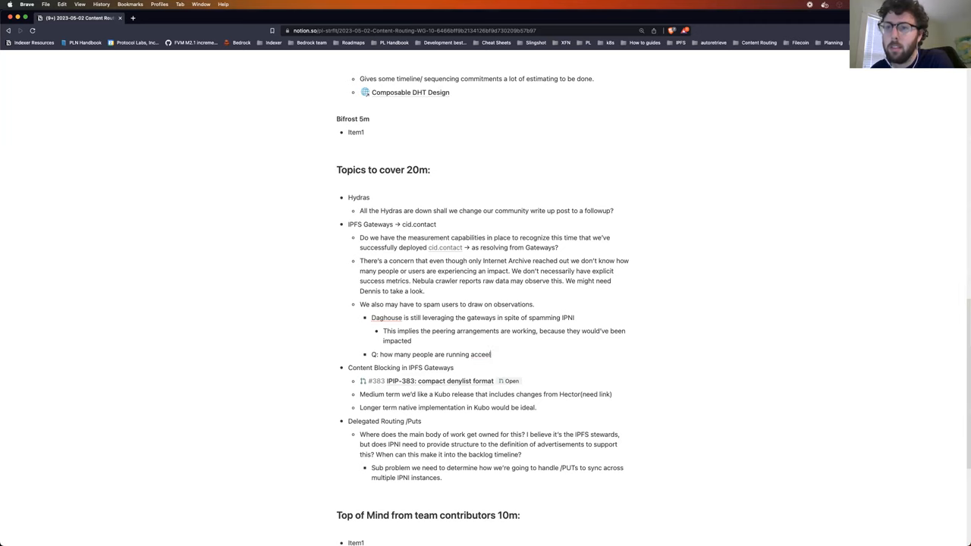
{"action": "type", "text": "lerated"}
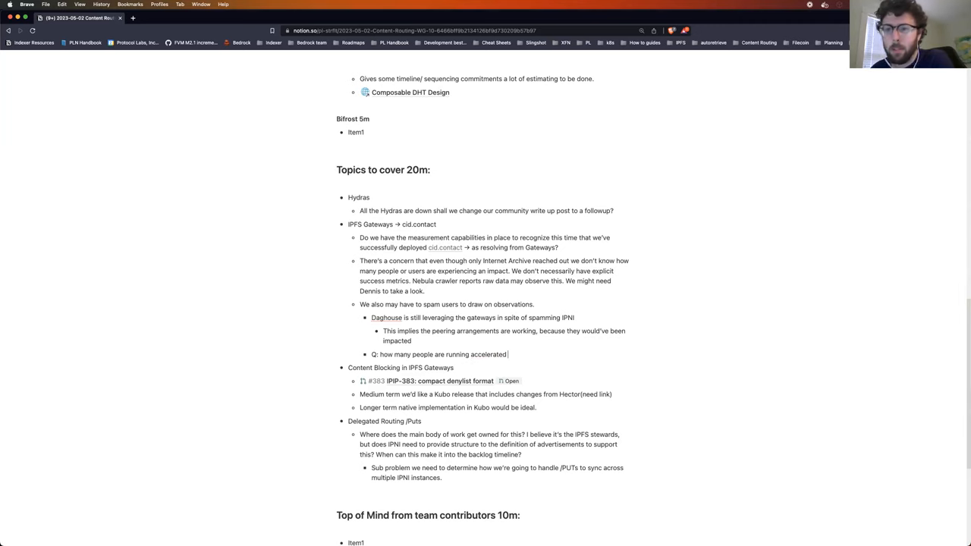
{"action": "type", "text": "DHT clients"}
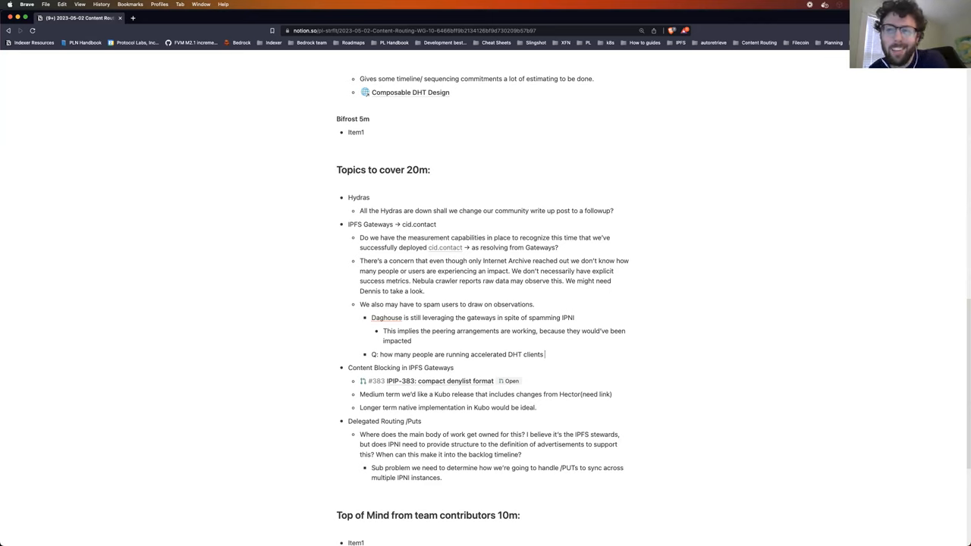
{"action": "type", "text": "but"}
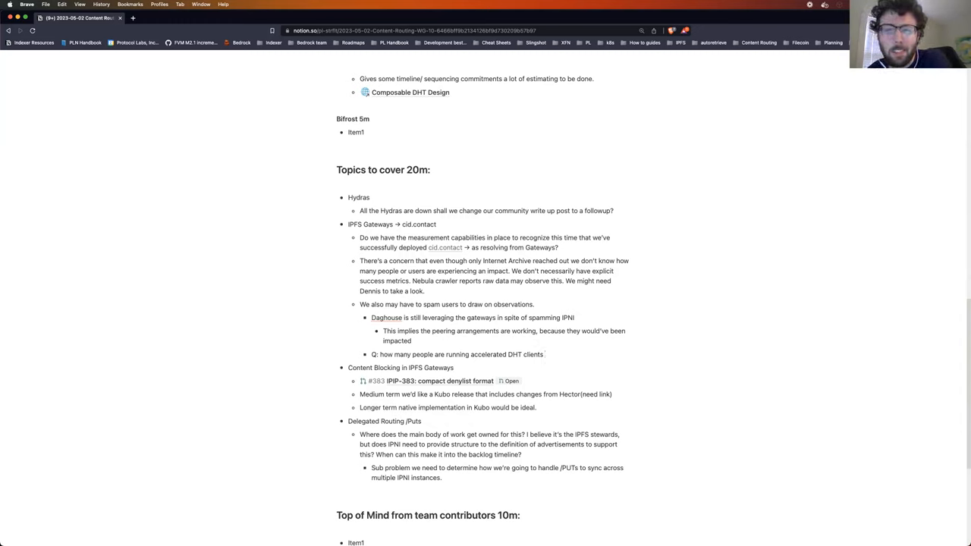
{"action": "type", "text": "but operating loc"}
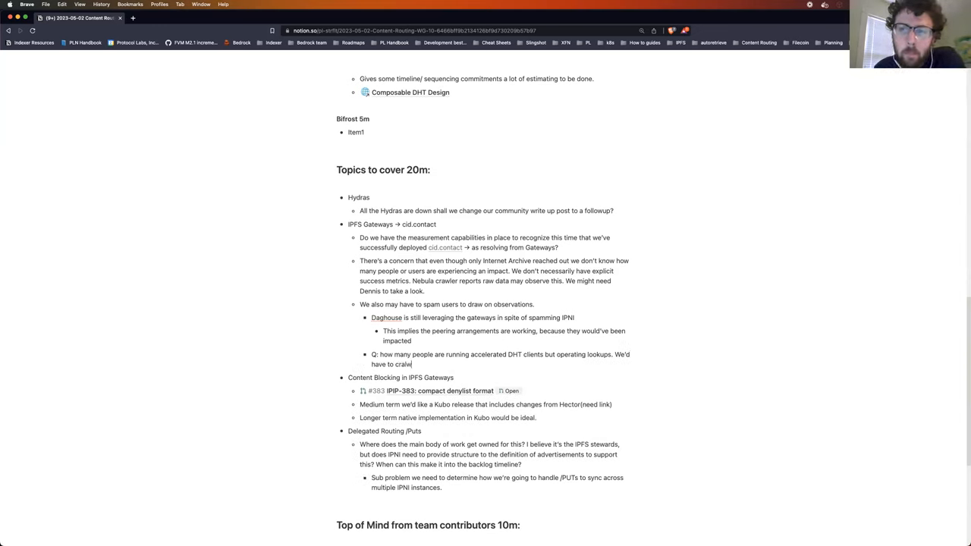
{"action": "type", "text": "the network."}
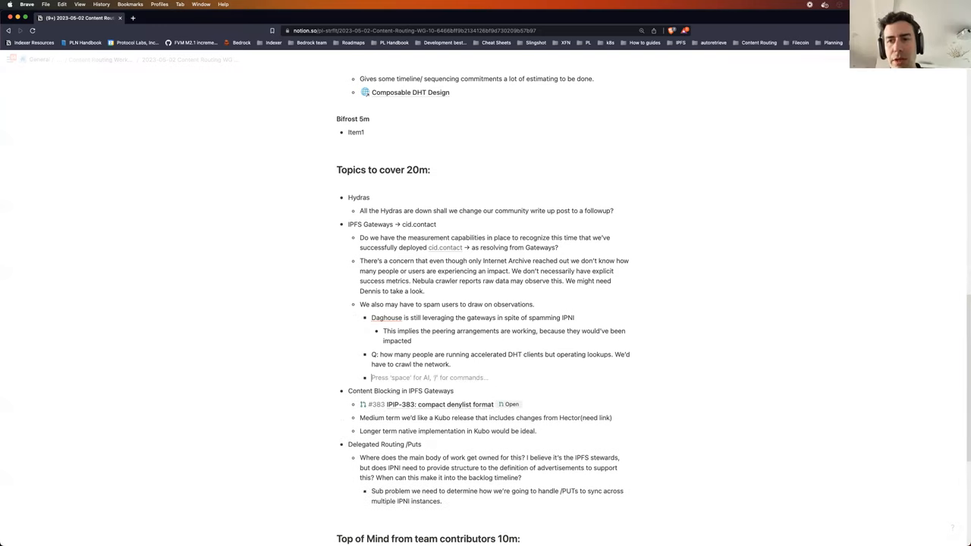
Start the gateways update bullet: rolled out to staging with metrics, they're rolling out more broadly
{"action": "type", "text": "G"}
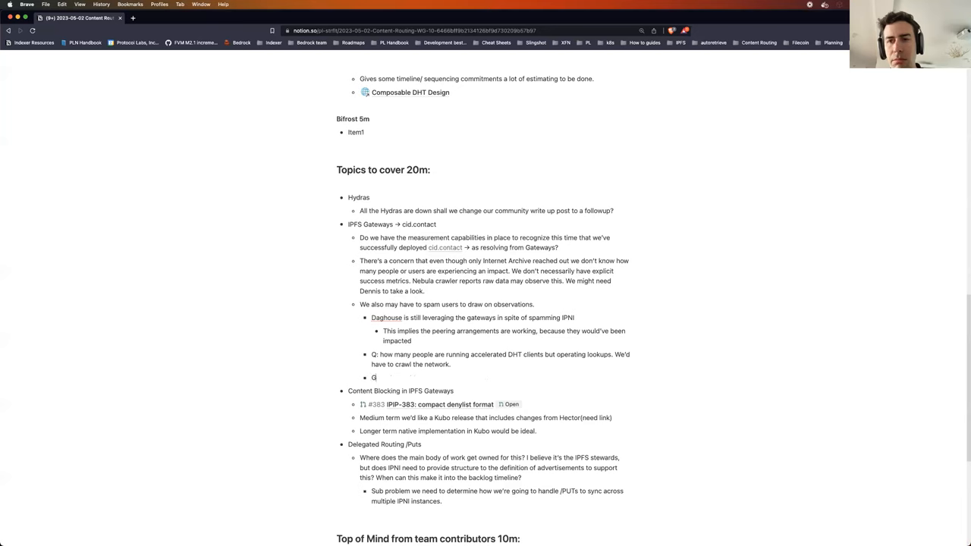
{"action": "type", "text": "us updates - rolled out to staging happy with"}
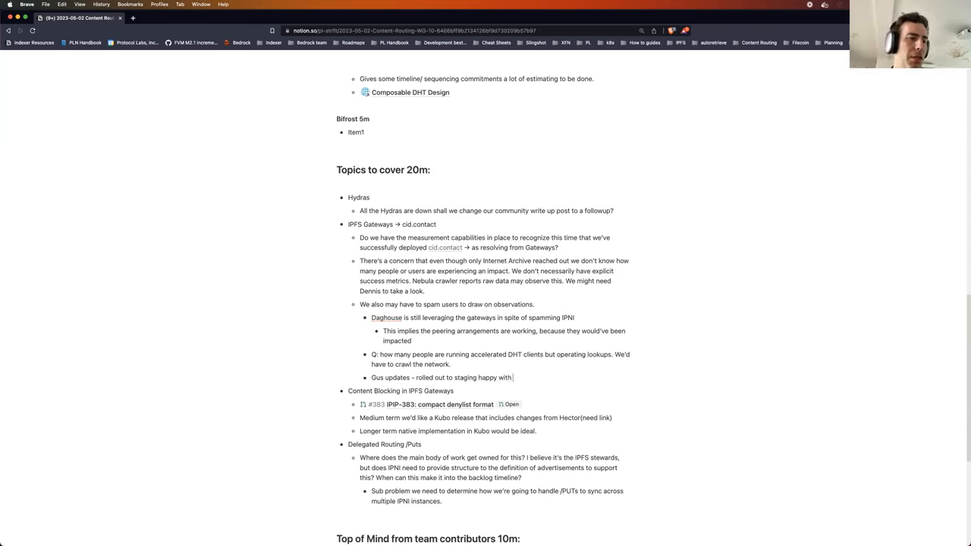
{"action": "type", "text": "metrics the"}
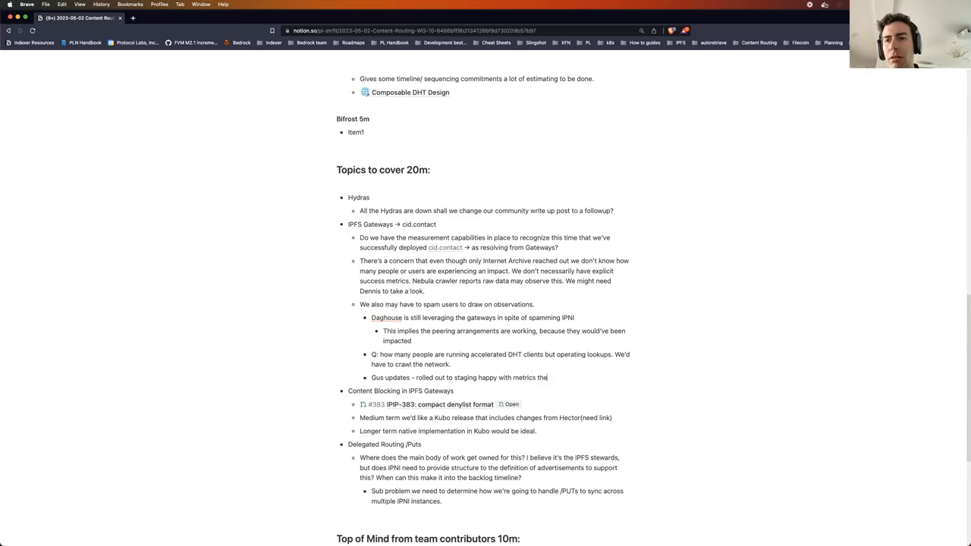
{"action": "type", "text": "they're rolling it out more broadly."}
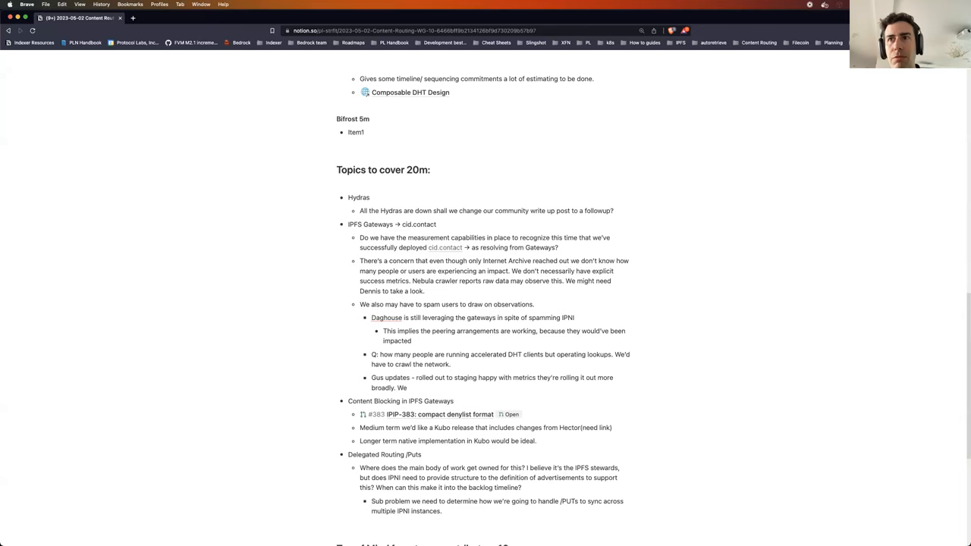
Add that a Kubo variant with just this fix should be ready (George) in ~48hrs, then begin 'Should w' sub-bullet
{"action": "type", "text": "We've got an"}
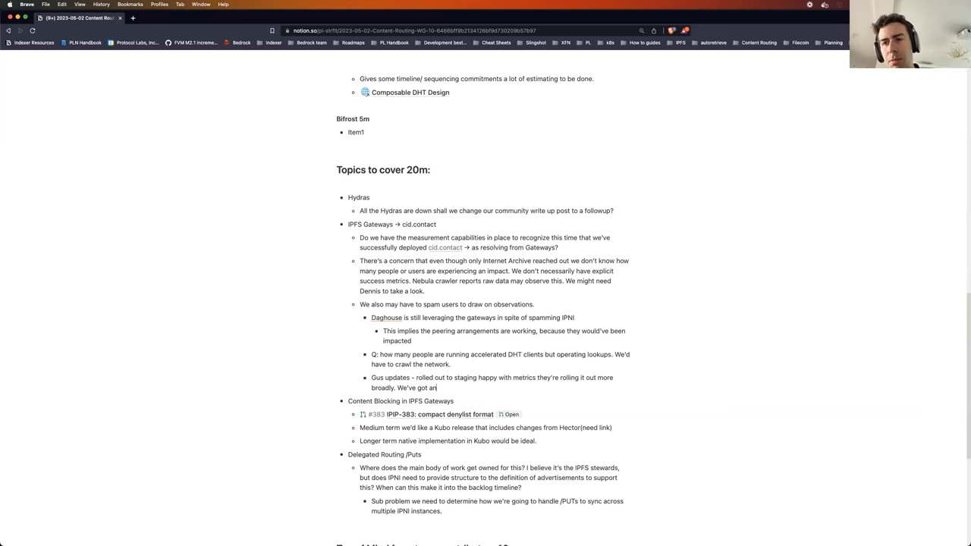
{"action": "type", "text": "variant of Kubo wit"}
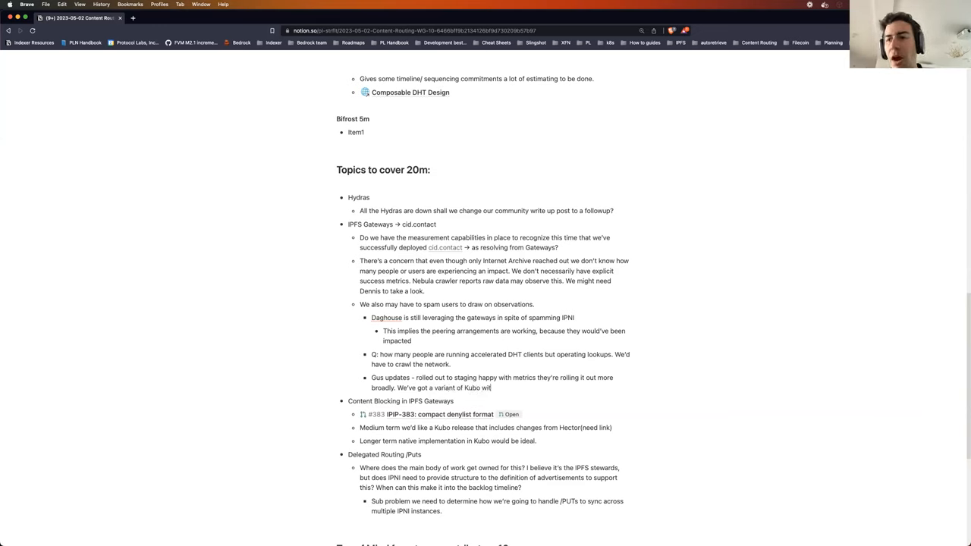
{"action": "type", "text": "h just this fix"}
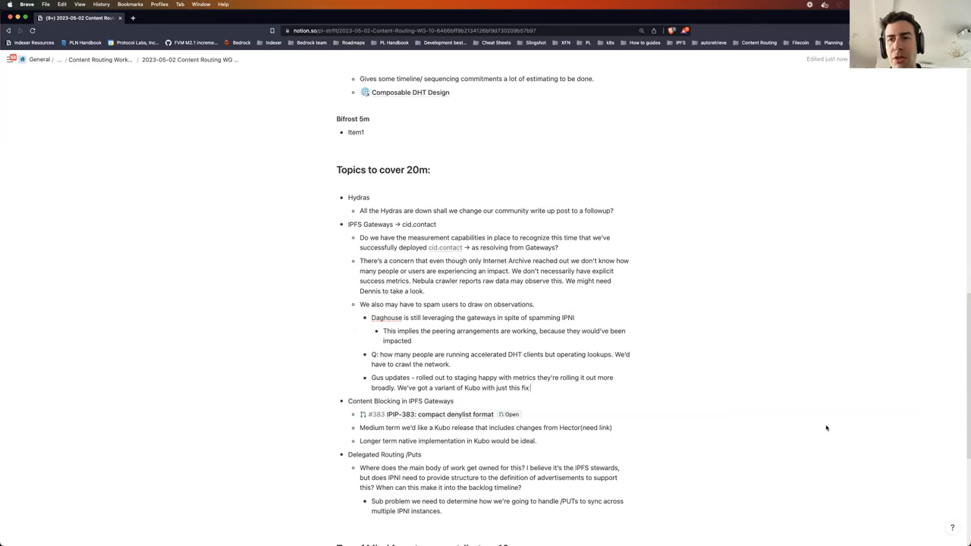
{"action": "type", "text": "George should be able to roll this out -"}
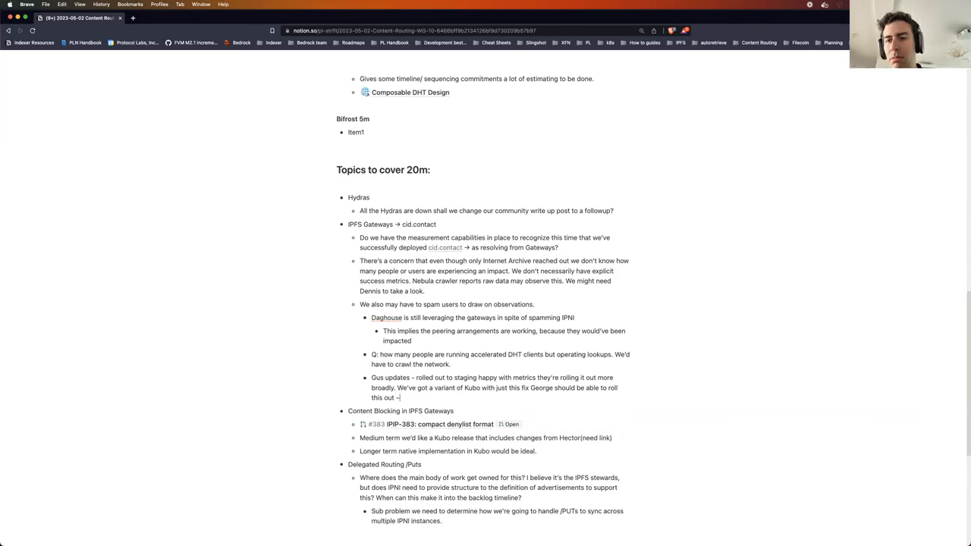
{"action": "type", "text": "48hr"}
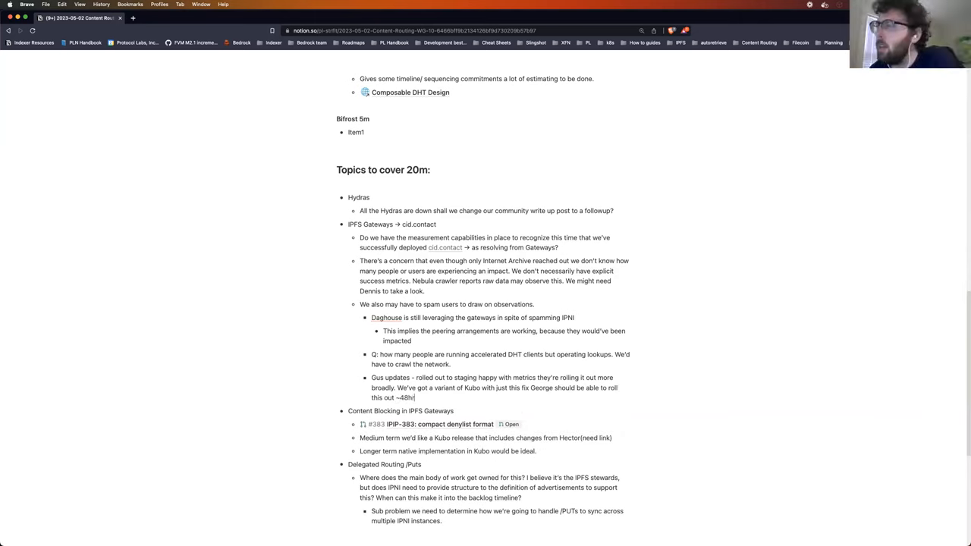
{"action": "type", "text": "s."}
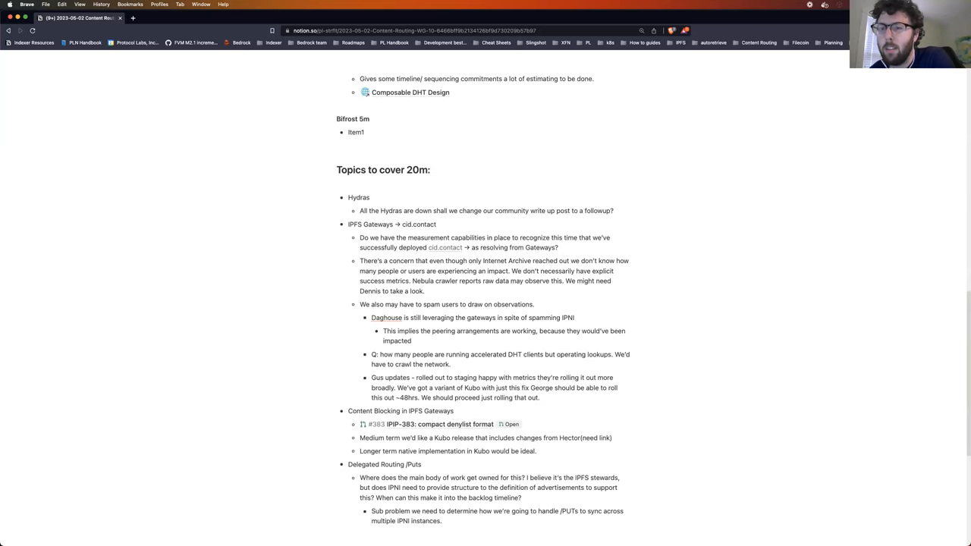
{"action": "type", "text": "Should we approach th"}
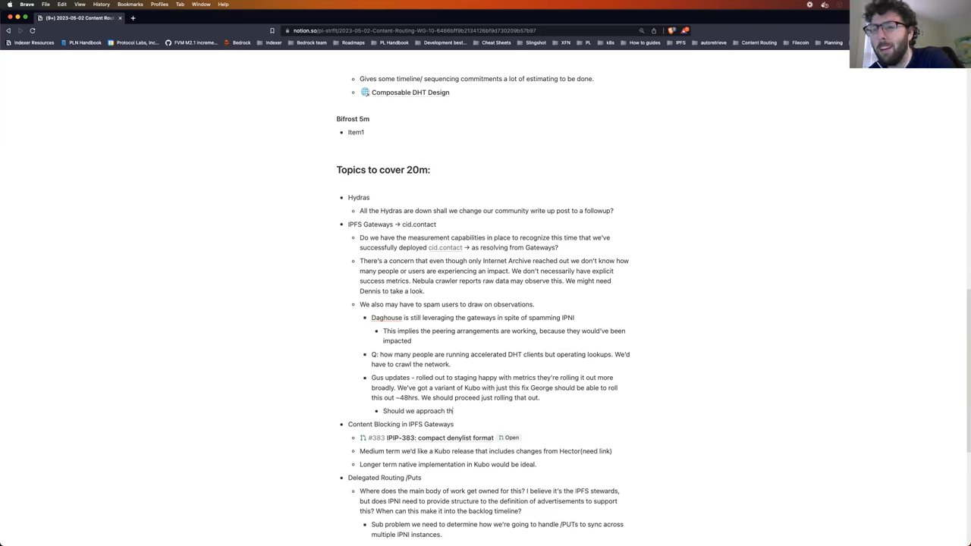
Write the question: approach this in a patch release fashion to push it further and get broader uptake?
{"action": "type", "text": "is"}
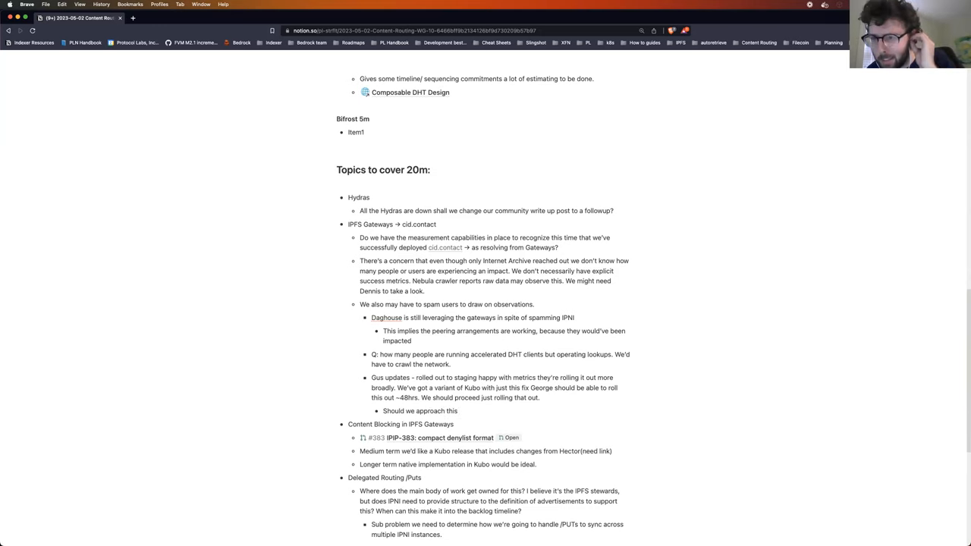
{"action": "type", "text": "on a patch release"}
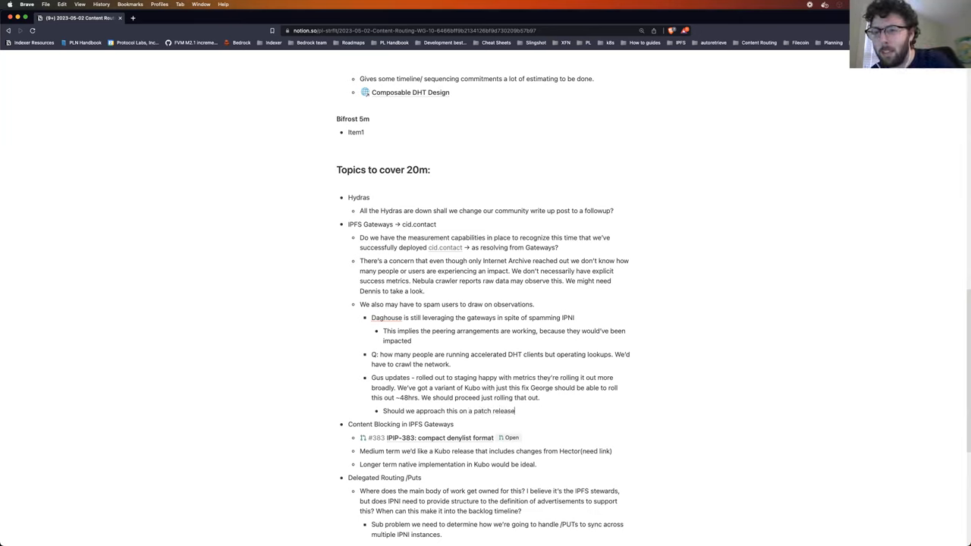
{"action": "type", "text": "fashion to push it out"}
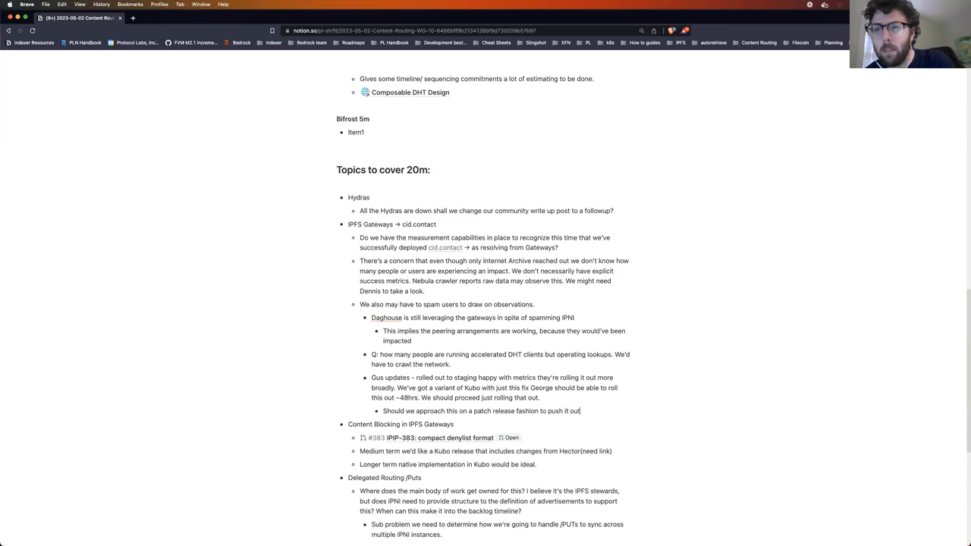
{"action": "type", "text": "ful"}
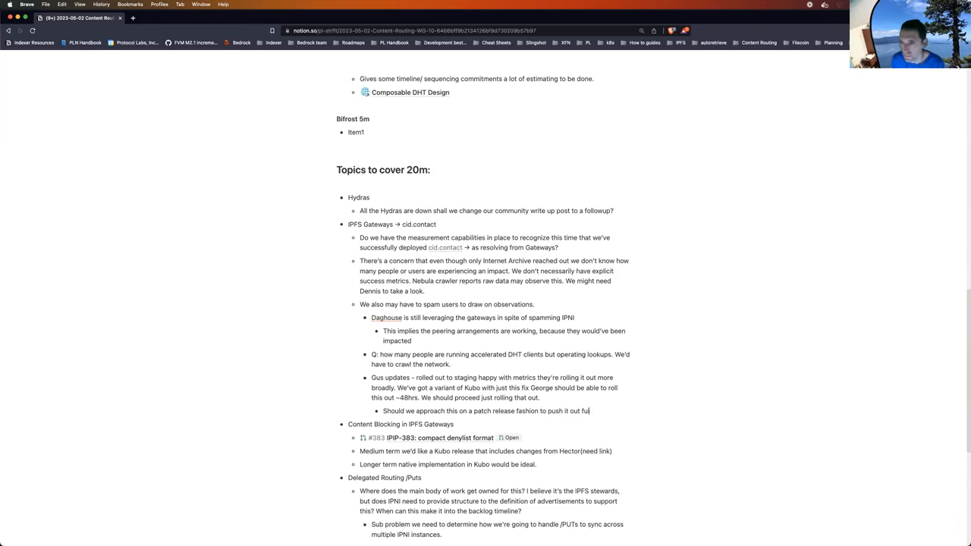
{"action": "type", "text": "further and get"}
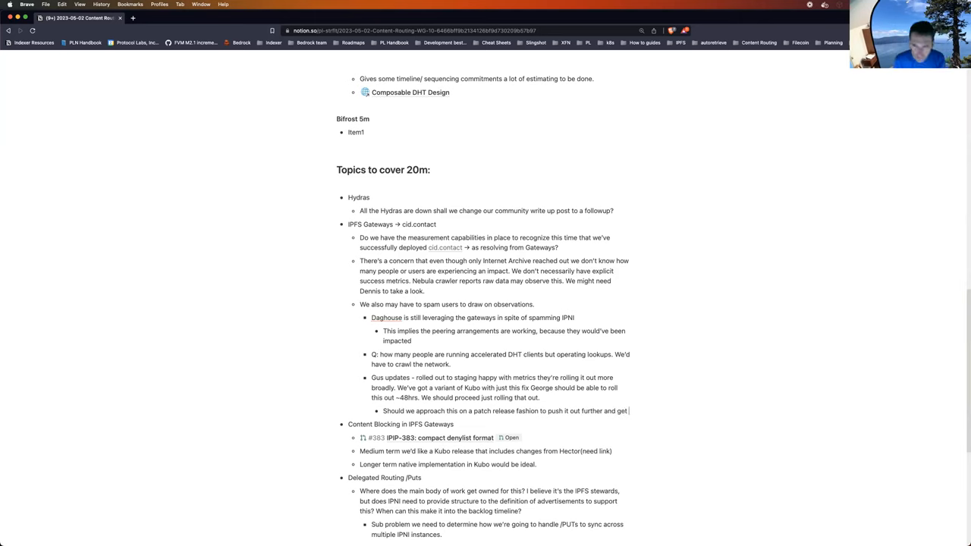
{"action": "type", "text": "broader uptake?"}
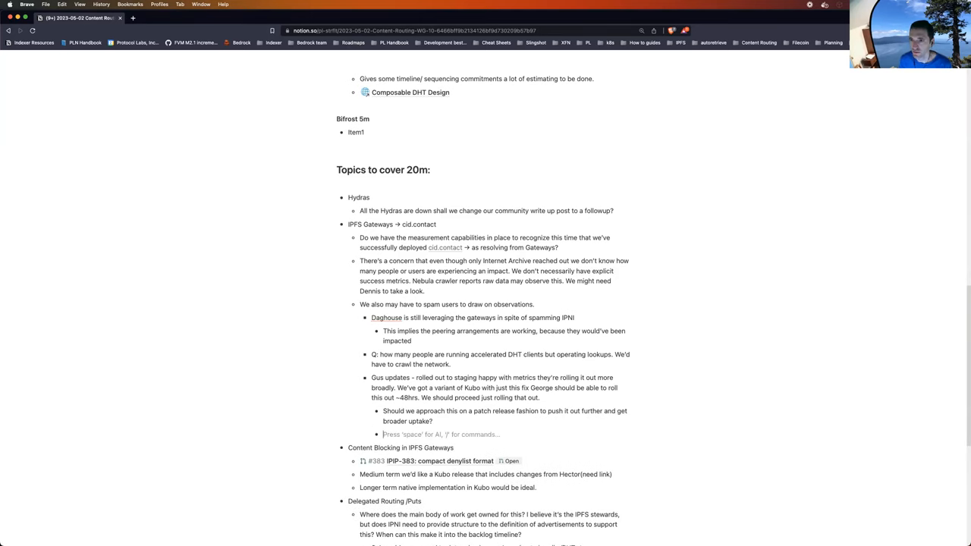
Write Steve's Q: how do Internet Archive users access the archive — through the ipfs.io gateway?; begin 'Confirmatio' under Hydras
{"action": "type", "text": "Steve Q: How do internet archive users access the archive?"}
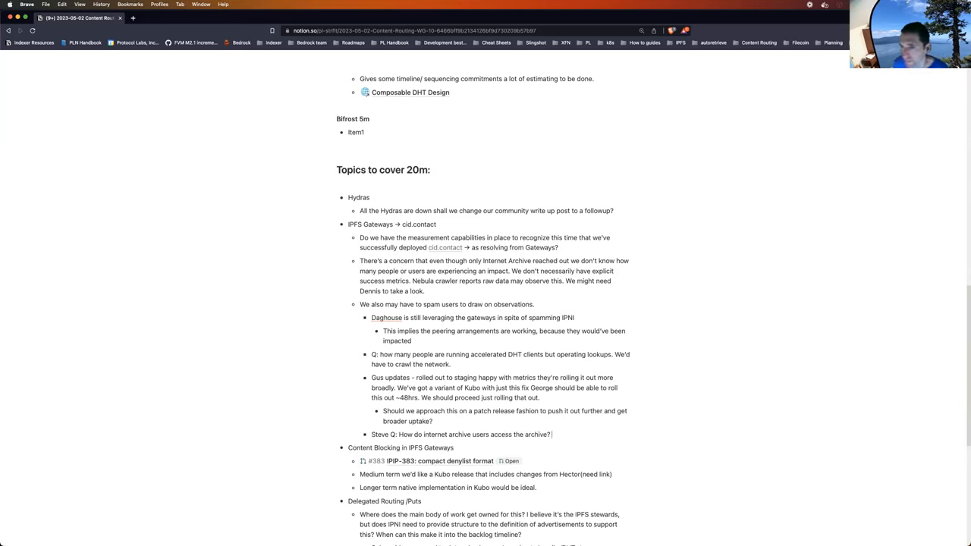
{"action": "type", "text": "Through the ipf"}
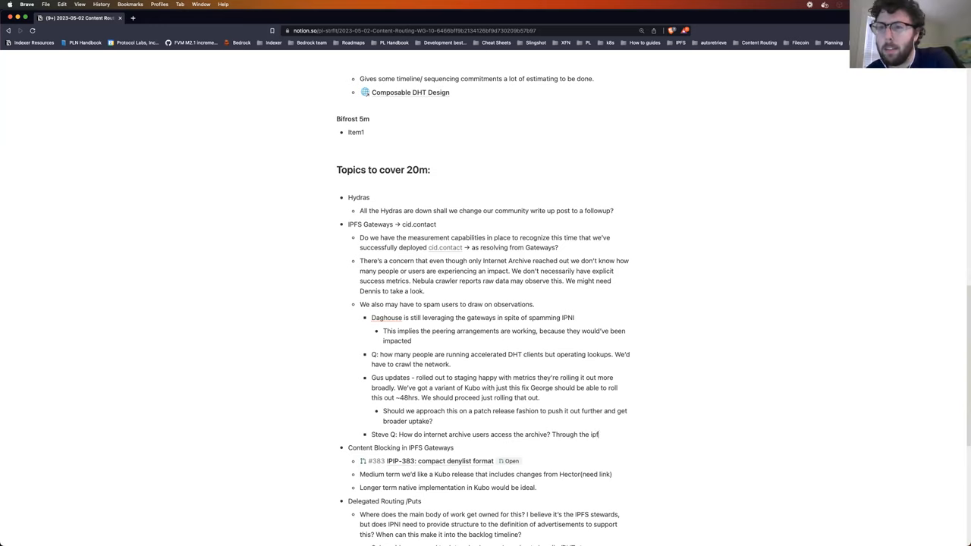
{"action": "type", "text": "s.io gateway?"}
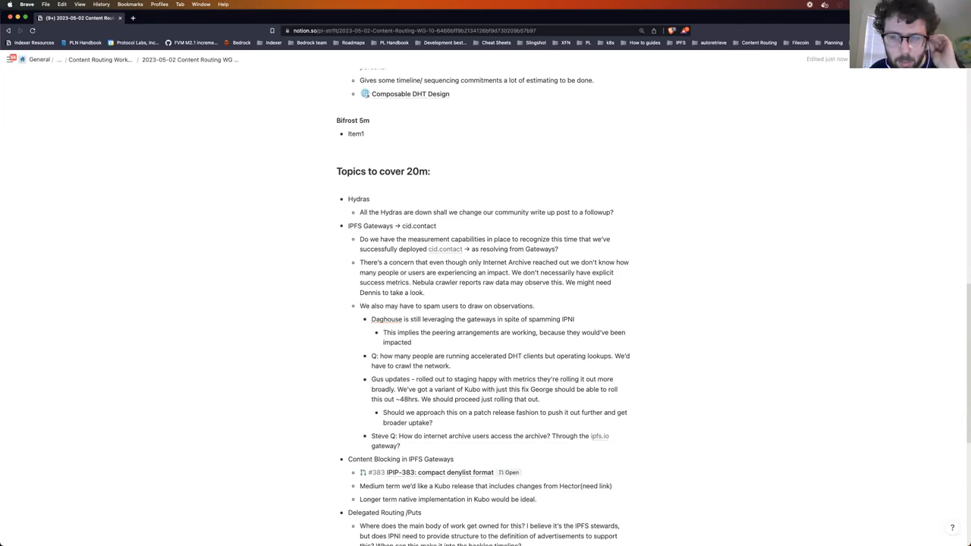
{"action": "type", "text": "Confirmatio"}
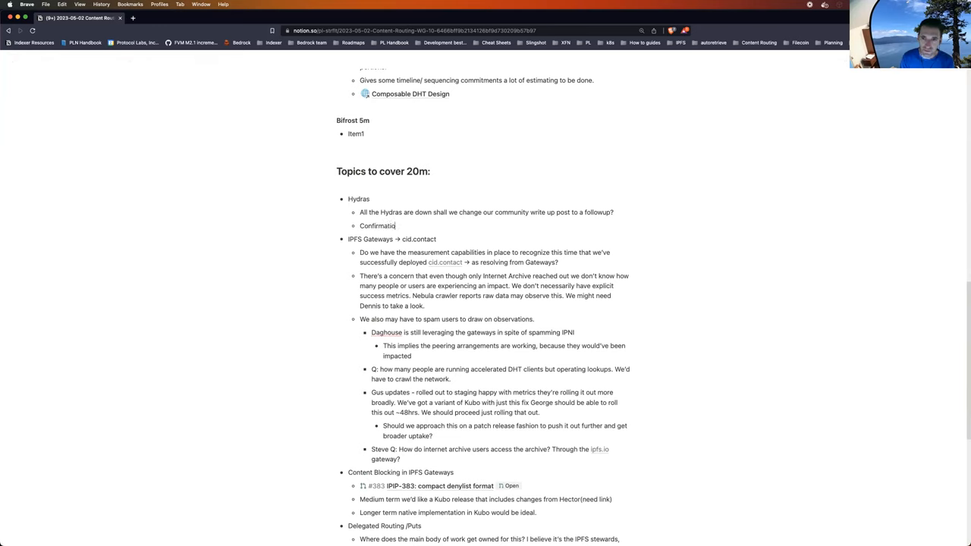
Complete the Hydras note: 'Confirmation data shows Hydras died fully on 04/20.'
{"action": "type", "text": "n data shows"}
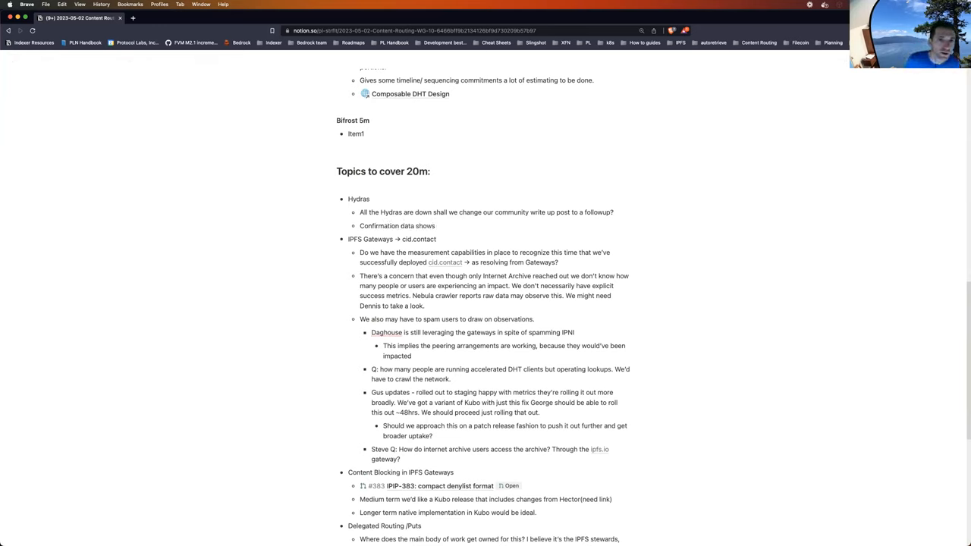
{"action": "type", "text": "Hydras d"}
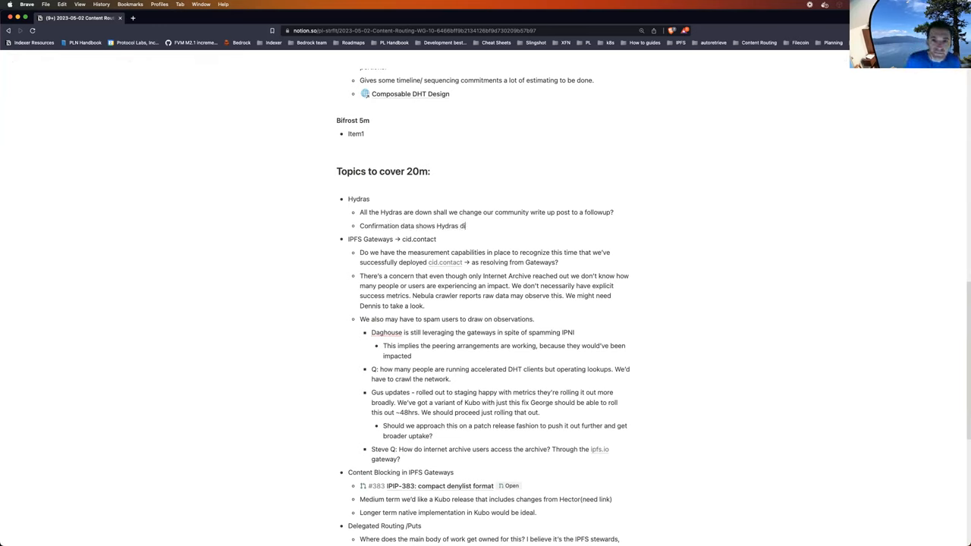
{"action": "type", "text": "ed fully on 04/20."}
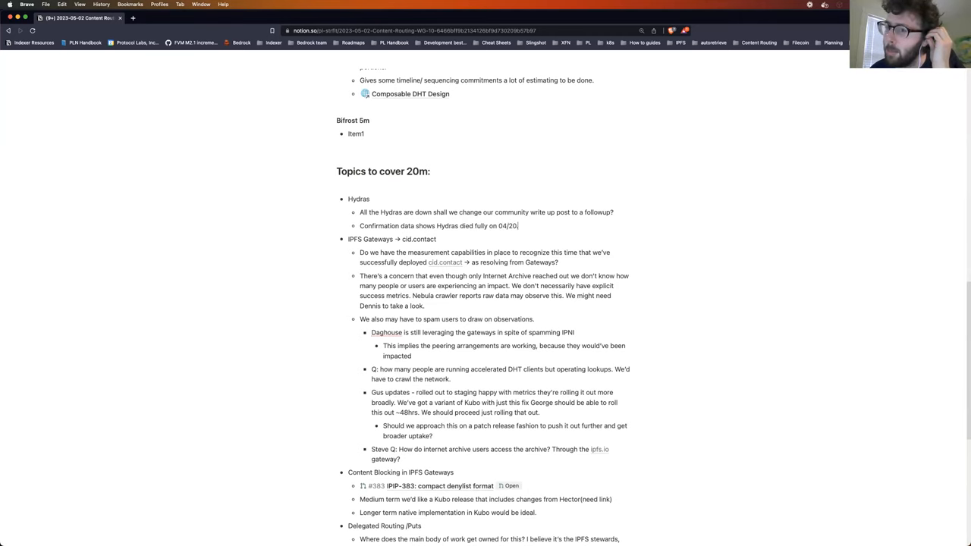
{"action": "scroll", "scroll_direction": "up", "scroll_amount": 3}
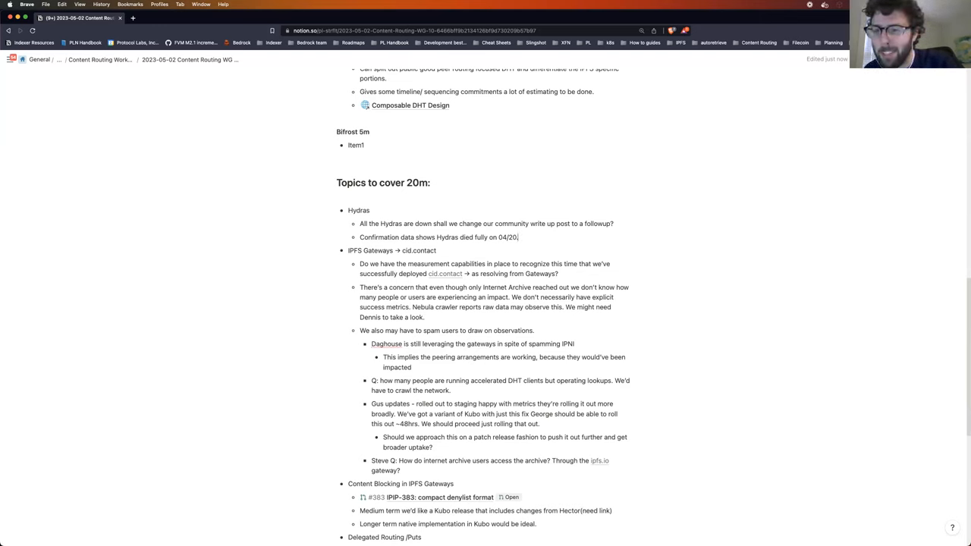
{"action": "mouse_move", "coordinate": [256, 276]}
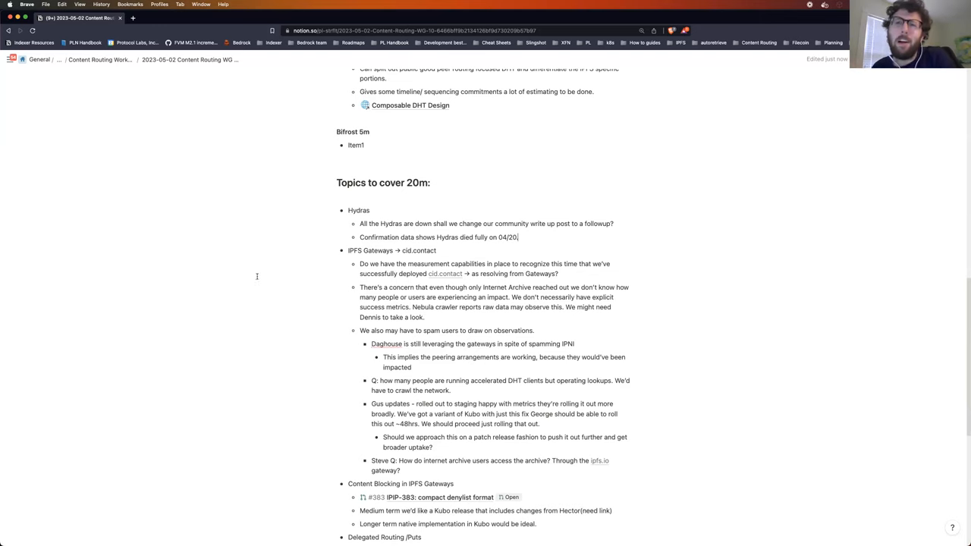
{"action": "mouse_move", "coordinate": [312, 343]}
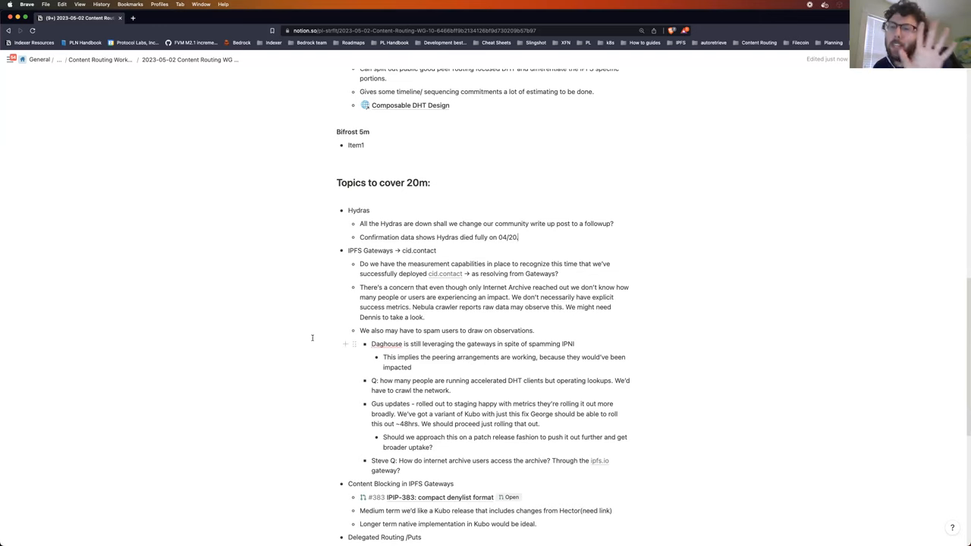
{"action": "mouse_move", "coordinate": [176, 258]}
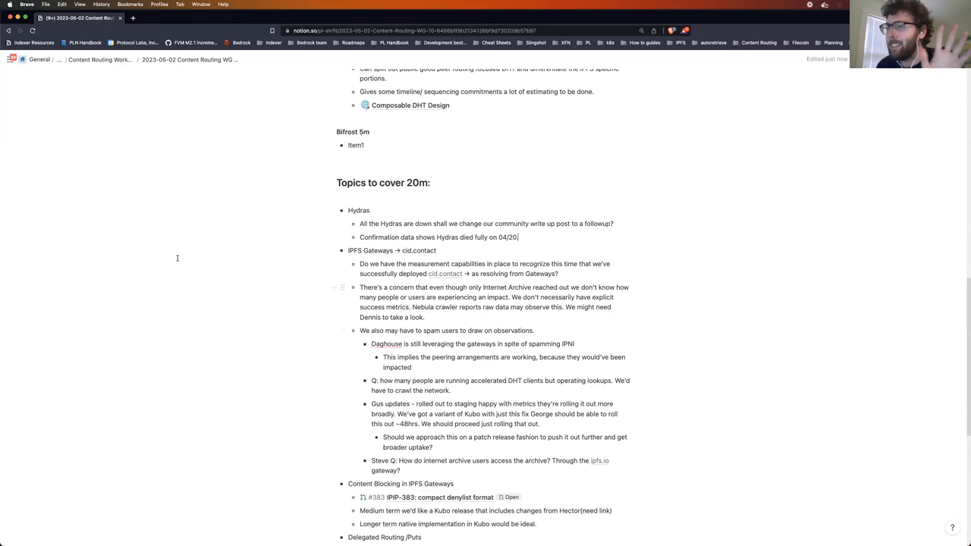
{"action": "scroll", "scroll_direction": "down", "scroll_amount": 3}
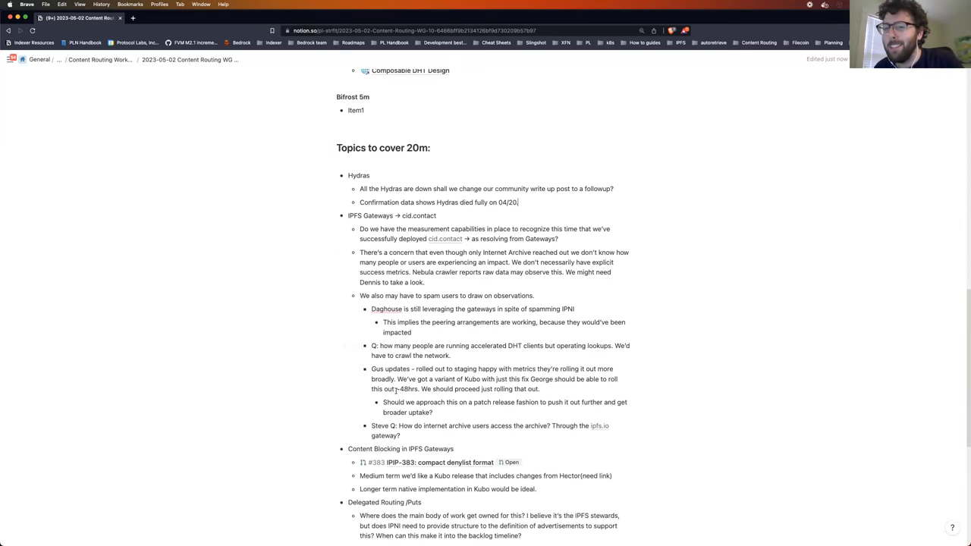
{"action": "scroll", "scroll_direction": "down", "scroll_amount": 3}
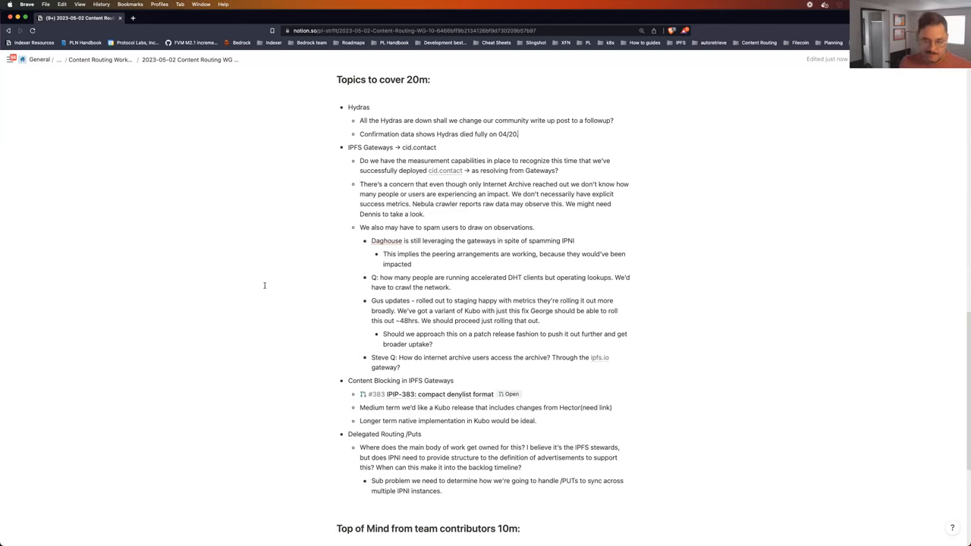
{"action": "mouse_move", "coordinate": [245, 285]}
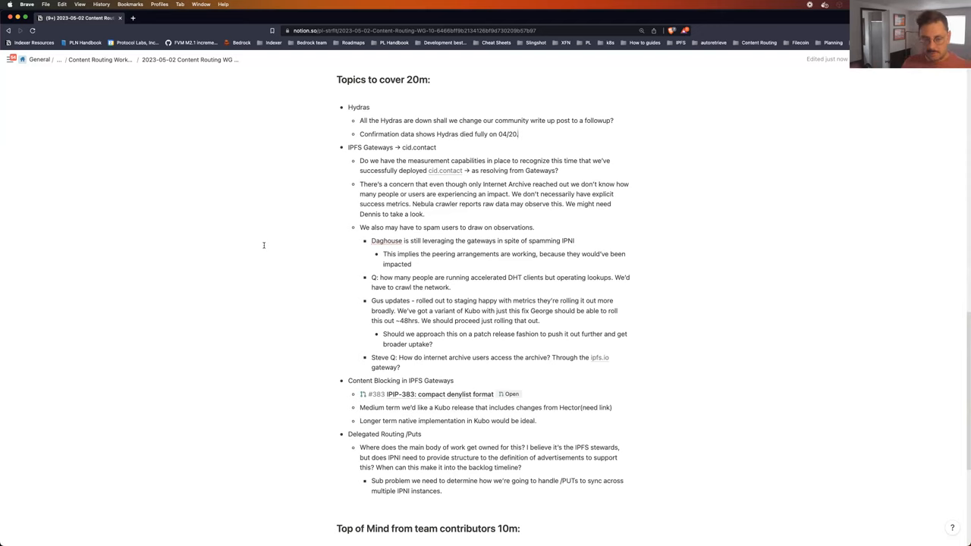
{"action": "mouse_move", "coordinate": [565, 355]}
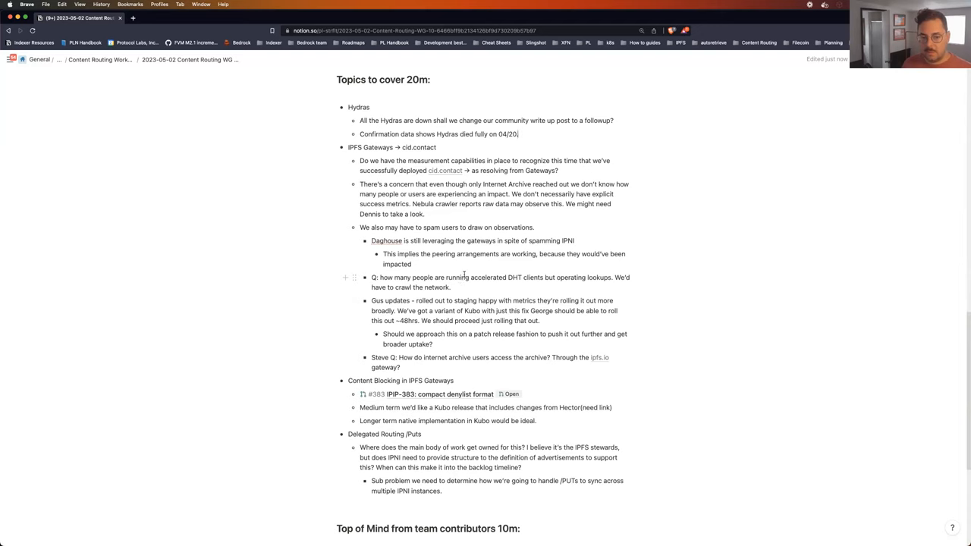
{"action": "mouse_move", "coordinate": [612, 191]}
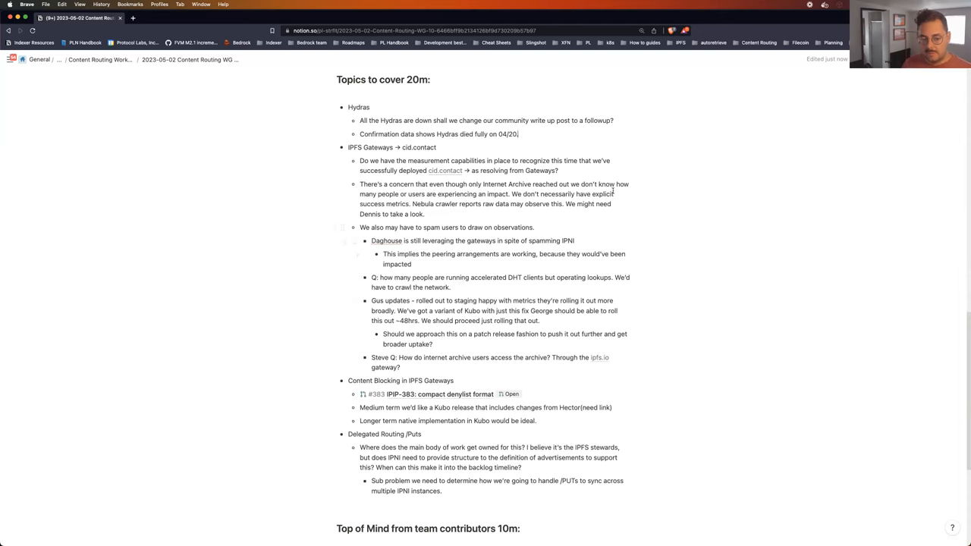
{"action": "mouse_move", "coordinate": [674, 239]}
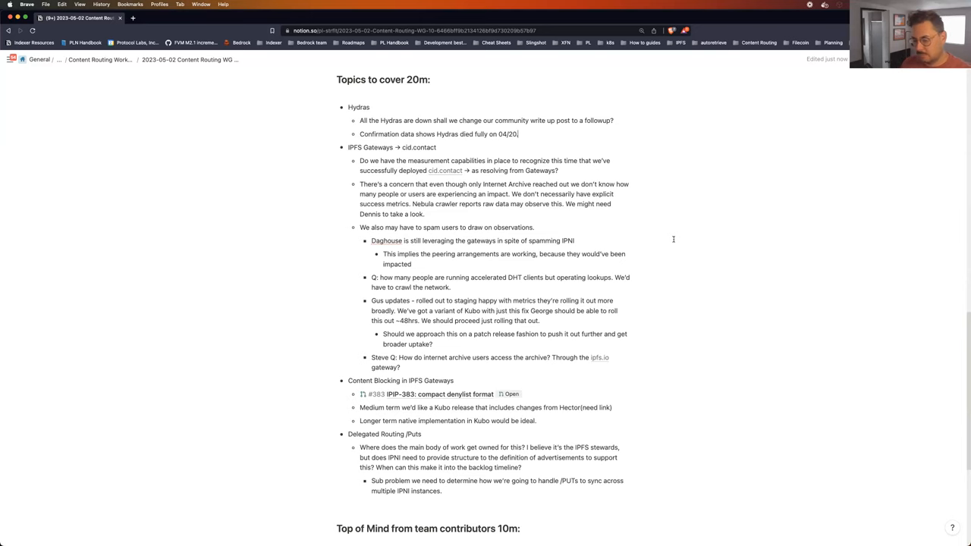
{"action": "mouse_move", "coordinate": [779, 296]}
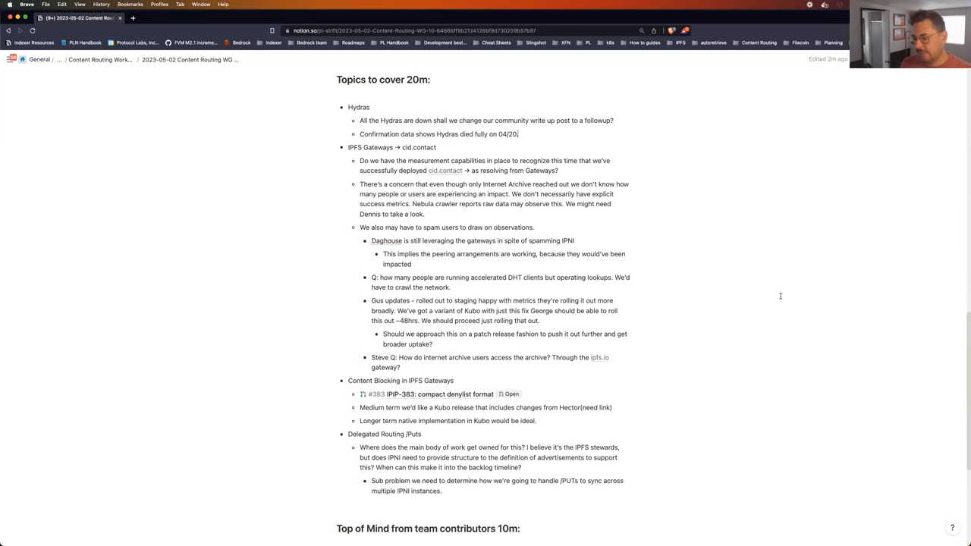
Reveal the workspace page list and look at the Hydra drawdown communications document
{"action": "scroll", "scroll_direction": "down", "scroll_amount": 3}
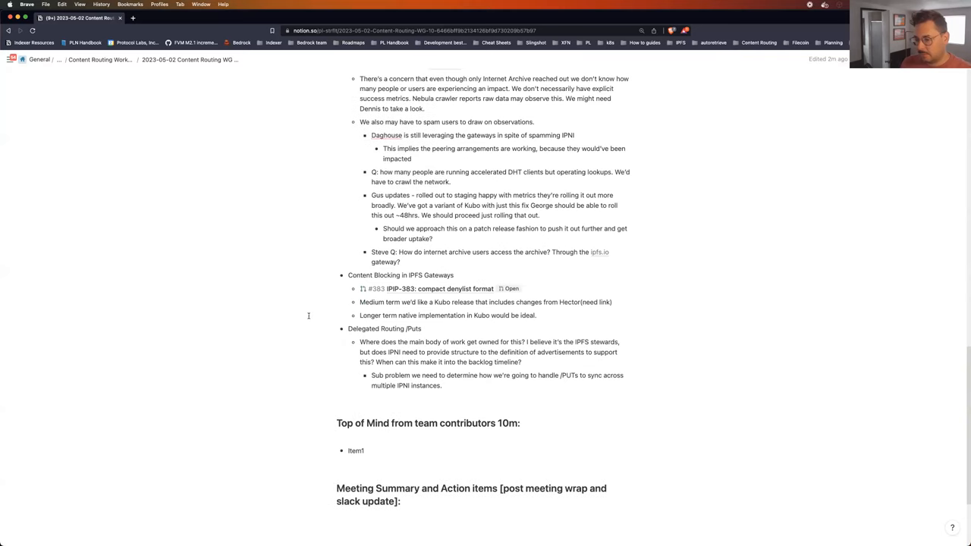
{"action": "scroll", "scroll_direction": "up", "scroll_amount": 3}
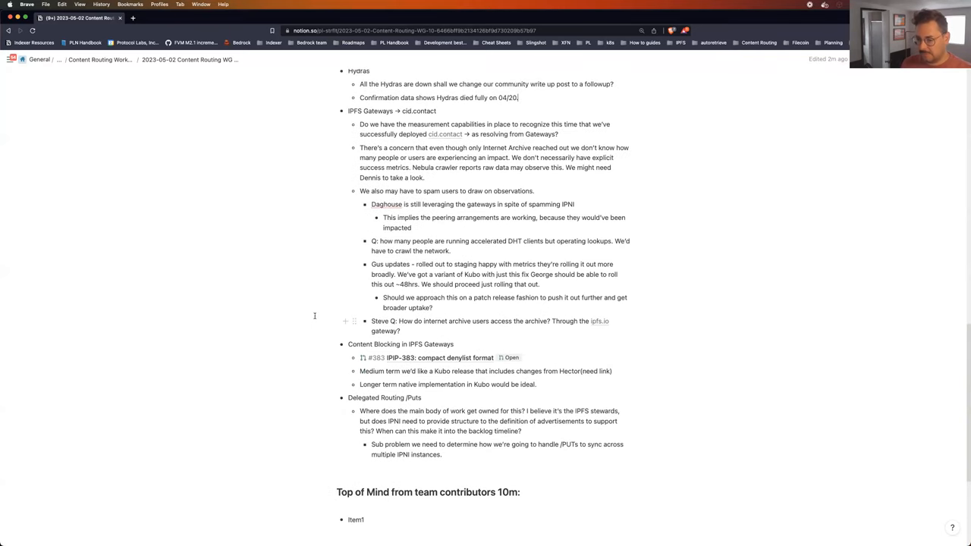
{"action": "mouse_move", "coordinate": [281, 235]}
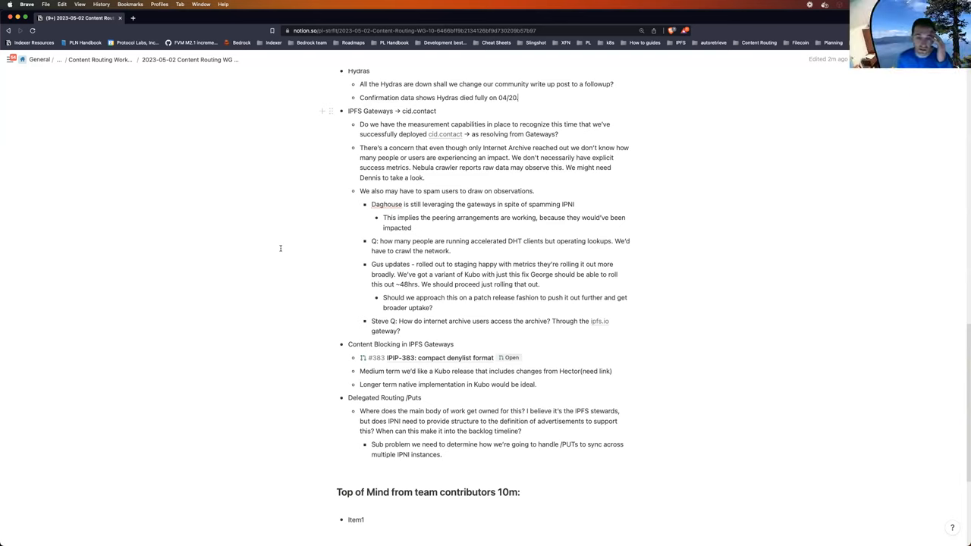
{"action": "mouse_move", "coordinate": [531, 295]}
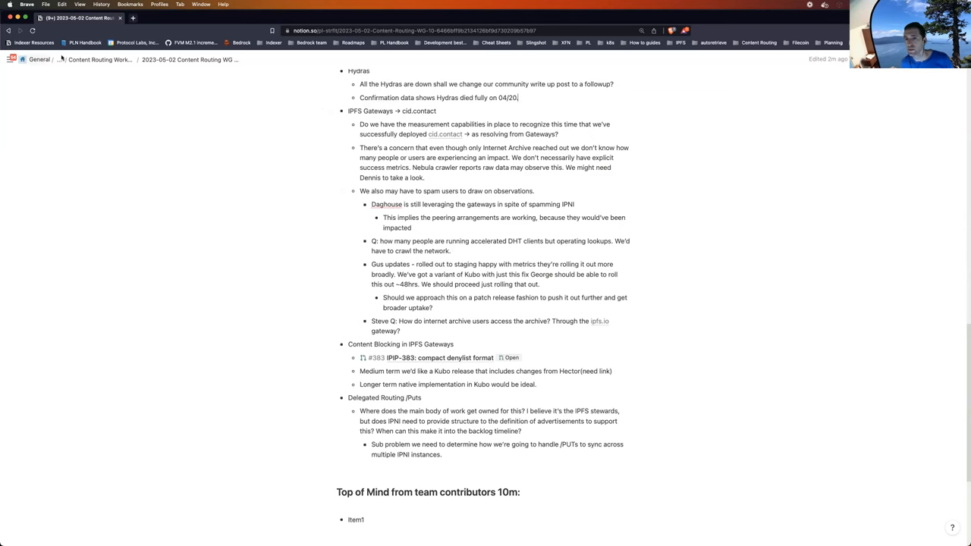
{"action": "left_click", "coordinate": [22, 61]}
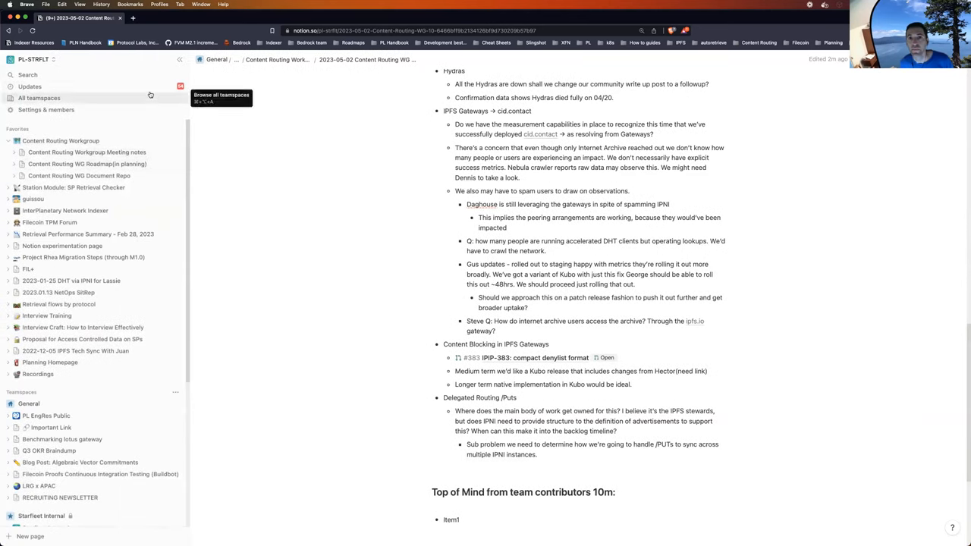
{"action": "left_click", "coordinate": [30, 87]}
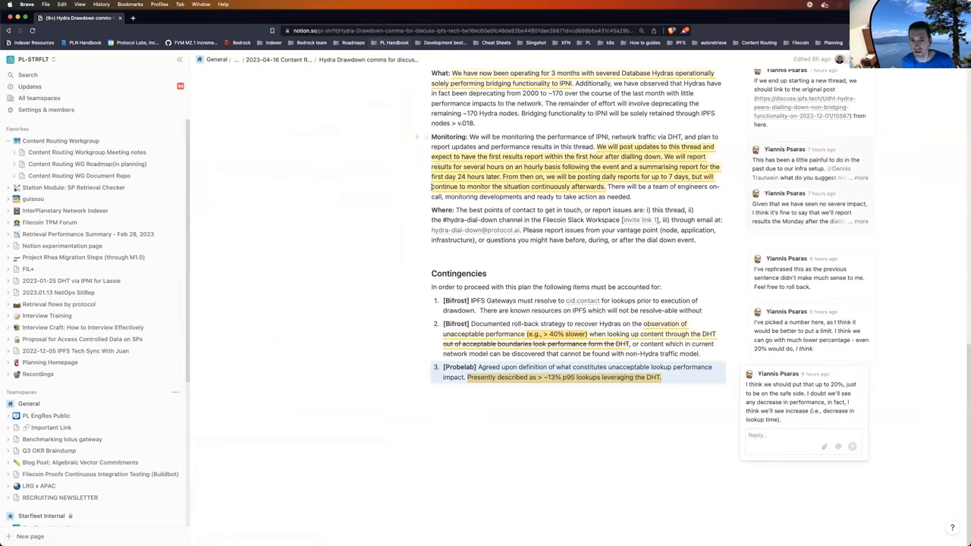
{"action": "scroll", "scroll_direction": "up", "scroll_amount": 3}
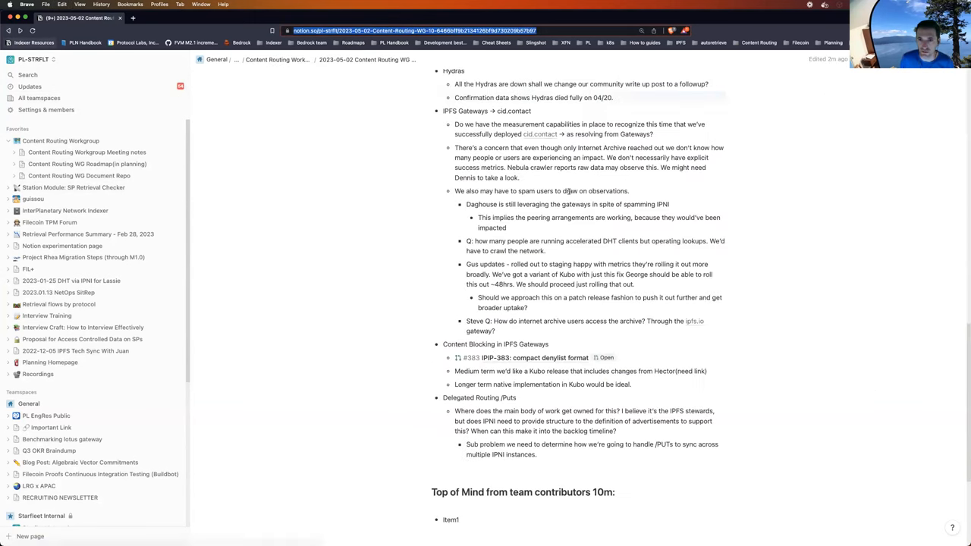
Add a Hydras note on community comms impact: there shouldn't be, given what the hydras were bridging to
{"action": "left_click", "coordinate": [612, 104]}
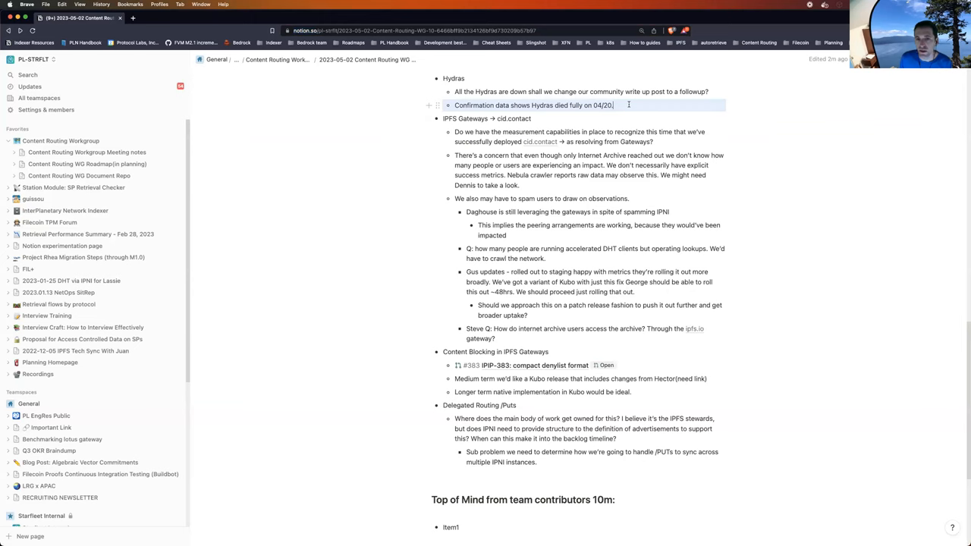
{"action": "type", "text": "Communi"}
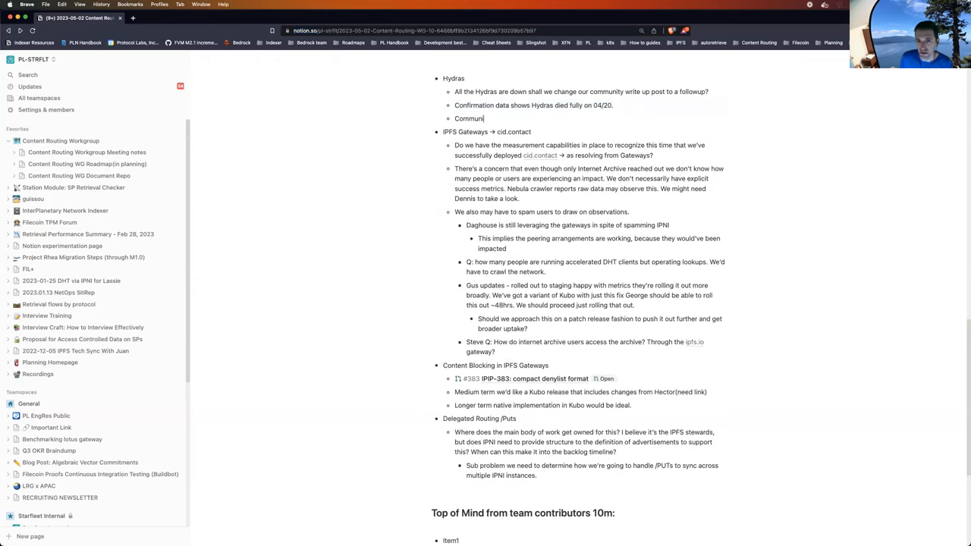
{"action": "type", "text": "ty comms - folks without special peering arrangements are"}
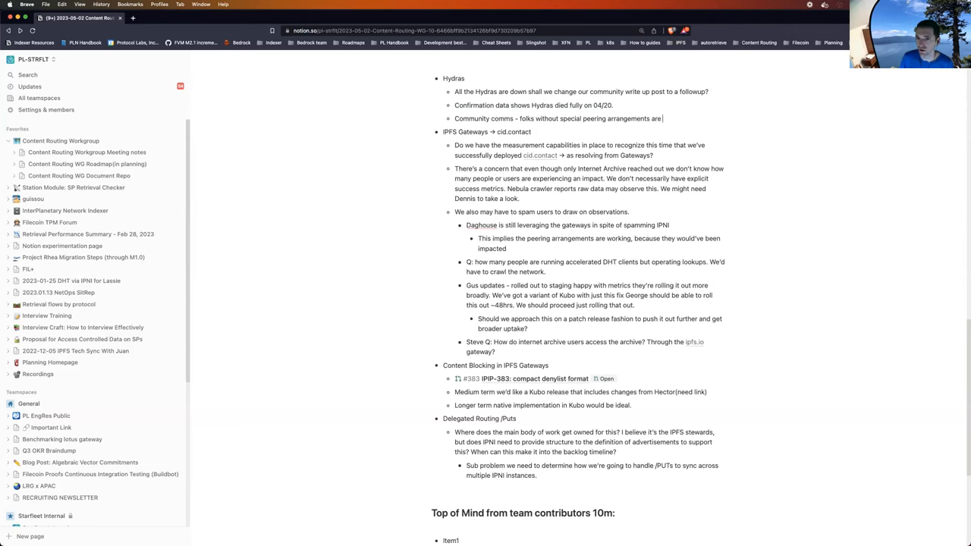
{"action": "type", "text": "going to be impac"}
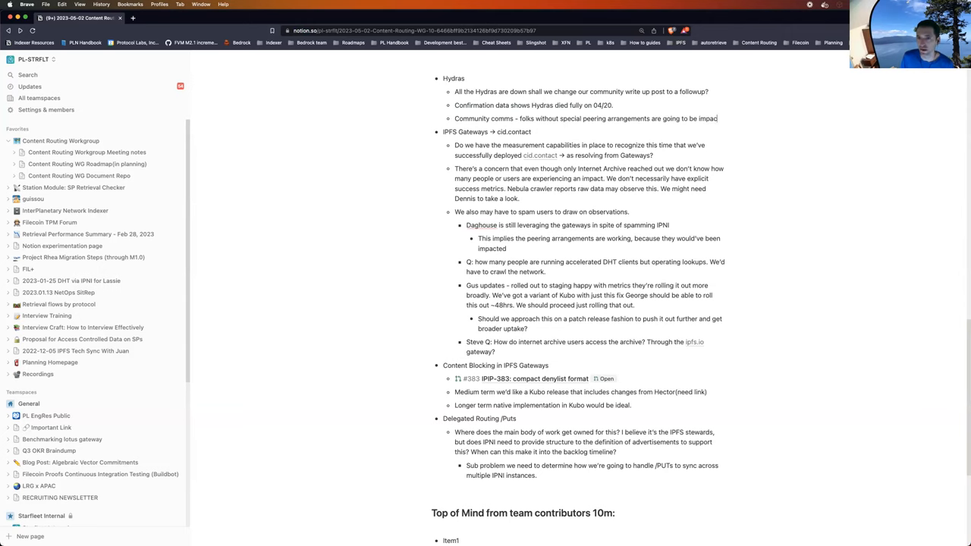
{"action": "scroll", "scroll_direction": "down", "scroll_amount": 3}
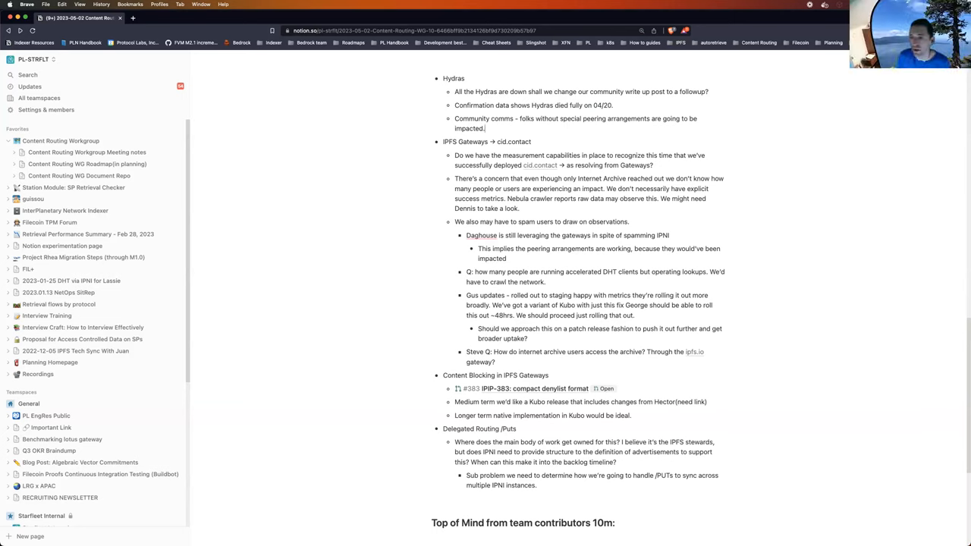
{"action": "type", "text": "There shouldn't be anything other than IPNI tha"}
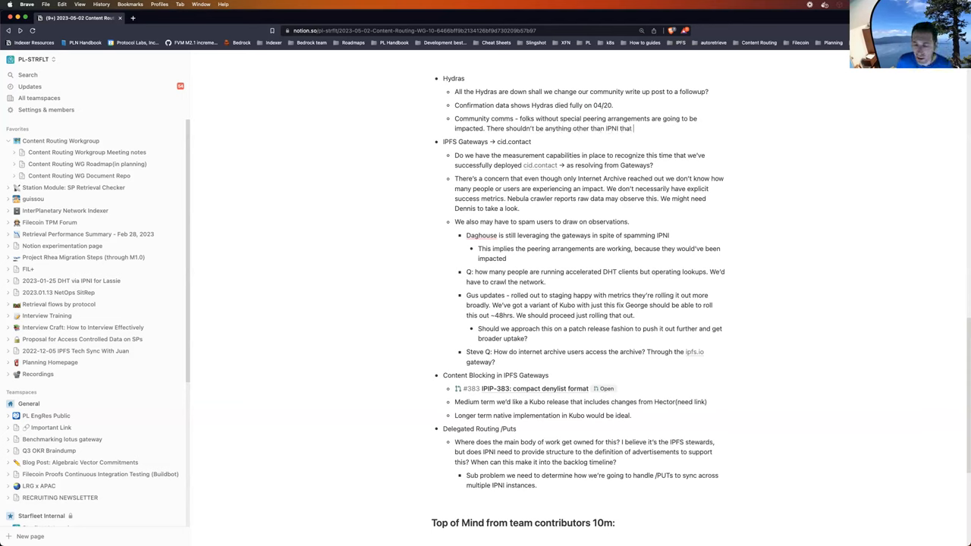
{"action": "type", "text": "the hydras were"}
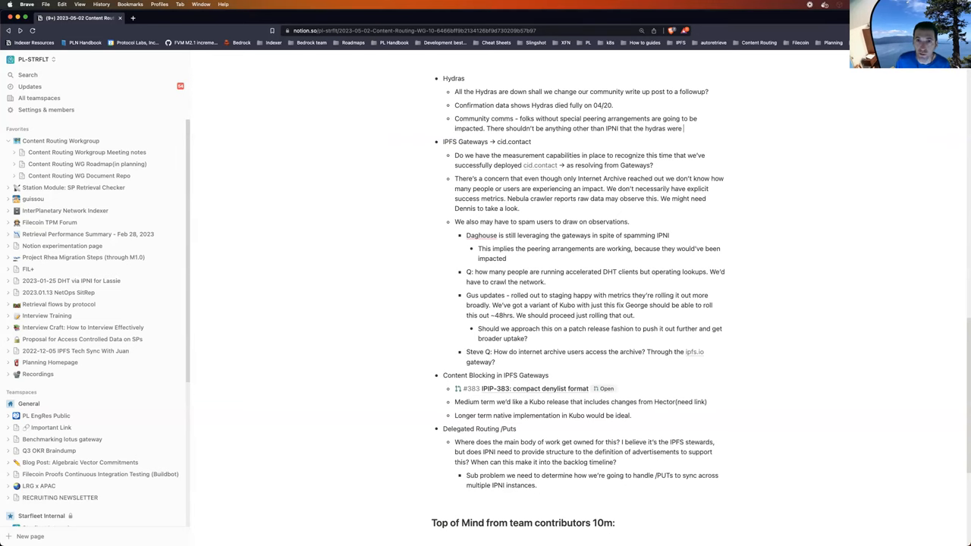
{"action": "type", "text": "bridging to."}
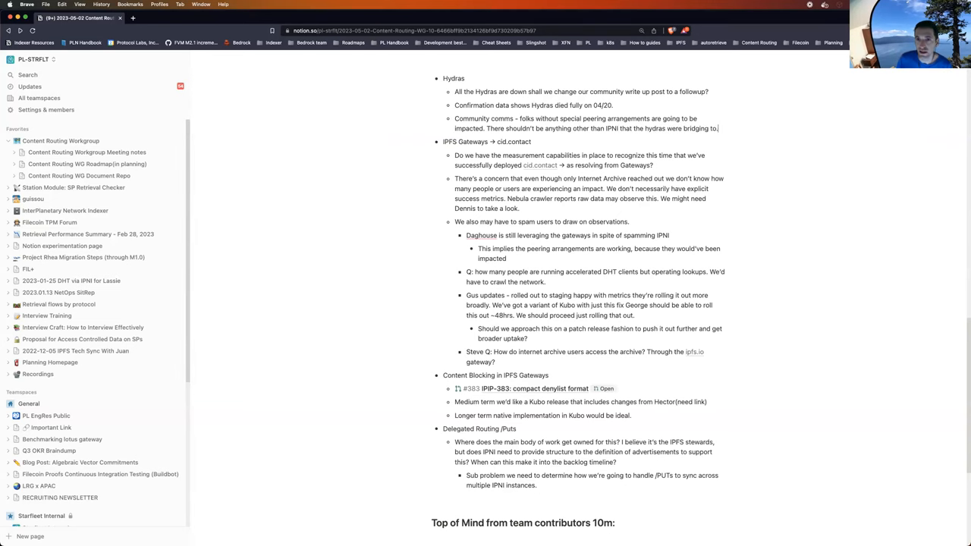
Add the question: what are Probelab's perf observations as a result of hydras being fully down?
{"action": "type", "text": "What are pr"}
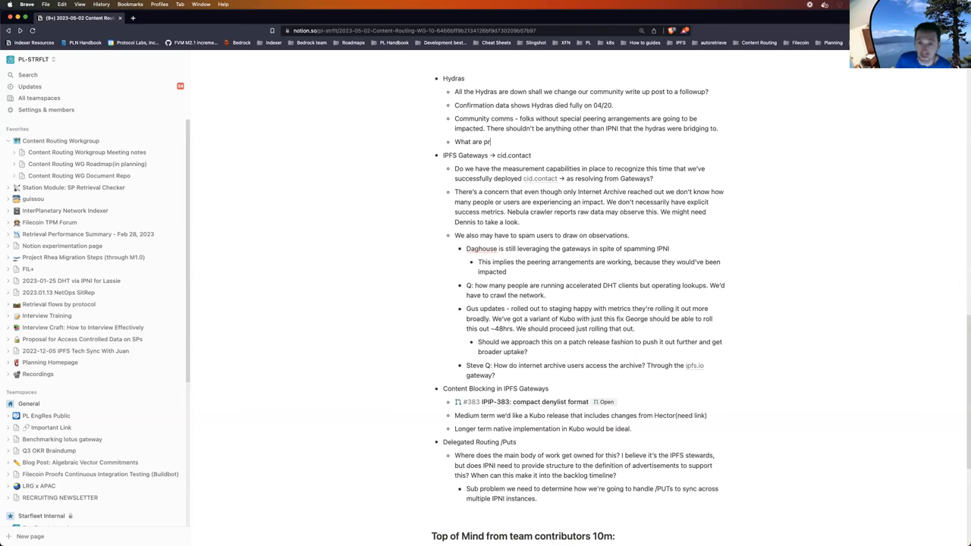
{"action": "type", "text": "obl"}
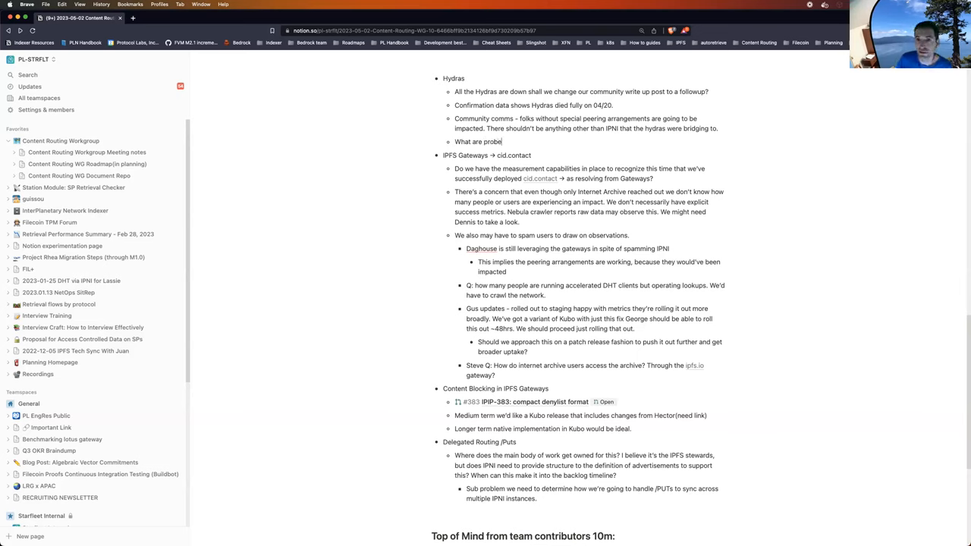
{"action": "type", "text": "labs perf"}
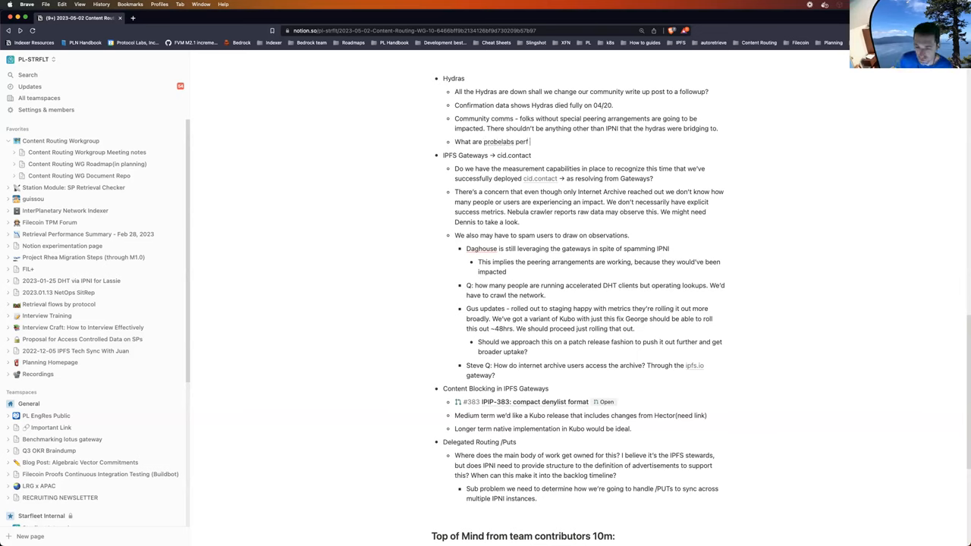
{"action": "type", "text": "observations as a result of"}
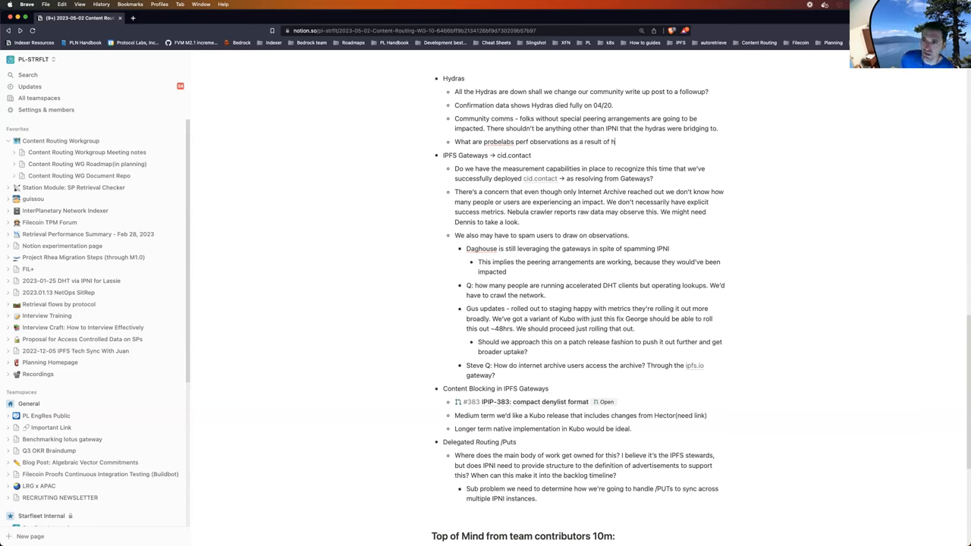
{"action": "type", "text": "hydras being fully down?"}
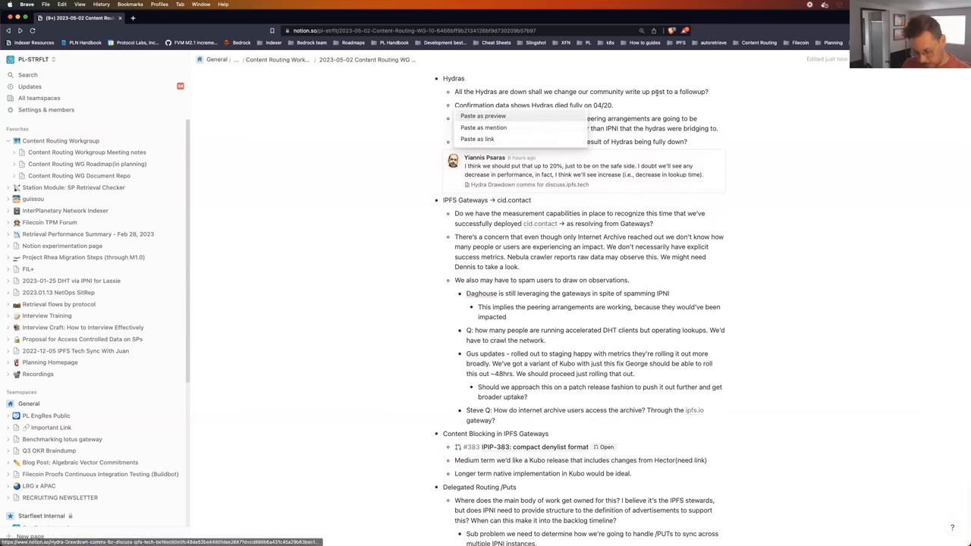
Keep the pasted Hydra drawdown comment as a plain URL link rather than an embed
{"action": "left_click", "coordinate": [477, 140]}
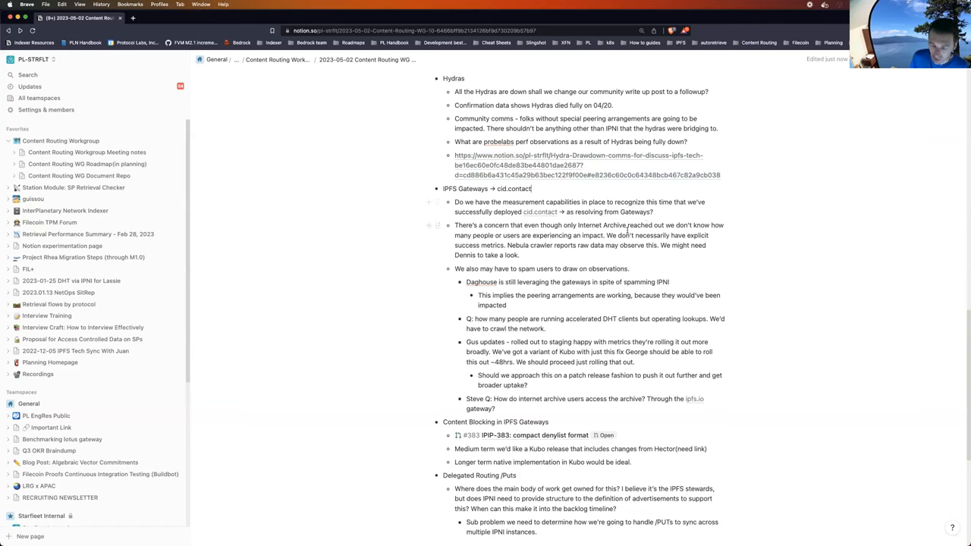
{"action": "scroll", "scroll_direction": "up", "scroll_amount": 3}
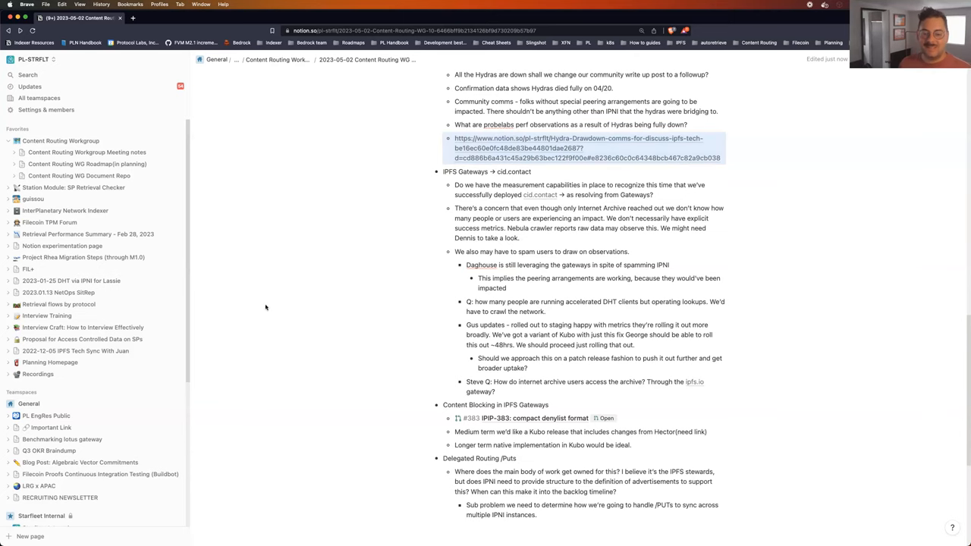
{"action": "mouse_move", "coordinate": [470, 231]}
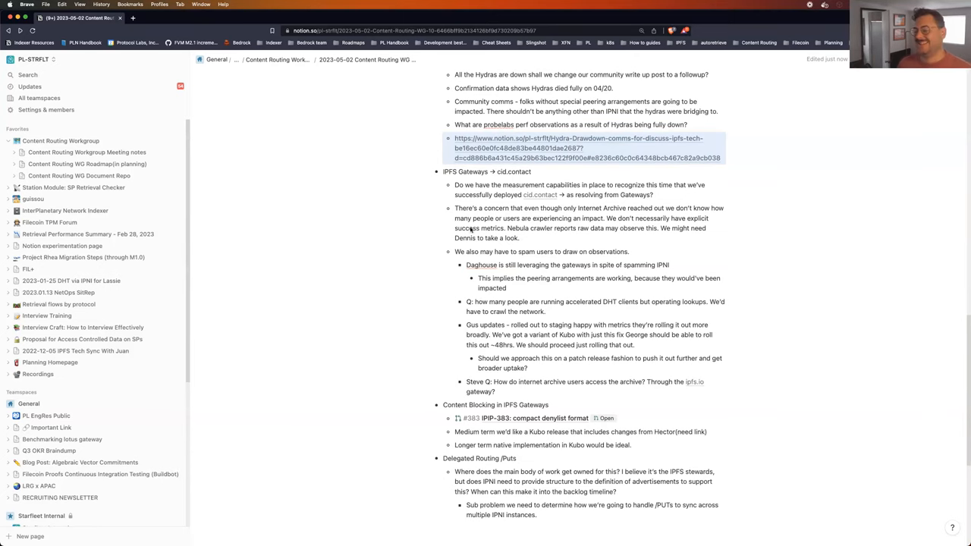
Review the Content Blocking in IPFS Gateways notes and switch to another browser tab
{"action": "scroll", "scroll_direction": "down", "scroll_amount": 3}
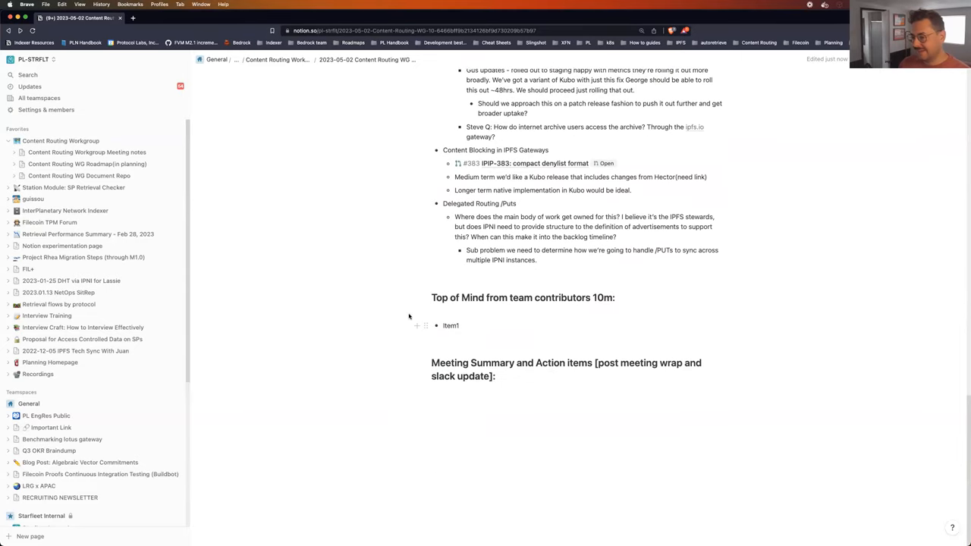
{"action": "scroll", "scroll_direction": "up", "scroll_amount": 3}
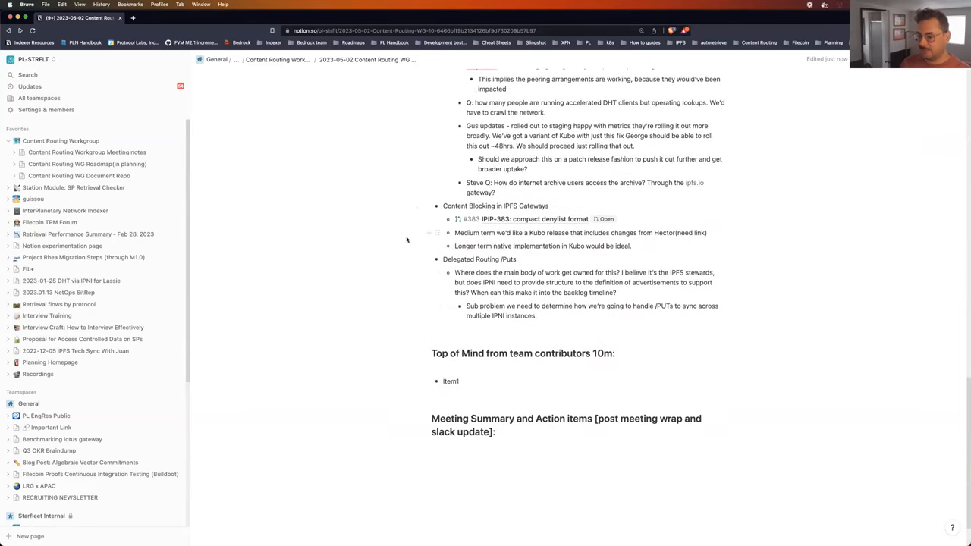
{"action": "mouse_move", "coordinate": [534, 219]}
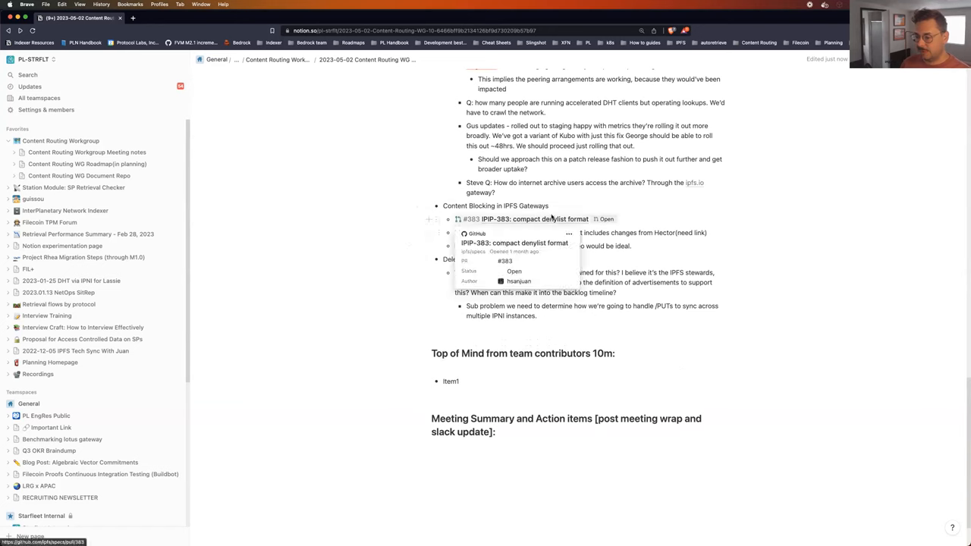
{"action": "mouse_move", "coordinate": [688, 198]}
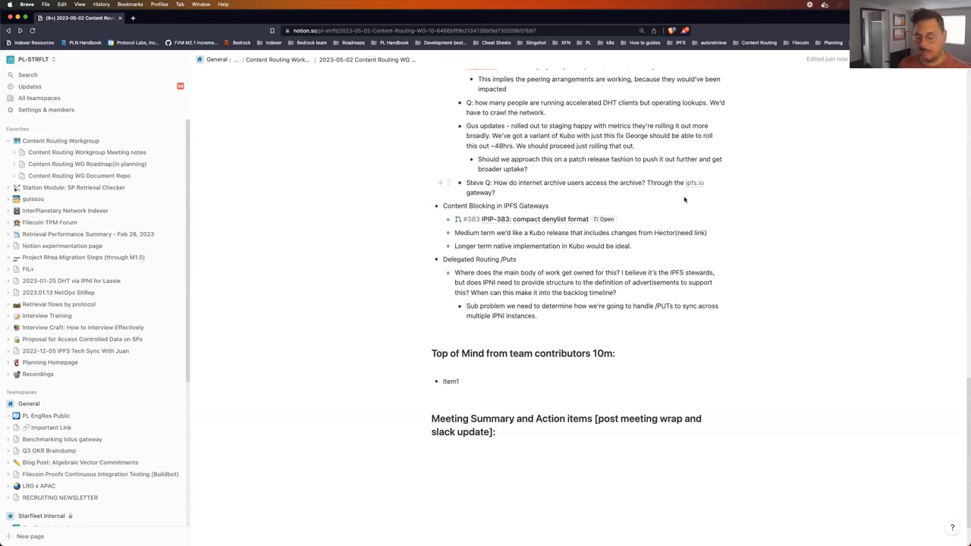
{"action": "mouse_move", "coordinate": [521, 218]}
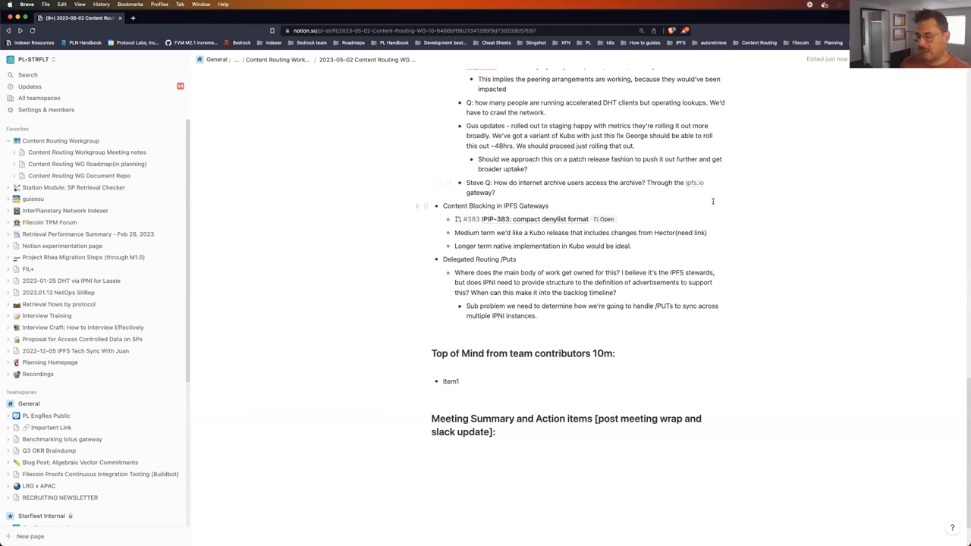
{"action": "mouse_move", "coordinate": [531, 218]}
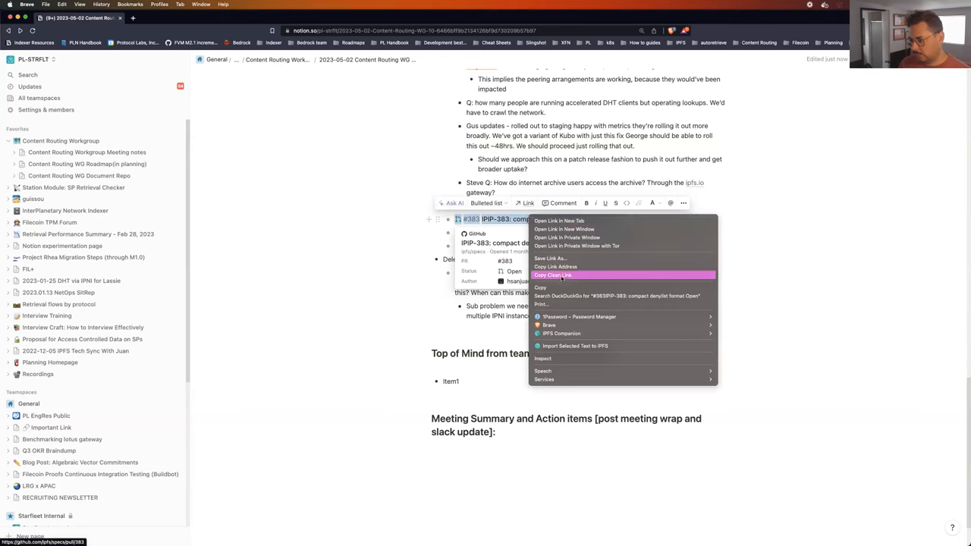
{"action": "mouse_move", "coordinate": [561, 258]}
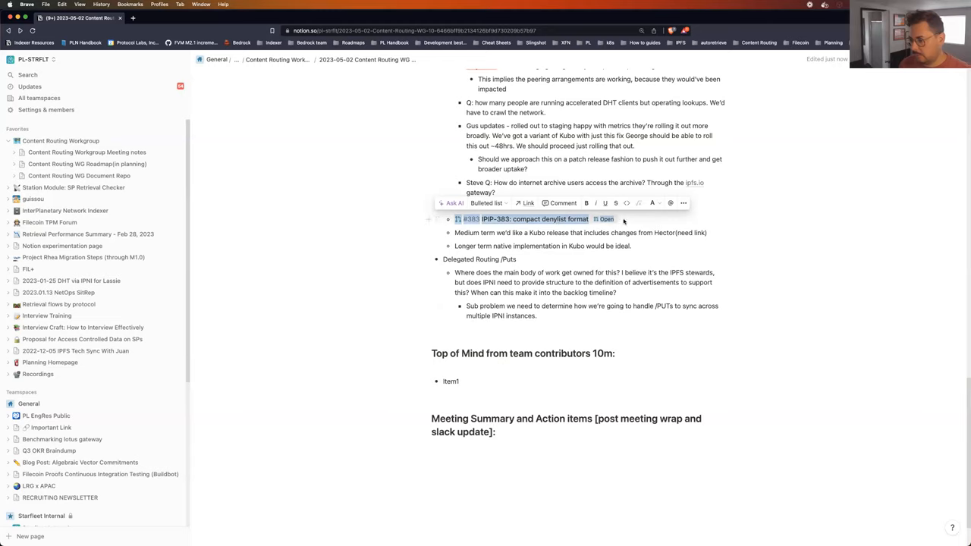
{"action": "left_click", "coordinate": [223, 18]}
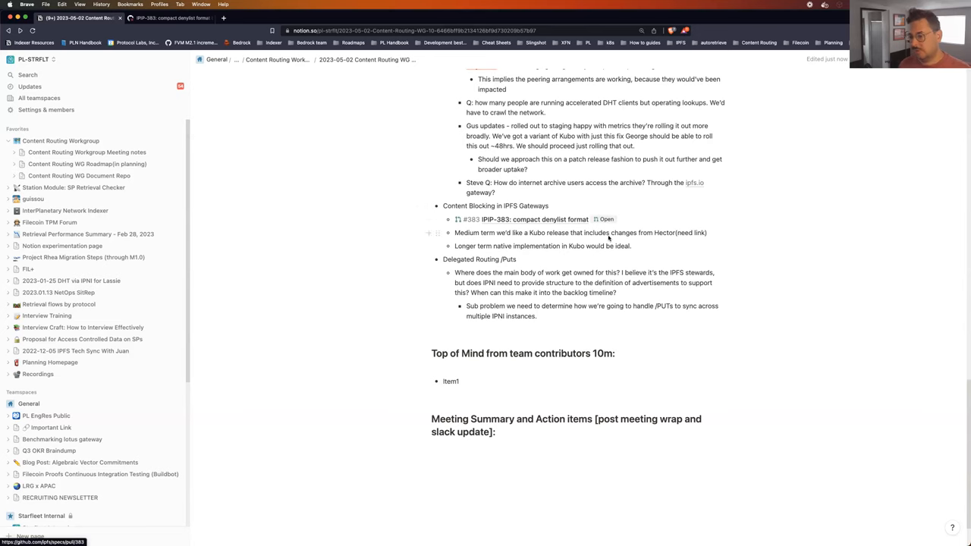
{"action": "mouse_move", "coordinate": [660, 243]}
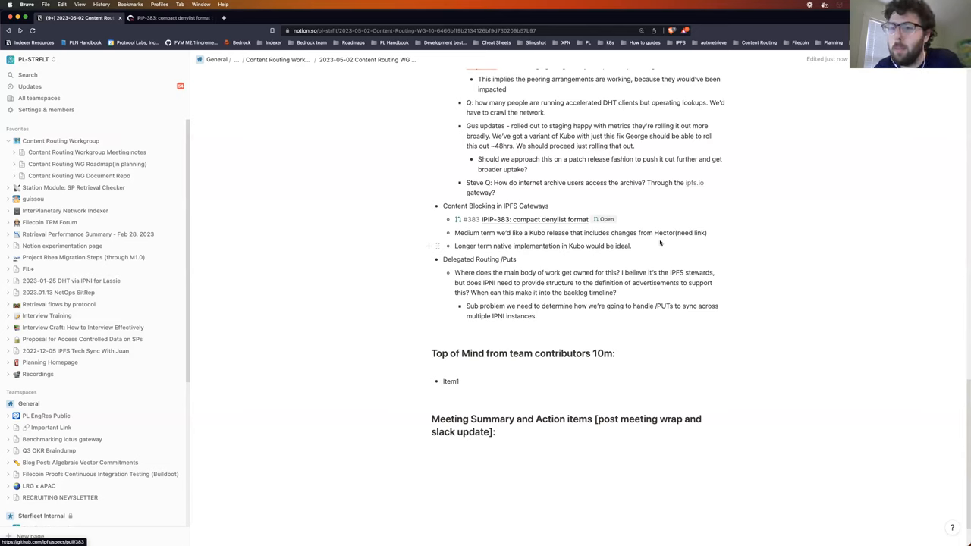
{"action": "mouse_move", "coordinate": [601, 233]}
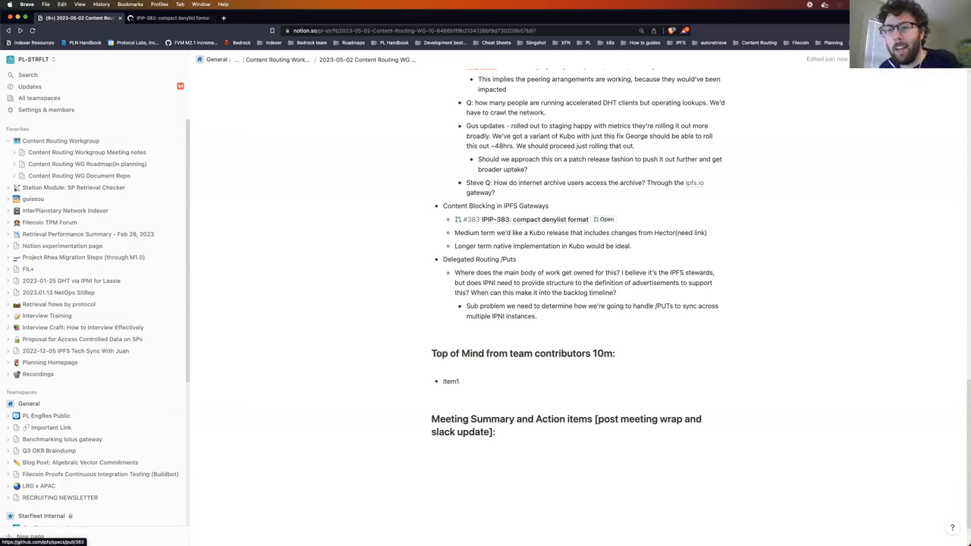
{"action": "mouse_move", "coordinate": [540, 235]}
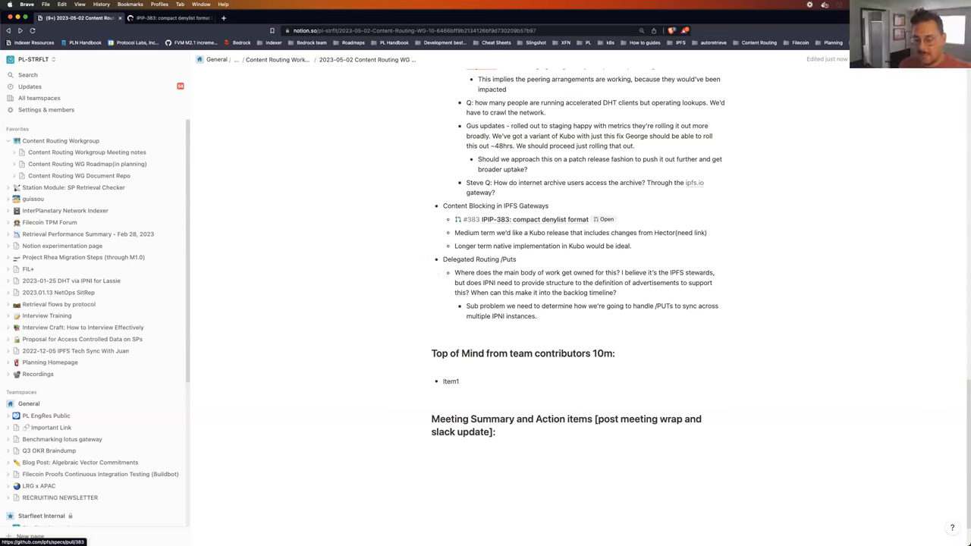
{"action": "mouse_move", "coordinate": [337, 267]}
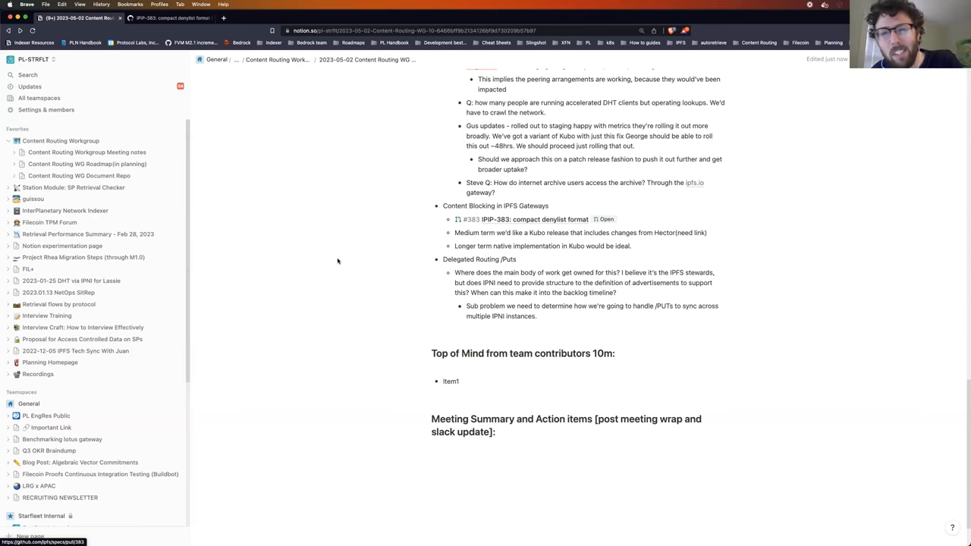
{"action": "mouse_move", "coordinate": [355, 182]}
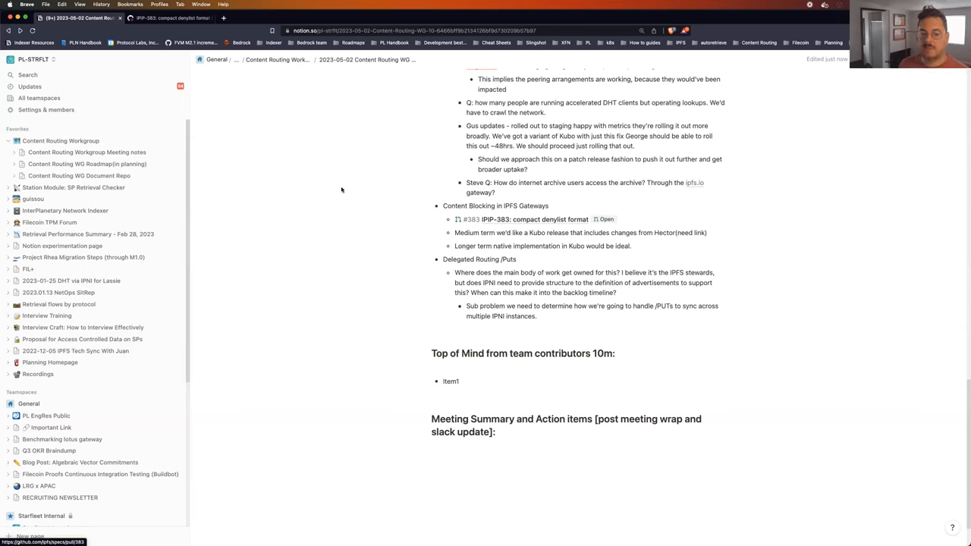
{"action": "mouse_move", "coordinate": [358, 179]}
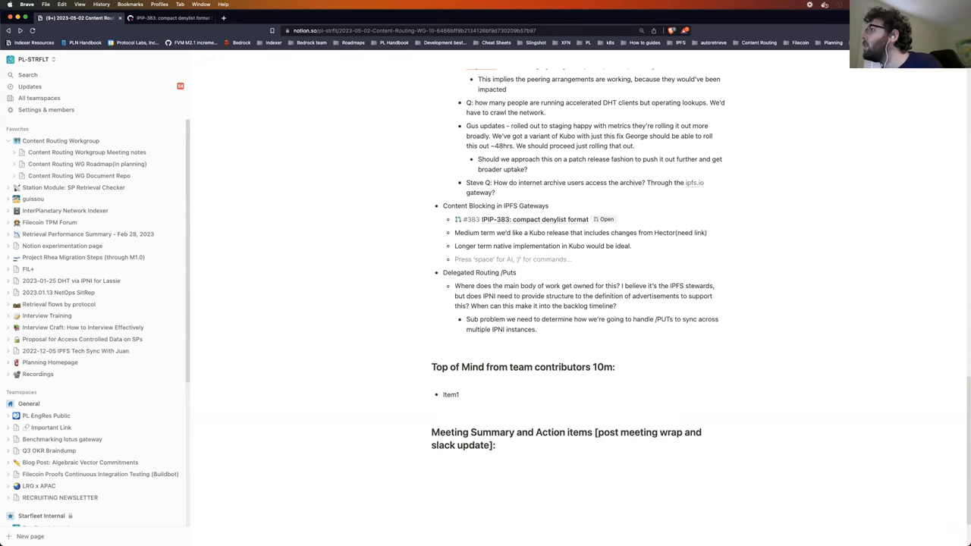
Note that Hector has a Kubo plugin we can bundle by default and expose via config, then go to the IPIP-383 pull request
{"action": "type", "text": "Hector"}
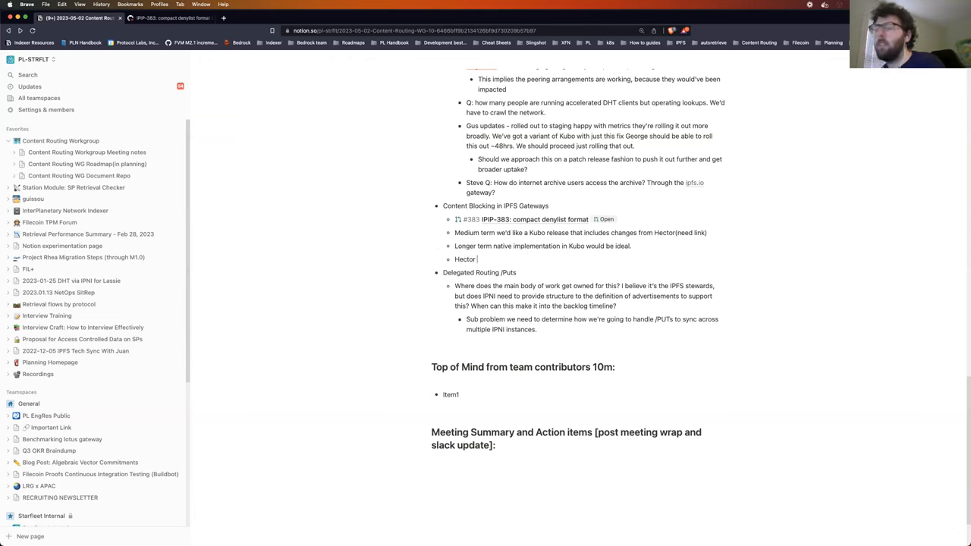
{"action": "type", "text": "has e"}
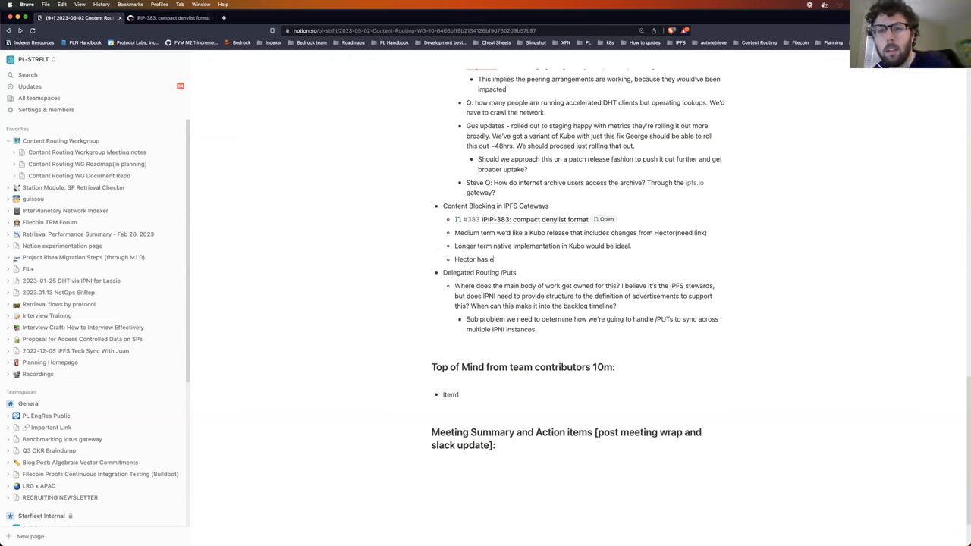
{"action": "type", "text": "a kubo plu"}
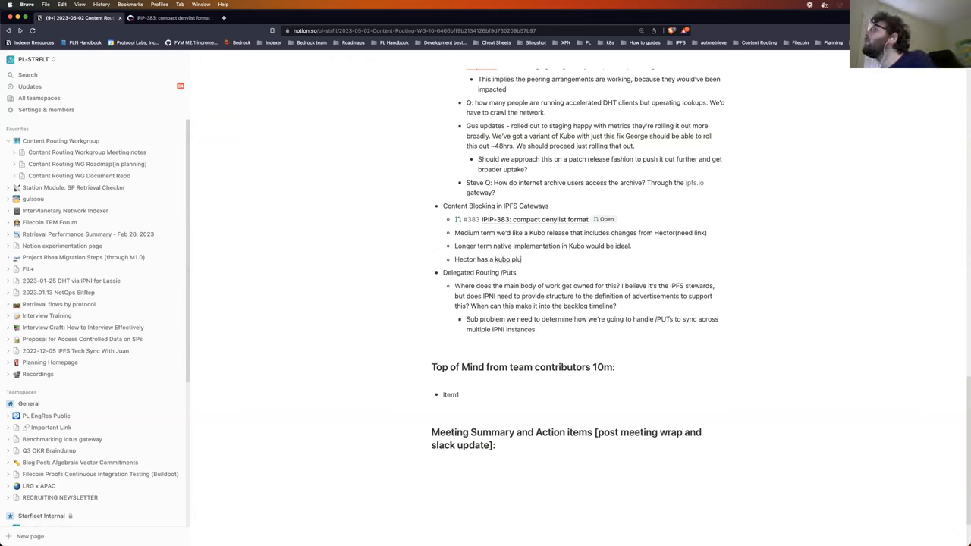
{"action": "type", "text": "gin that potentially already does this"}
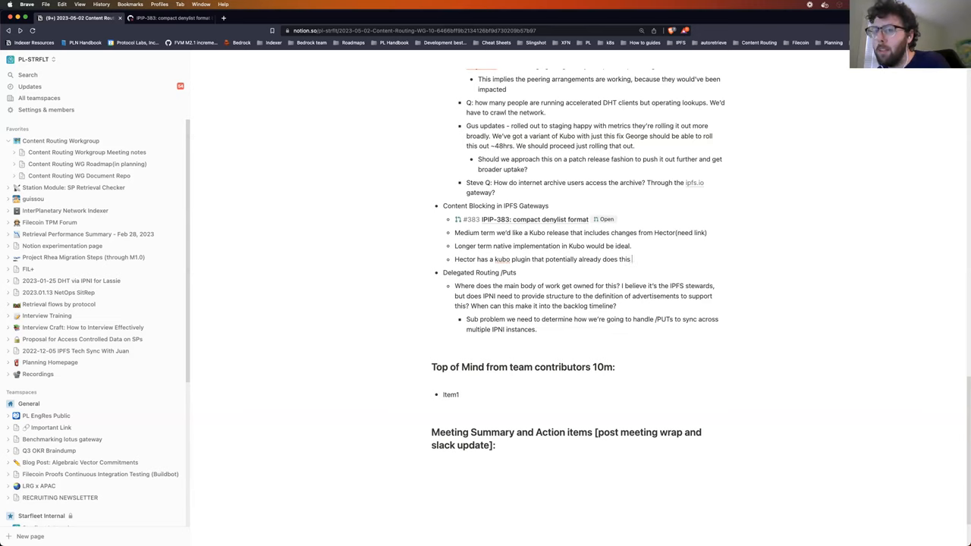
{"action": "type", "text": "can"}
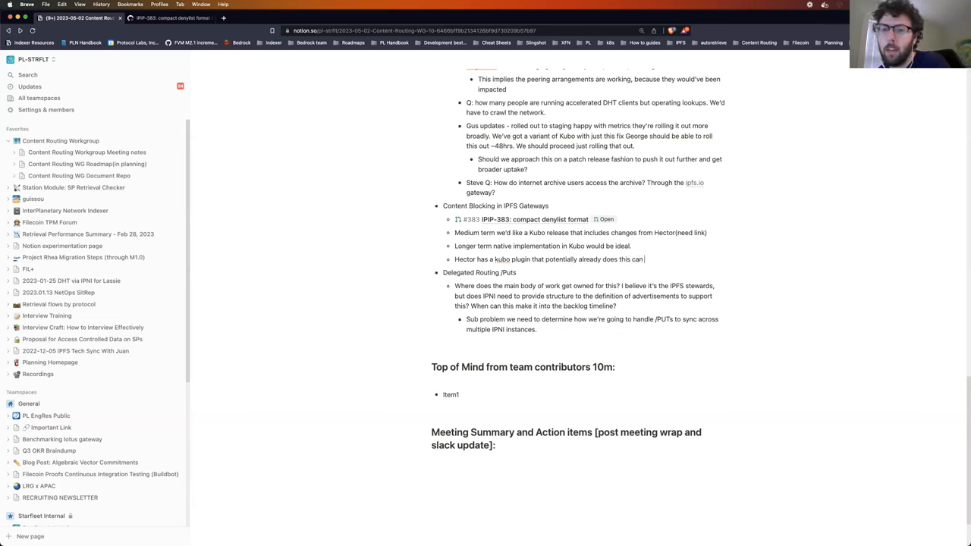
{"action": "type", "text": "we bundle by d"}
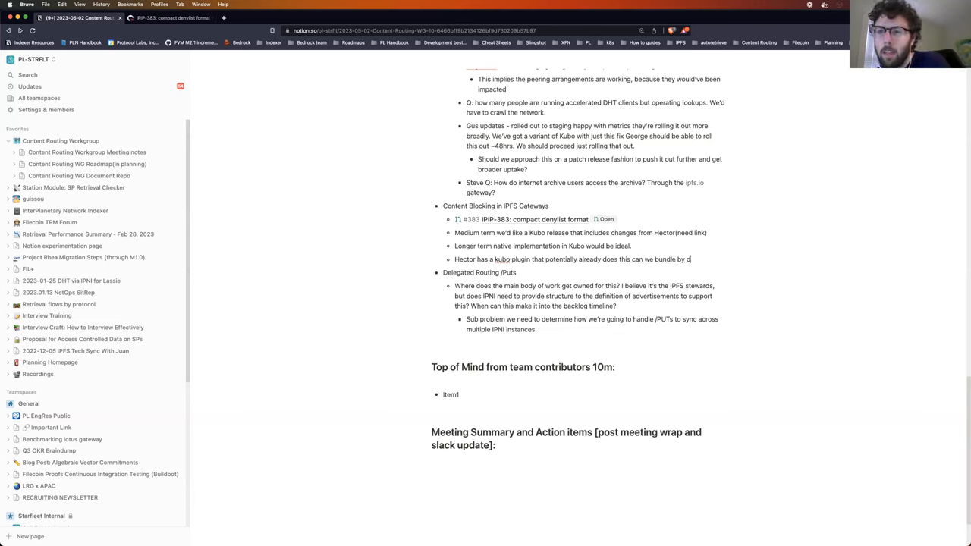
{"action": "type", "text": "efault and"}
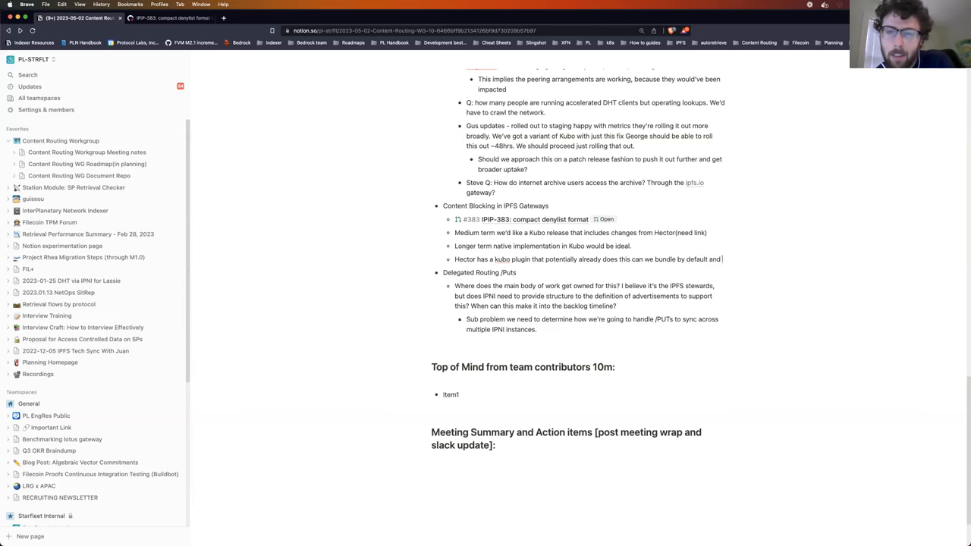
{"action": "type", "text": "expose by config(a"}
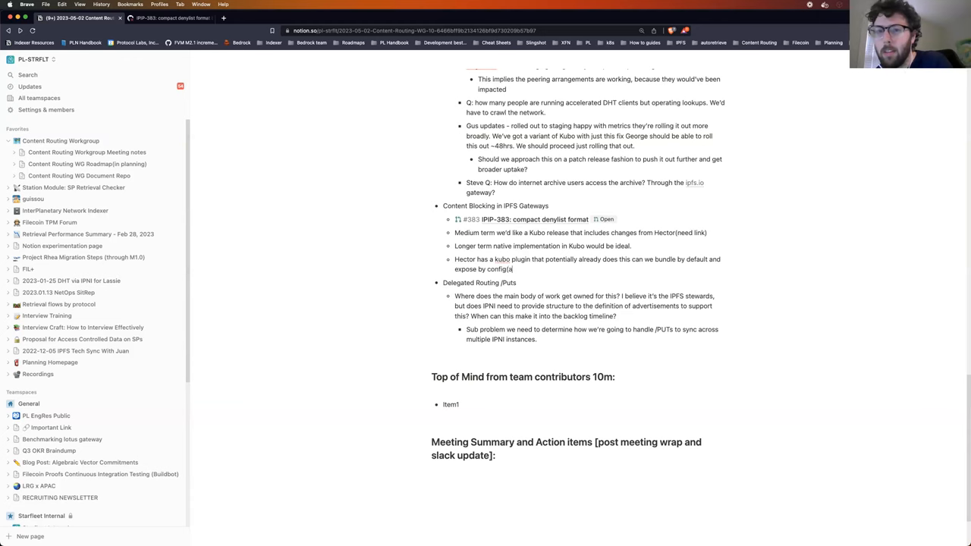
{"action": "type", "text": "s long as there's a way to deal with"}
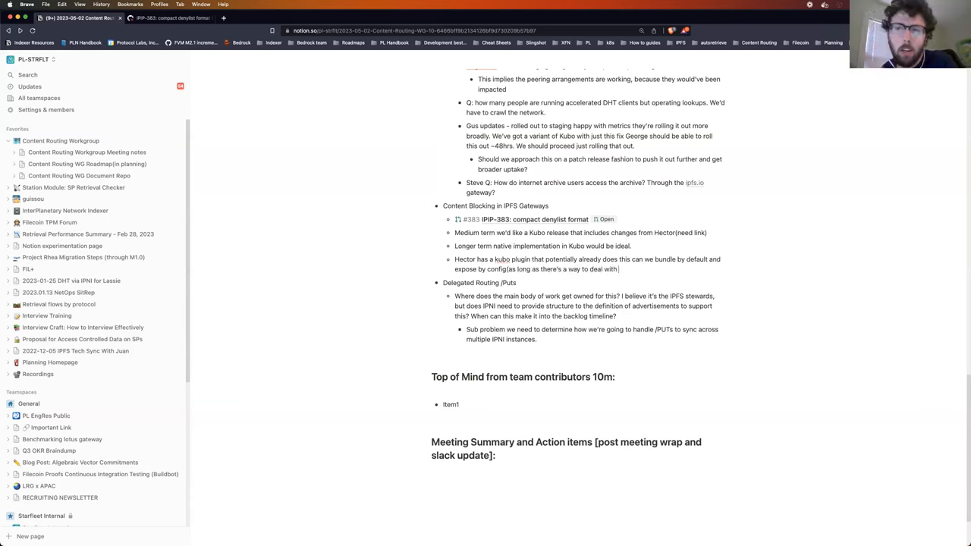
{"action": "type", "text": "formatting)"}
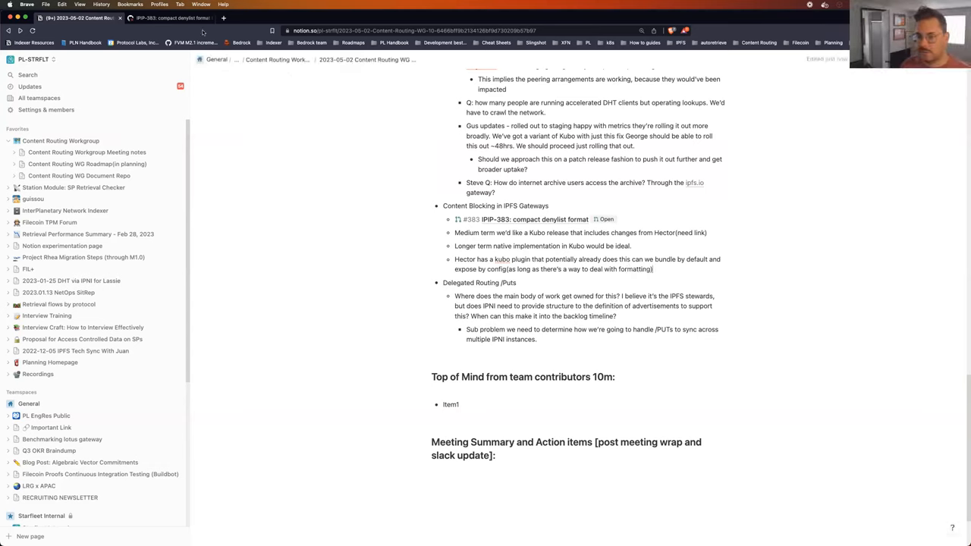
{"action": "left_click", "coordinate": [167, 19]}
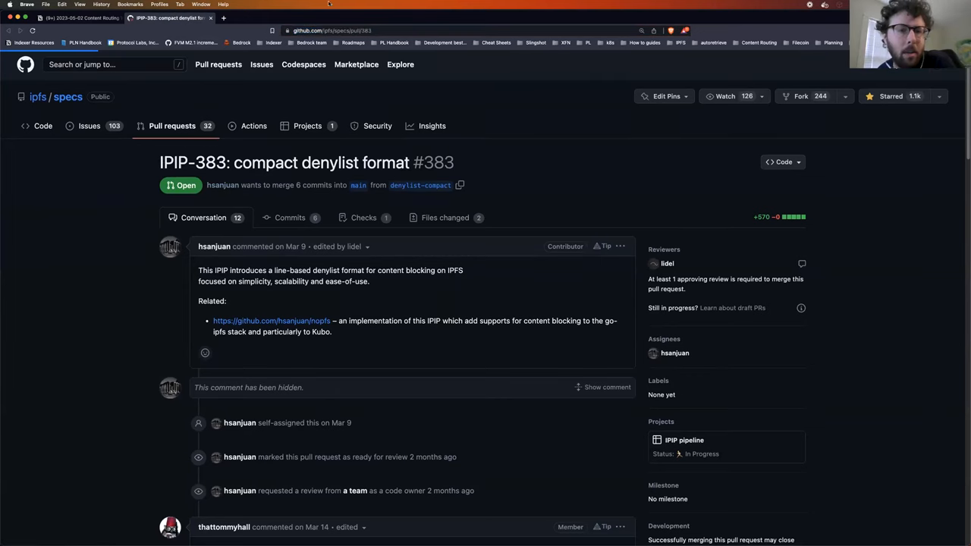
Read through the changed files of the IPIP-383 compact denylist proposal on GitHub
{"action": "left_click", "coordinate": [445, 219]}
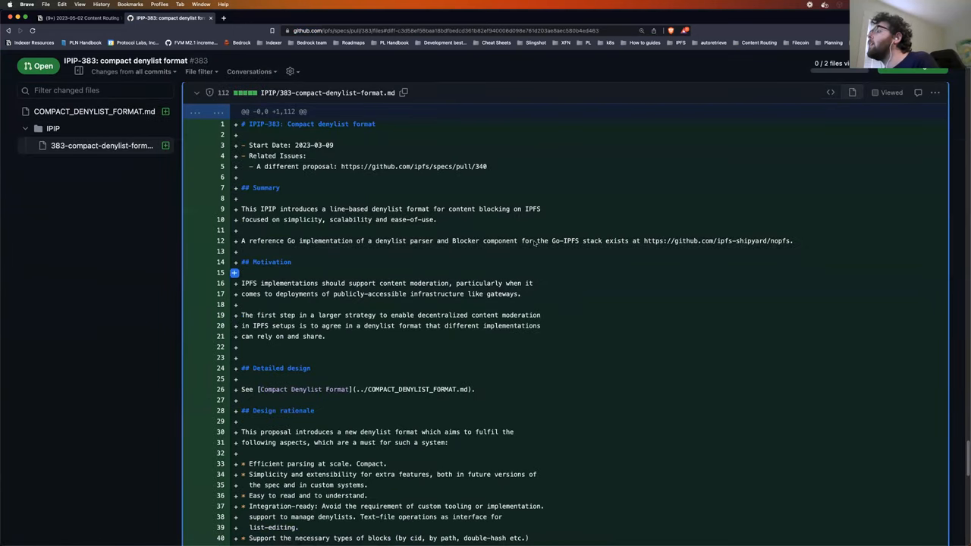
{"action": "scroll", "scroll_direction": "down", "scroll_amount": 3}
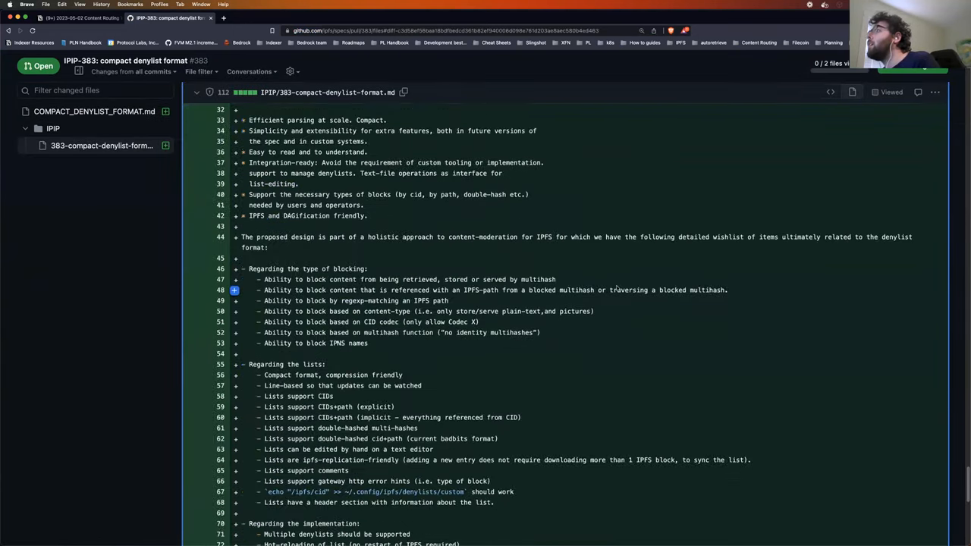
{"action": "scroll", "scroll_direction": "down", "scroll_amount": 3}
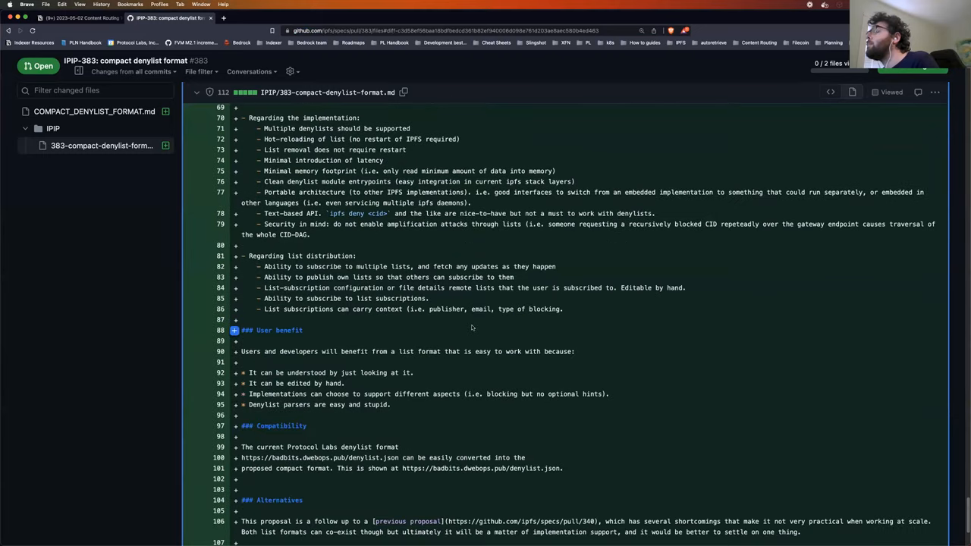
{"action": "scroll", "scroll_direction": "down", "scroll_amount": 3}
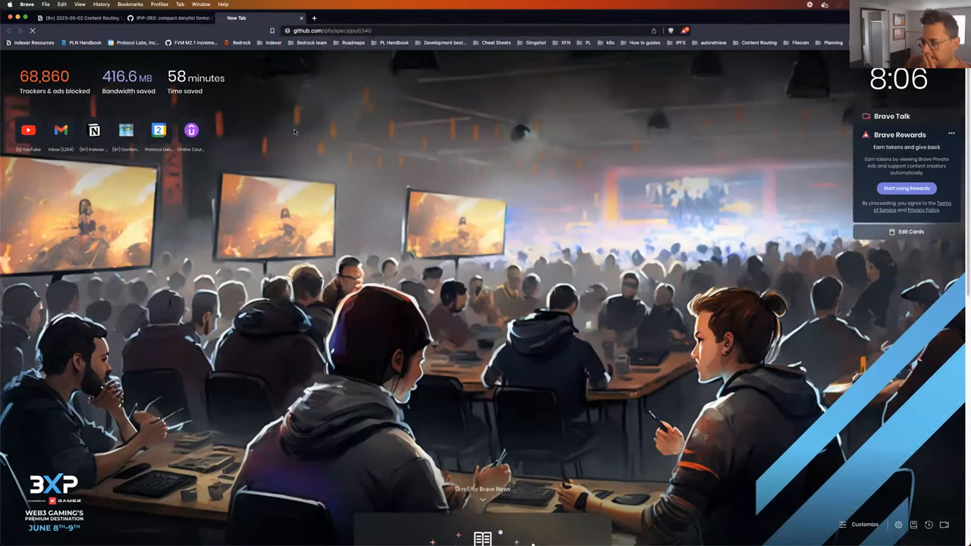
Load the earlier (allow|deny)lists proposal pull/340, then return to the Notion meeting notes
{"action": "left_click", "coordinate": [333, 31]}
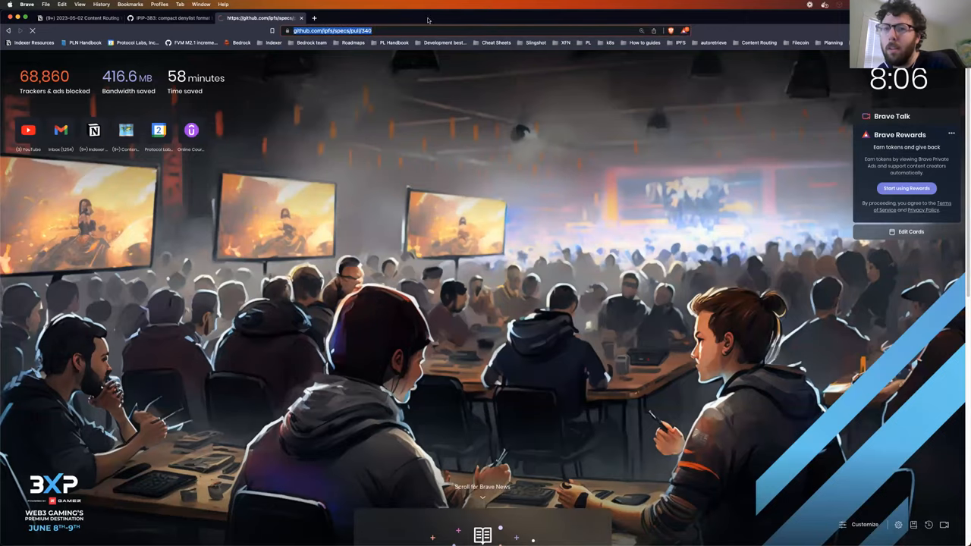
{"action": "key", "text": "Return"}
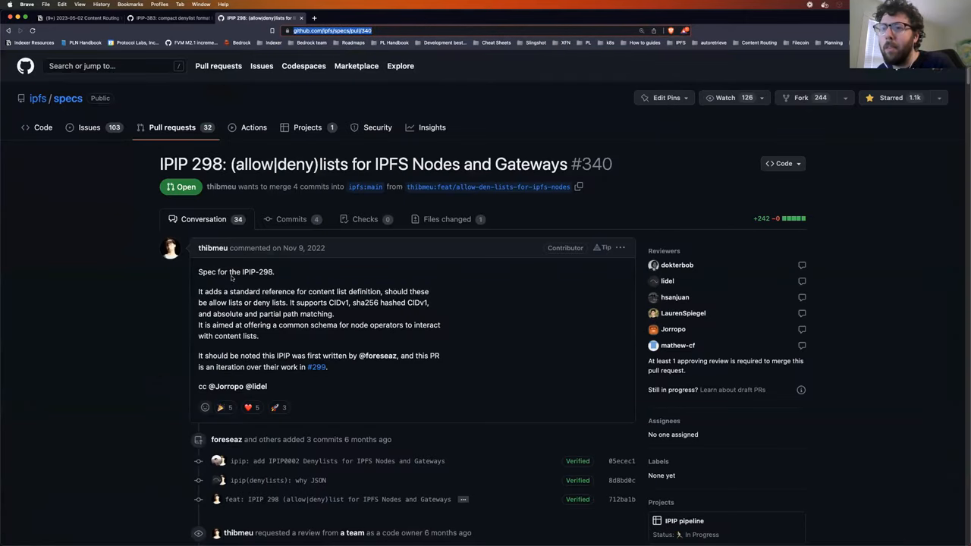
{"action": "left_click", "coordinate": [76, 18]}
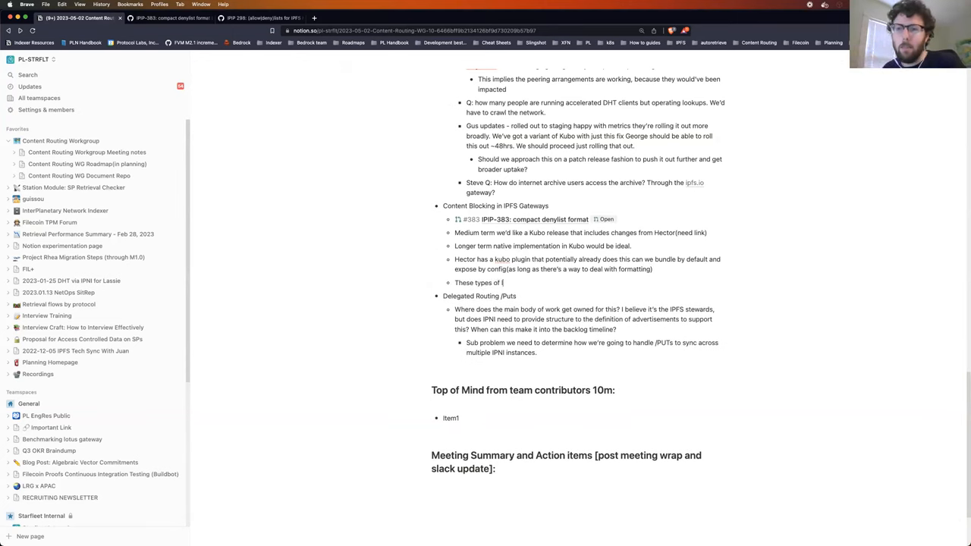
Extend the bullet: these lists are good for operators, not normal people; as a community operator you're going to need UI/UX
{"action": "type", "text": "lists"}
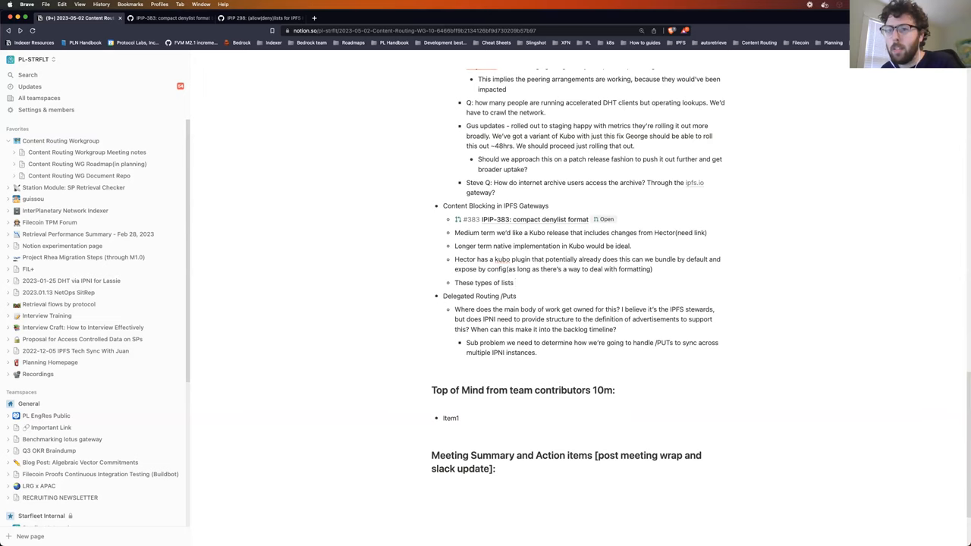
{"action": "type", "text": "are good for operators but really aren't good for n"}
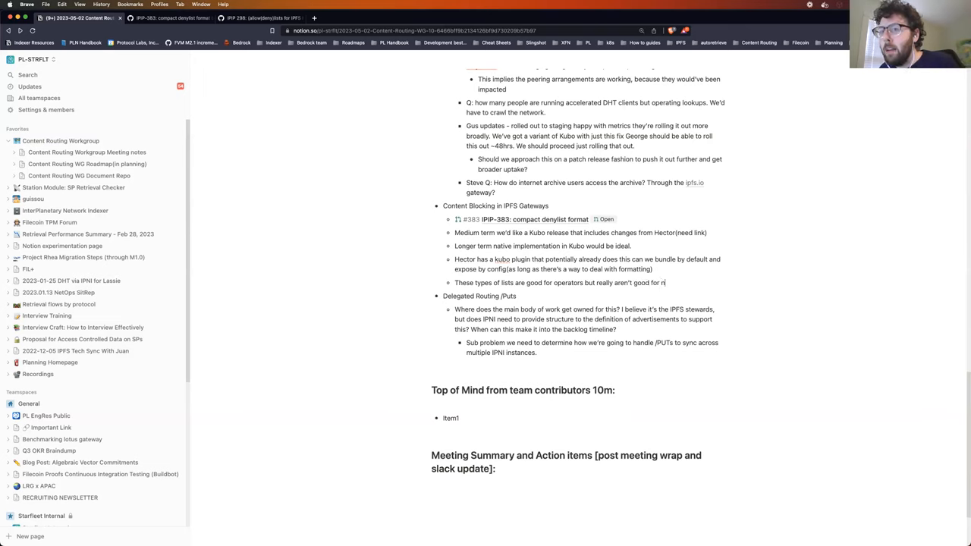
{"action": "type", "text": "ormal people. To make these things useful to"}
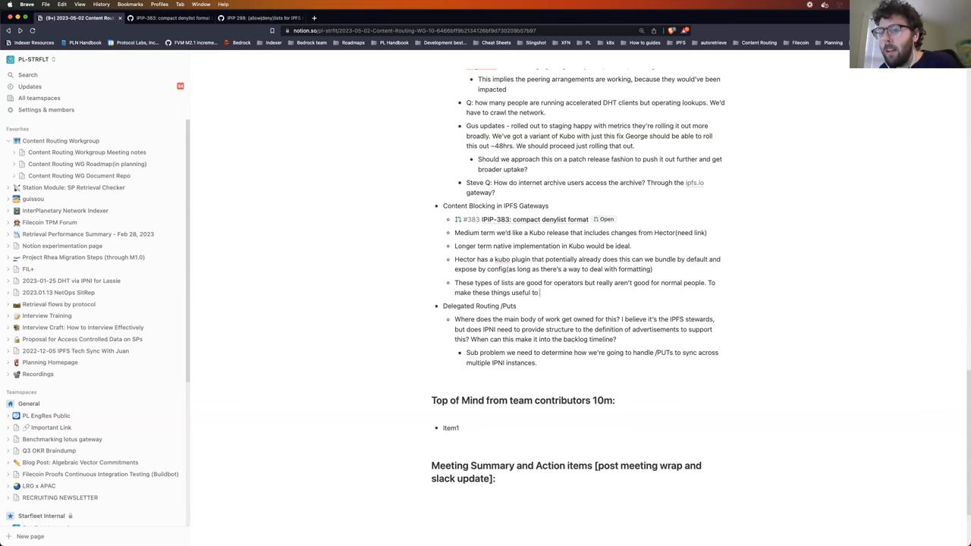
{"action": "type", "text": "community operator"}
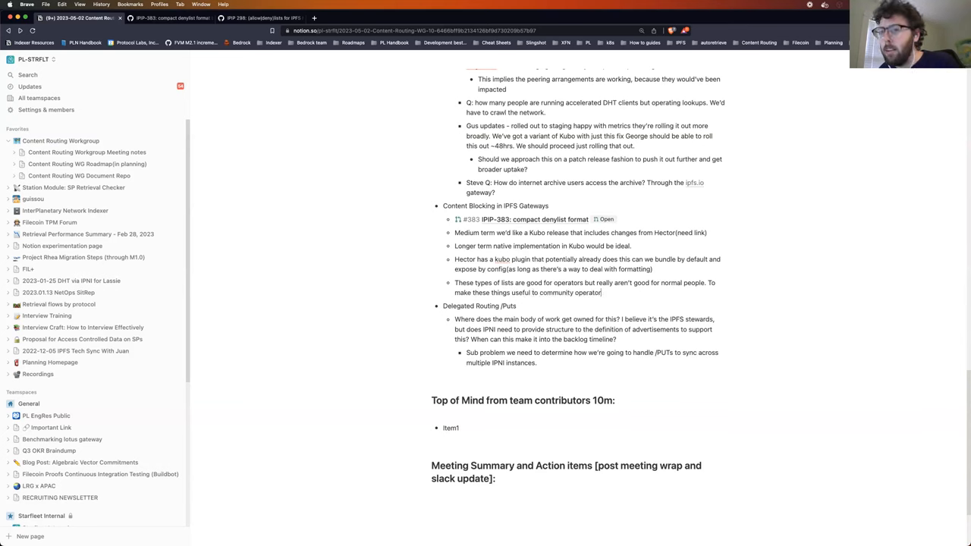
{"action": "type", "text": "you're"}
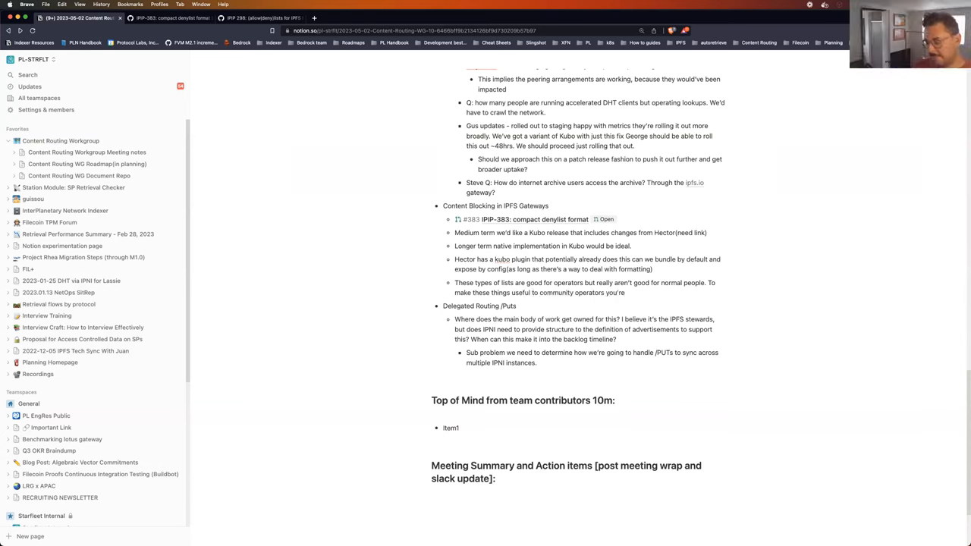
{"action": "type", "text": "going to need some kin"}
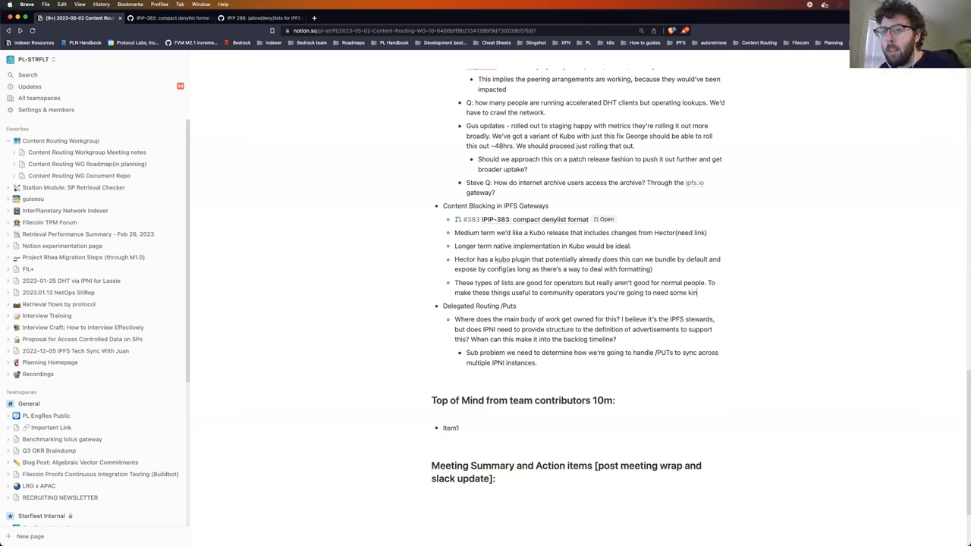
{"action": "type", "text": "UI/UX."}
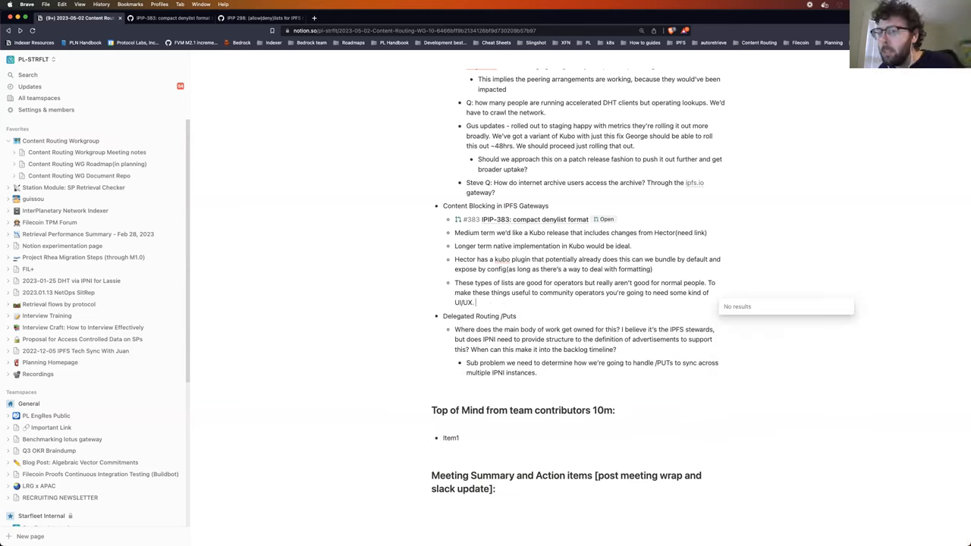
Add communicating and combining lists, then a sub-point: there are some considerations towards how to make them usable by other people
{"action": "type", "text": "Communicating to eachother pu"}
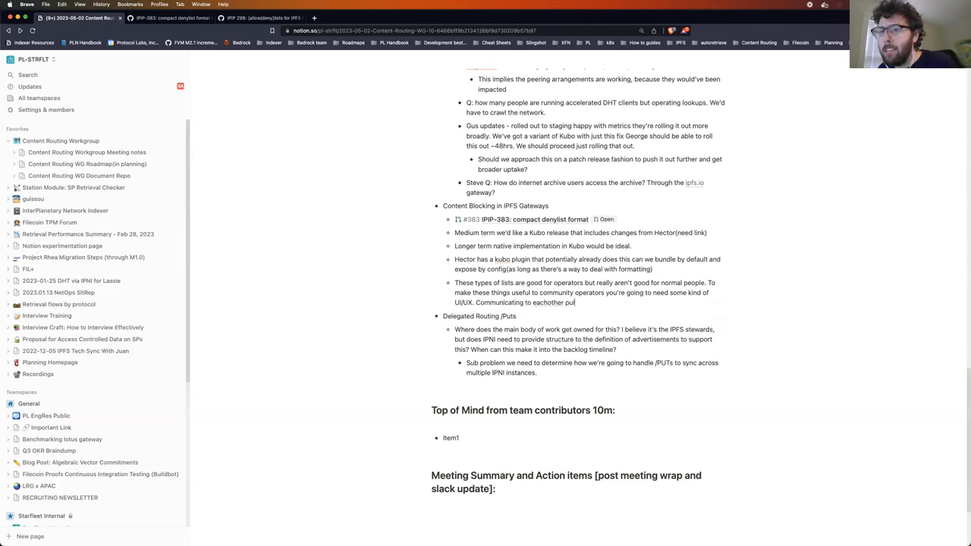
{"action": "type", "text": "ling lists and c"}
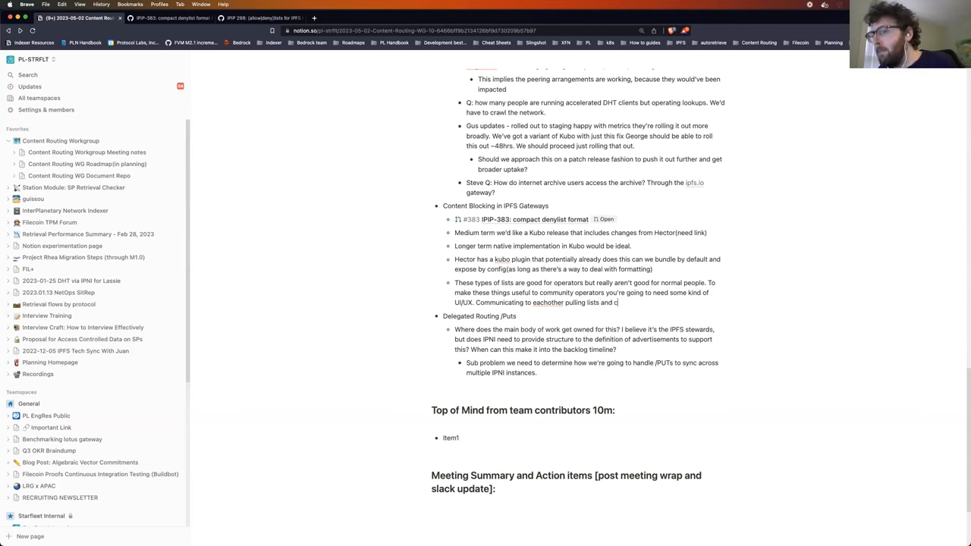
{"action": "type", "text": "combining them et"}
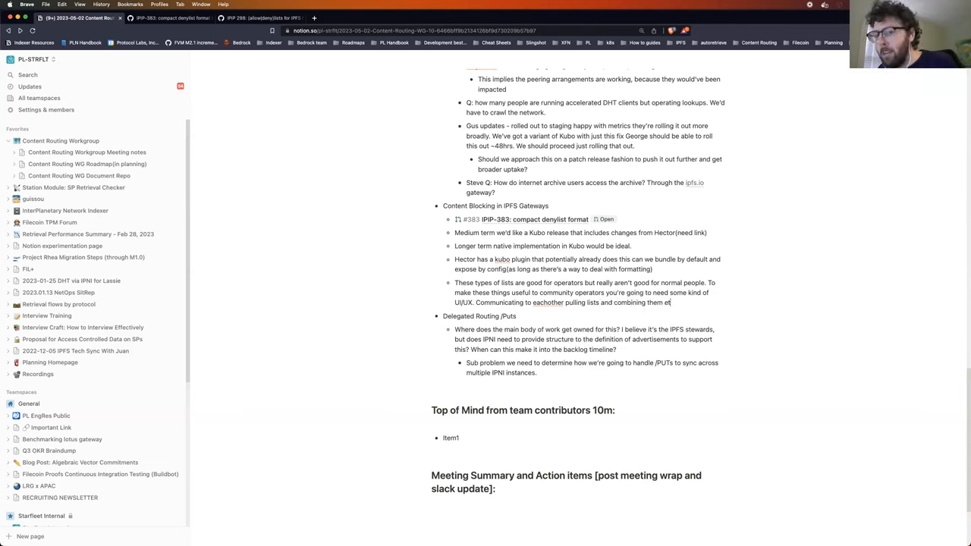
{"action": "key", "text": "Return"}
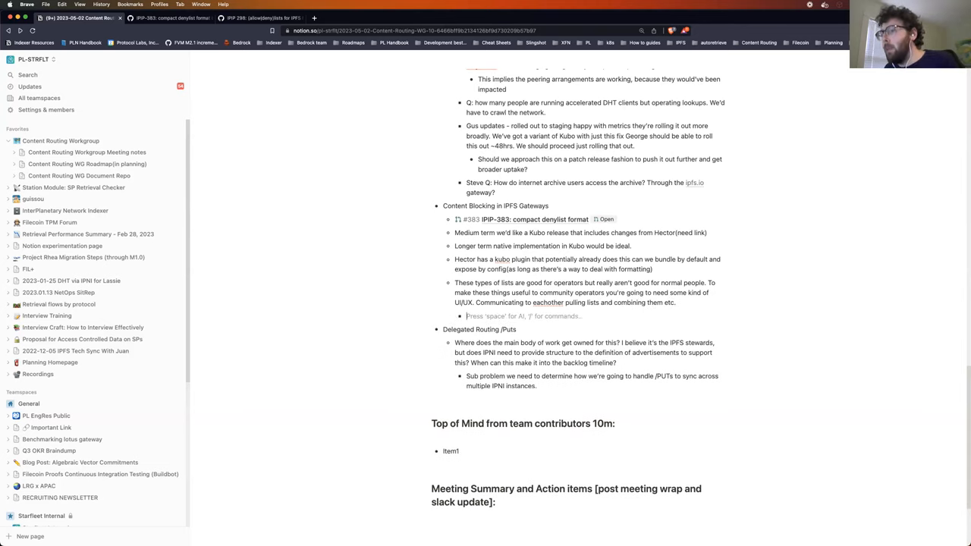
{"action": "type", "text": "There should be"}
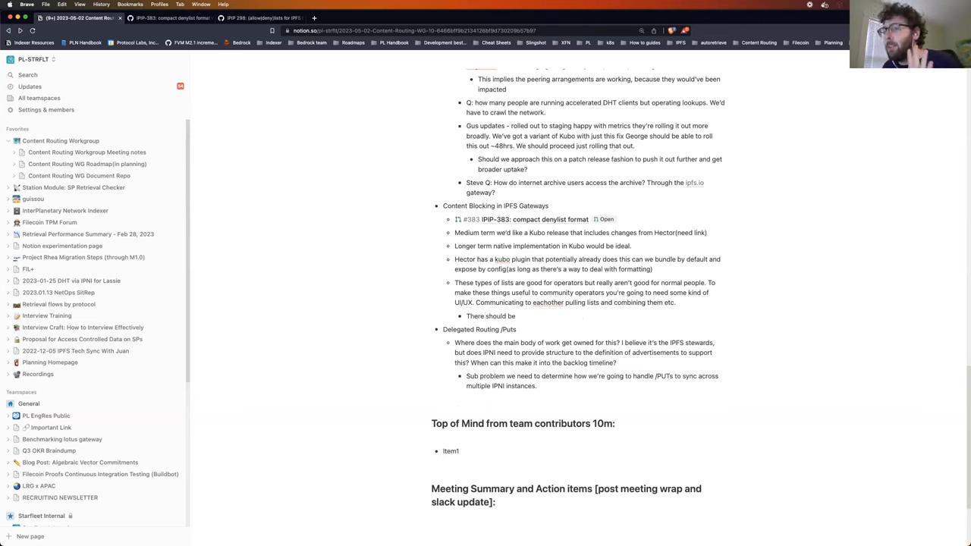
{"action": "type", "text": "some cons"}
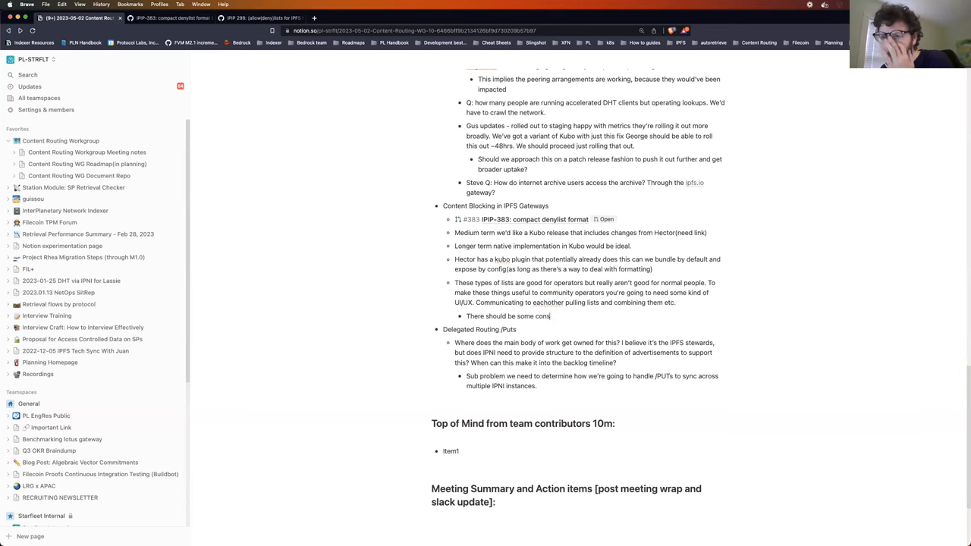
{"action": "type", "text": "iderations"}
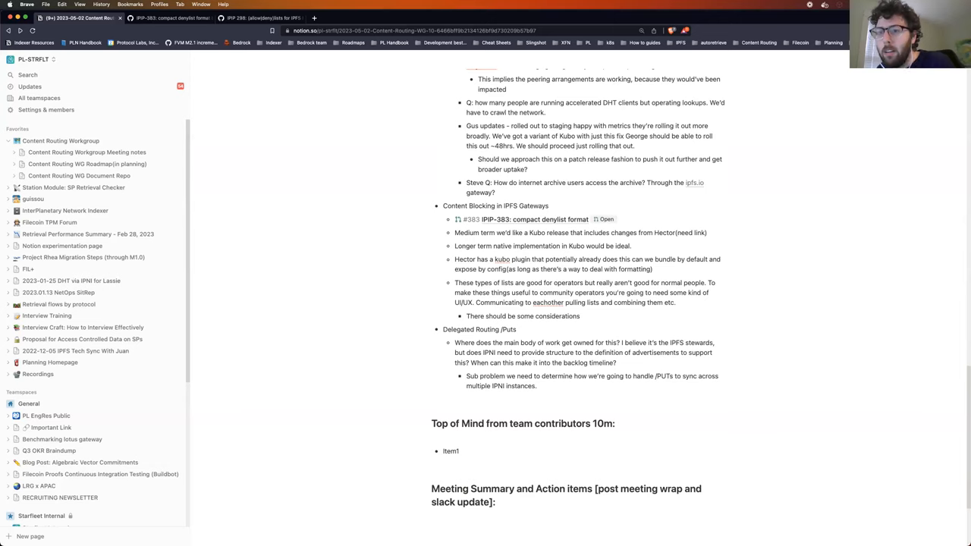
{"action": "type", "text": "towards how to make it usable"}
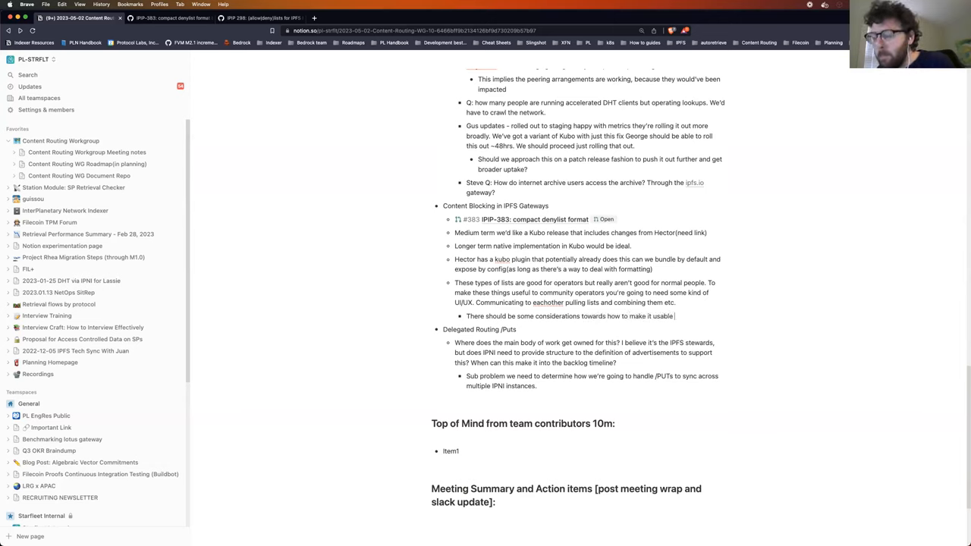
{"action": "type", "text": "by other people."}
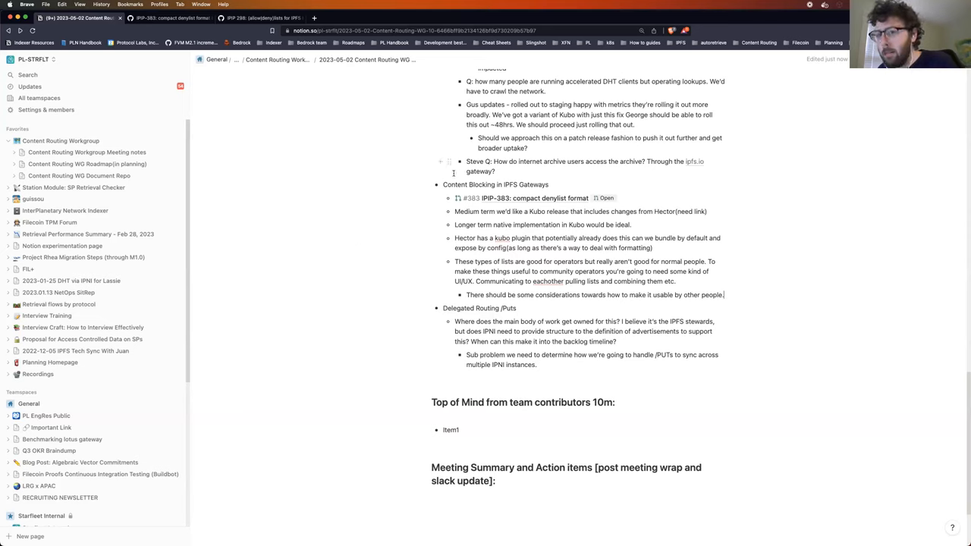
{"action": "mouse_move", "coordinate": [331, 263]}
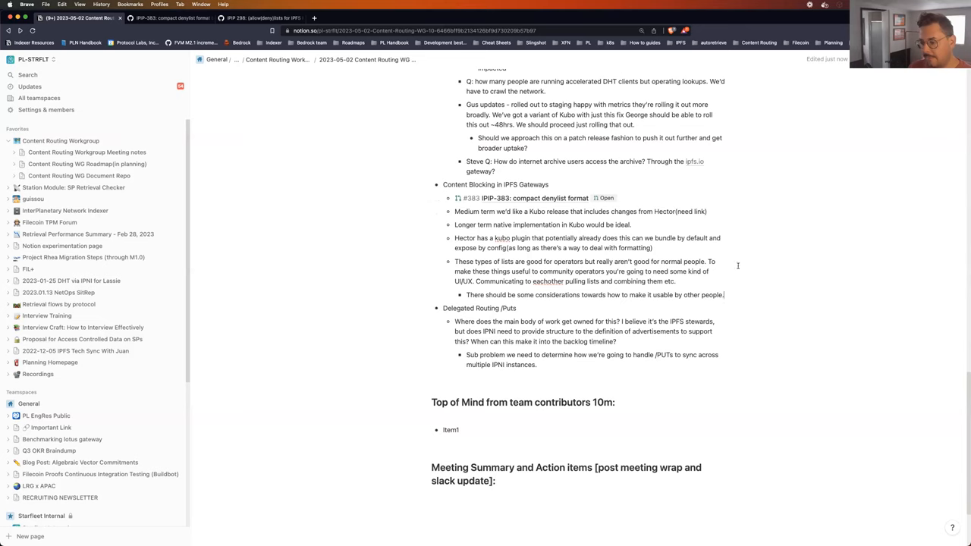
{"action": "mouse_move", "coordinate": [412, 249]}
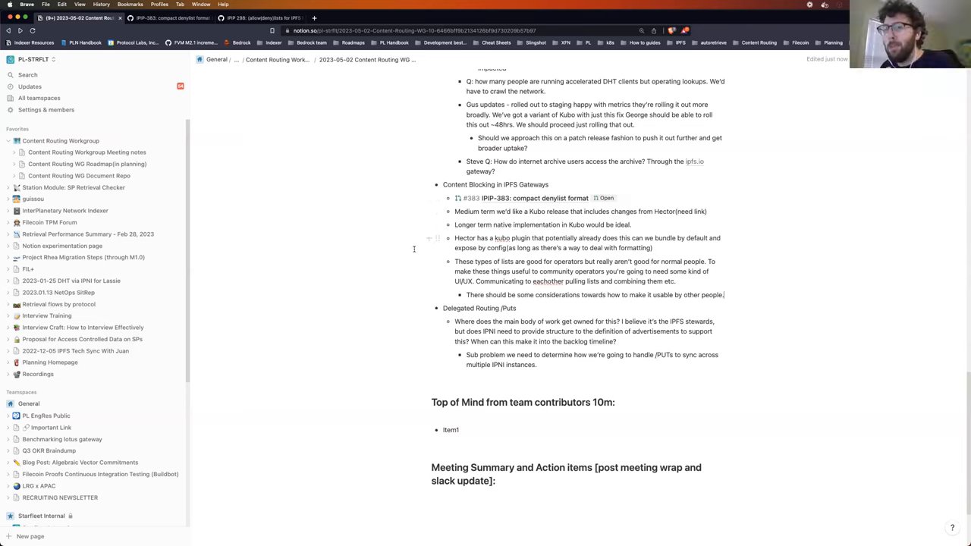
{"action": "mouse_move", "coordinate": [396, 251]}
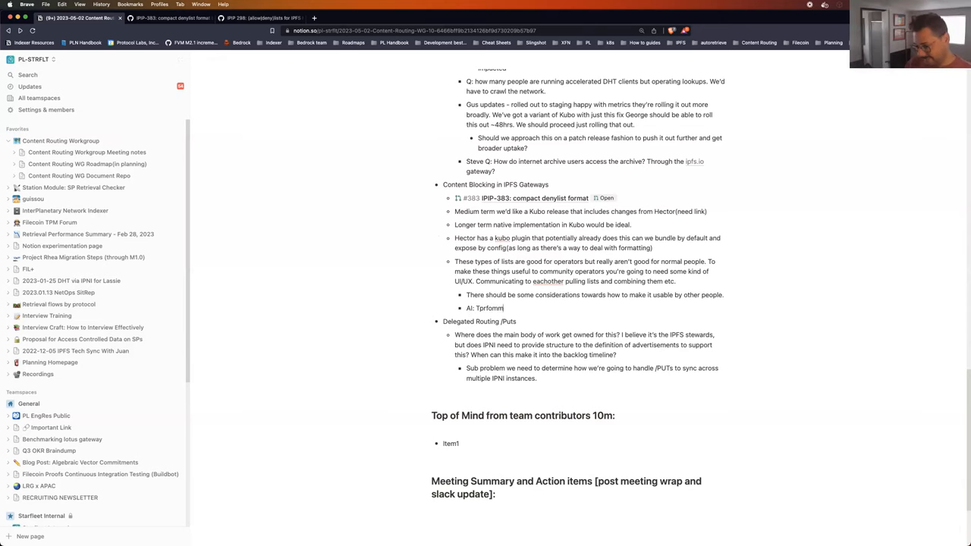
Correct the typo and complete the action item to follow up with Bifrost on pushing the lists out
{"action": "key", "text": "Backspace"}
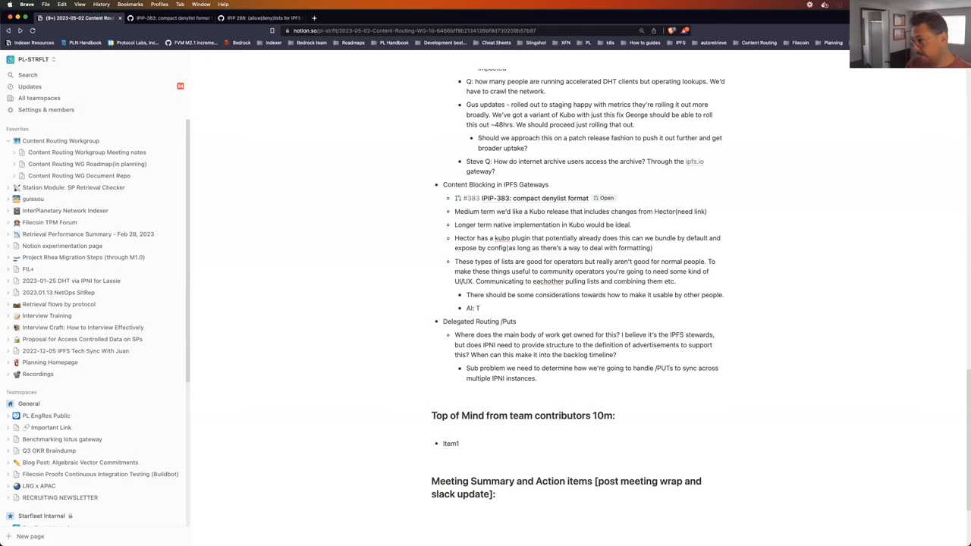
{"action": "type", "text": "orfinn"}
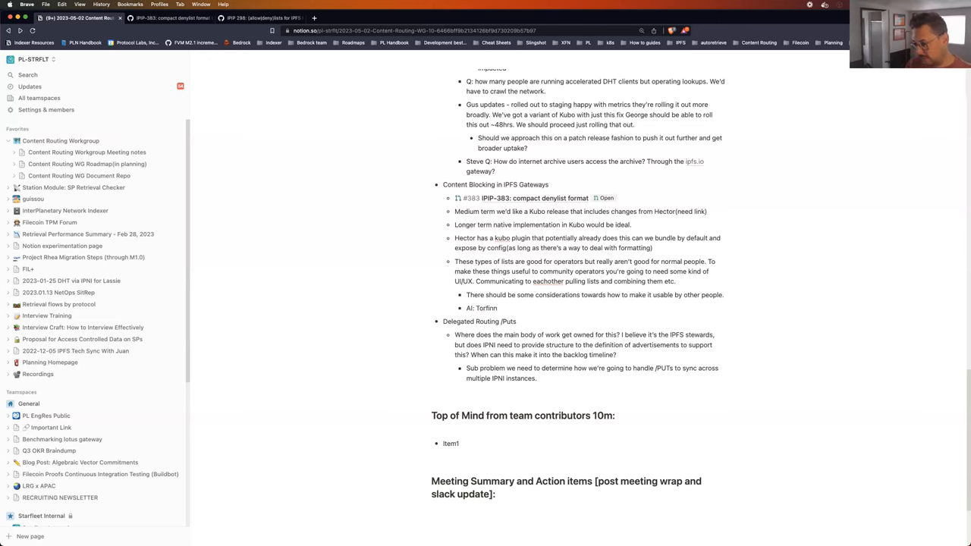
{"action": "type", "text": "to follow up with Bifrost on push pull/list shares"}
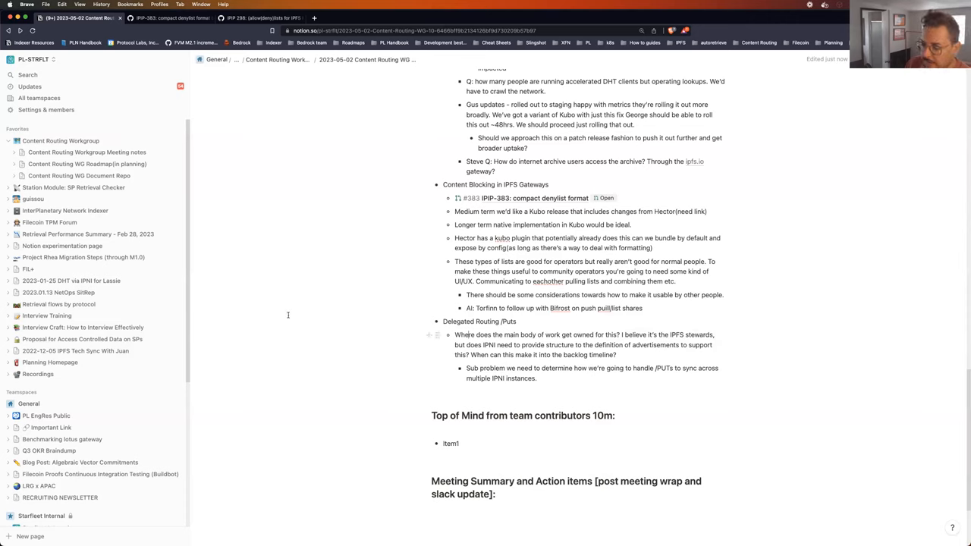
{"action": "mouse_move", "coordinate": [221, 342]}
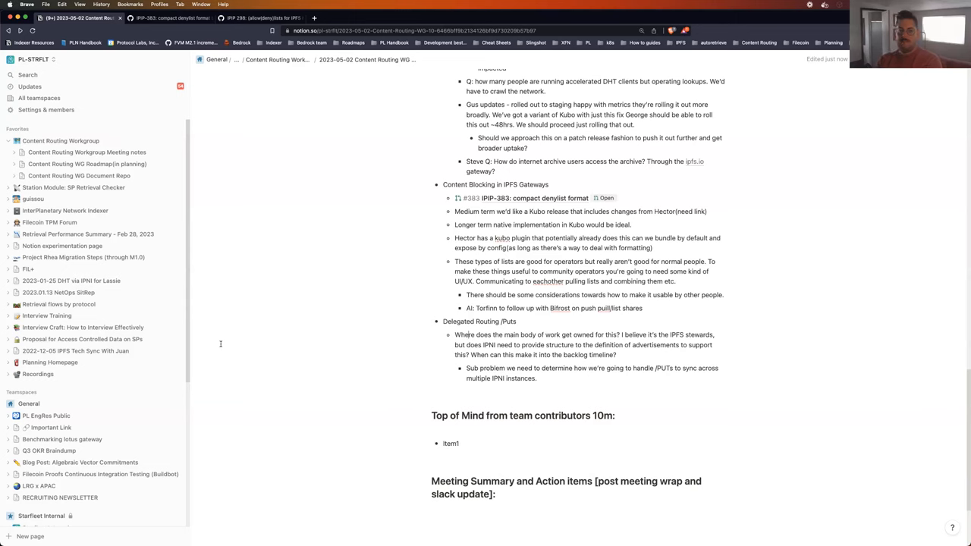
{"action": "mouse_move", "coordinate": [758, 321]}
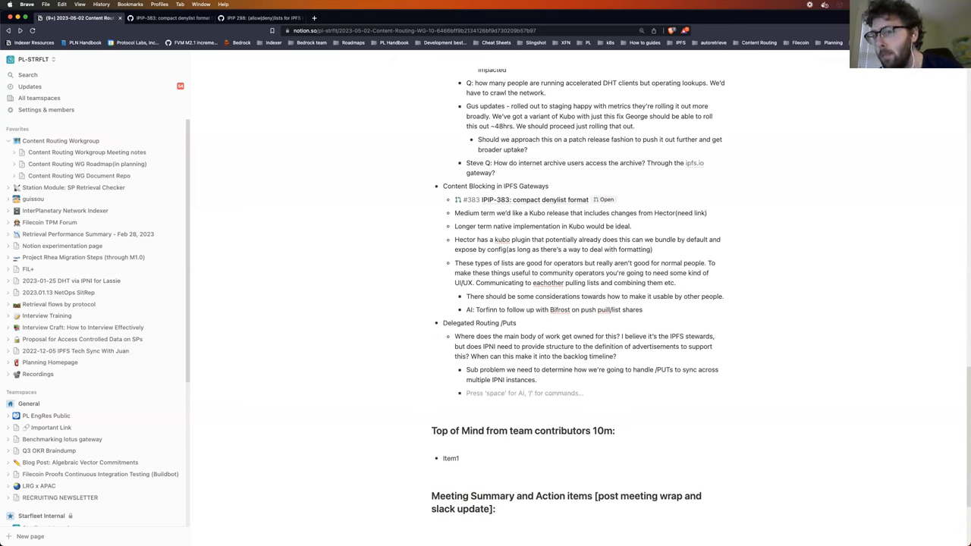
Note that delegated puts can't be done with provider records on the DHT, only with IPNS records
{"action": "type", "text": "delegated puts with DHT you c"}
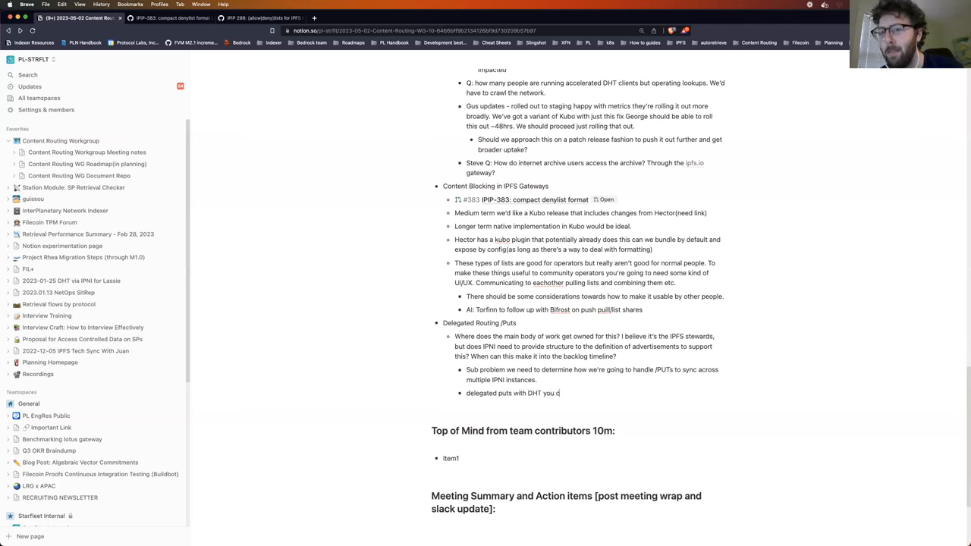
{"action": "type", "text": "an't do with prov"}
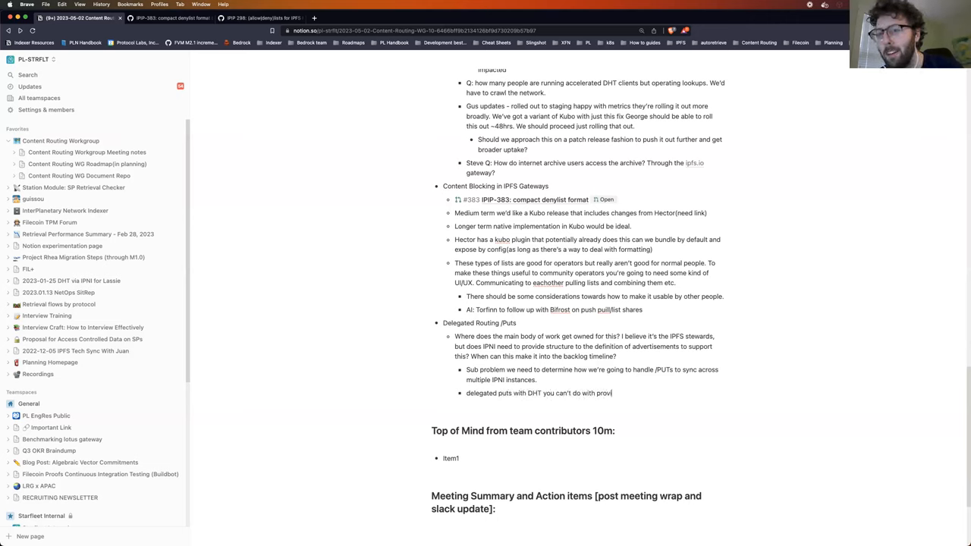
{"action": "type", "text": "provider records on"}
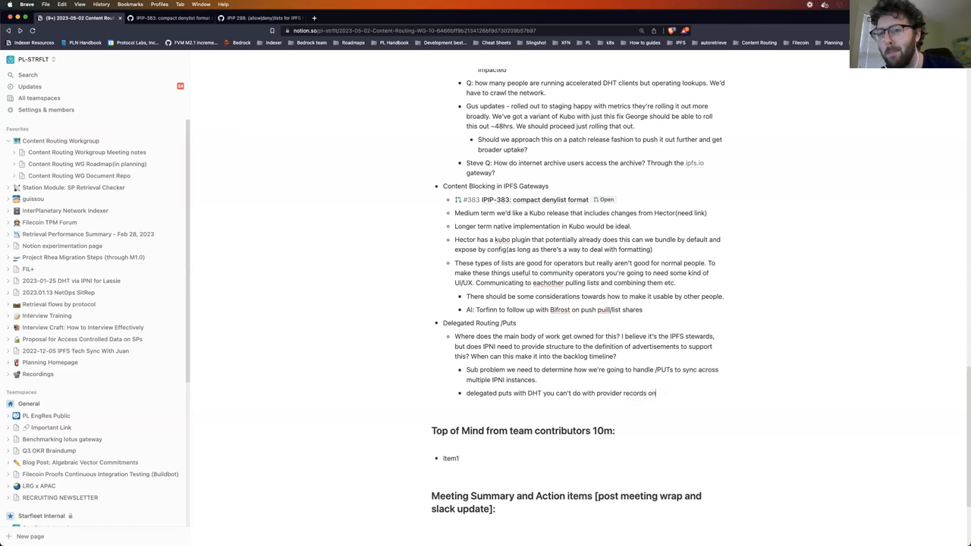
{"action": "type", "text": "only with"}
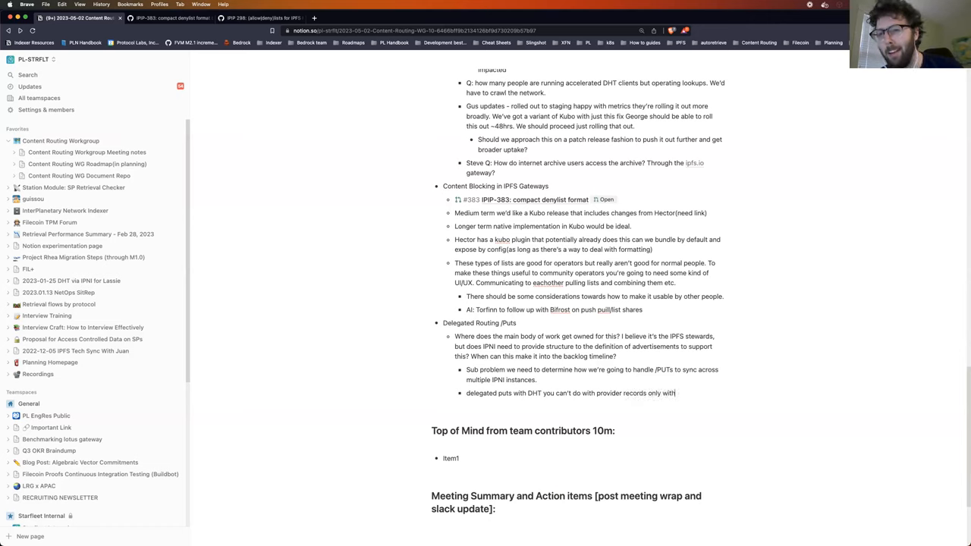
{"action": "type", "text": "IPNS records. It's an artifact of the system. Possible that V2 could approach different"}
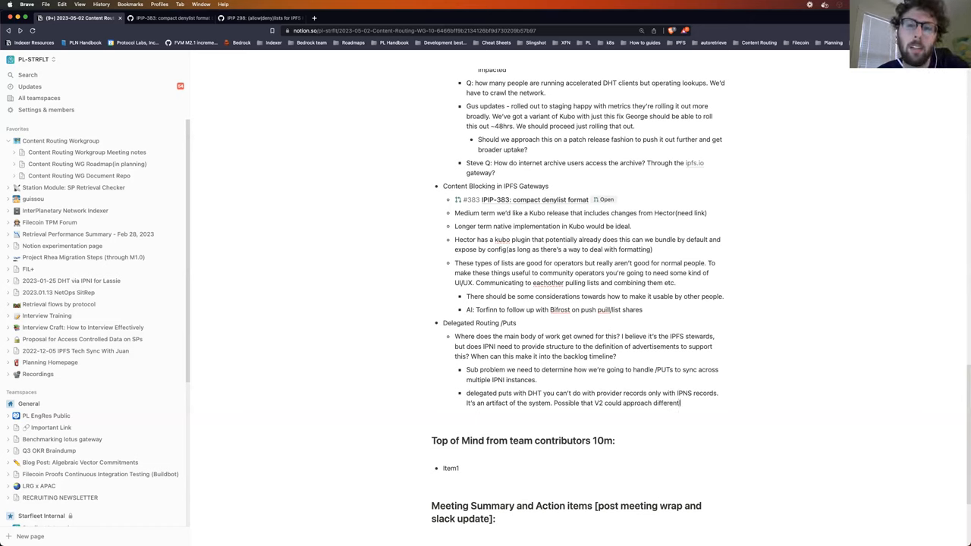
Note IPNI is the only place to do this now, and ask whether to do individual puts or batch them
{"action": "type", "text": "IPNI is the only wa"}
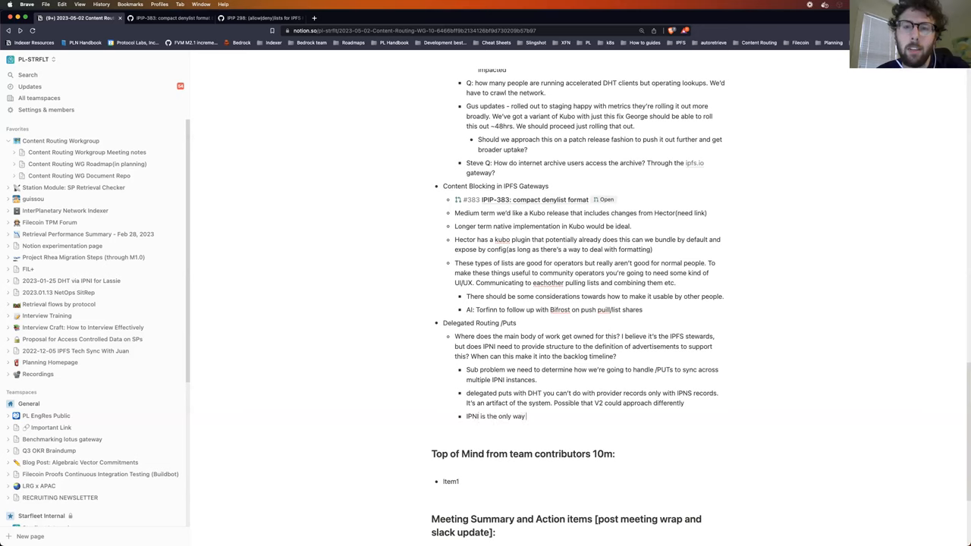
{"action": "type", "text": "you could do this"}
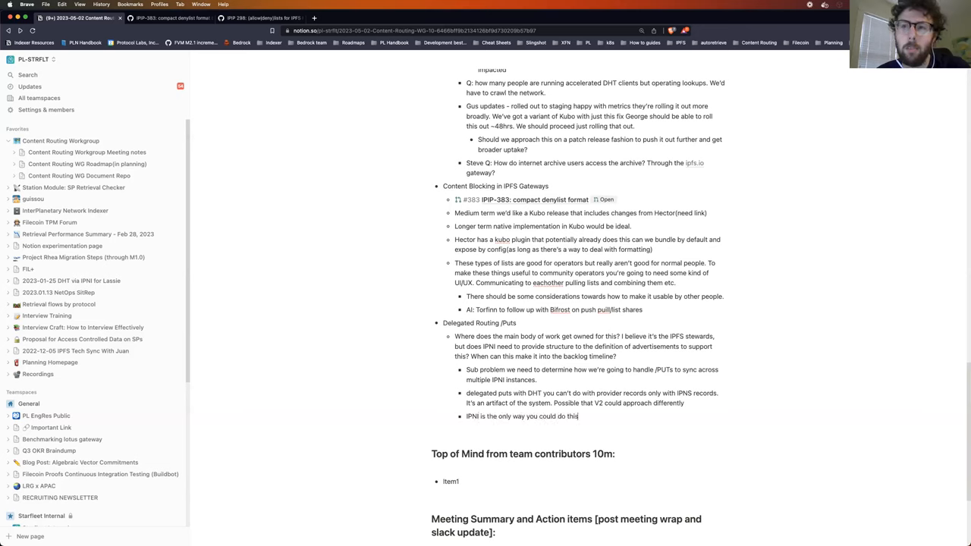
{"action": "type", "text": "at the moment."}
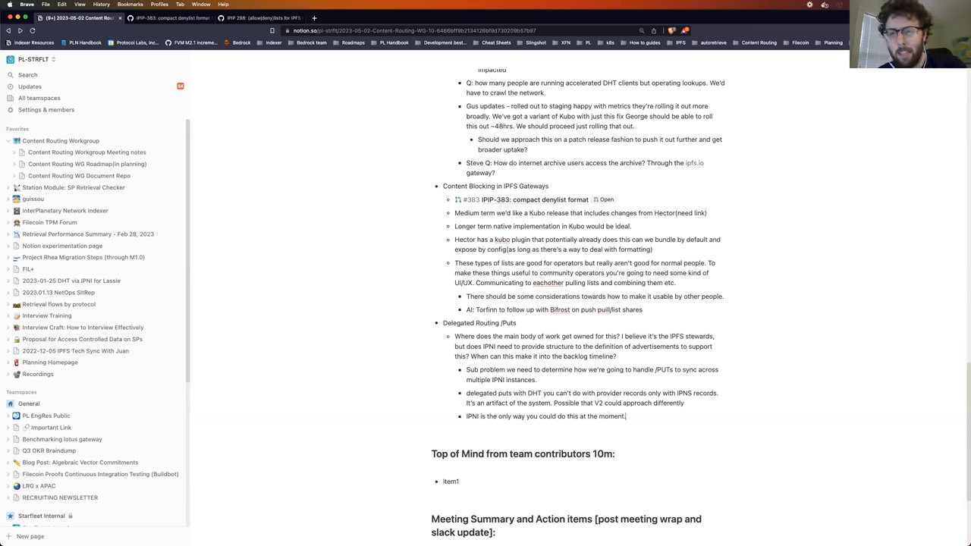
{"action": "type", "text": "The question is how"}
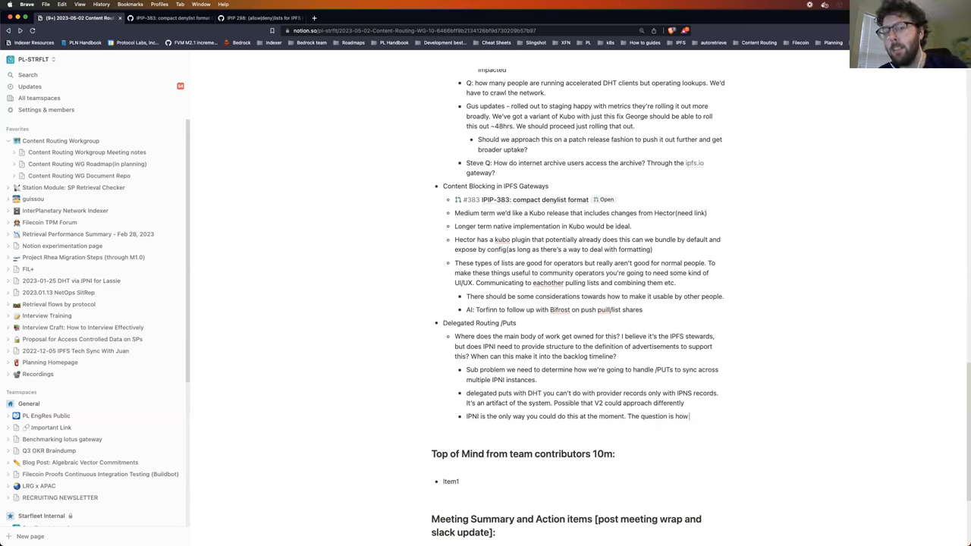
{"action": "type", "text": "do we want it tog"}
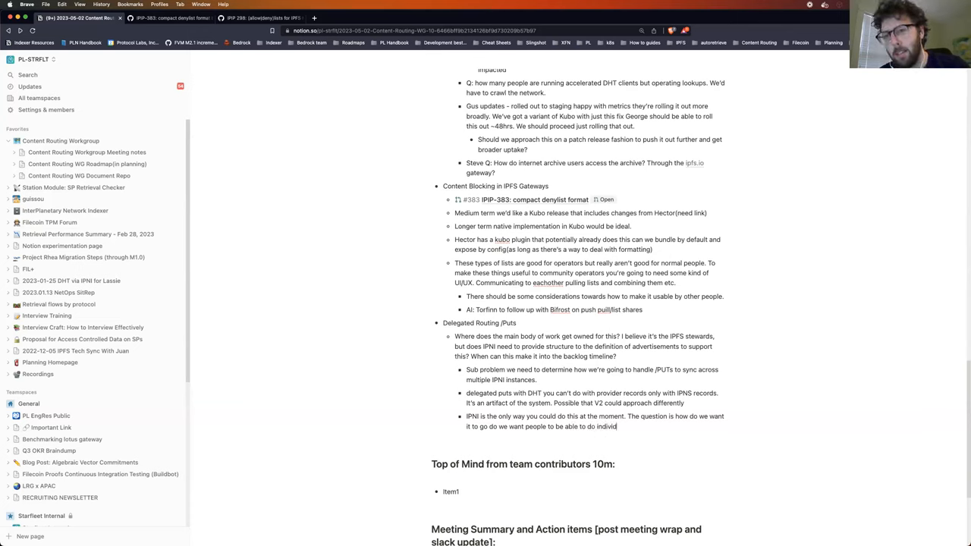
{"action": "type", "text": "ual puts or b"}
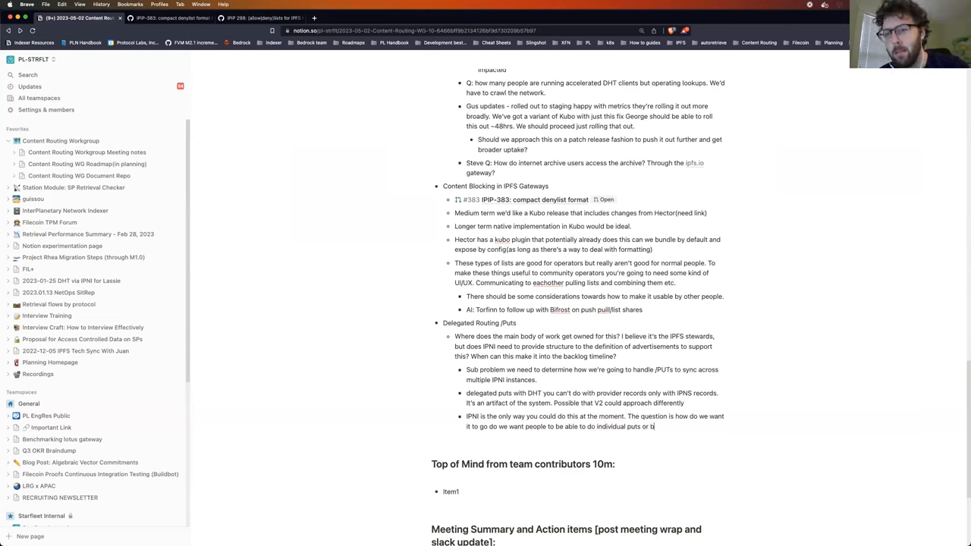
{"action": "type", "text": "atch it?"}
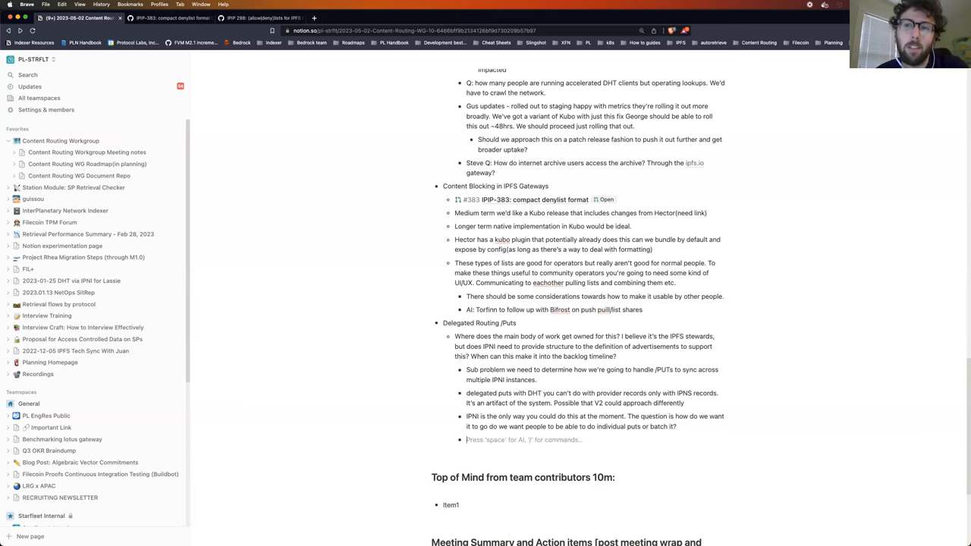
Add that grouping by contextIDs is a possible thing to leverage
{"action": "type", "text": "Grouping"}
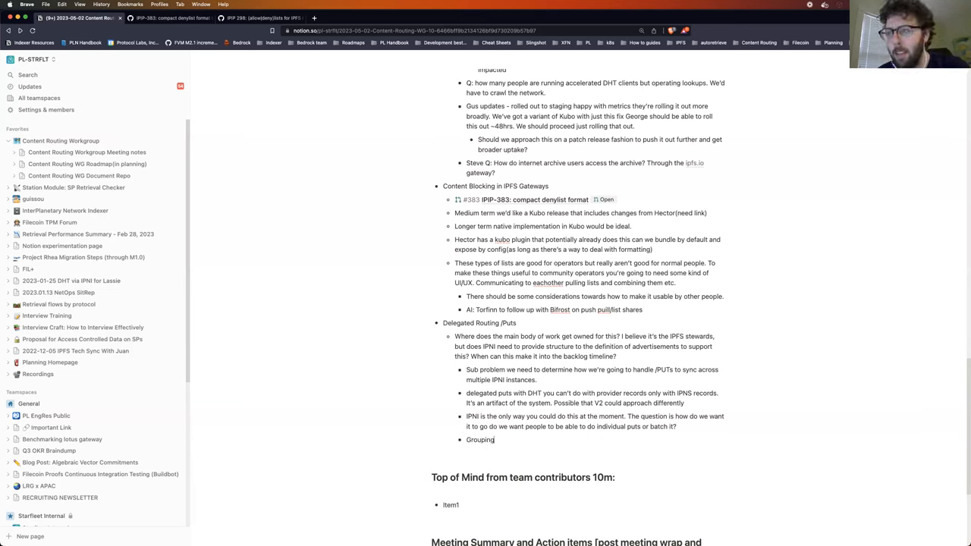
{"action": "type", "text": "by context"}
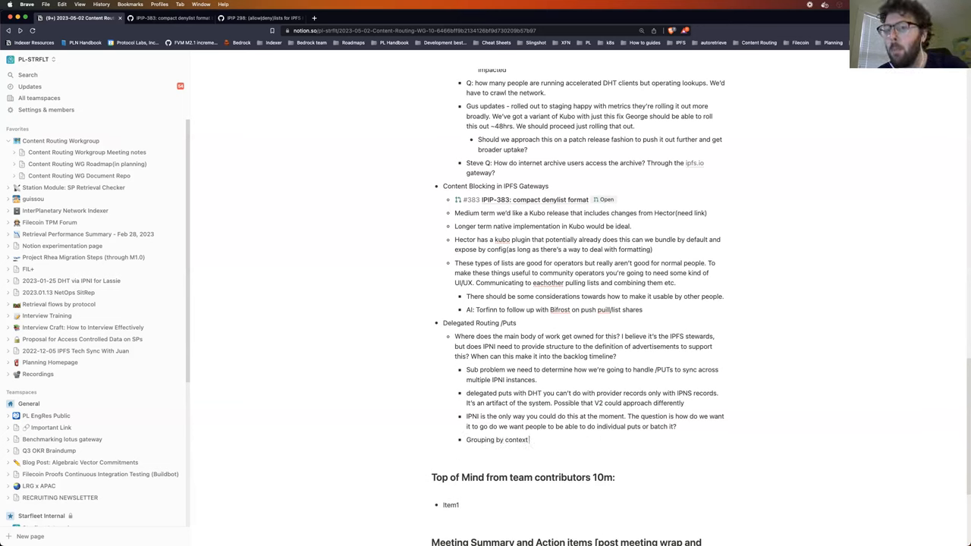
{"action": "type", "text": "ID's is a powerfu"}
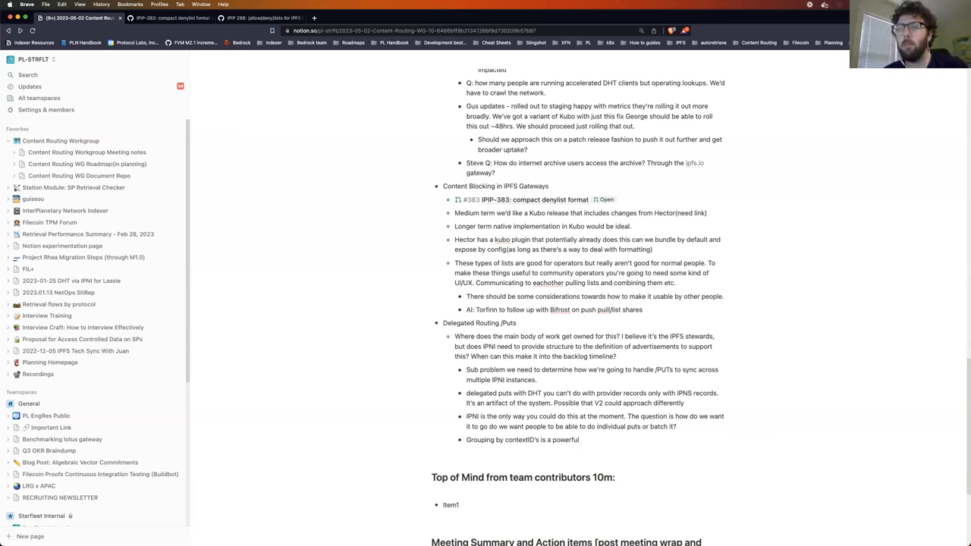
{"action": "type", "text": "leveraged component of how we ingest."}
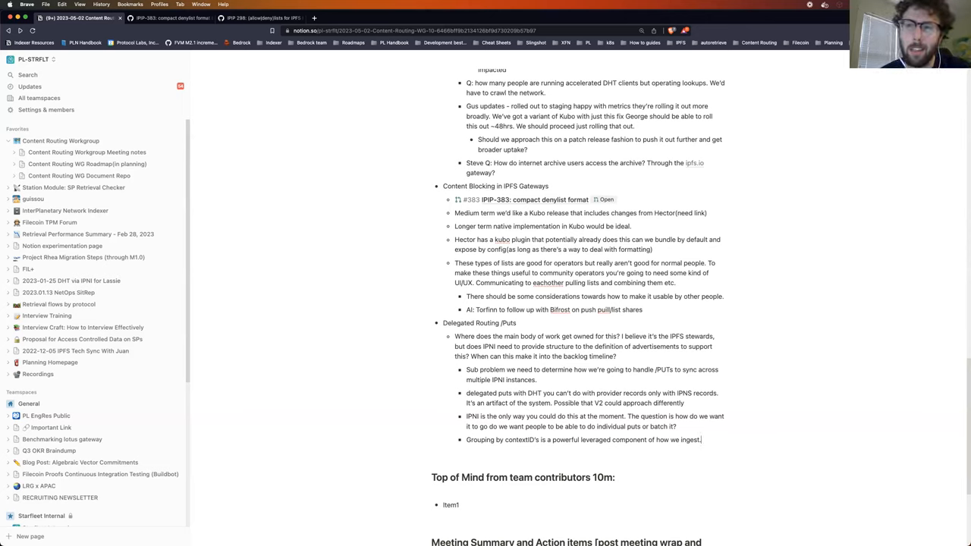
Ask whether other IPFS implementations should get HTTP ads so they needn't run IPNI
{"action": "type", "text": "Are you concer"}
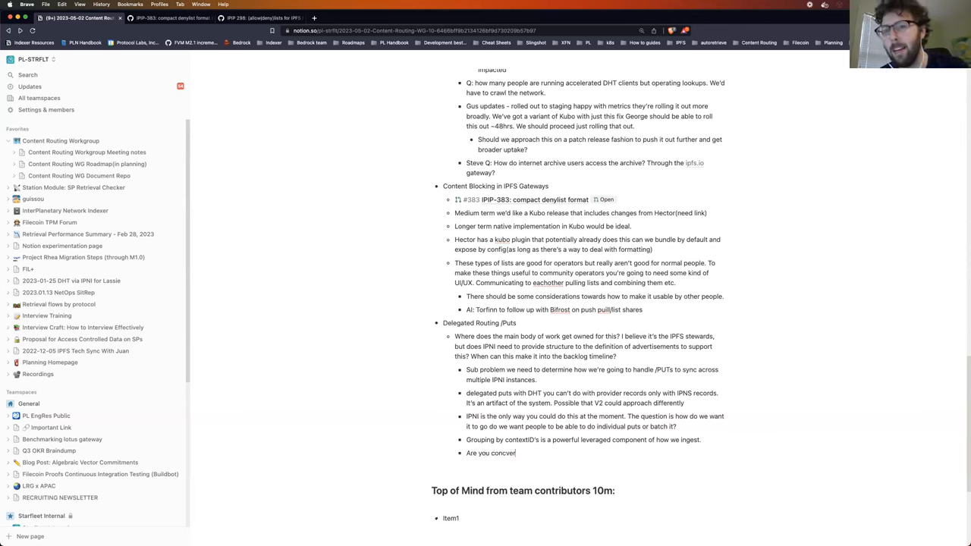
{"action": "type", "text": "ned"}
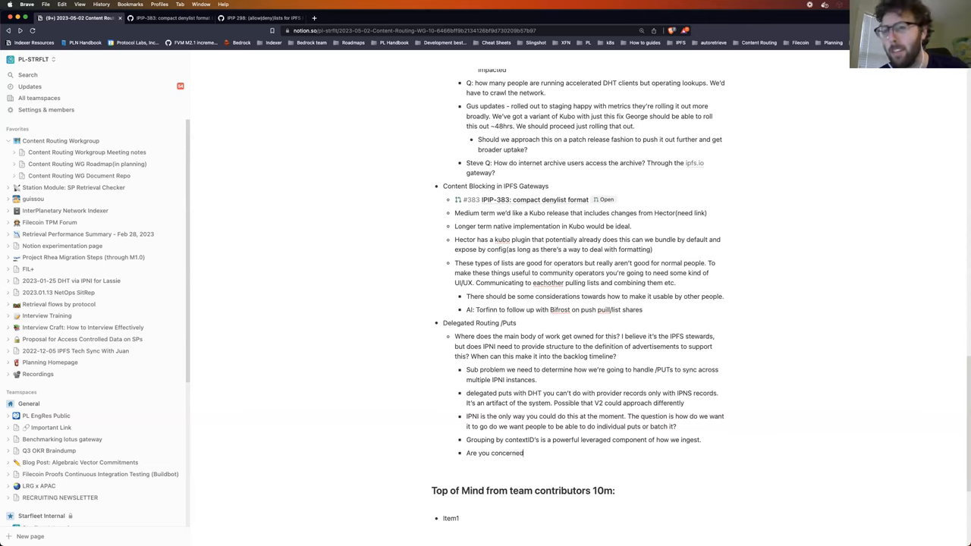
{"action": "type", "text": "about other IPFS"}
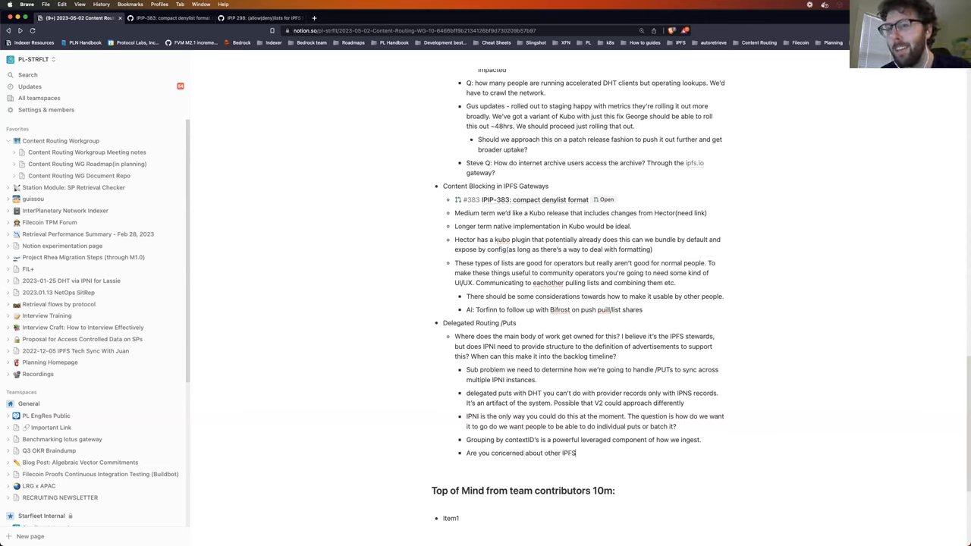
{"action": "type", "text": "implementations"}
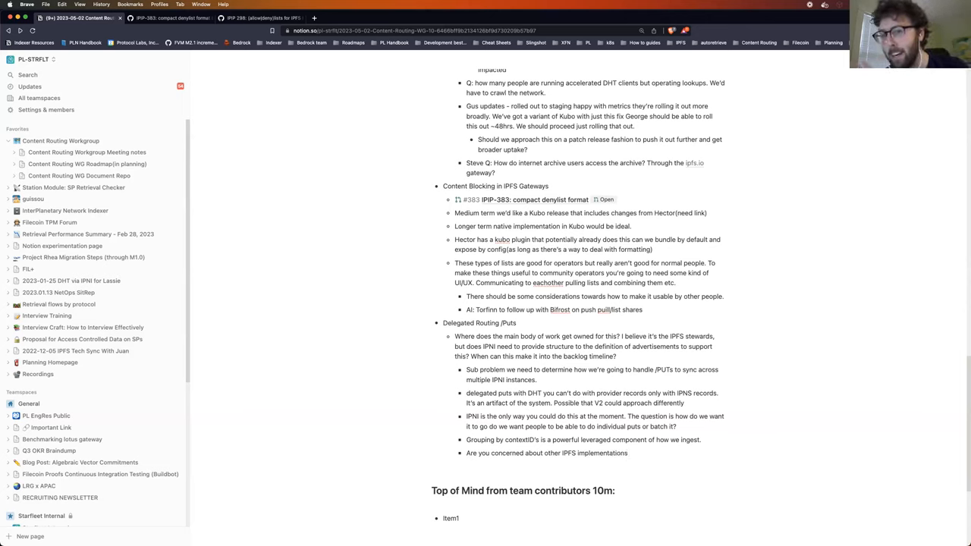
{"action": "type", "text": "to get"}
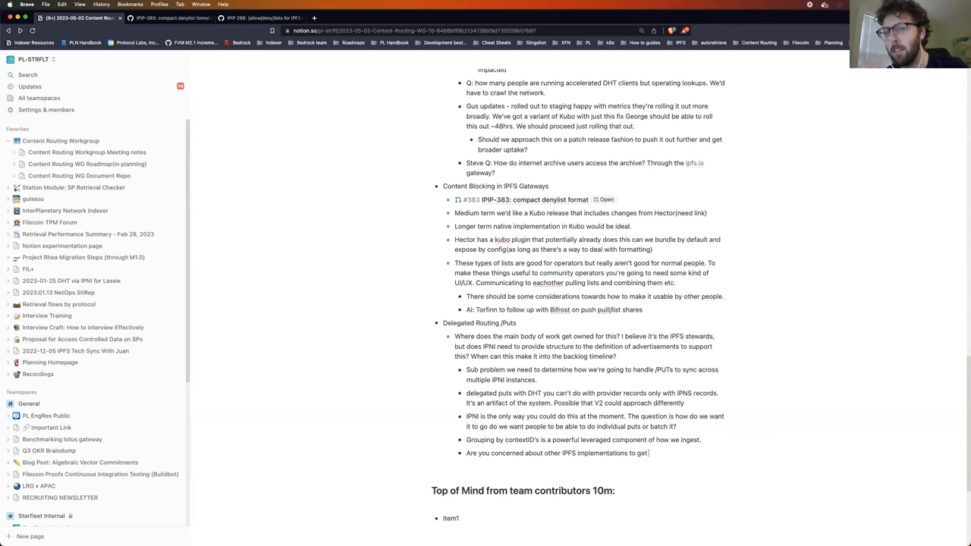
{"action": "type", "text": "HTTP ads to spare them running"}
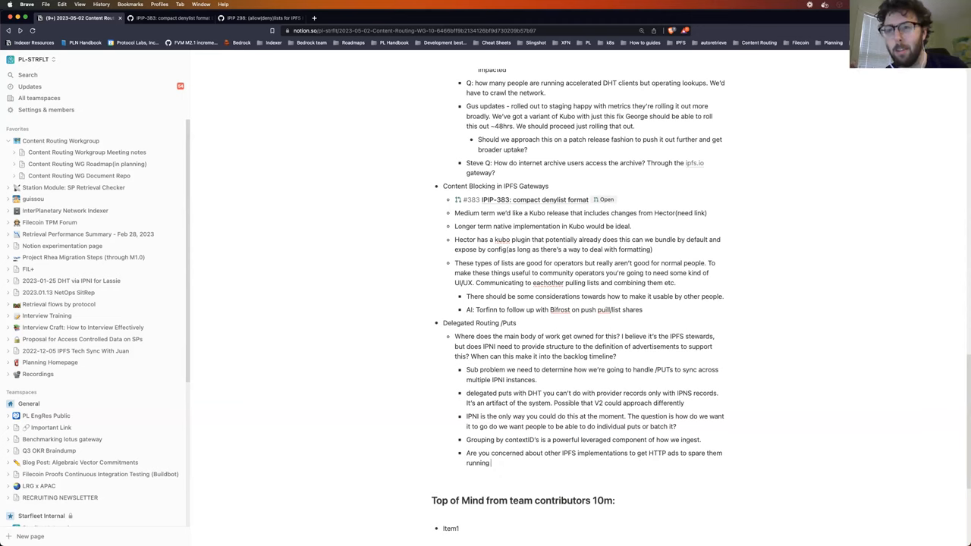
{"action": "type", "text": "IPNI"}
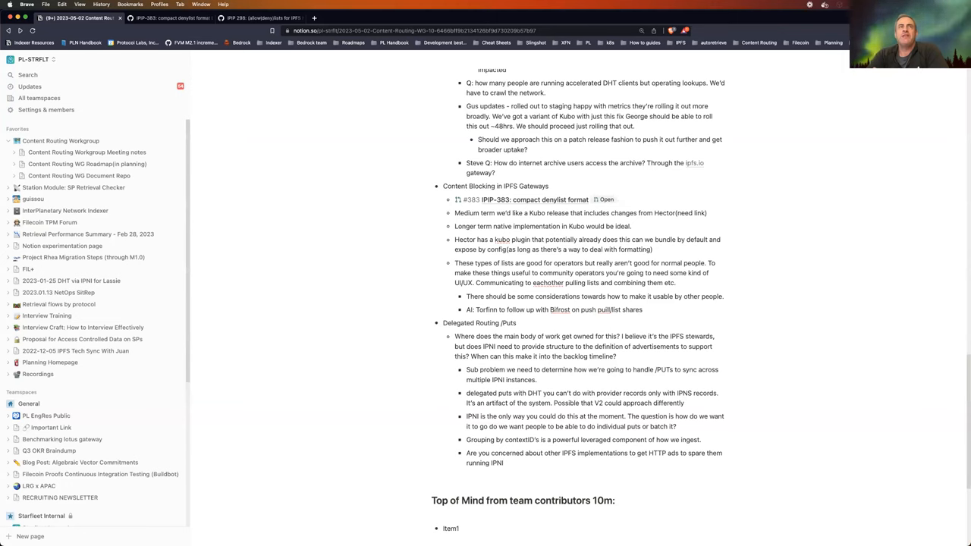
Write that we're dislocating the advertisers and taking that role on
{"action": "type", "text": "We're dislocating the"}
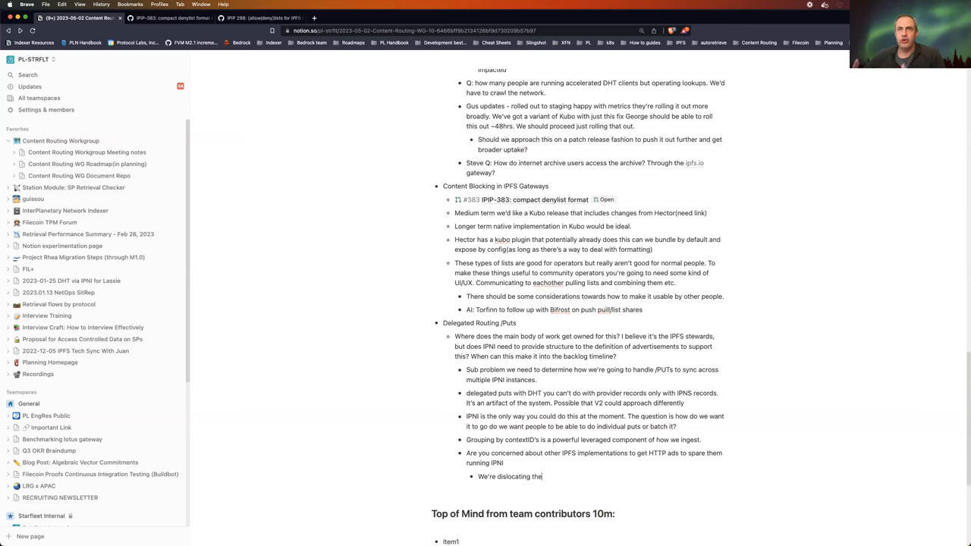
{"action": "type", "text": "advertisers"}
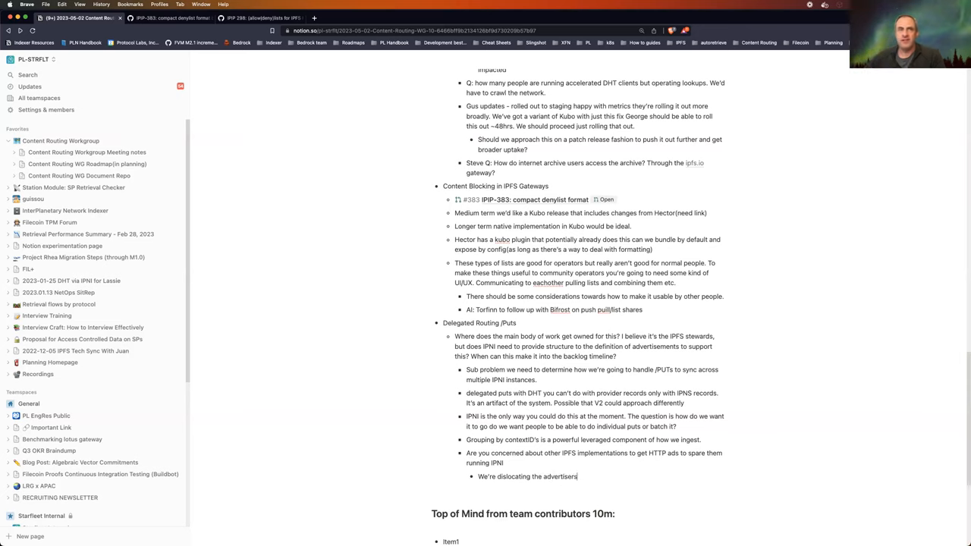
{"action": "type", "text": "and taking the responsibility on ourselves."}
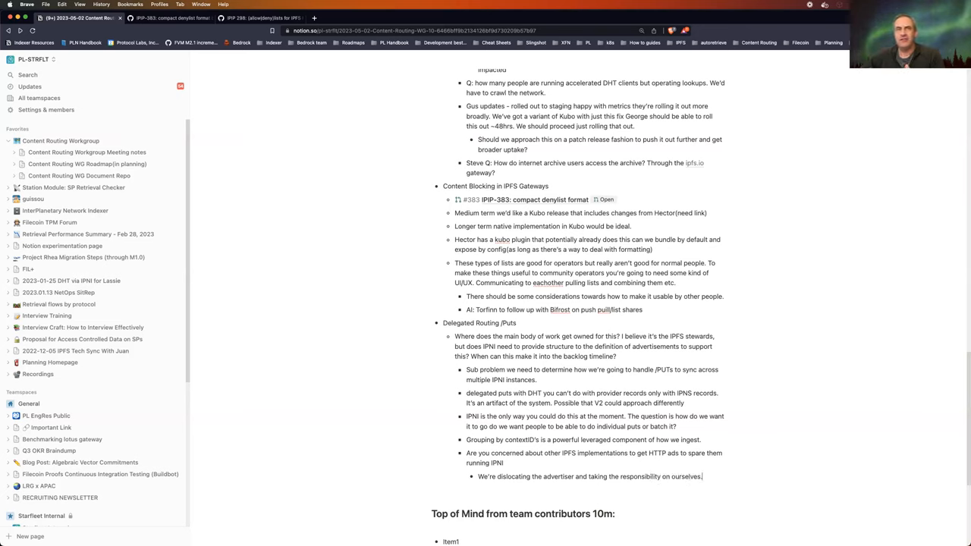
{"action": "type", "text": "Anybo"}
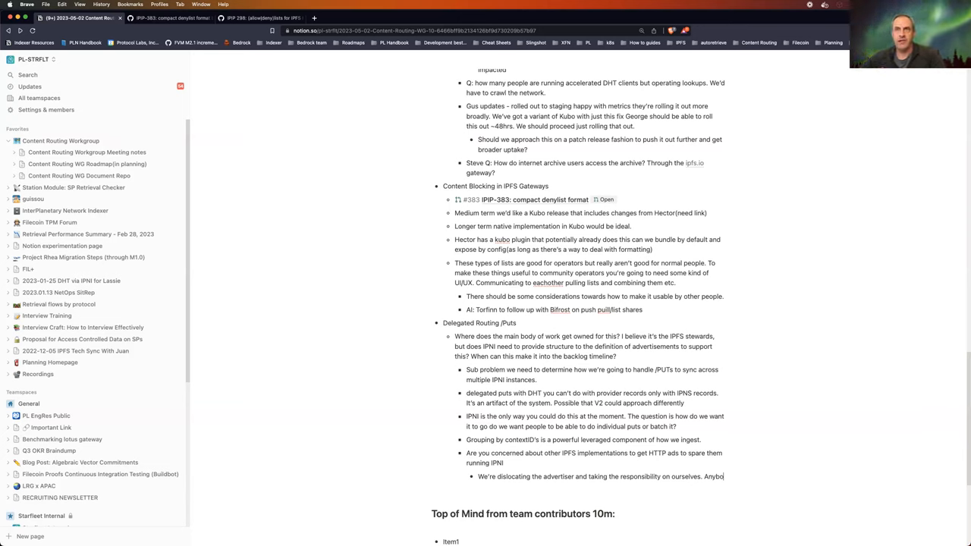
Add that tracking ad availability shifts over to providers and allowing /PUTs makes cleanup much harder
{"action": "type", "text": "We like"}
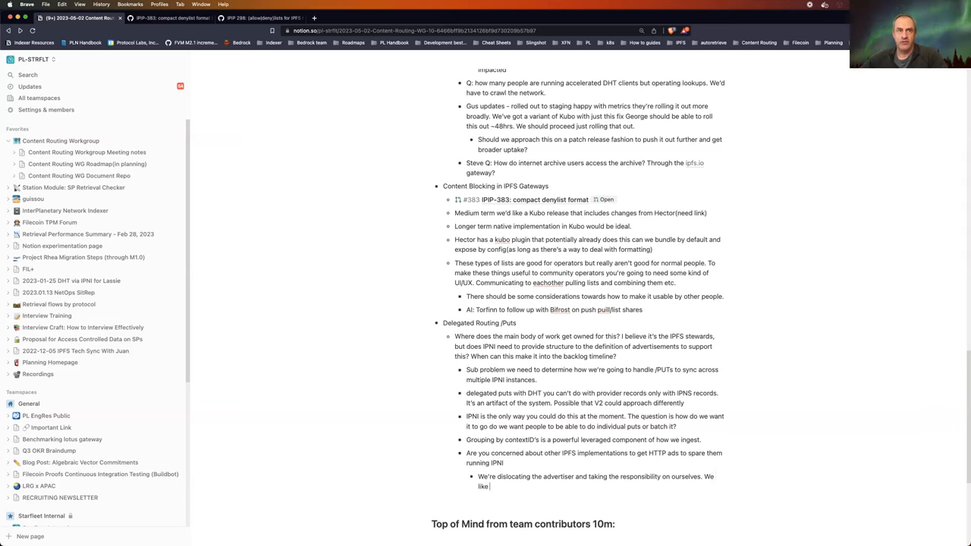
{"action": "type", "text": "putting the challenges"}
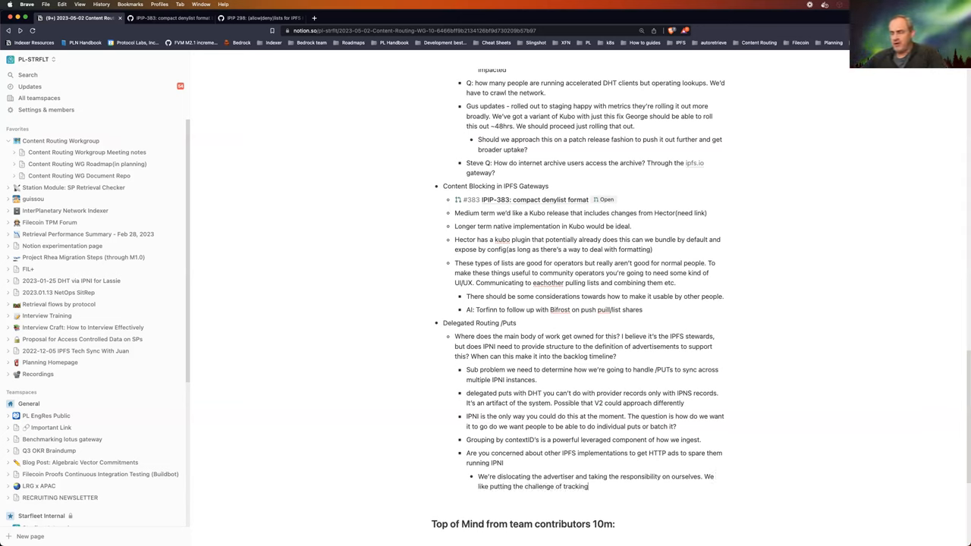
{"action": "type", "text": "ad availability"}
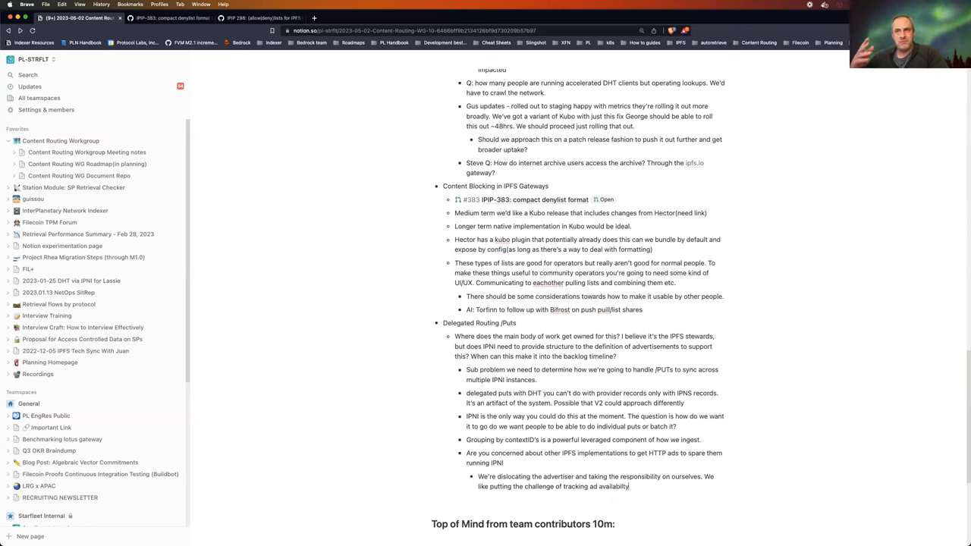
{"action": "type", "text": "over t"}
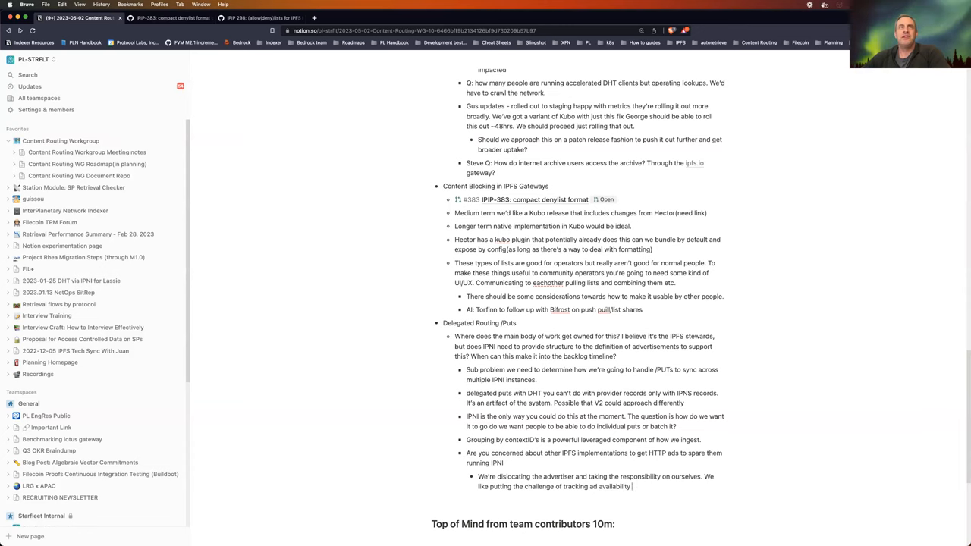
{"action": "type", "text": "over to the providers, adding /PUTs it's going to be"}
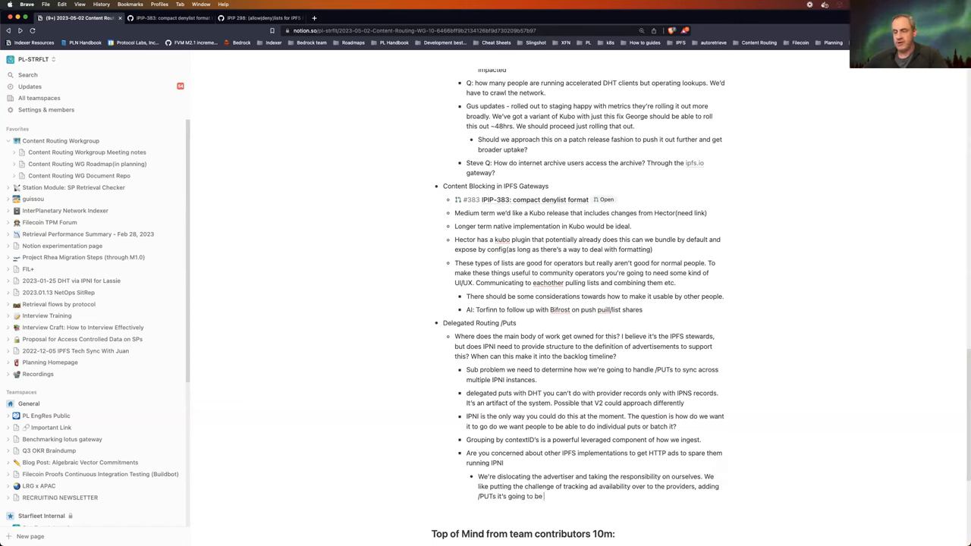
{"action": "type", "text": "much hard"}
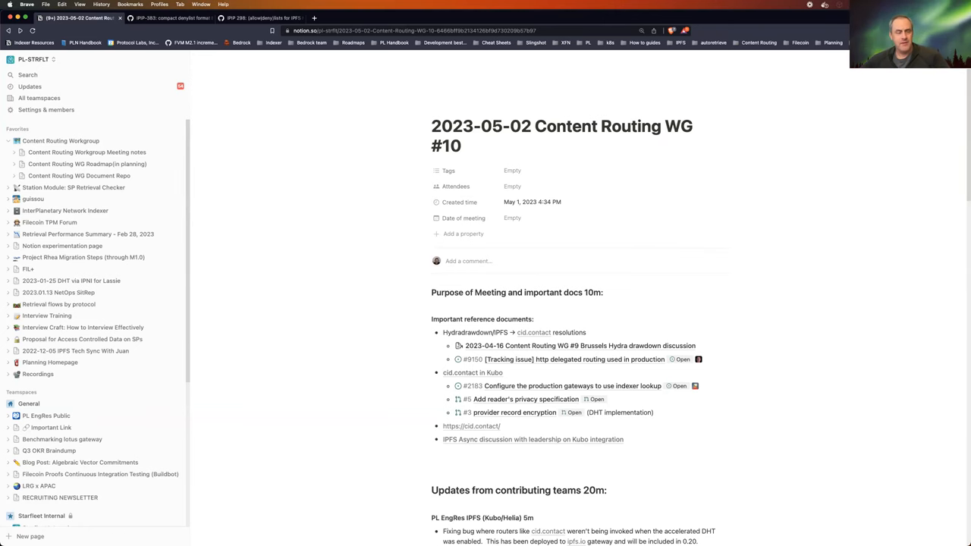
Scroll down to the end of the Delegated Routing notes
{"action": "scroll", "scroll_direction": "down", "scroll_amount": 3}
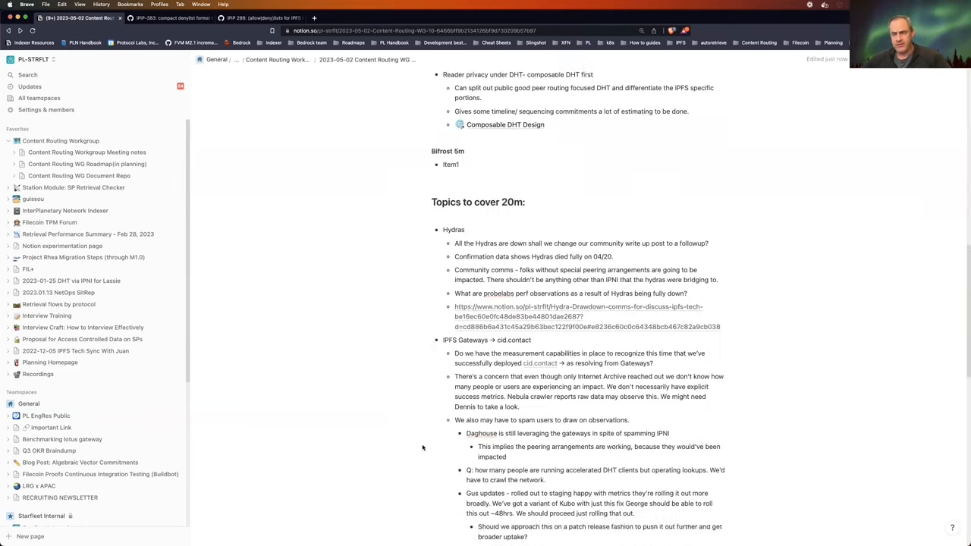
{"action": "scroll", "scroll_direction": "down", "scroll_amount": 3}
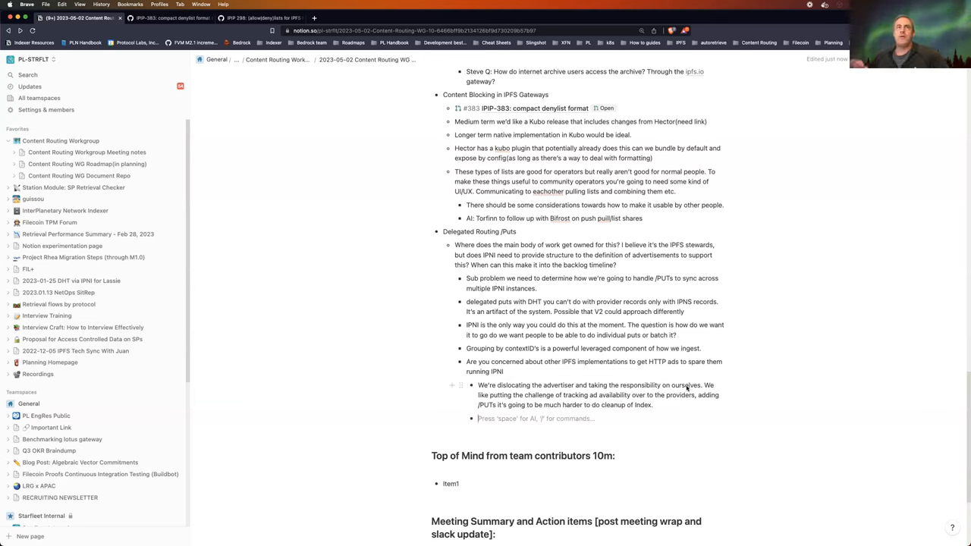
Write the sub-bullet asking if we're really just setting up another public advertisement publisher for people to use
{"action": "type", "text": "Are we real"}
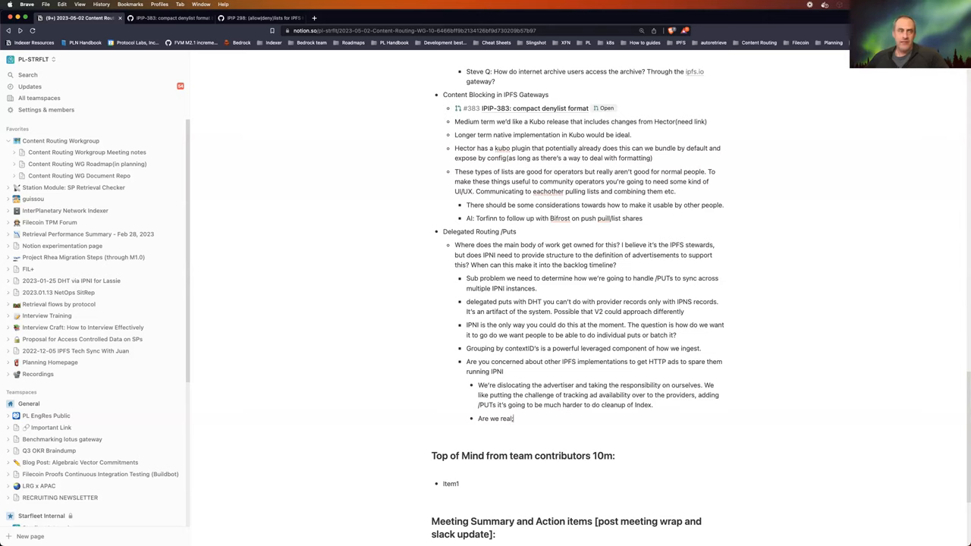
{"action": "type", "text": "ky"}
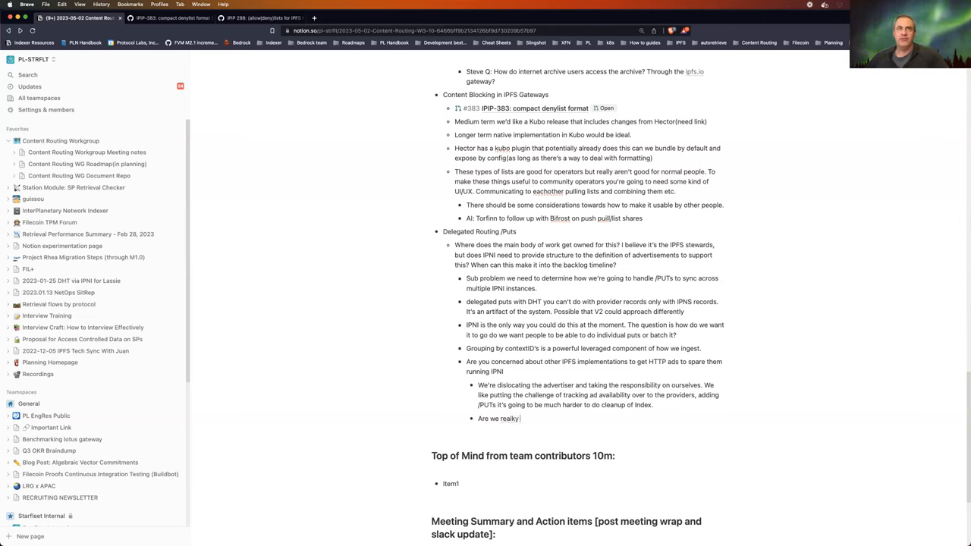
{"action": "type", "text": "just"}
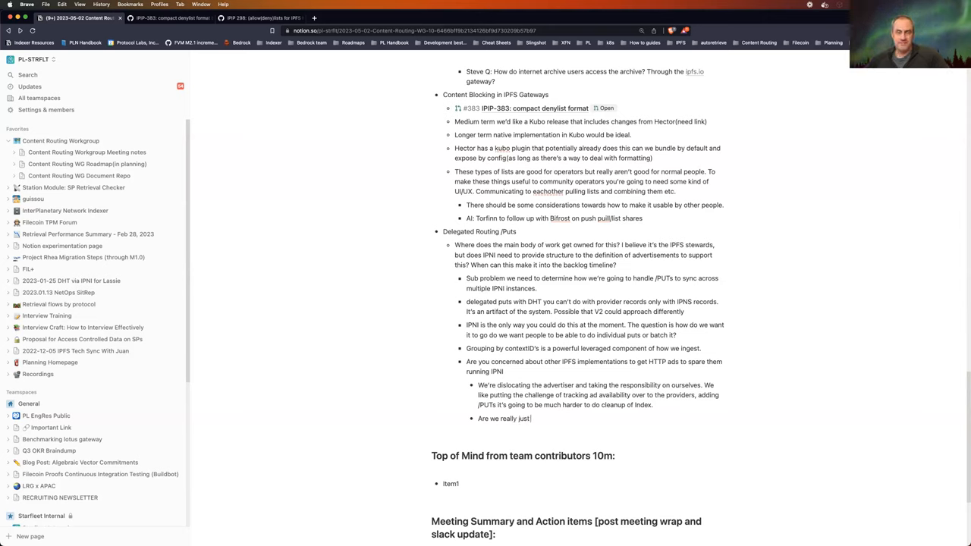
{"action": "type", "text": "setting up another"}
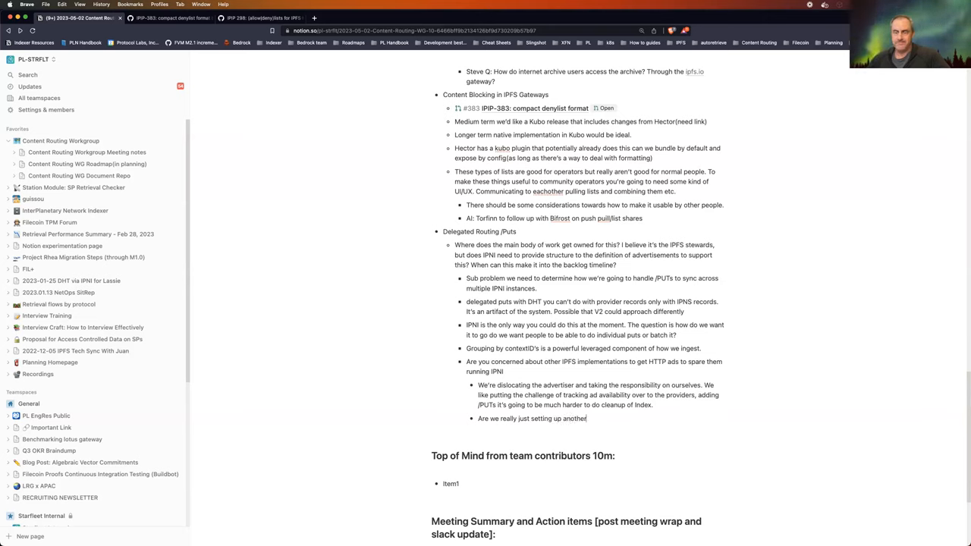
{"action": "type", "text": "public advertisement publisher and letting people use it?"}
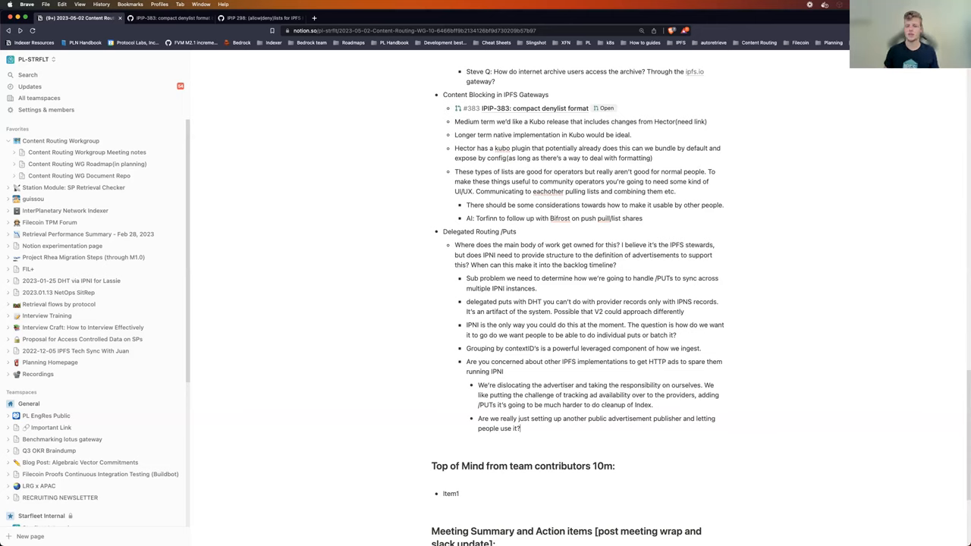
Ask whether delegated /PUT is really what we're after, given content must be shared with at least 1 peer
{"action": "type", "text": "Is de"}
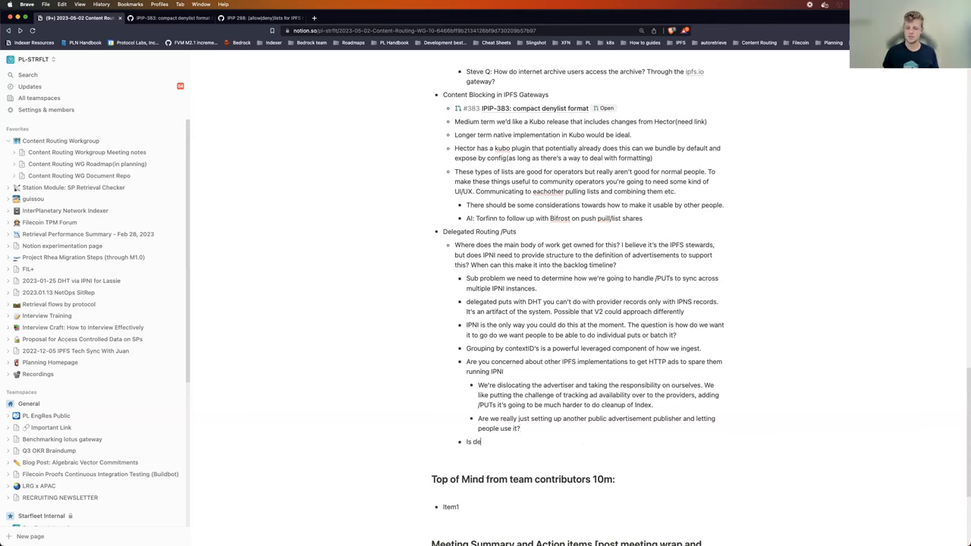
{"action": "type", "text": "legated"}
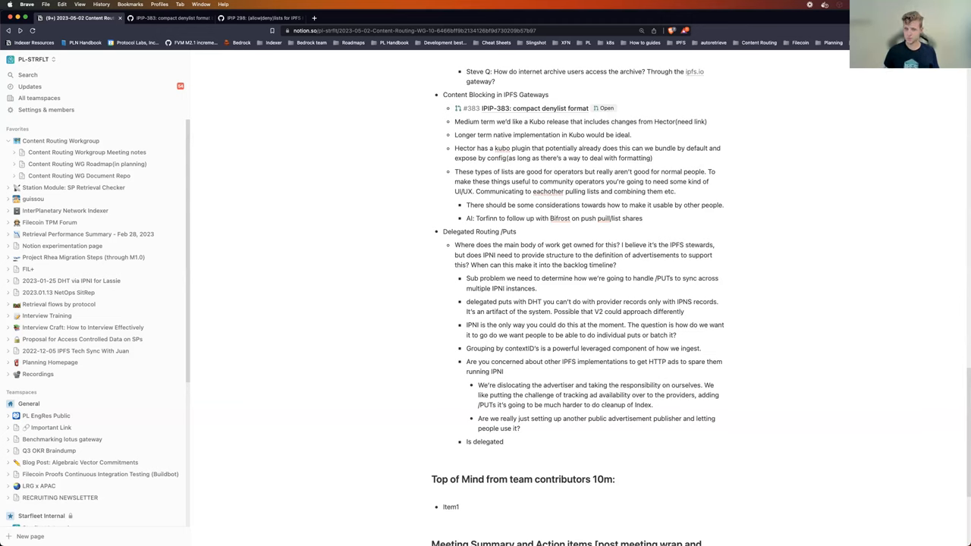
{"action": "type", "text": "/PUT really wh"}
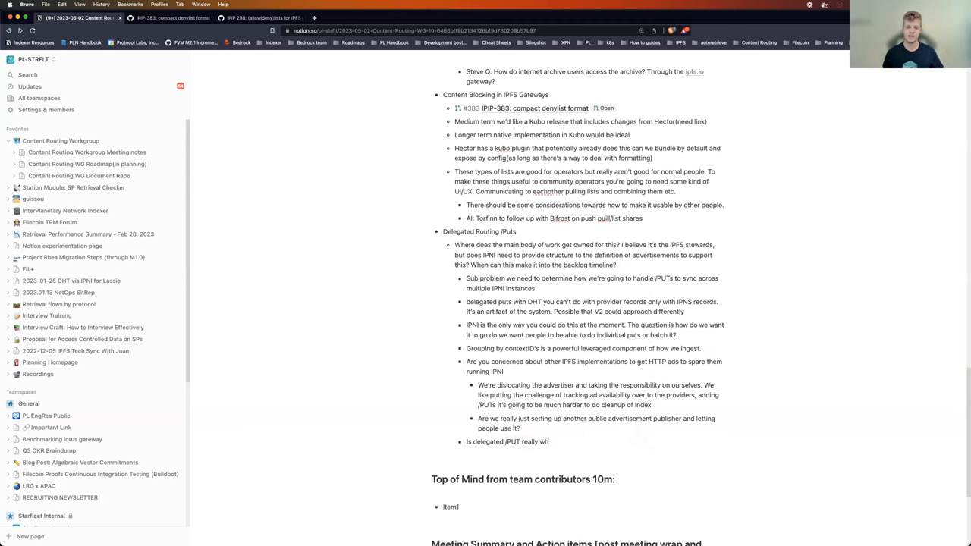
{"action": "type", "text": "hat we're after?"}
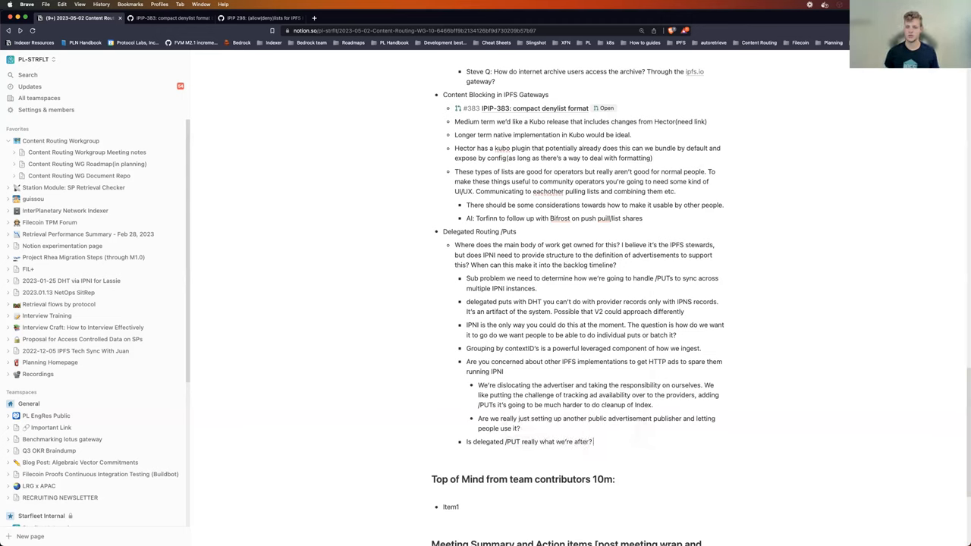
{"action": "type", "text": "When they adv content we wan"}
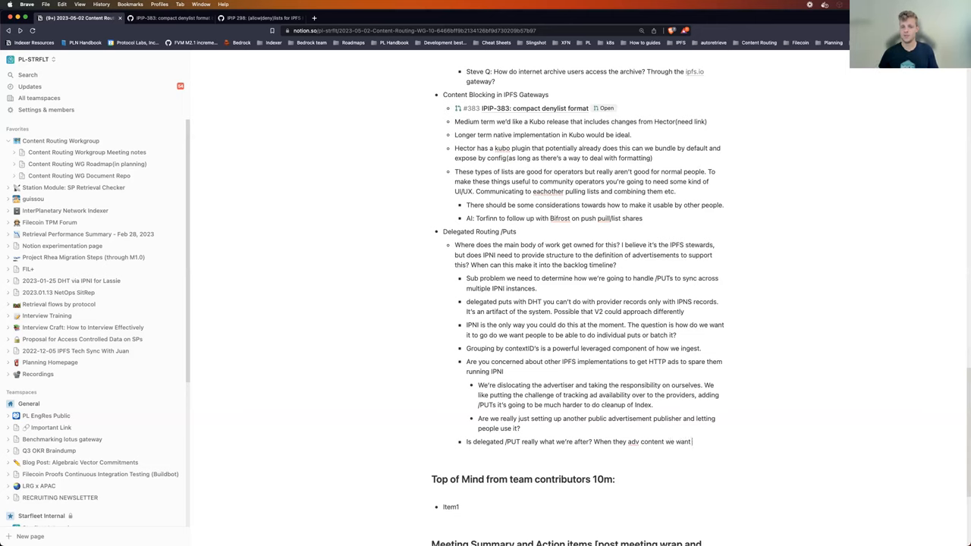
{"action": "type", "text": "to share it atleas"}
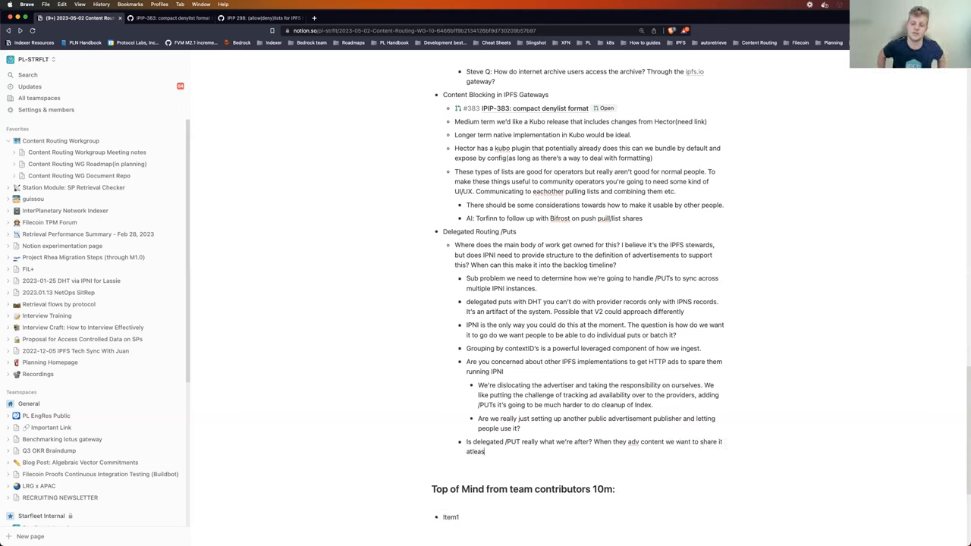
{"action": "type", "text": "with 1 pe"}
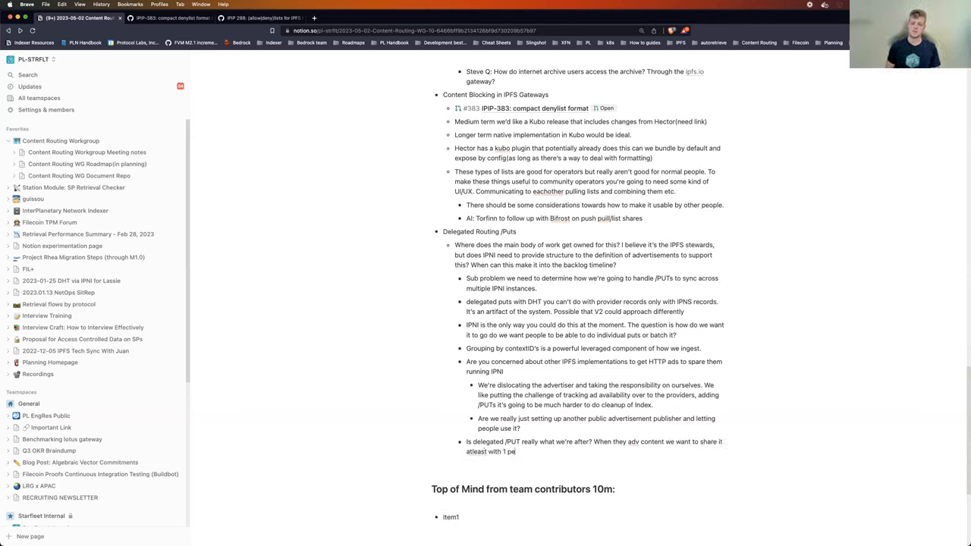
{"action": "type", "text": "er."}
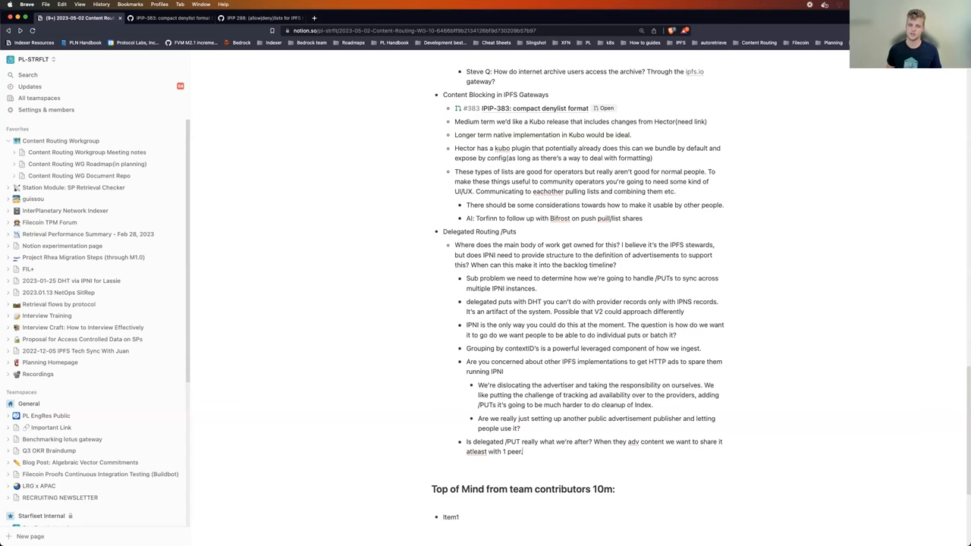
Suggest focusing instead on garbage collection and keeping pointers up to date and still valid
{"action": "type", "text": "The bigger problem"}
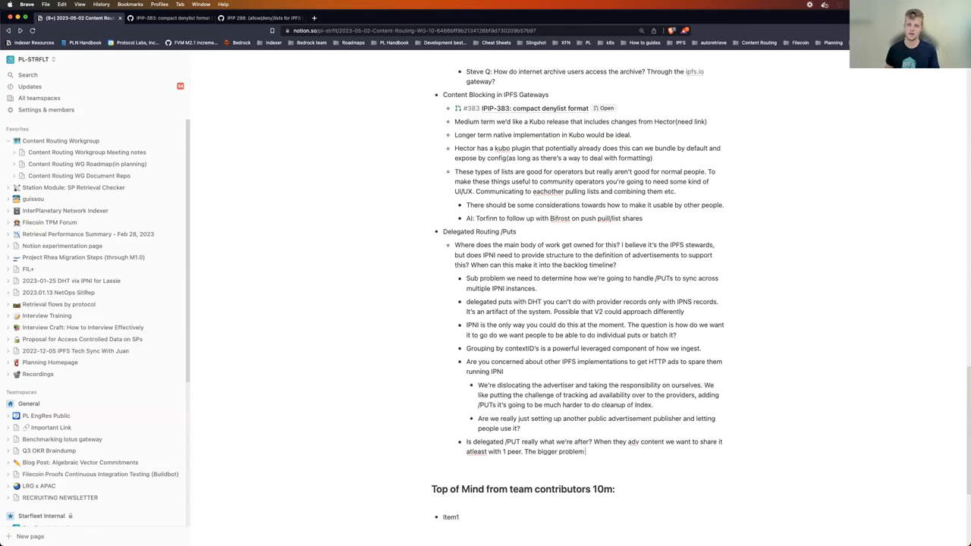
{"action": "type", "text": "possibly is"}
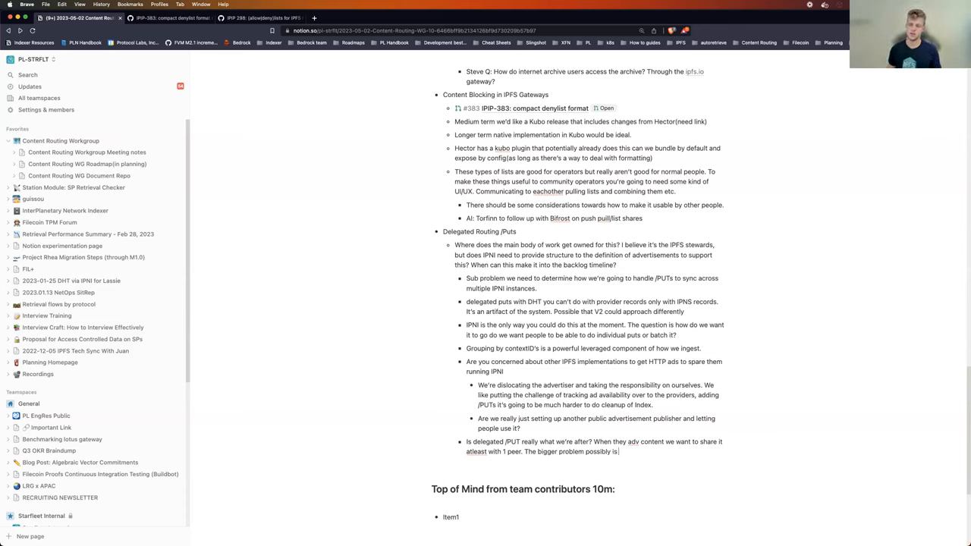
{"action": "type", "text": "garbage"}
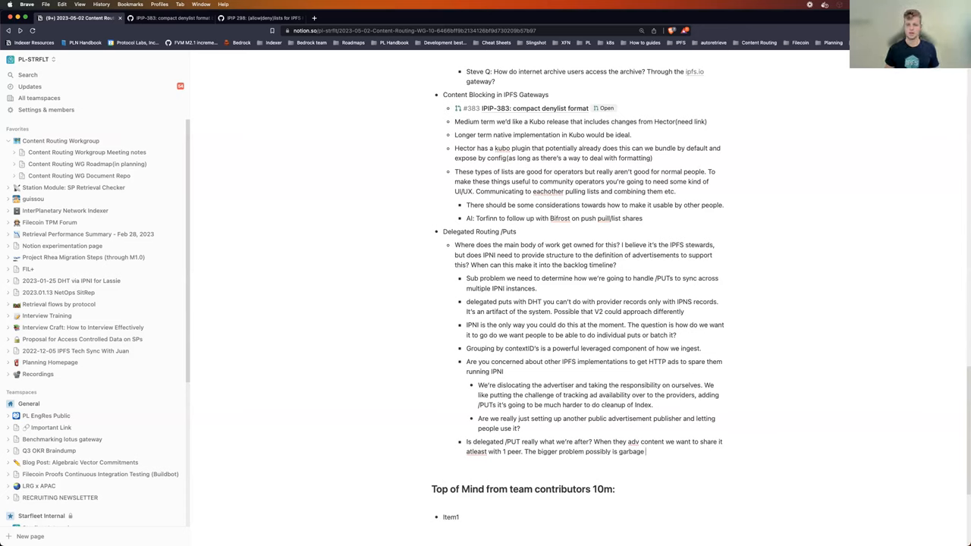
{"action": "type", "text": "collection and"}
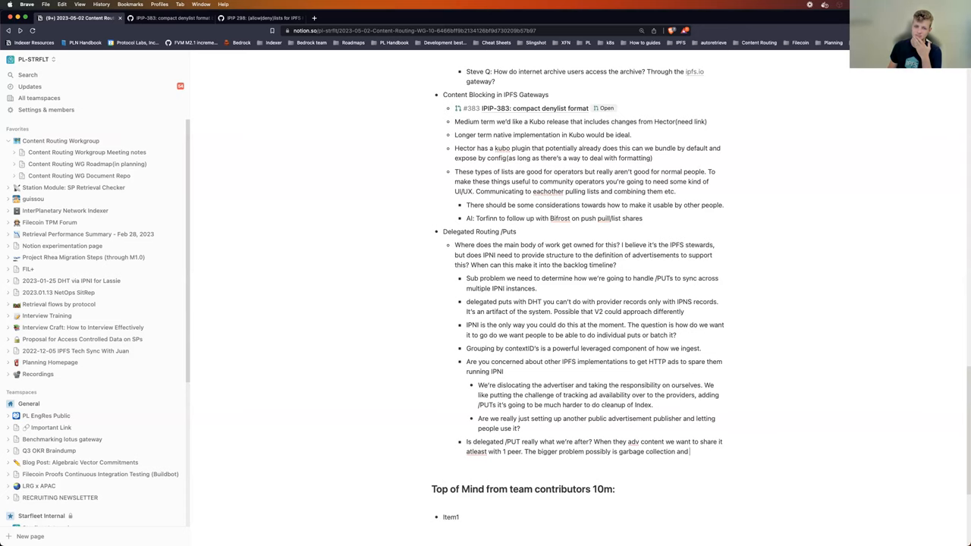
{"action": "type", "text": "recognizing a stale entry. Maybe we"}
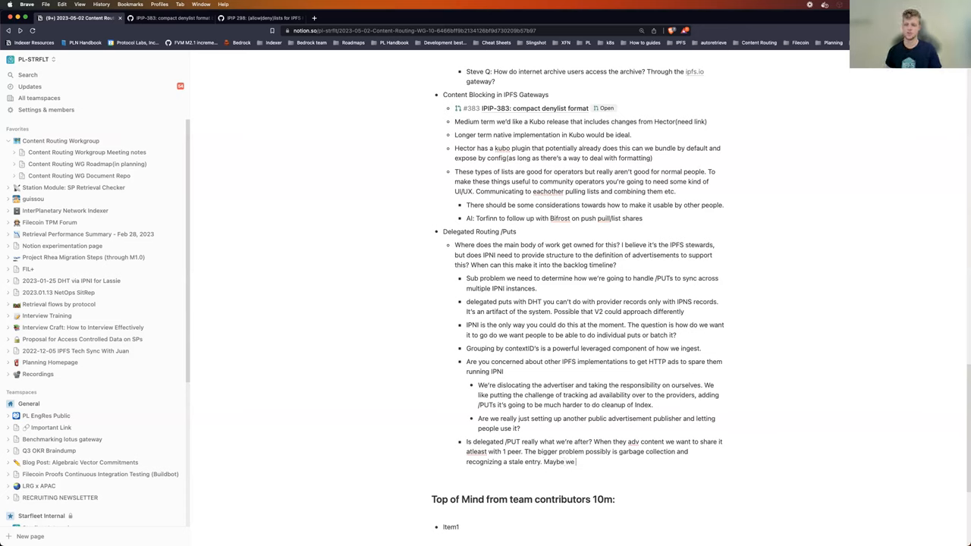
{"action": "type", "text": "should focus on the"}
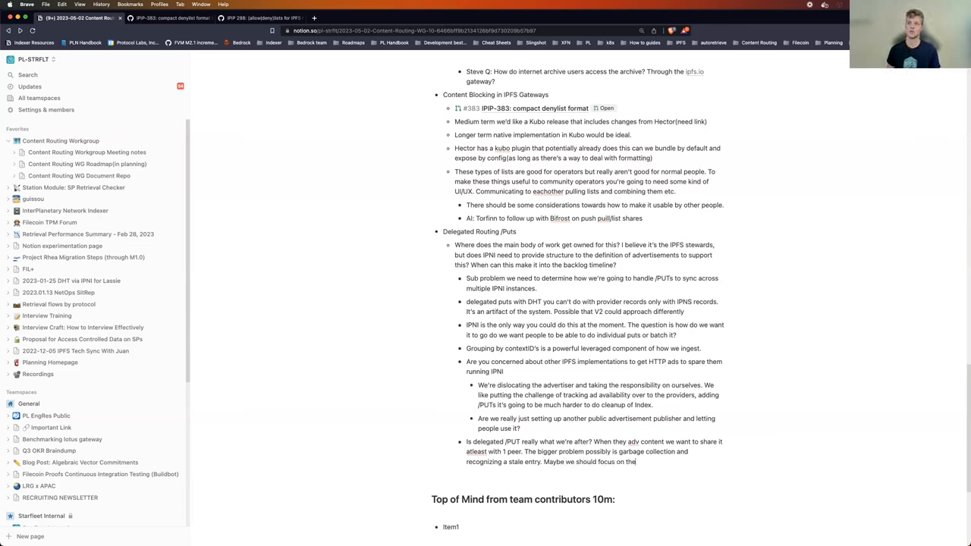
{"action": "type", "text": "garbage collection"}
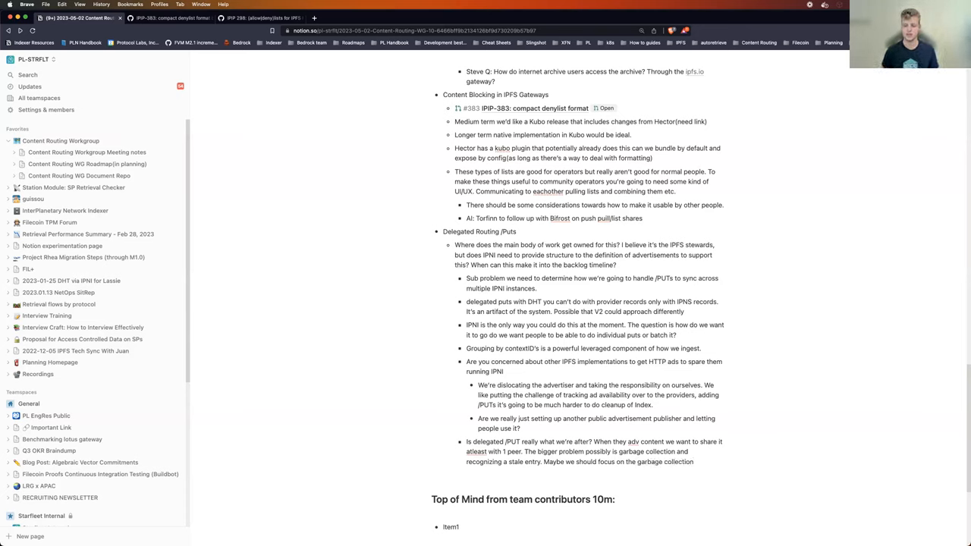
{"action": "type", "text": "pointers up"}
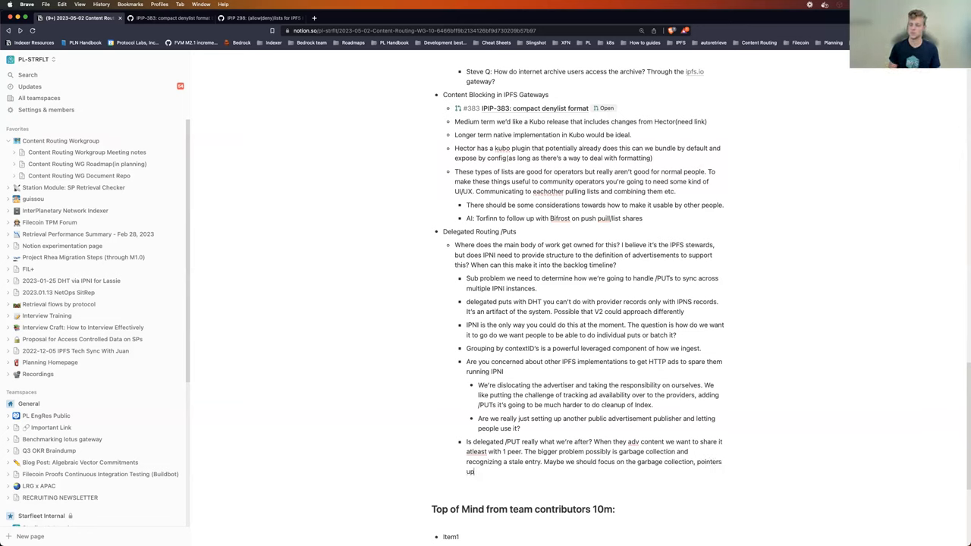
{"action": "type", "text": "to date and stil"}
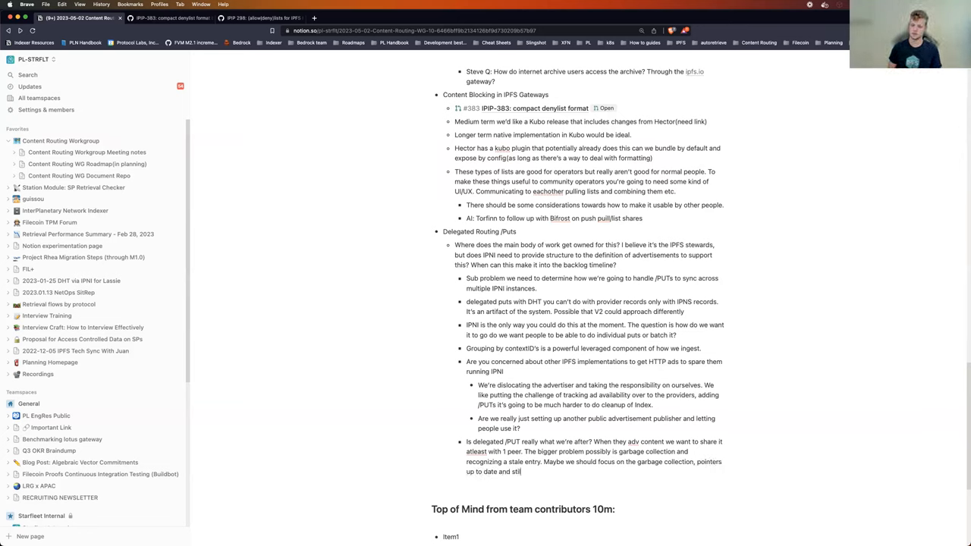
{"action": "type", "text": "l valid."}
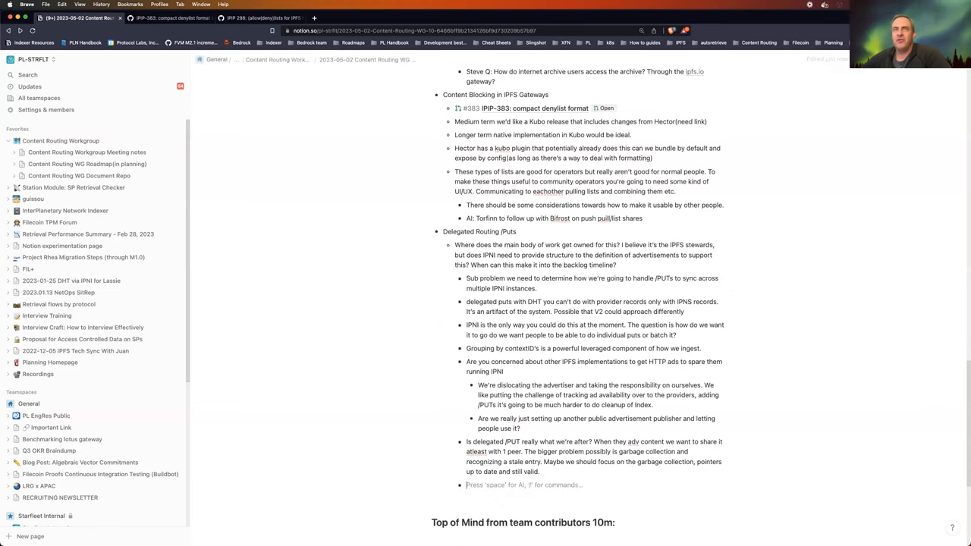
Write the bullet asking if this is manageable and proposing a temporary ephemeral indexer torn down by garbage collection
{"action": "type", "text": "Is this even managable."}
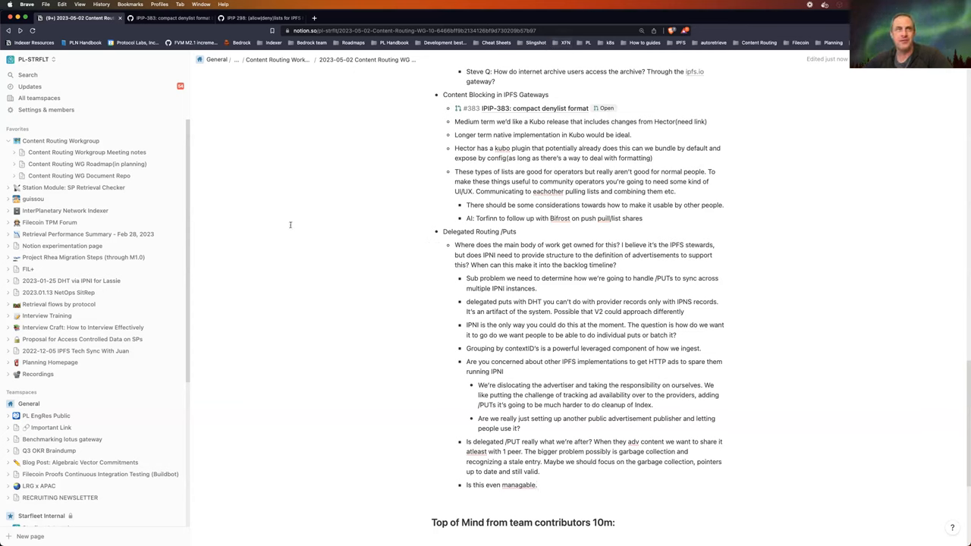
{"action": "mouse_move", "coordinate": [249, 235]}
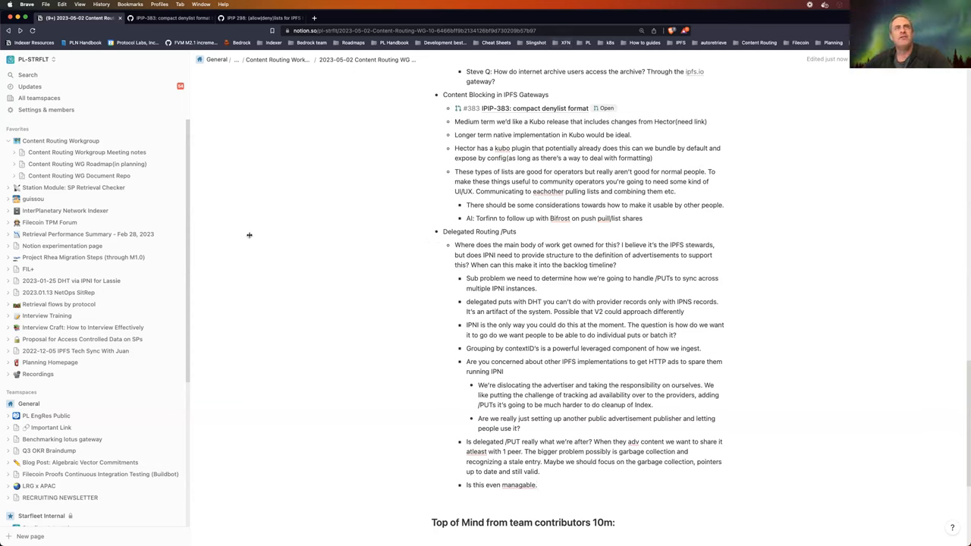
{"action": "mouse_move", "coordinate": [112, 226]}
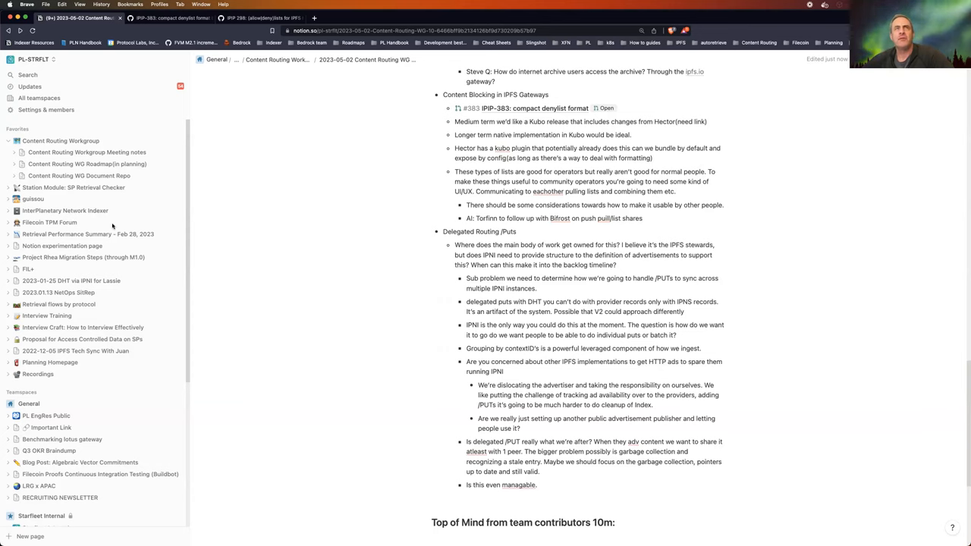
{"action": "mouse_move", "coordinate": [109, 227]}
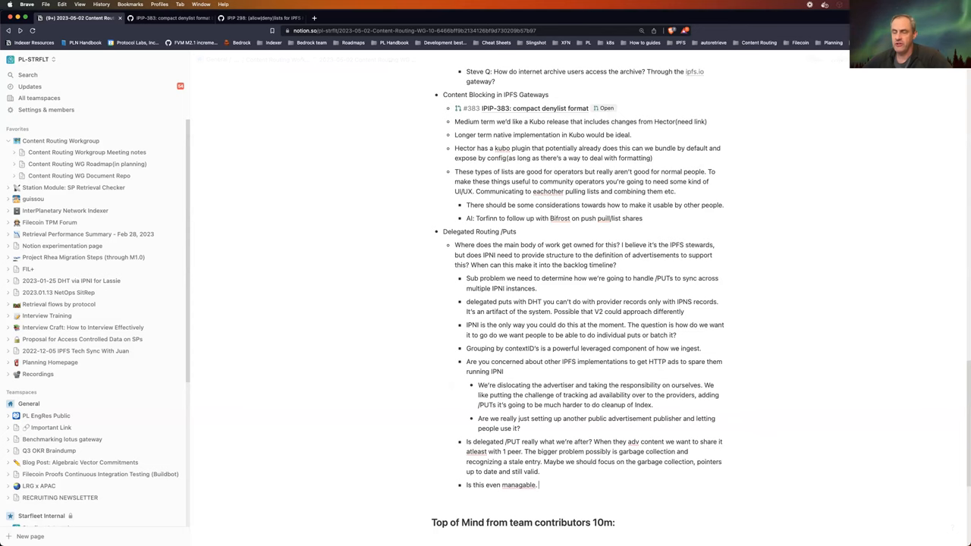
{"action": "type", "text": "What about an e"}
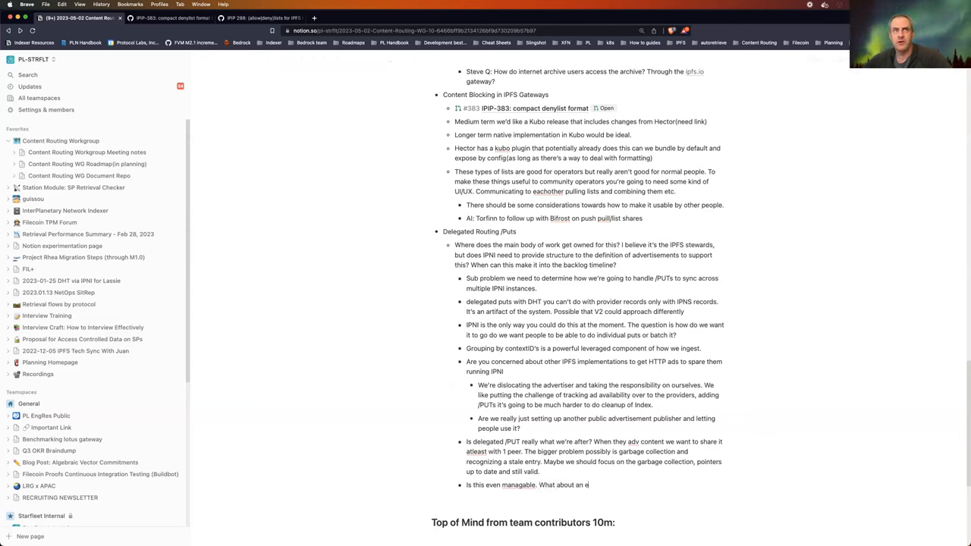
{"action": "type", "text": "phemeral indexer we're able to"}
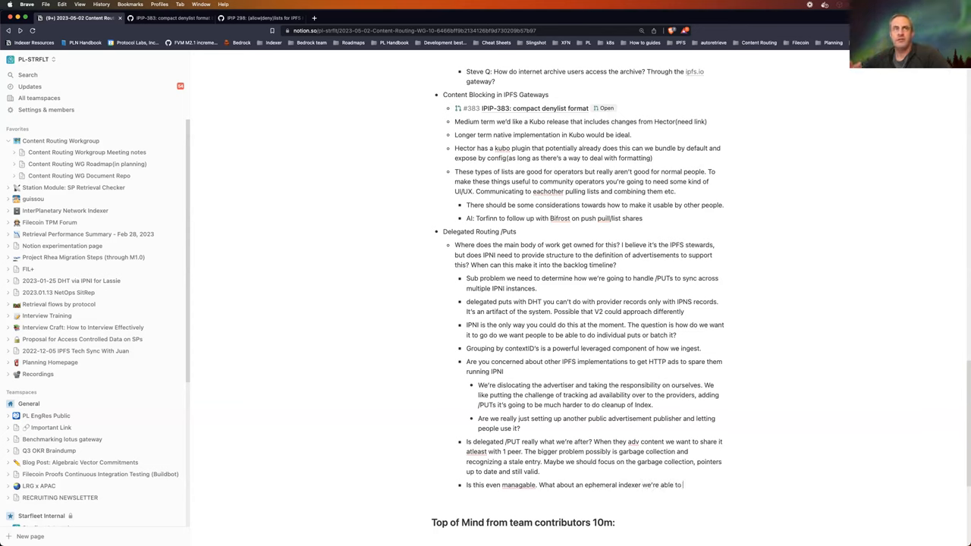
{"action": "type", "text": "look at temporarily"}
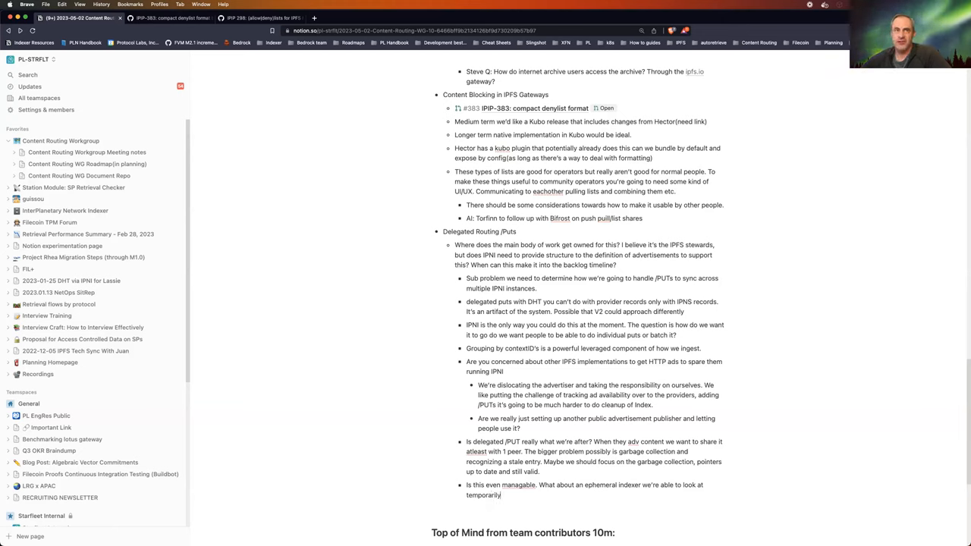
{"action": "type", "text": "and garbage collection is to tear them down."}
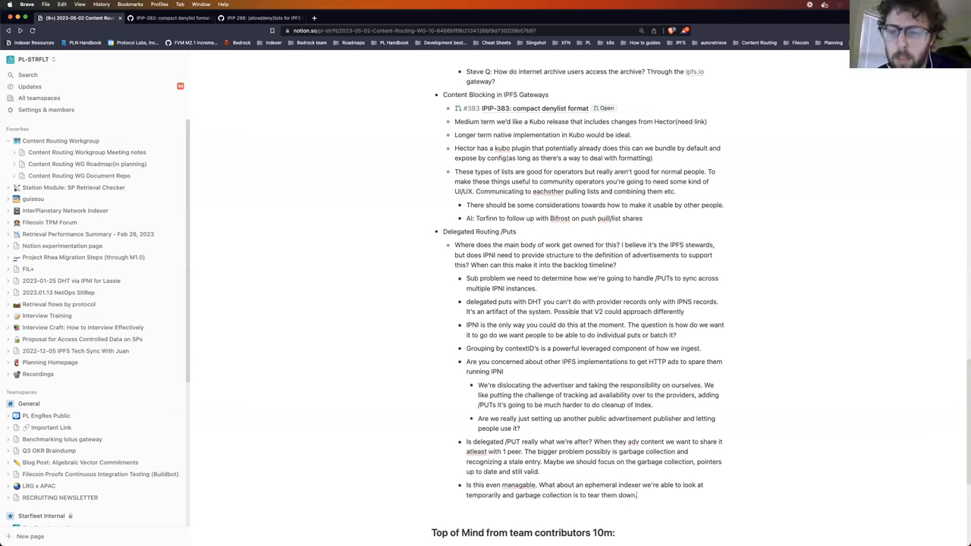
Add a sub-bullet on traceability of records, CID garbage spam and pushing batches
{"action": "key", "text": "enter"}
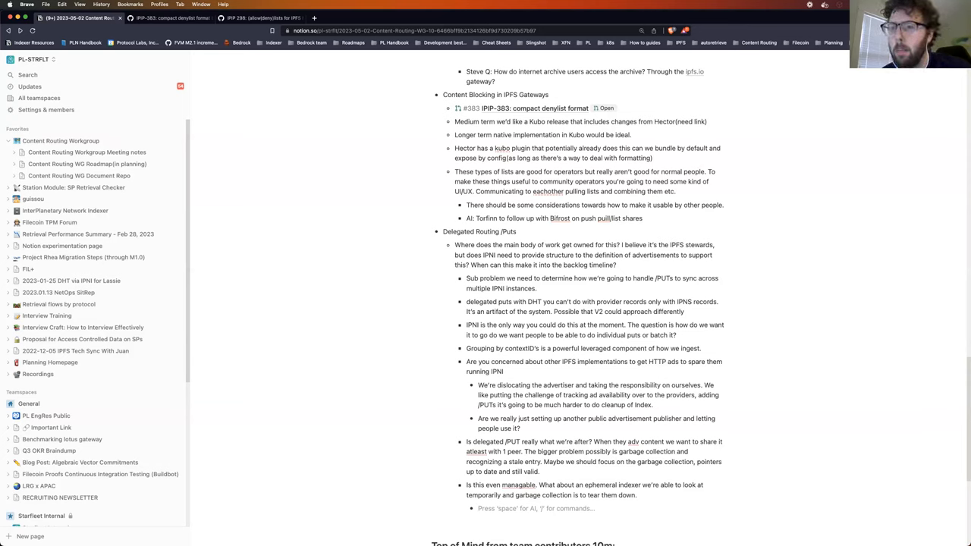
{"action": "type", "text": "T"}
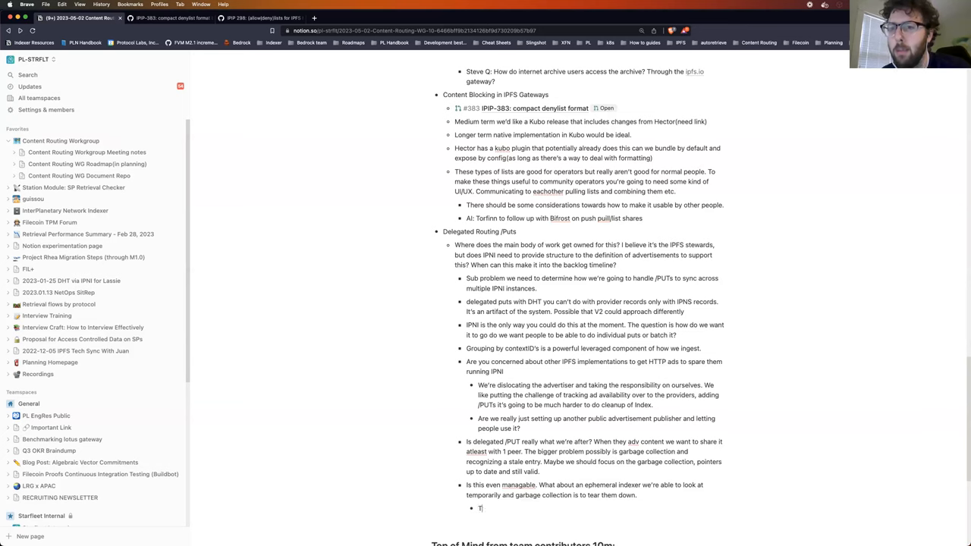
{"action": "type", "text": "Traceability of records"}
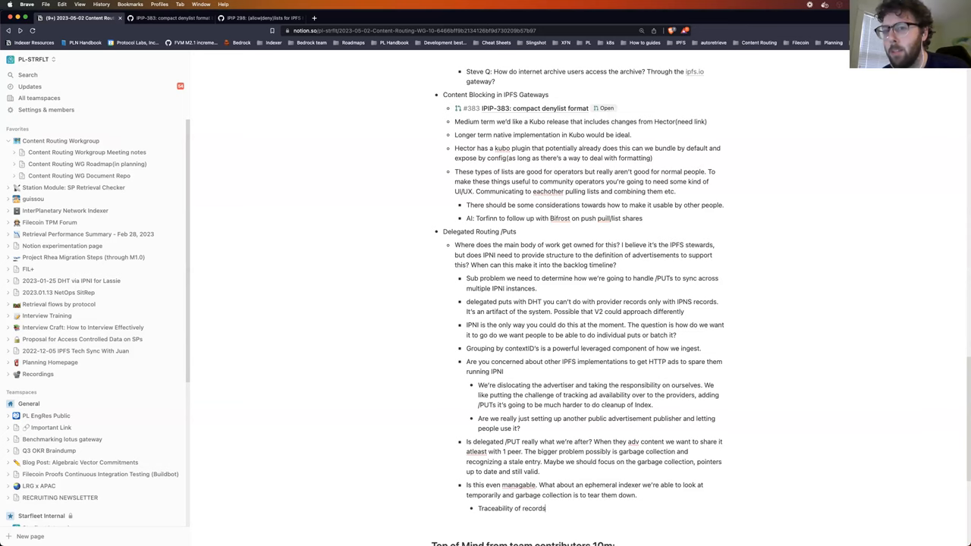
{"action": "type", "text": "-"}
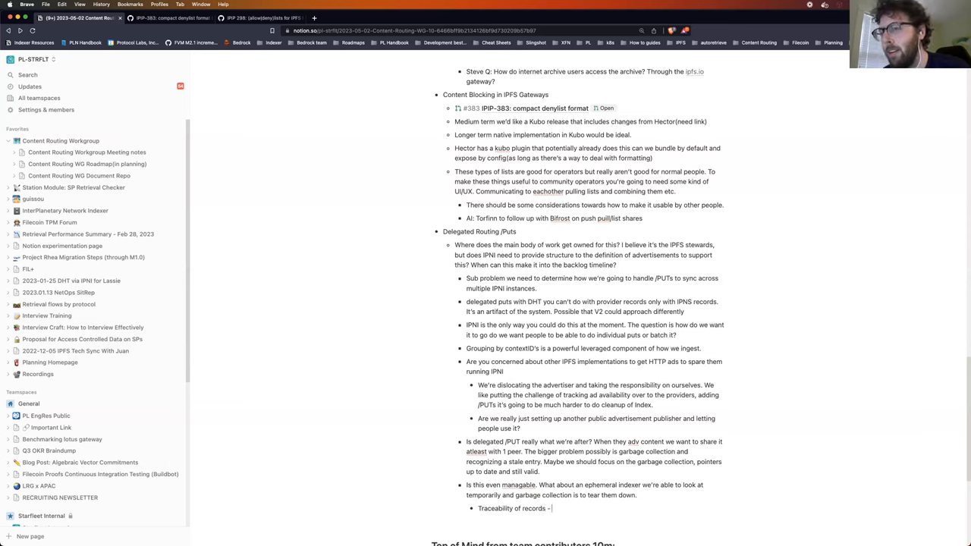
{"action": "type", "text": "one thing to be aware of CID g"}
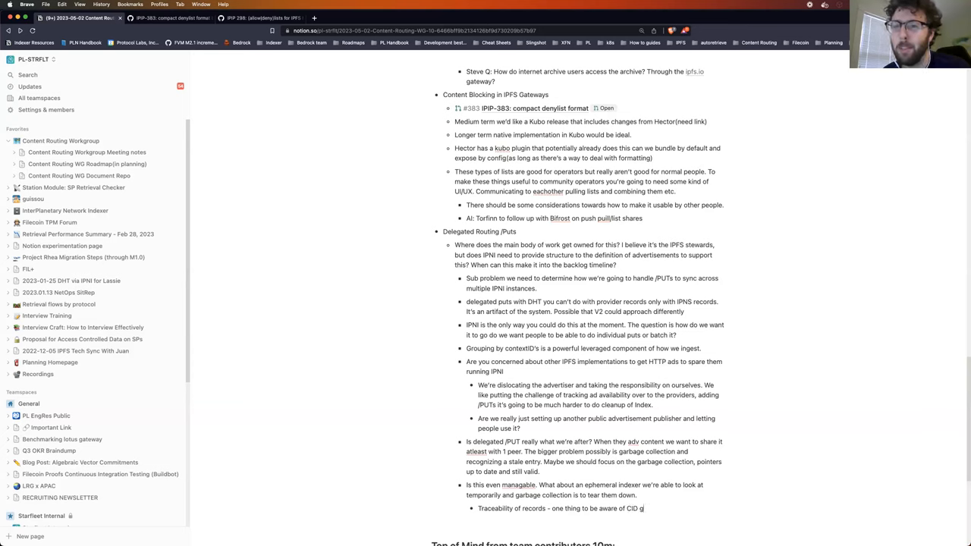
{"action": "type", "text": "arbage spam if that trace is to expensive and you want to"}
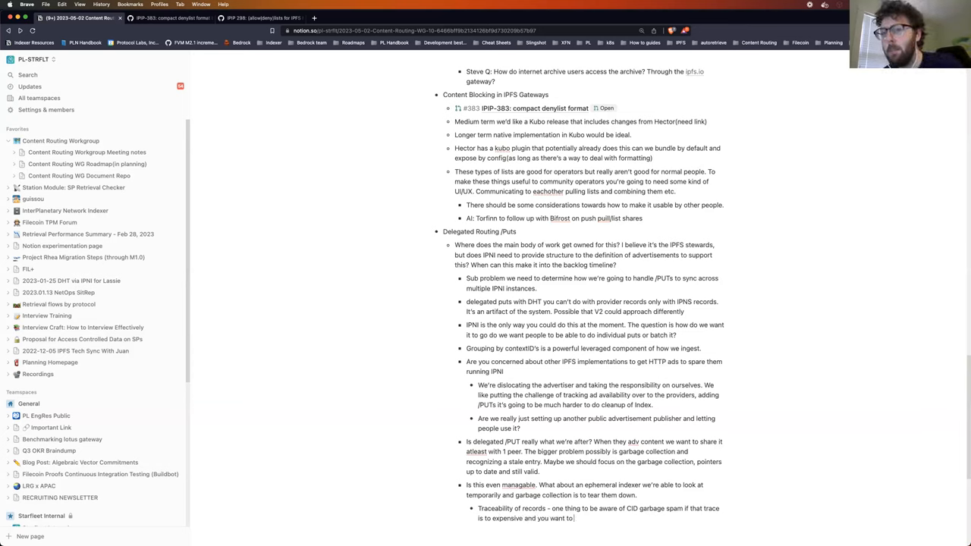
{"action": "type", "text": "push batches"}
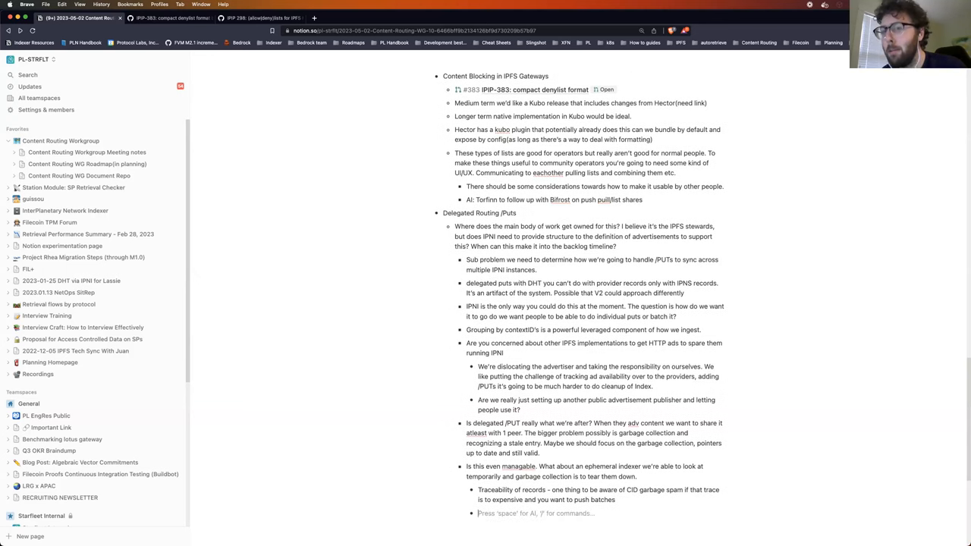
Add a sub-bullet that normal IPNI takes consistent informing confirming content is still available
{"action": "scroll", "scroll_direction": "down", "scroll_amount": 3}
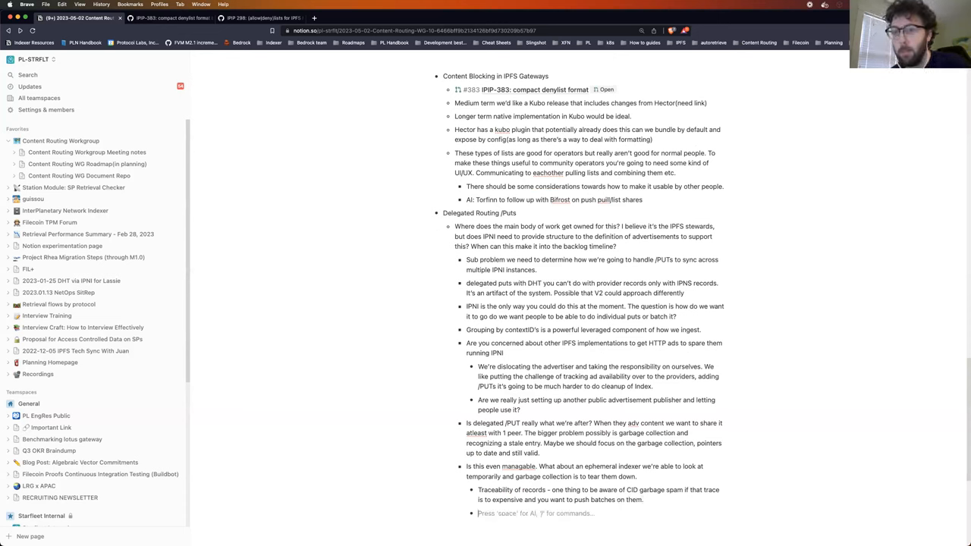
{"action": "type", "text": "Normal IPNI"}
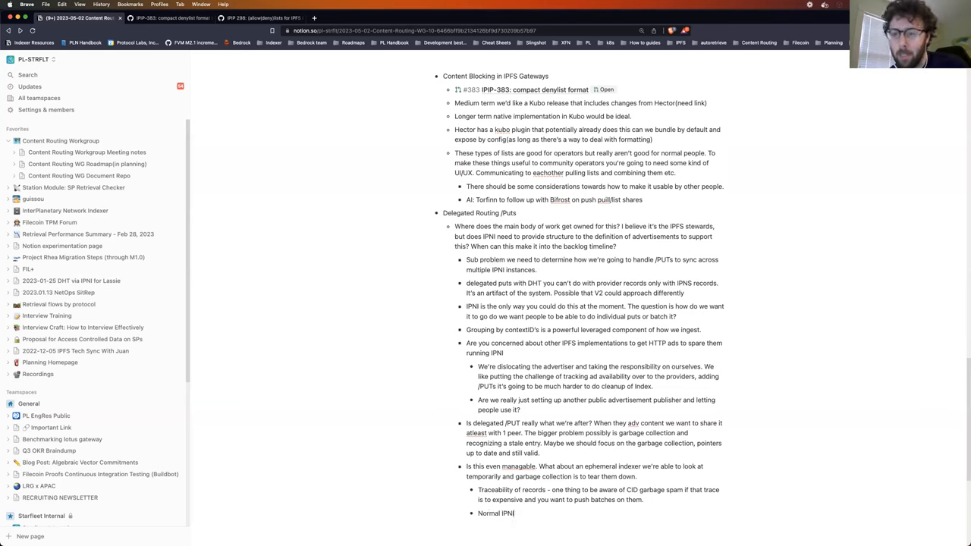
{"action": "type", "text": "takes consistent informing(confirming content"}
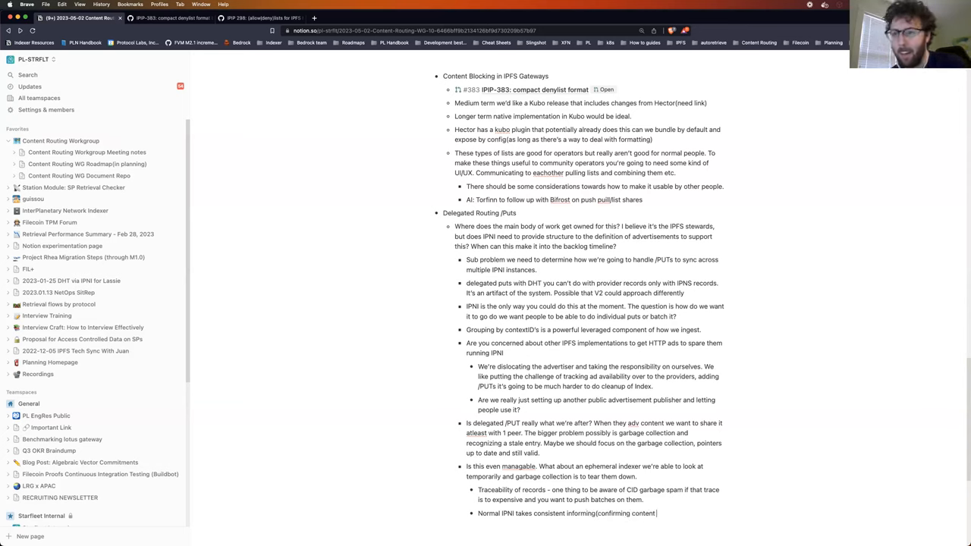
{"action": "type", "text": "is still available)."}
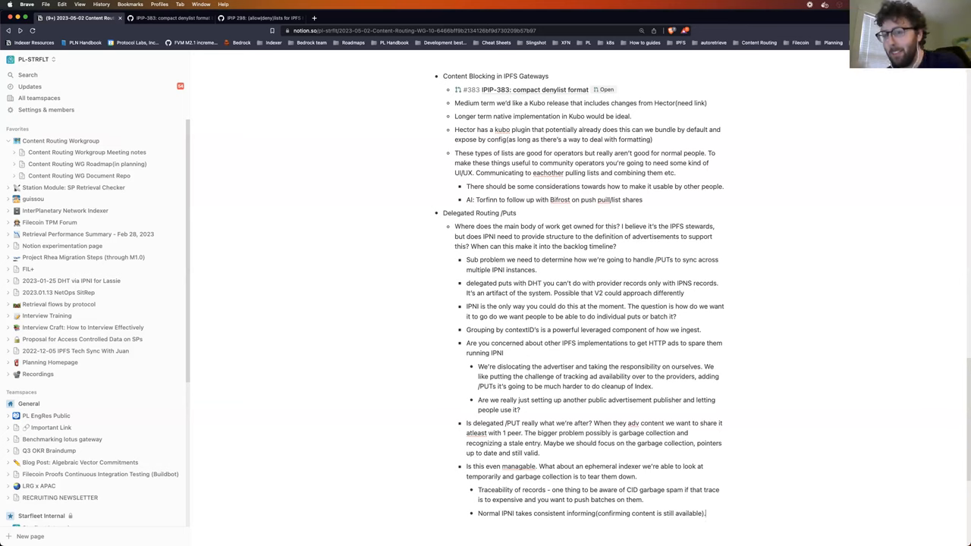
Write the sub-bullet 'We actually need both (PUTs and Persistence)'
{"action": "scroll", "scroll_direction": "up", "scroll_amount": 3}
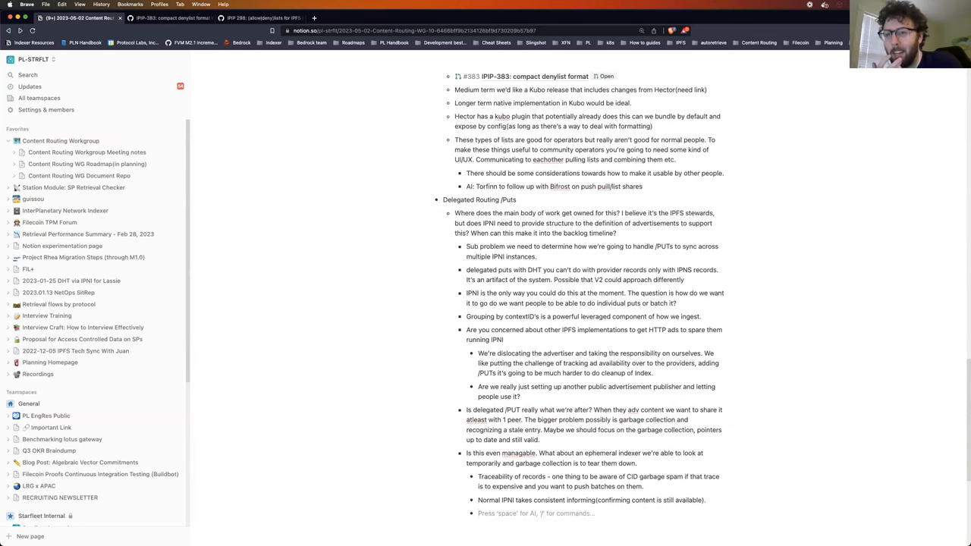
{"action": "type", "text": "We actually need both /PUTs and /Peri"}
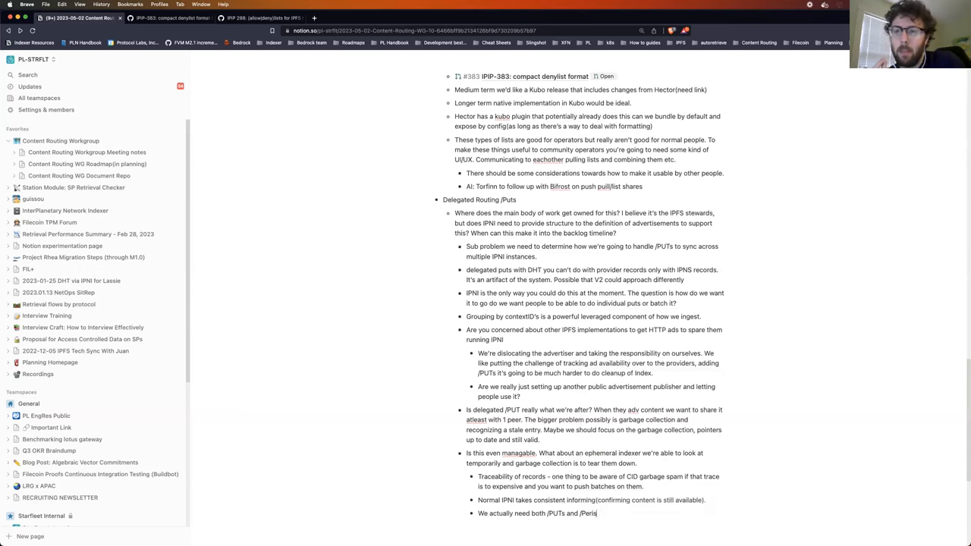
{"action": "type", "text": "stence"}
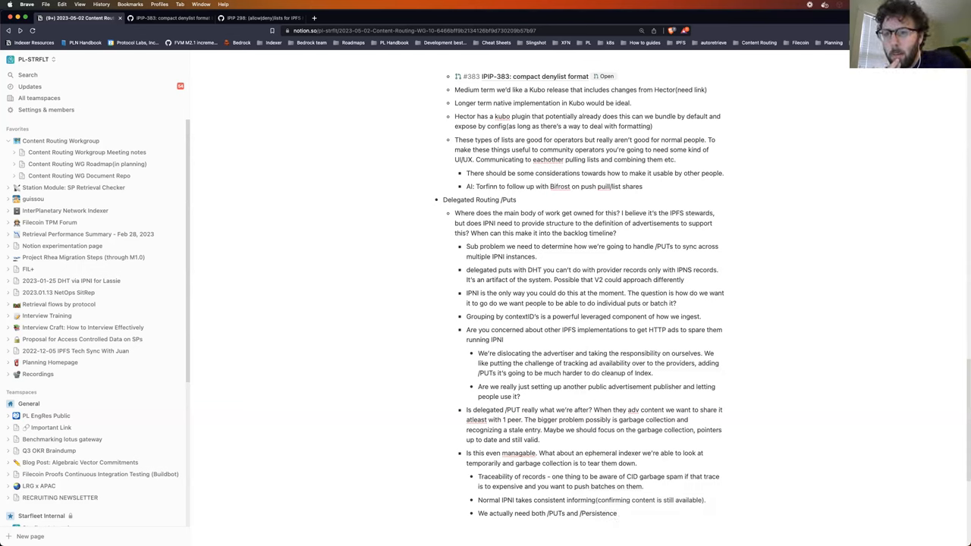
{"action": "scroll", "scroll_direction": "down", "scroll_amount": 3}
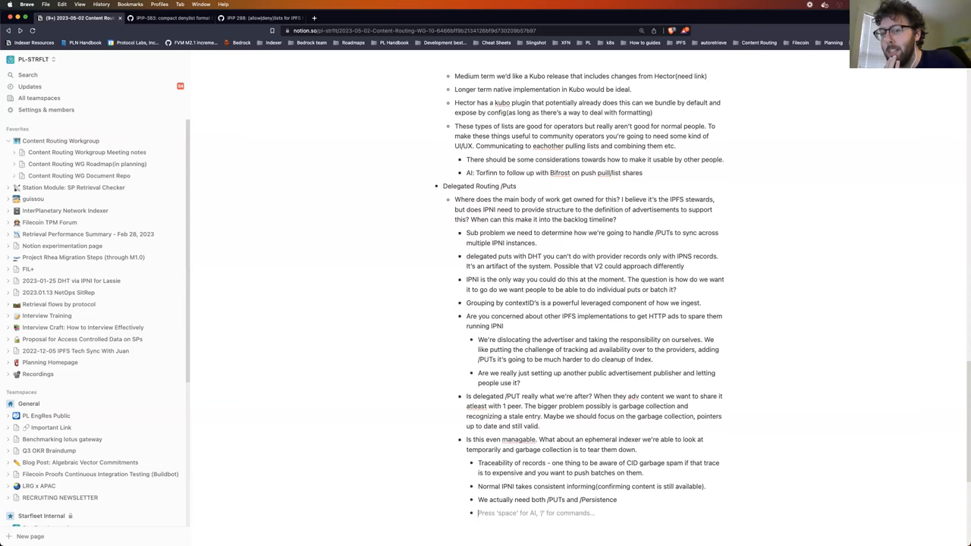
Write that if PUTs only serve IPNI, efforts should be isolated to this IPNI deployment, not IPFS core abstractions
{"action": "type", "text": "If"}
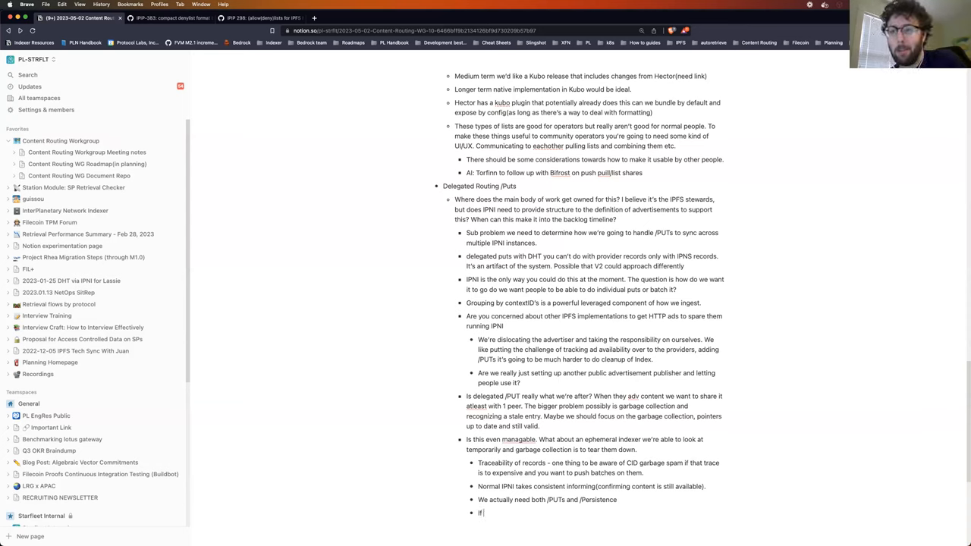
{"action": "type", "text": "PUTS"}
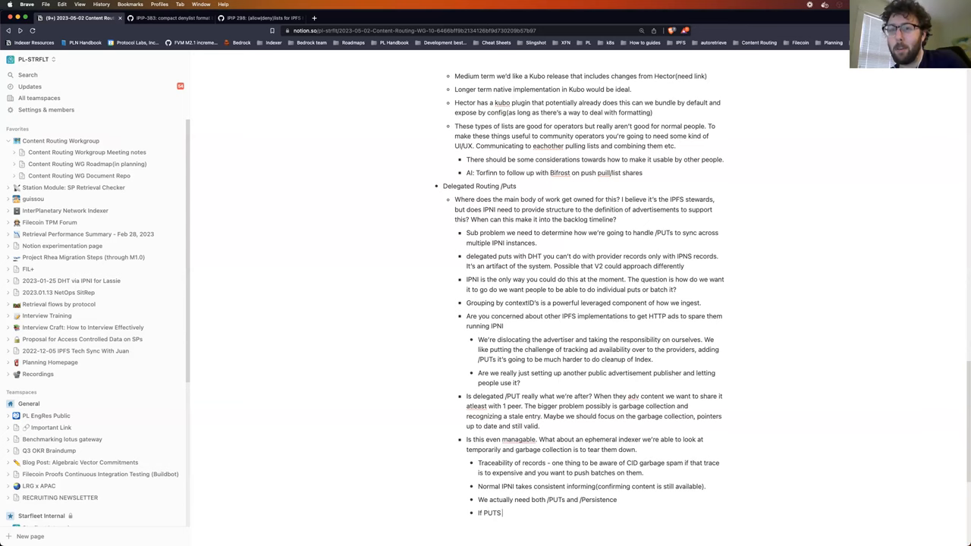
{"action": "type", "text": "only serve the"}
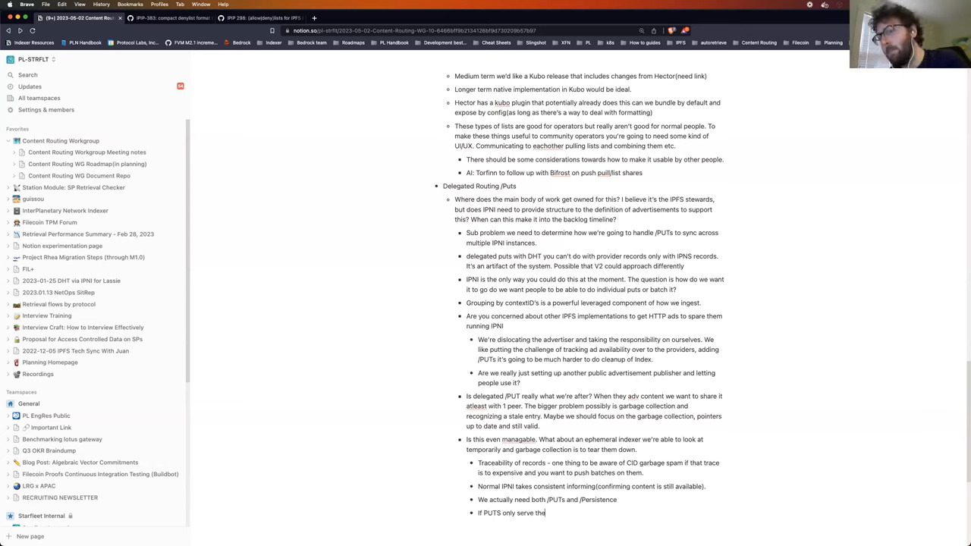
{"action": "type", "text": "IPNI should"}
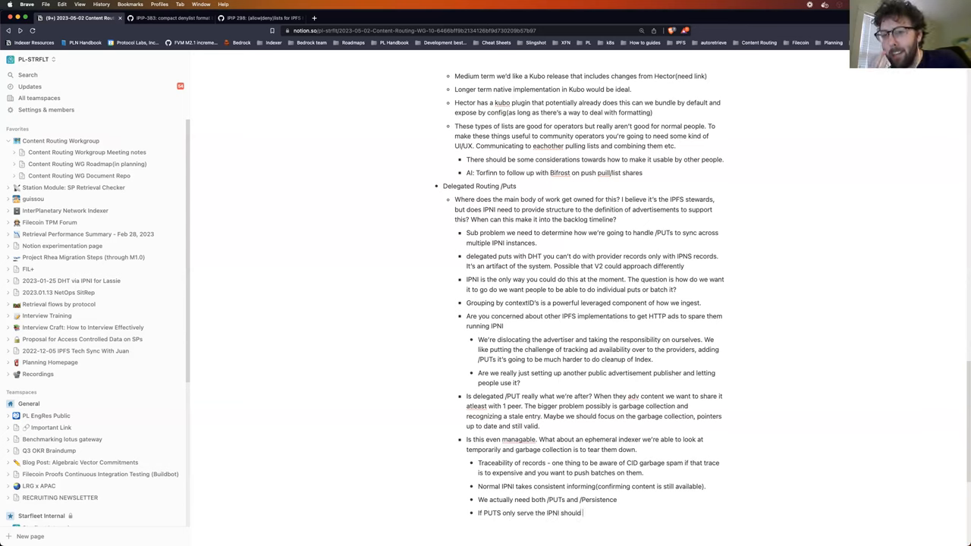
{"action": "type", "text": "we isolate"}
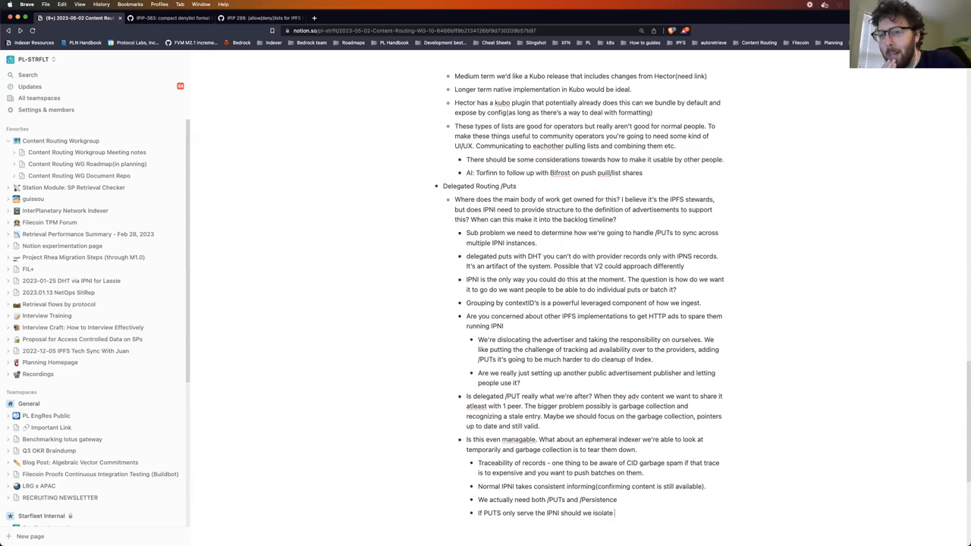
{"action": "type", "text": "our efforts to this deployment of"}
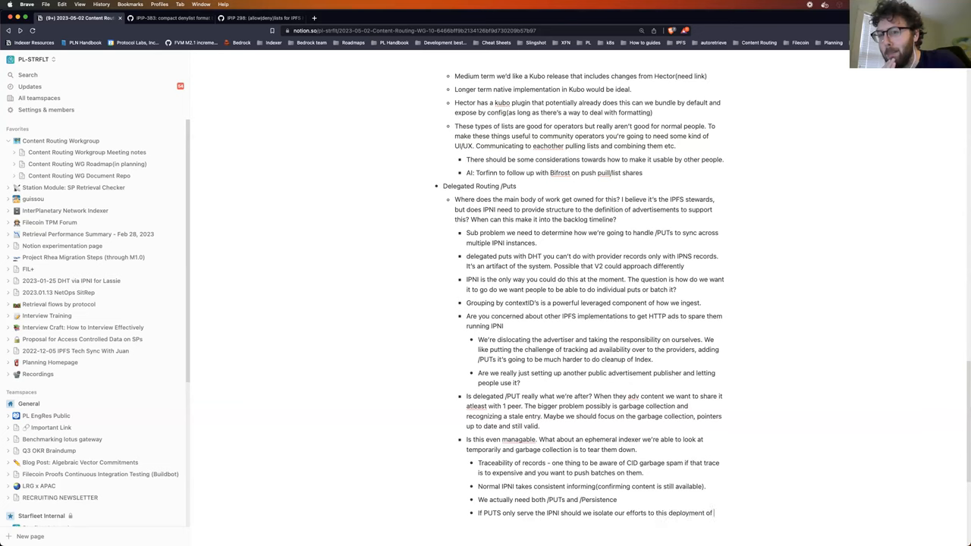
{"action": "type", "text": "IPNI and not making abstractions to"}
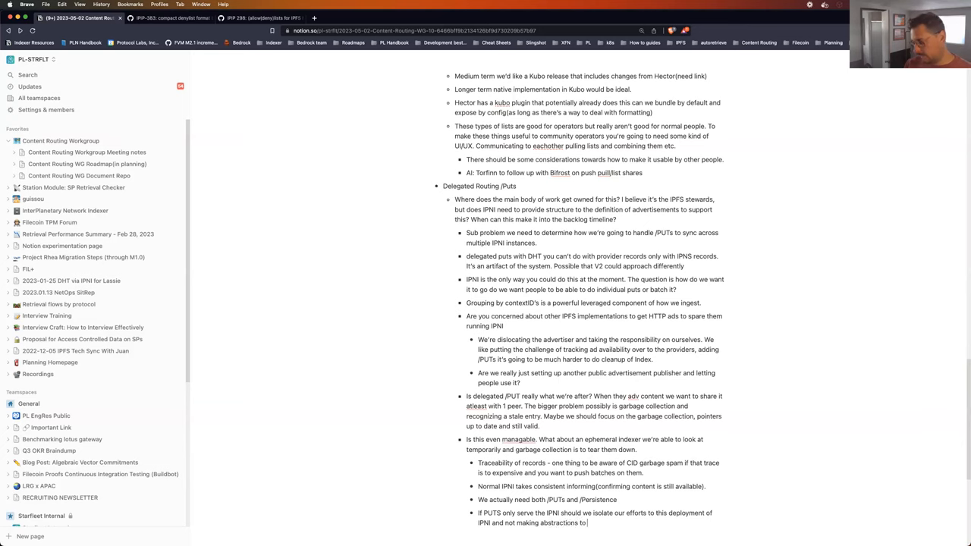
{"action": "type", "text": "IPFS core"}
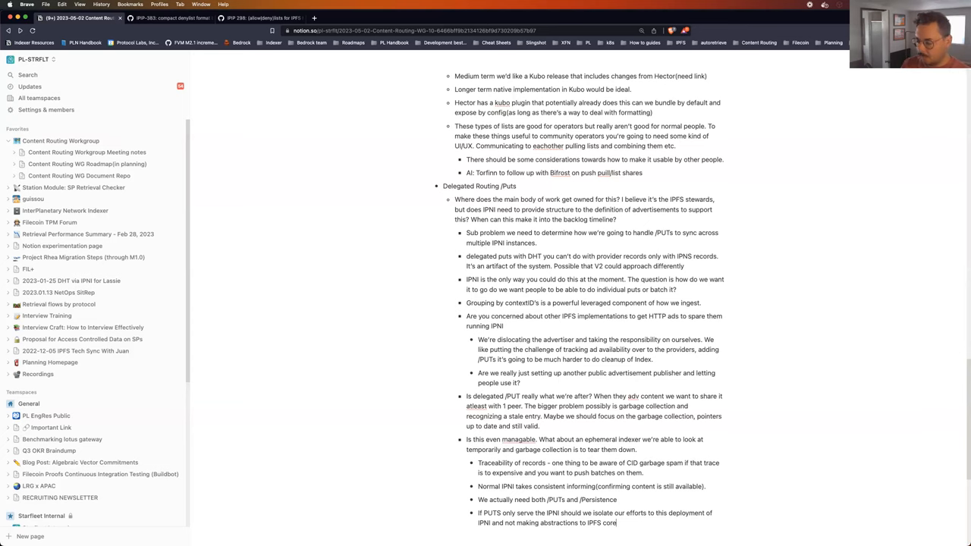
Write the bullet 'Eph indexer as a temporary repo for puts' under the ephemeral indexer idea
{"action": "scroll", "scroll_direction": "down", "scroll_amount": 3}
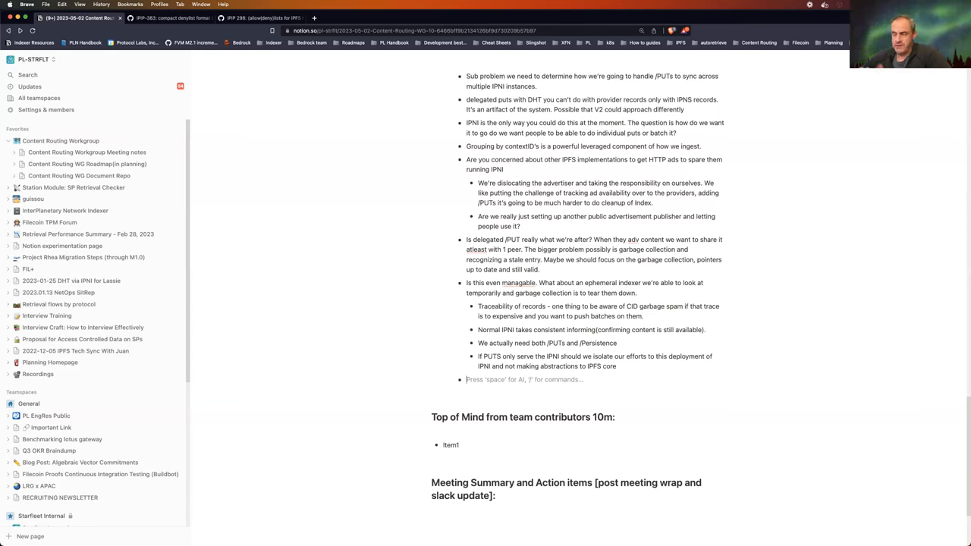
{"action": "type", "text": "E"}
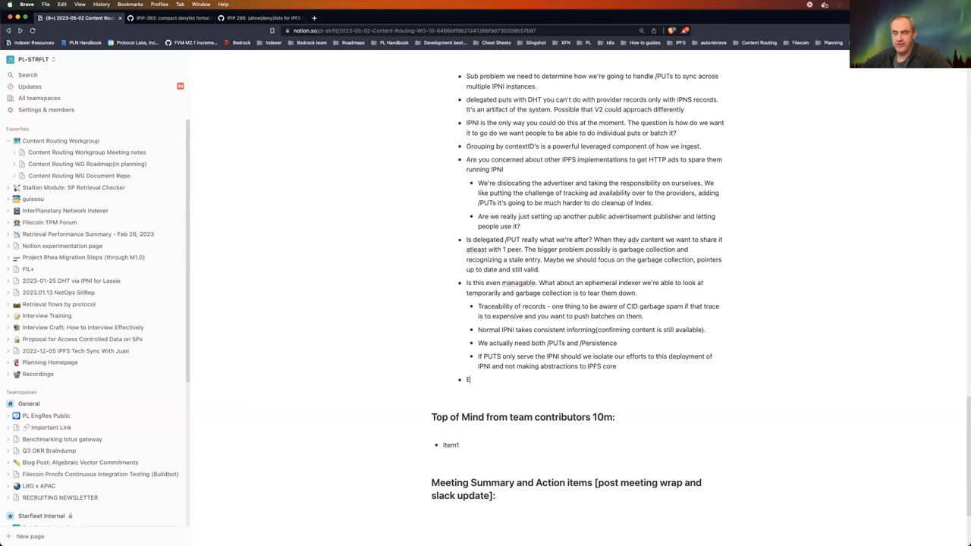
{"action": "type", "text": "ph indexer"}
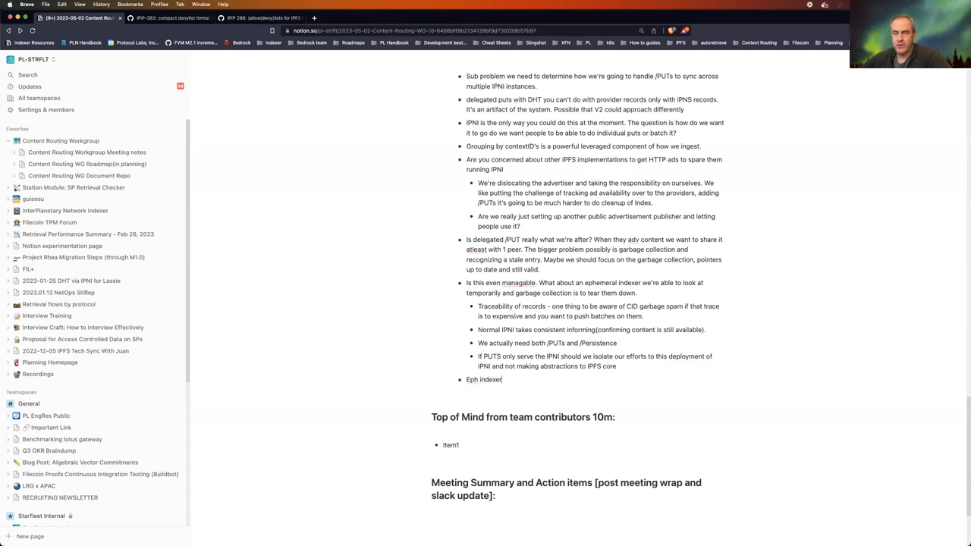
{"action": "type", "text": "as a temporary"}
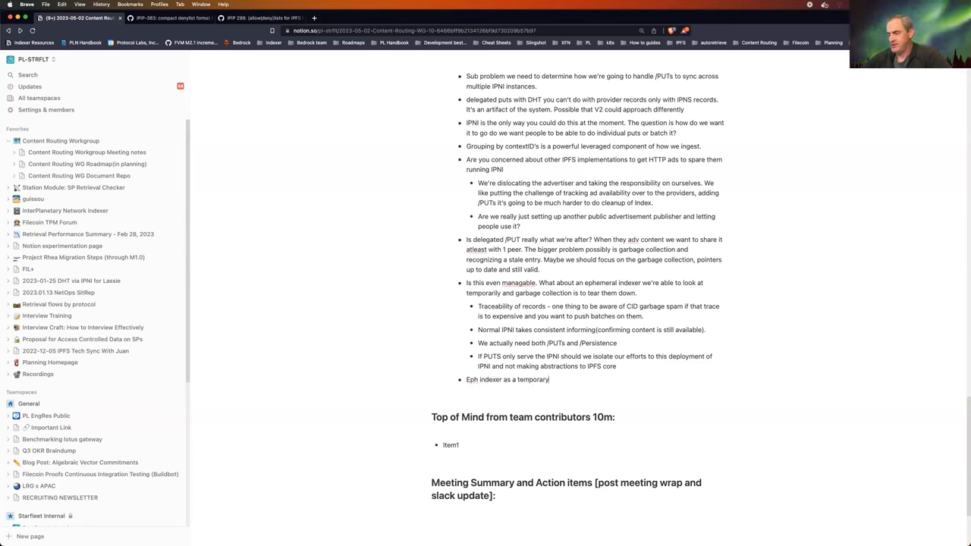
{"action": "type", "text": "repo for"}
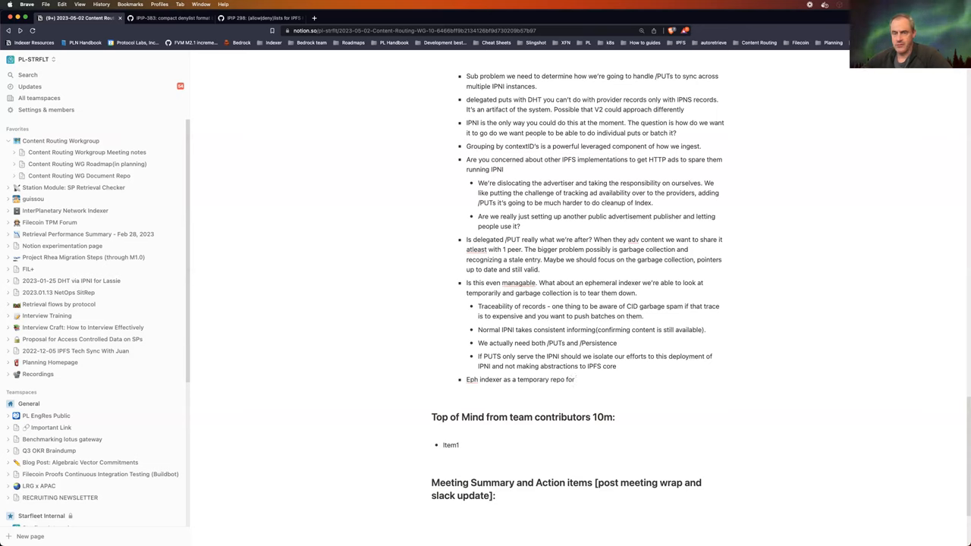
{"action": "type", "text": "put"}
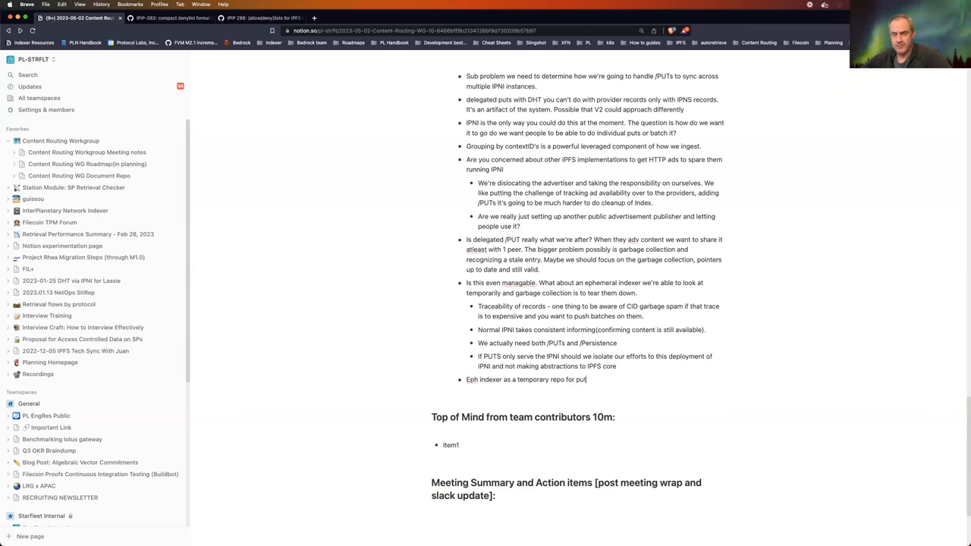
{"action": "type", "text": "s"}
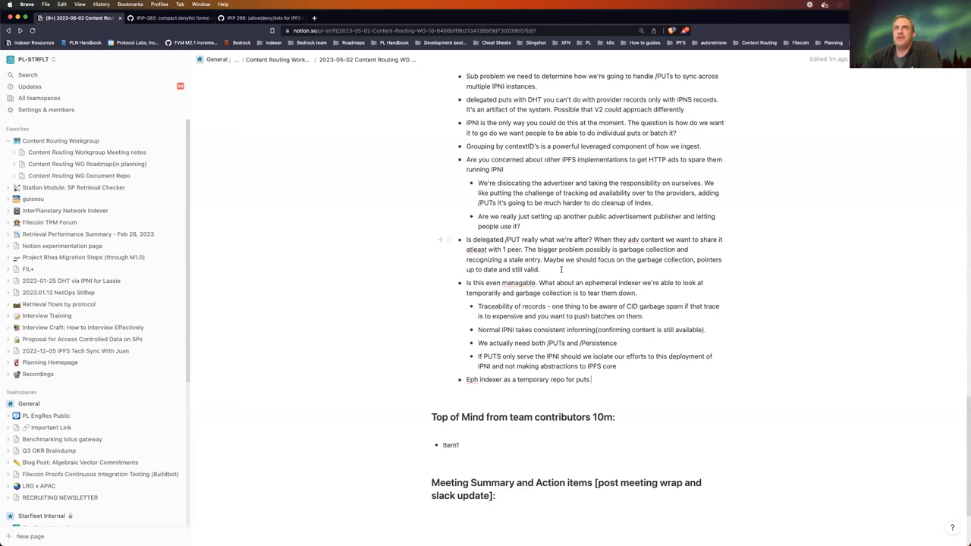
{"action": "mouse_move", "coordinate": [651, 179]}
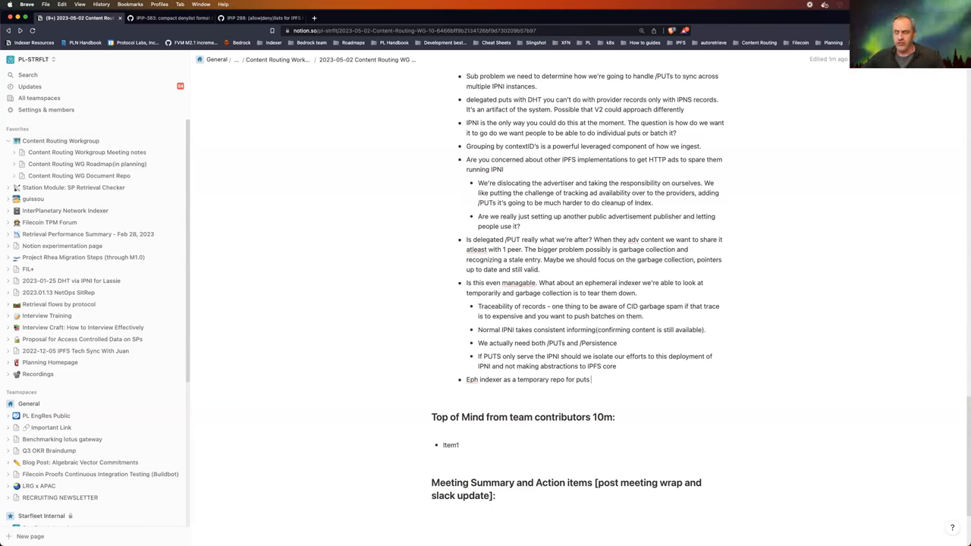
{"action": "mouse_move", "coordinate": [428, 270]}
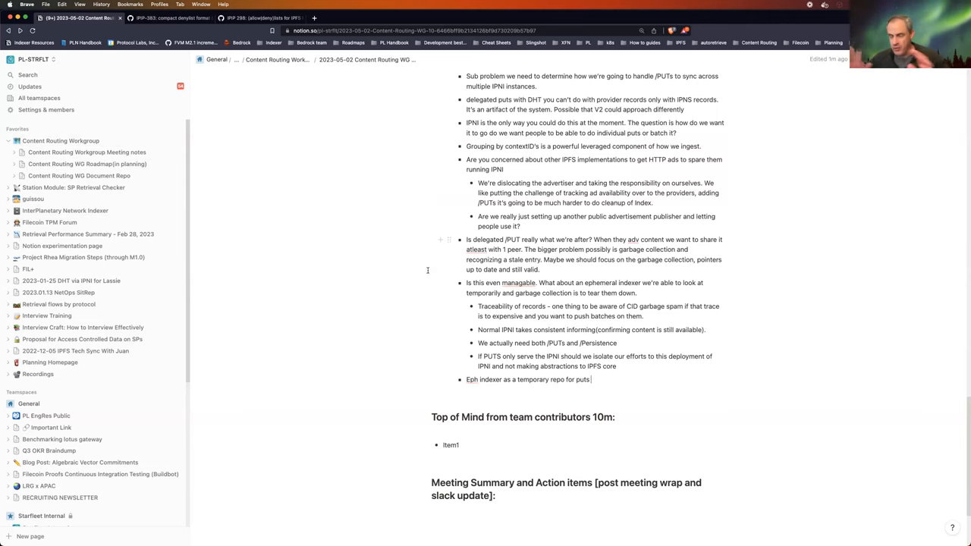
{"action": "mouse_move", "coordinate": [340, 238]}
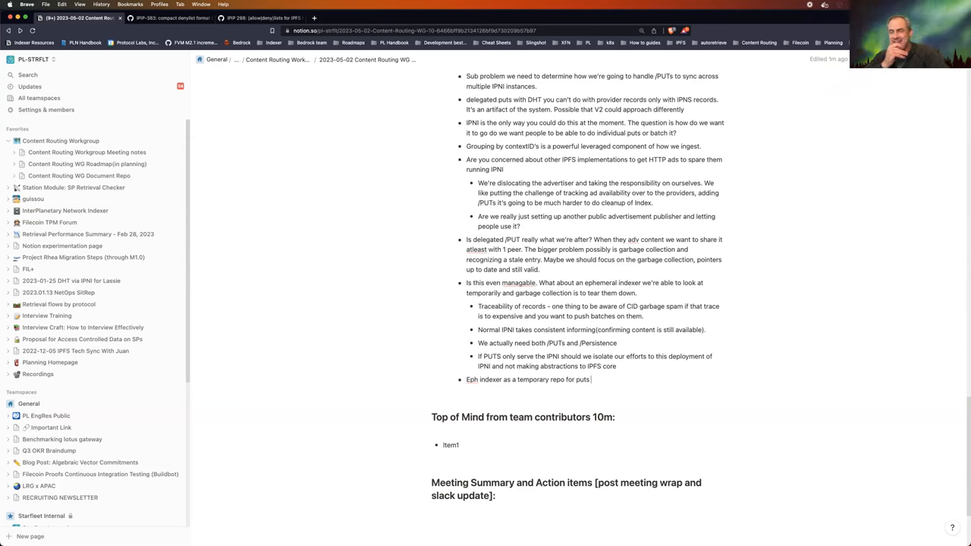
{"action": "mouse_move", "coordinate": [438, 6]}
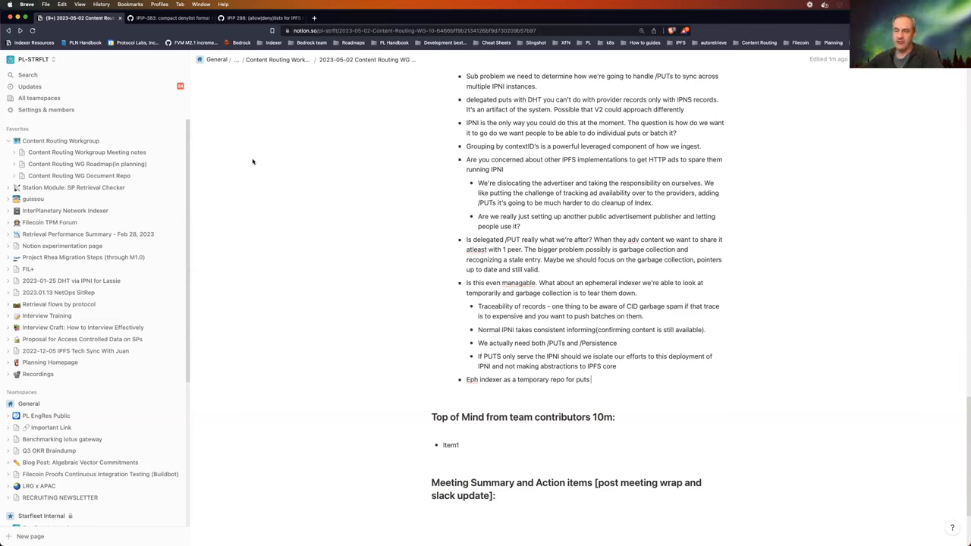
{"action": "mouse_move", "coordinate": [606, 379]}
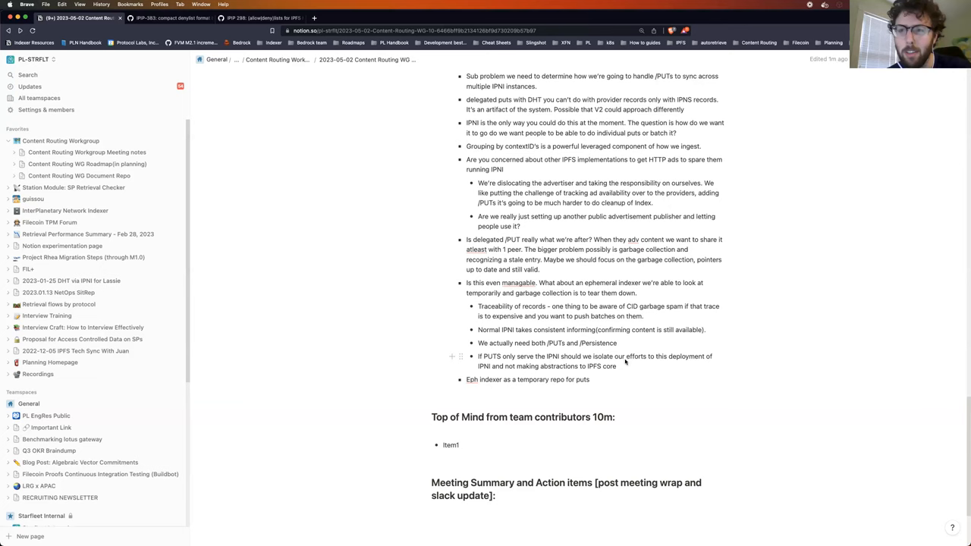
Add the nested note 'As soon as you introduce hops there are a series of criteria which demand persistence.'
{"action": "left_click", "coordinate": [590, 379]}
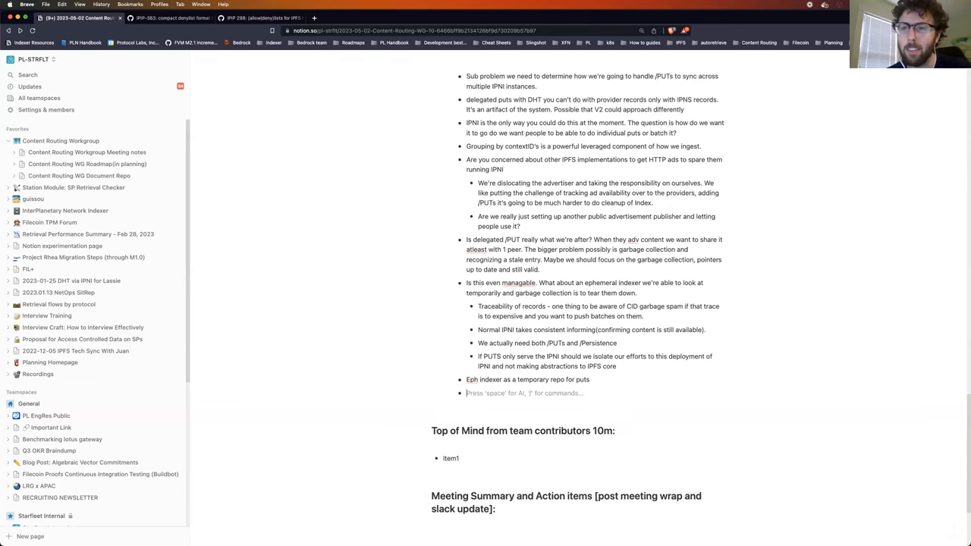
{"action": "type", "text": "As soon as you introduce hops there are a seri"}
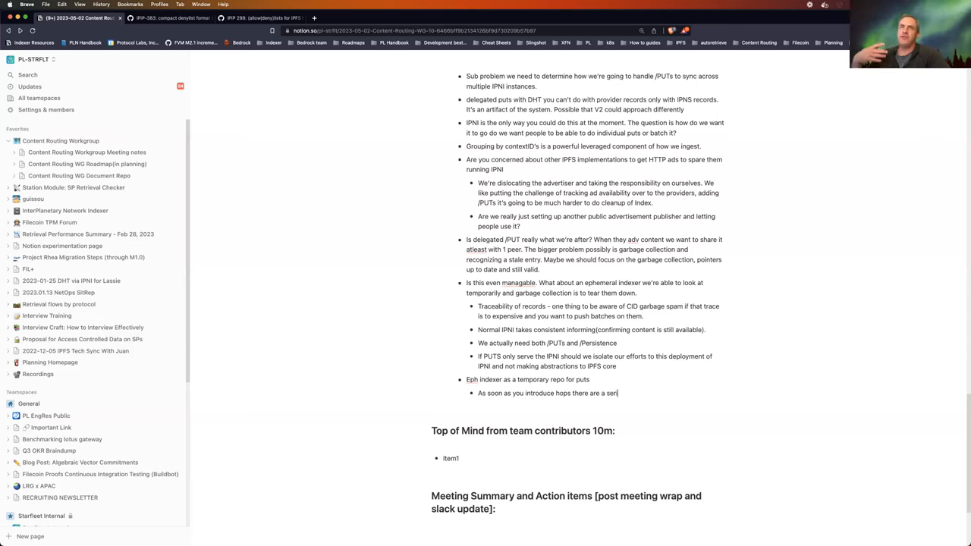
{"action": "type", "text": "es of criteria"}
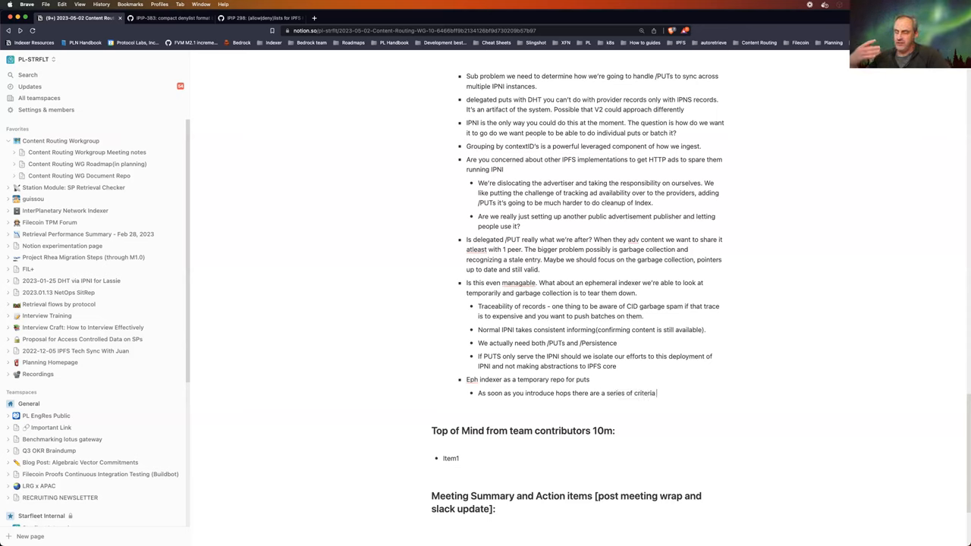
{"action": "type", "text": "which demand"}
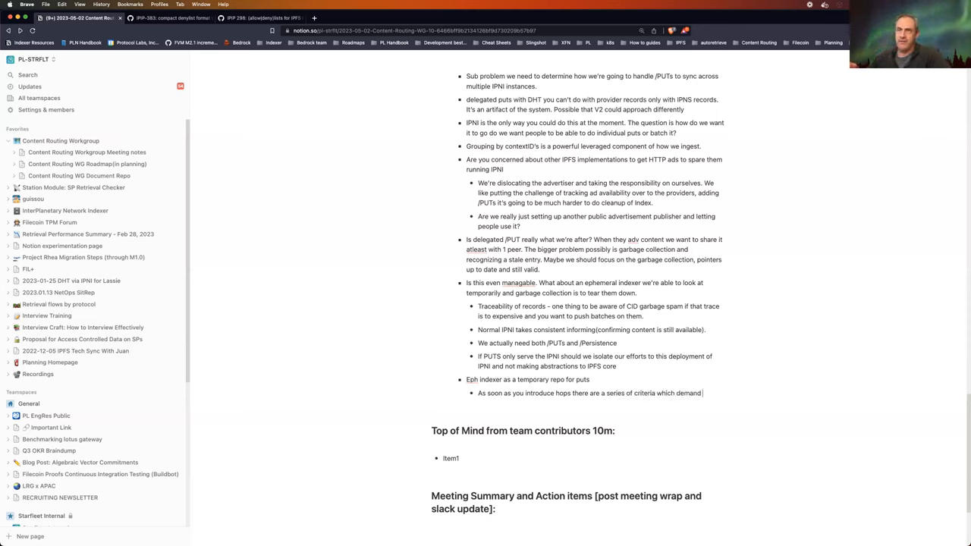
{"action": "type", "text": "no longer"}
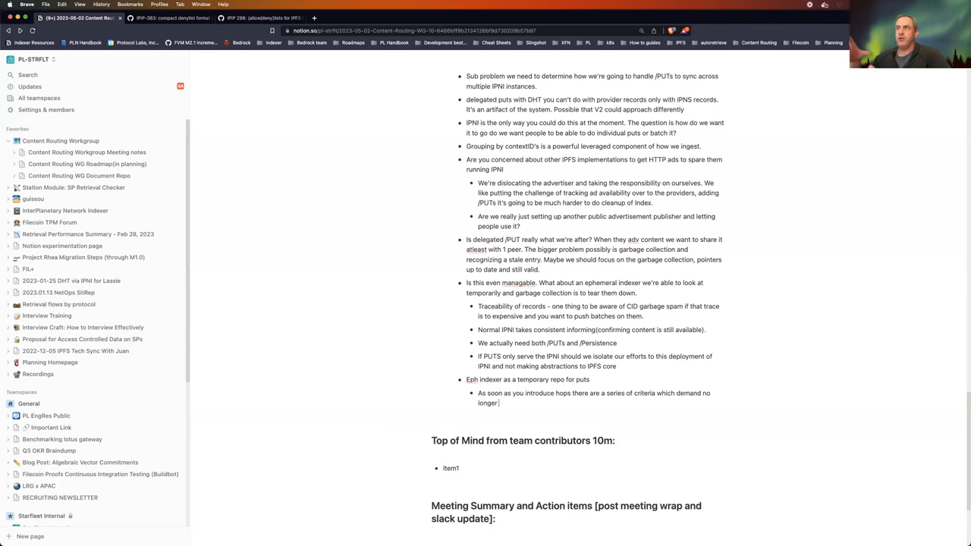
{"action": "key", "text": "backspace"}
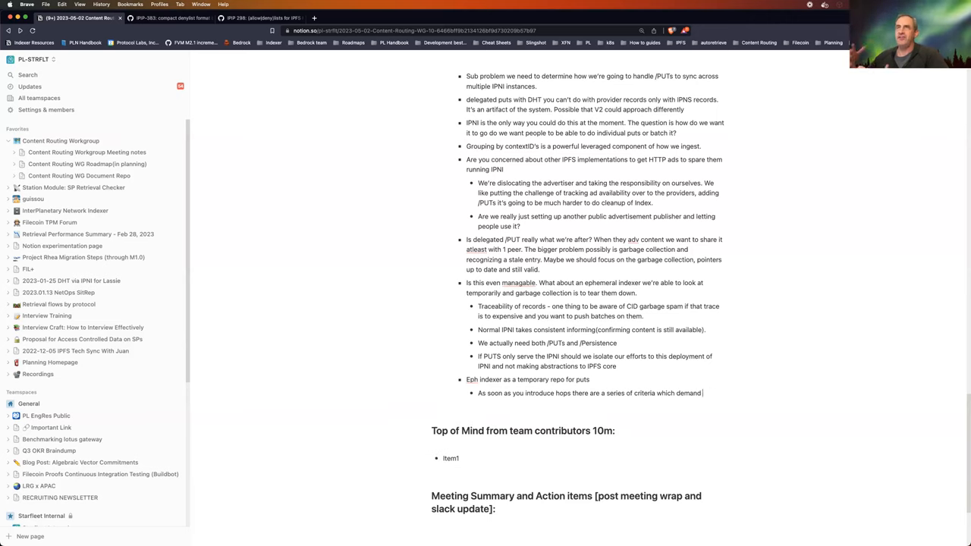
{"action": "type", "text": "persistence."}
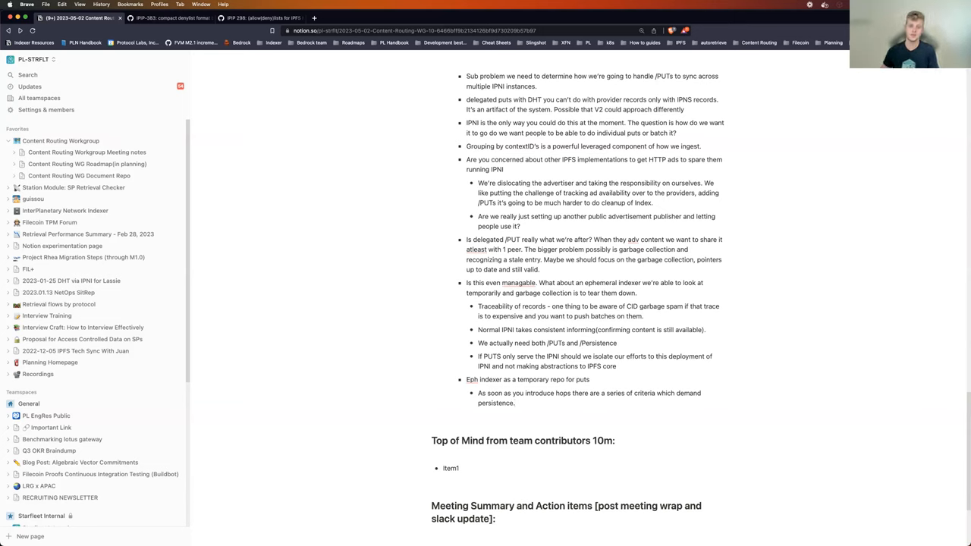
Create a new empty sub-bullet after the hops-and-persistence note
{"action": "left_click", "coordinate": [516, 403]}
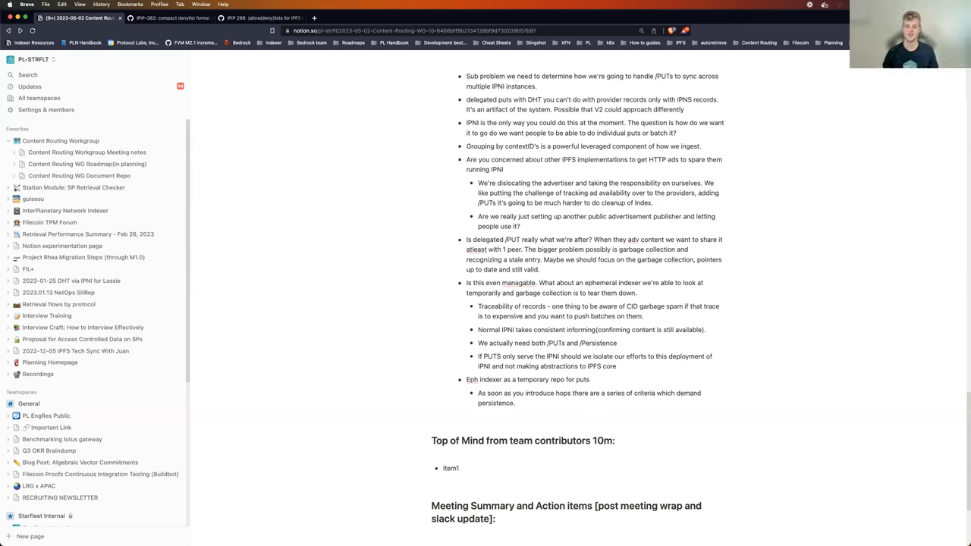
{"action": "left_click", "coordinate": [515, 404]}
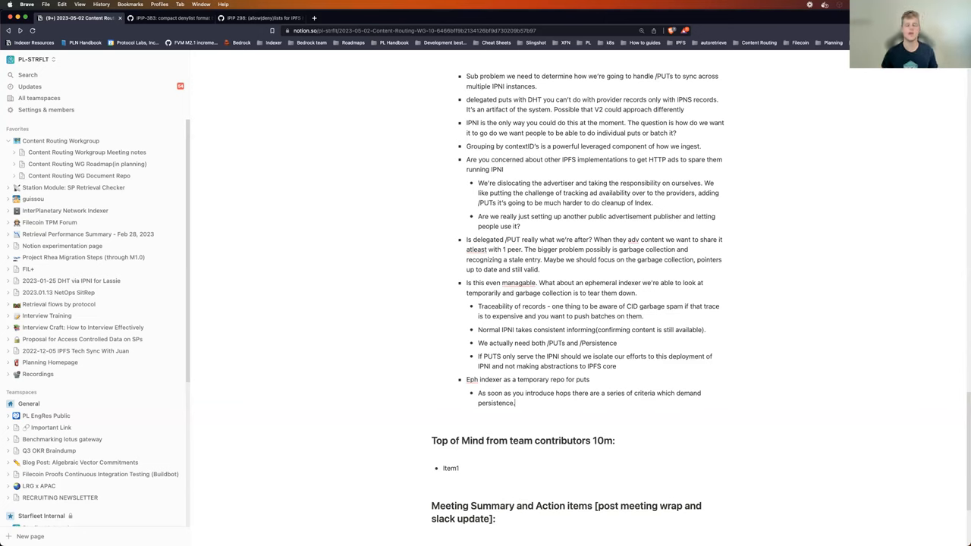
{"action": "key", "text": "enter"}
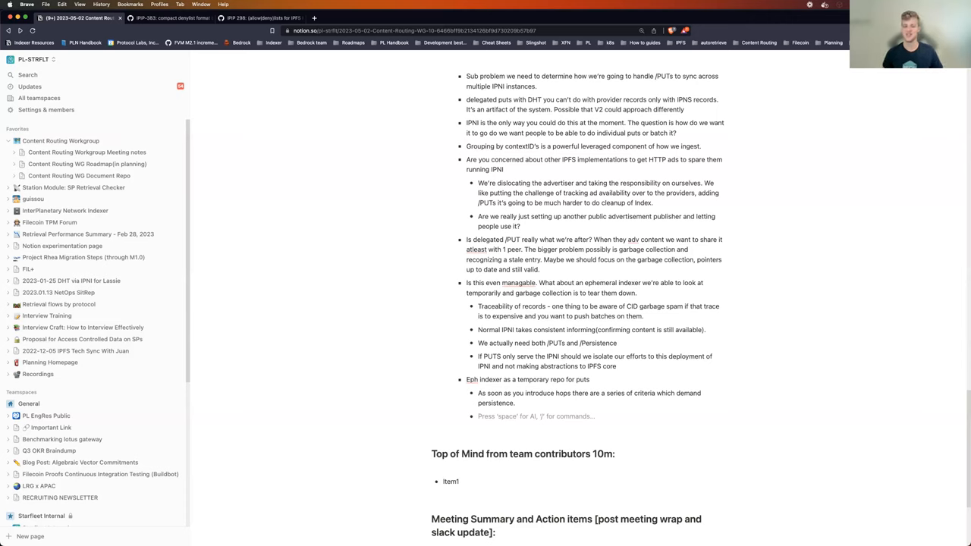
Write 'TTL for these eph data requirements is definitive presently (expiration times) so this isn't a huge add.'
{"action": "type", "text": "IF"}
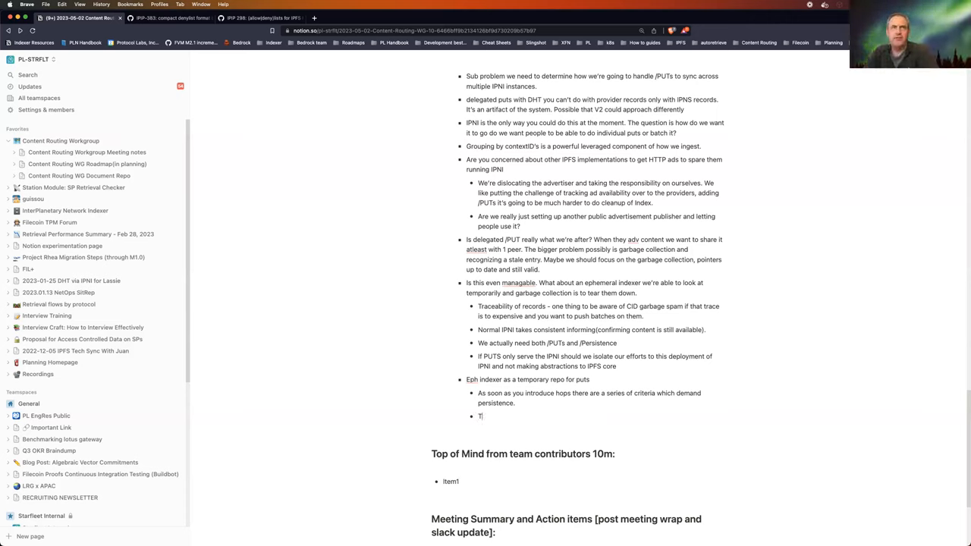
{"action": "type", "text": "TL for these"}
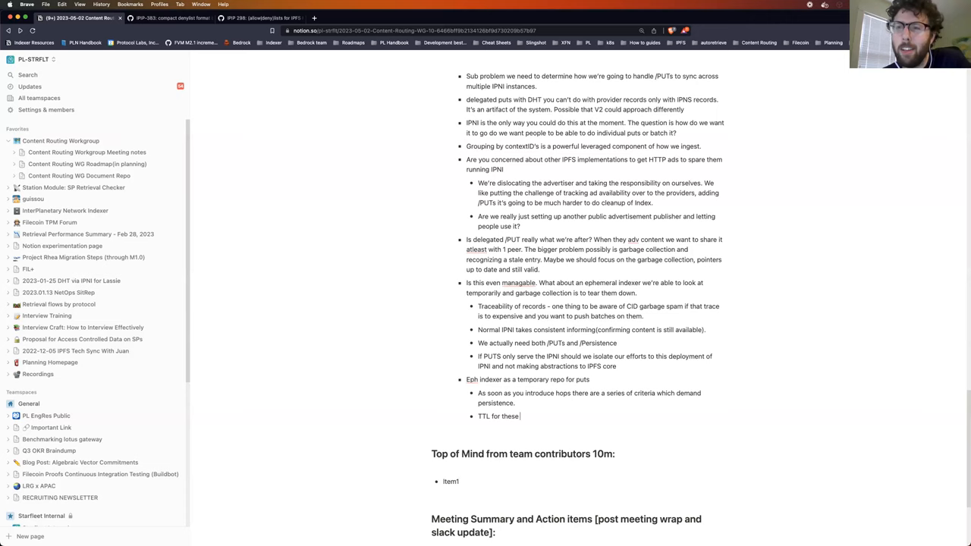
{"action": "type", "text": "eph"}
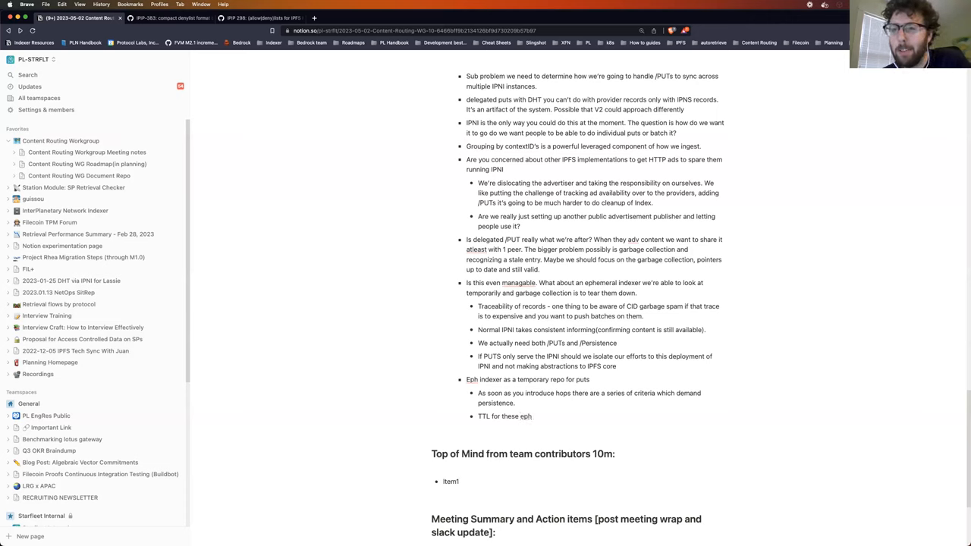
{"action": "type", "text": "data"}
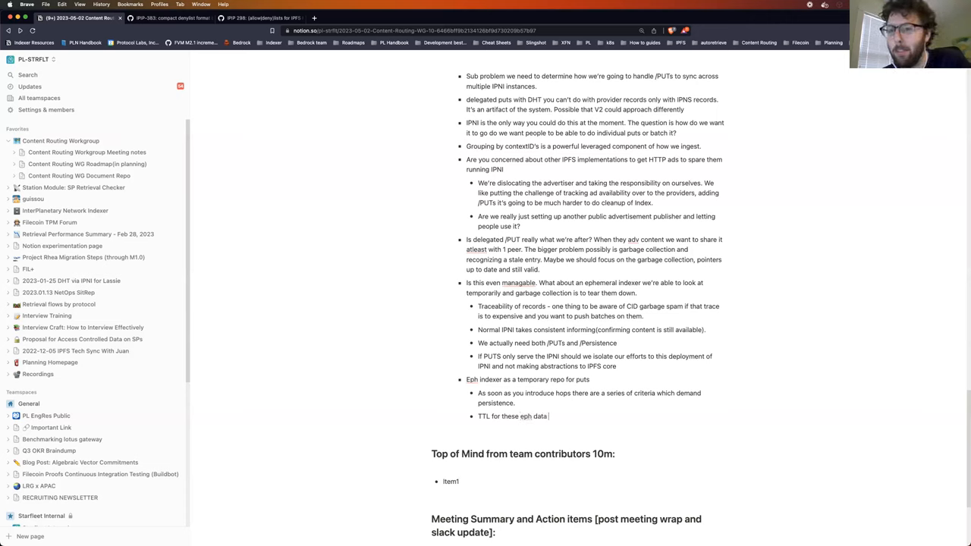
{"action": "type", "text": "requirements is definitive presently(expiration times) so thi"}
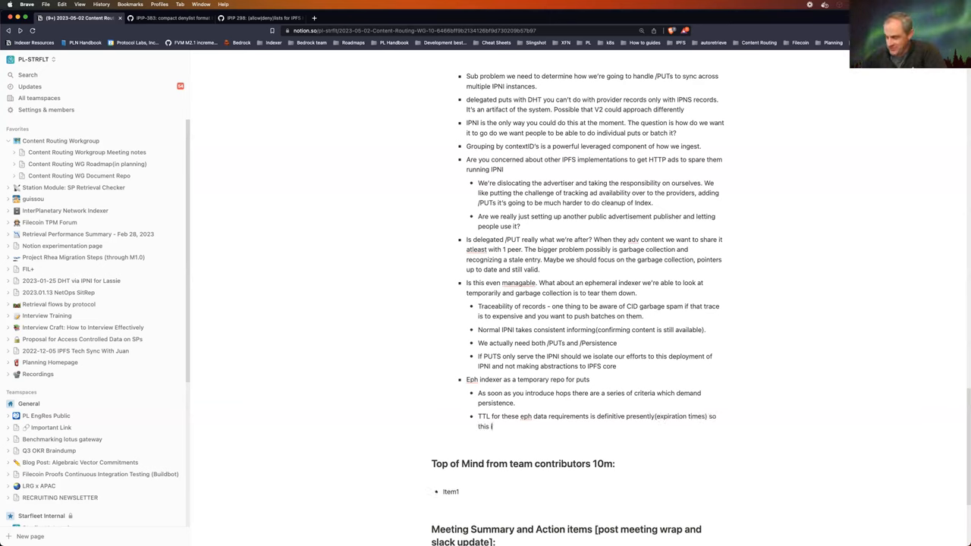
{"action": "type", "text": "sn't a huge"}
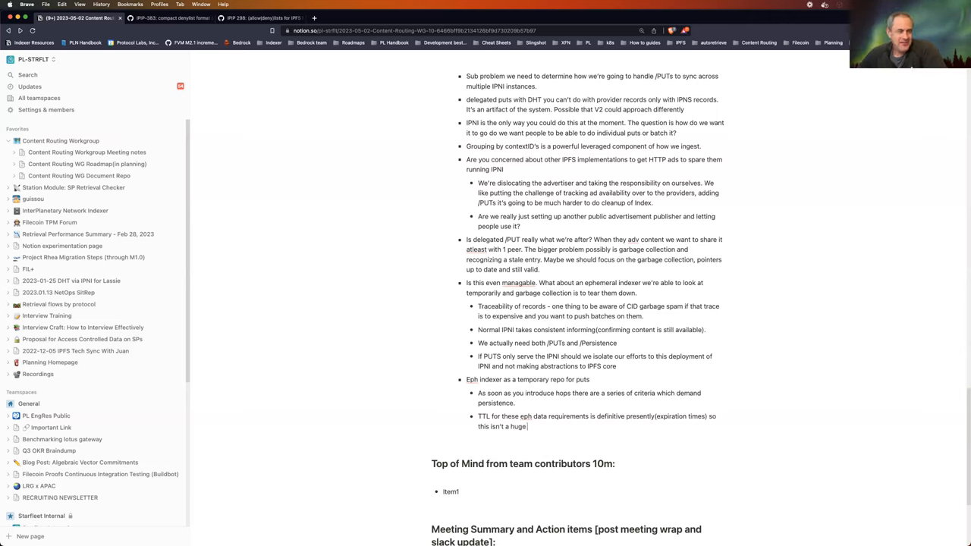
{"action": "type", "text": "add."}
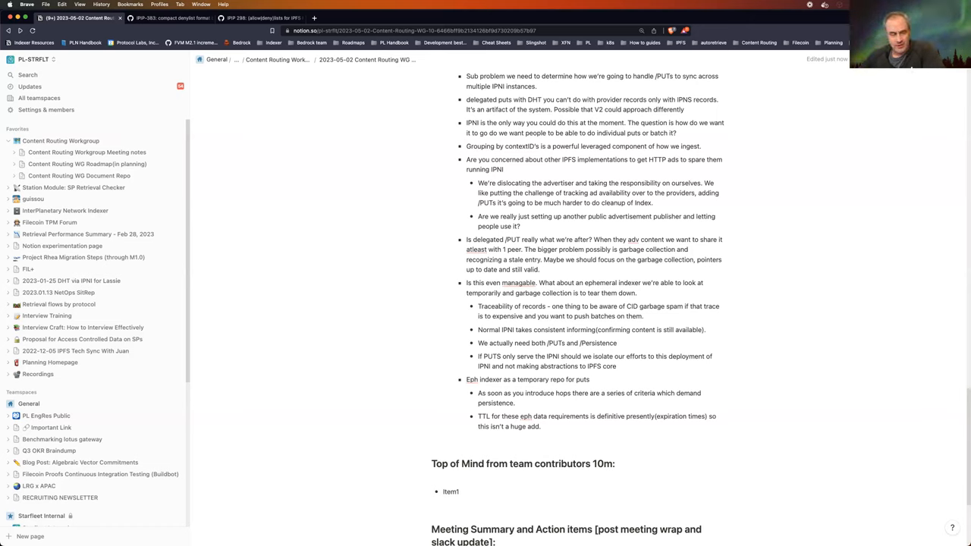
{"action": "mouse_move", "coordinate": [240, 224]}
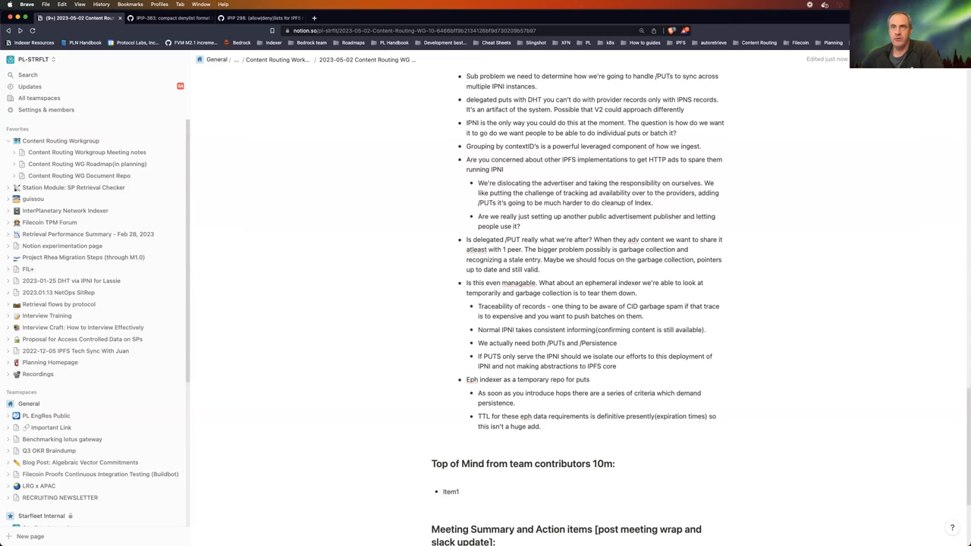
Place the caret at the end of the TTL sub-bullet
{"action": "left_click", "coordinate": [540, 426]}
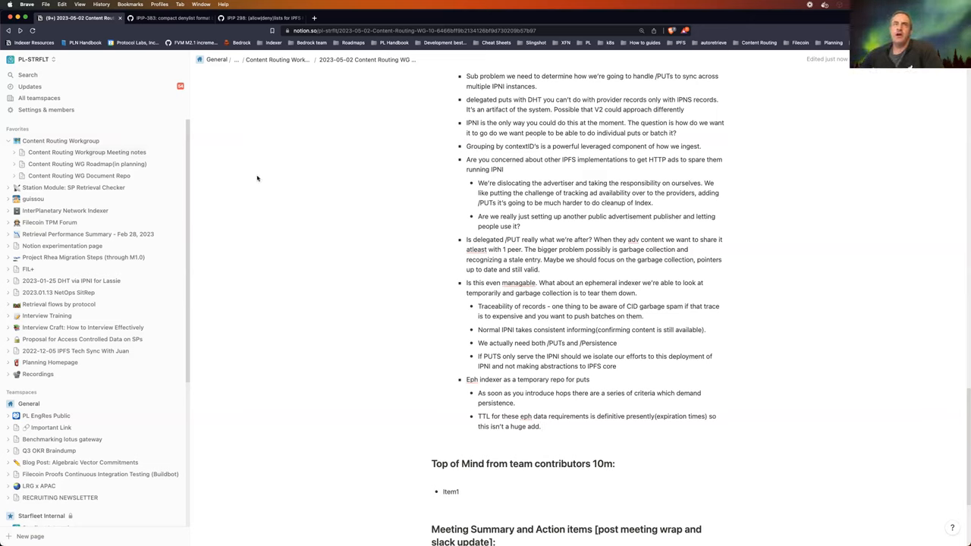
{"action": "mouse_move", "coordinate": [234, 227]}
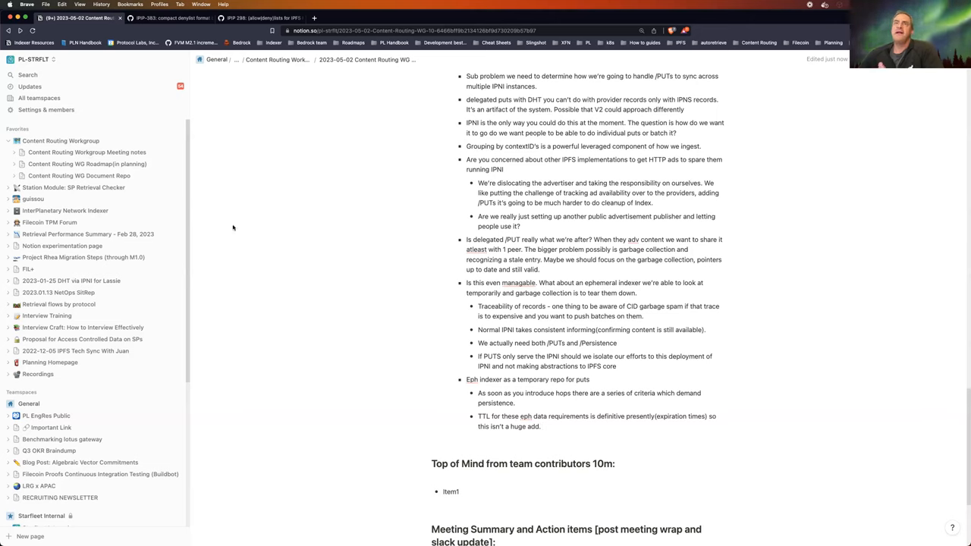
{"action": "mouse_move", "coordinate": [259, 203]}
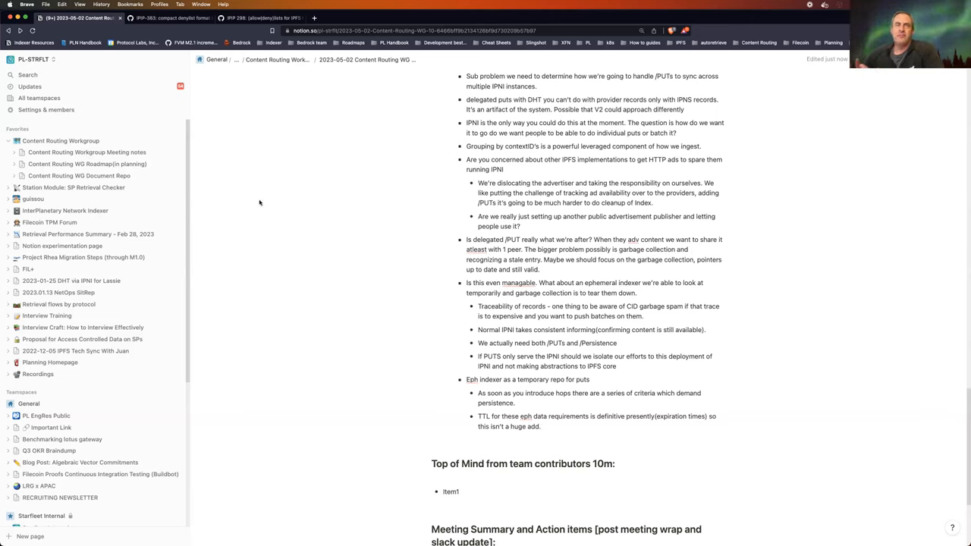
{"action": "mouse_move", "coordinate": [315, 285]}
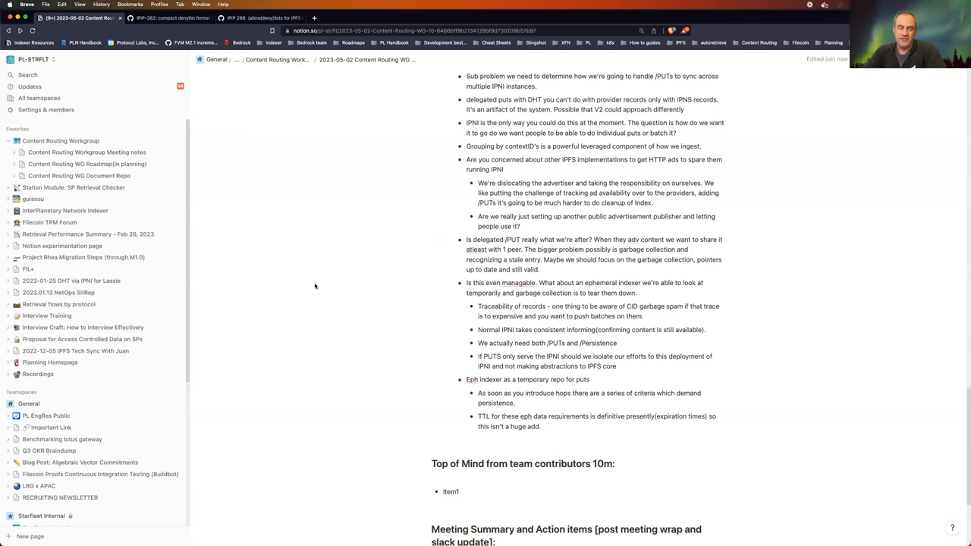
{"action": "mouse_move", "coordinate": [433, 289]}
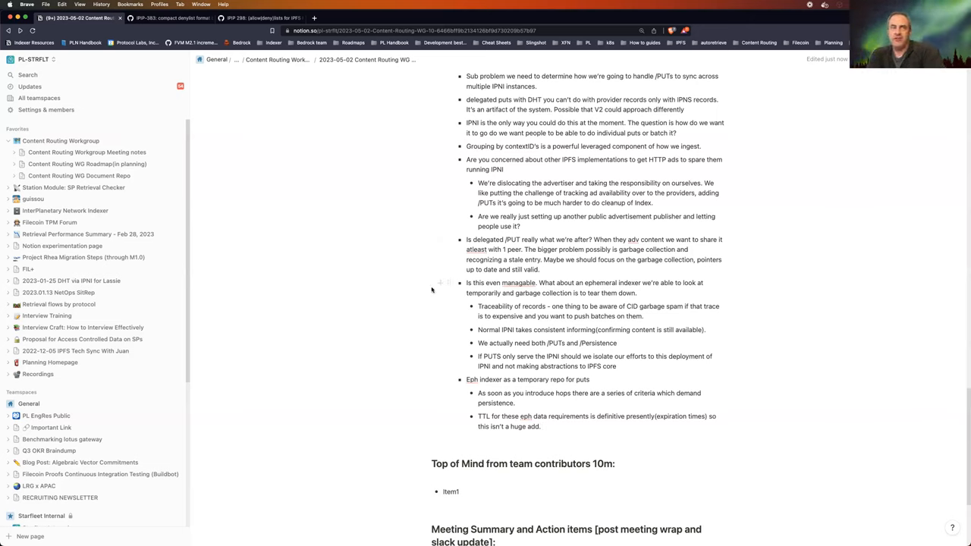
{"action": "mouse_move", "coordinate": [440, 286]}
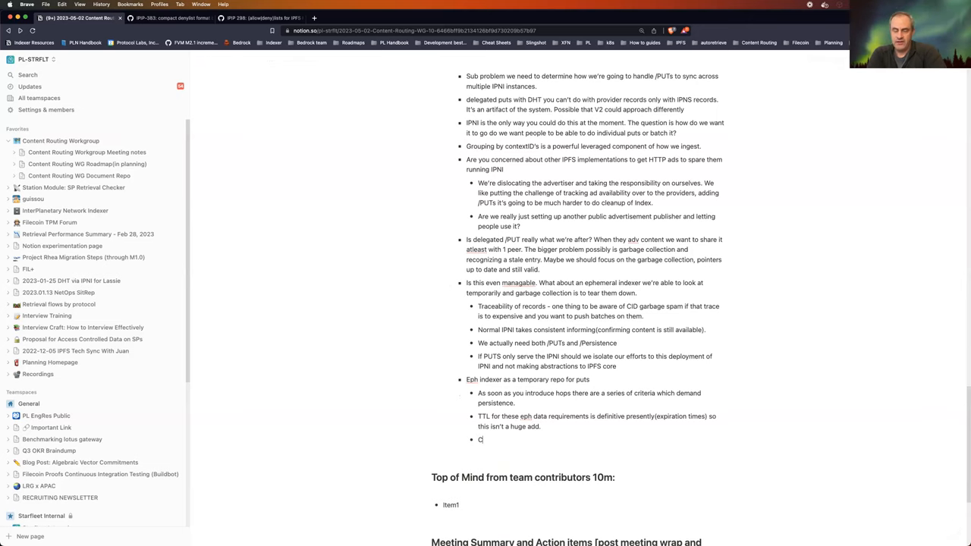
Begin the sub-bullet 'keeping reverse context mapping is one cost to' below the TTL note
{"action": "type", "text": "eeping referse"}
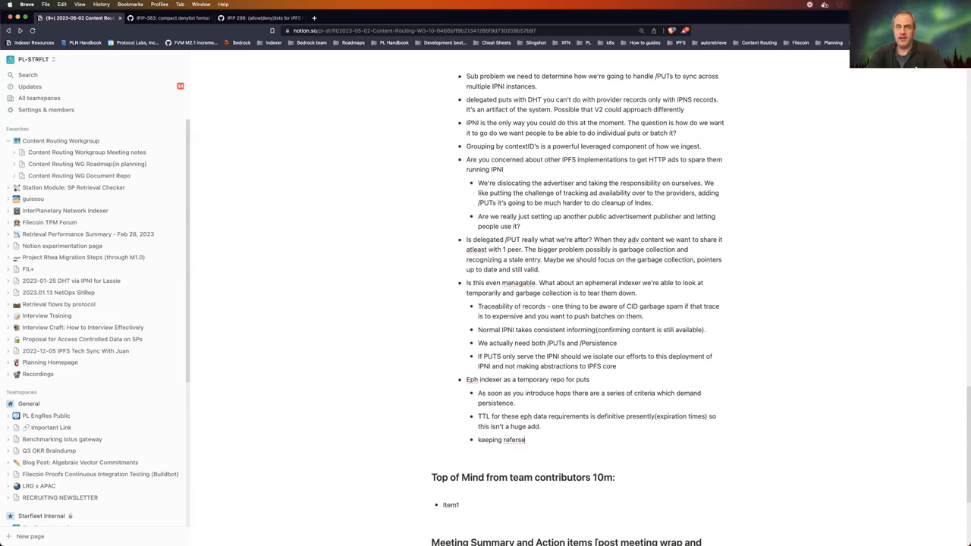
{"action": "type", "text": "reverse"}
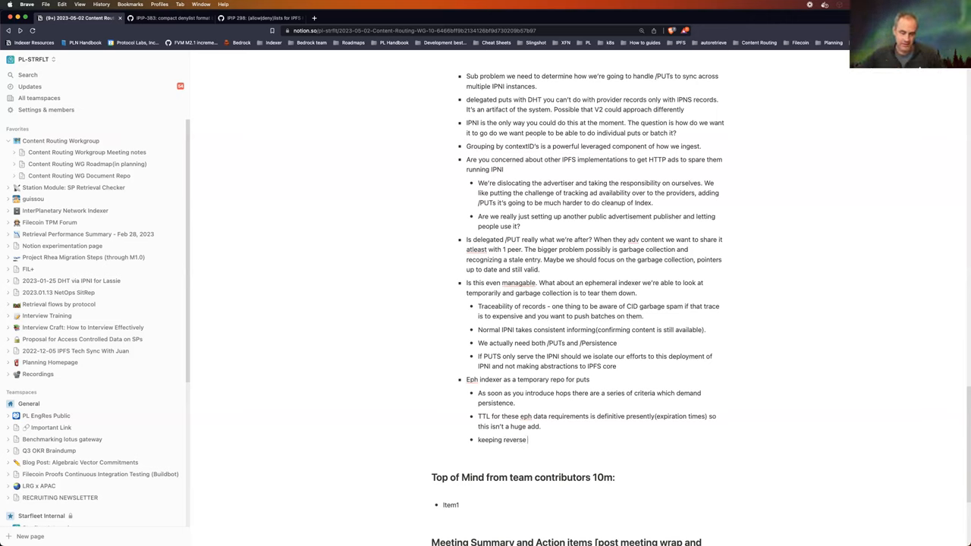
{"action": "type", "text": "context mapping"}
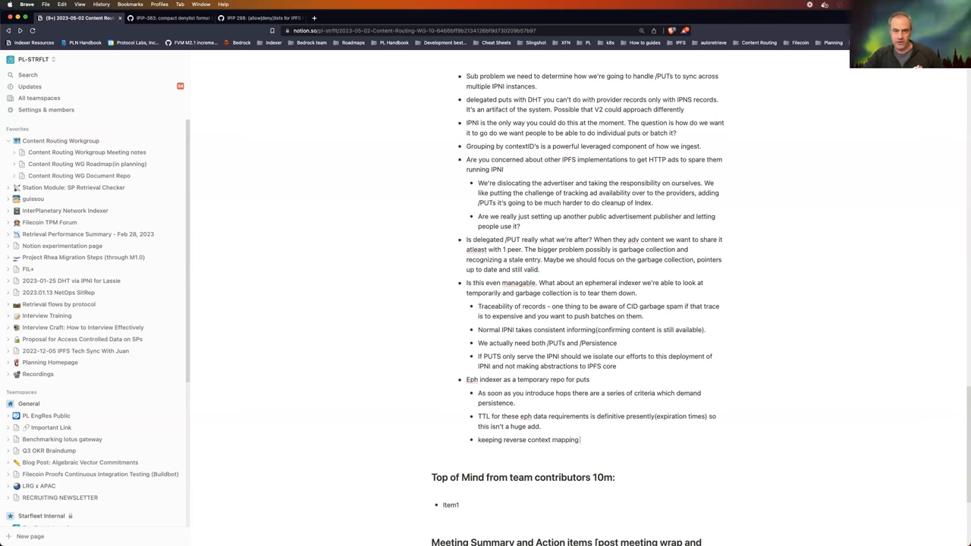
{"action": "type", "text": "is one cost to"}
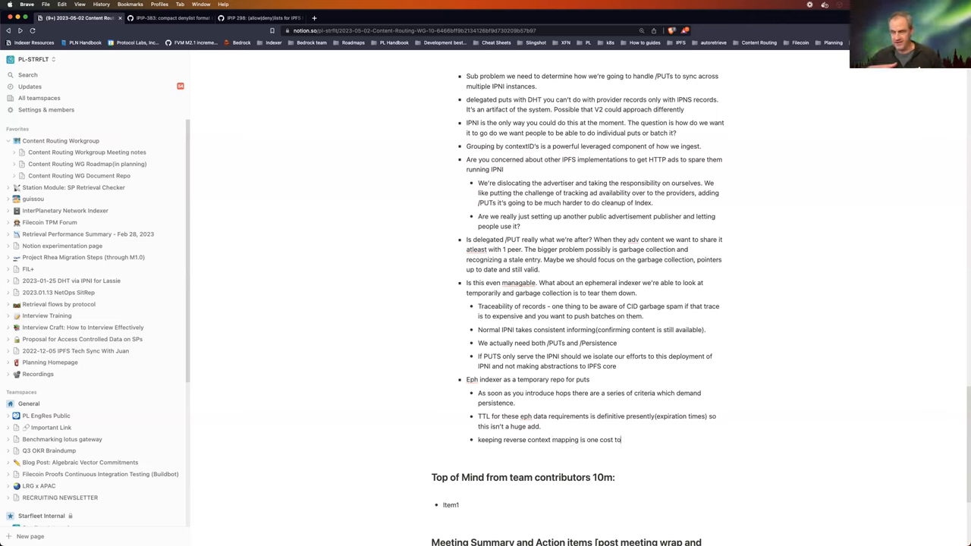